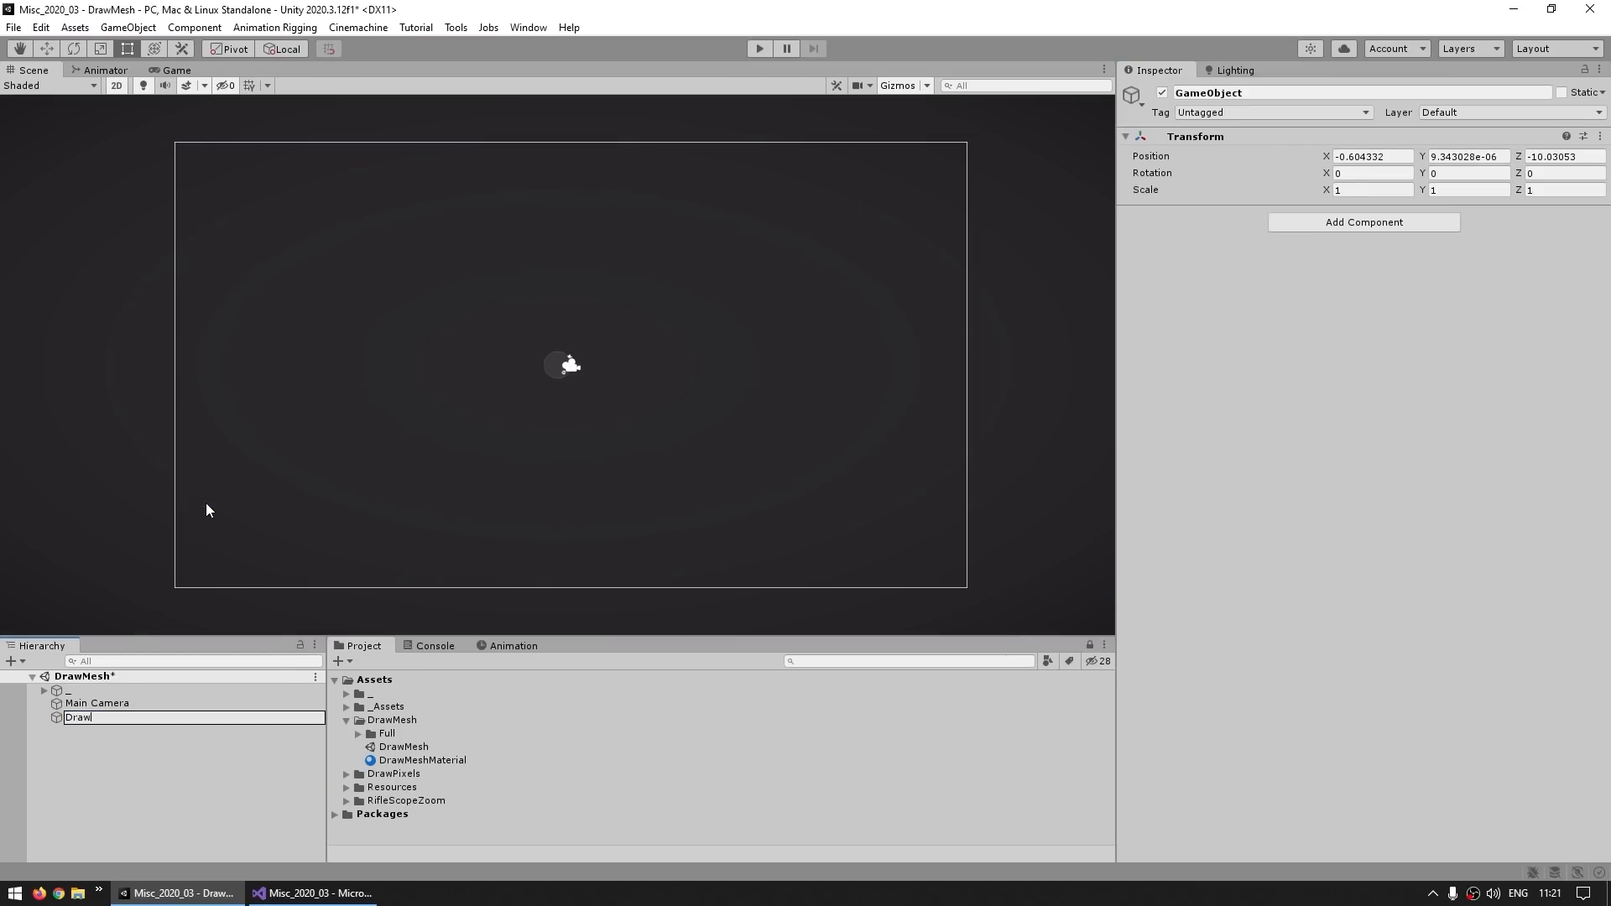
- Give the renamed DrawMesh object the DrawMesh script, a Mesh Filter and a Mesh Renderer
right_click(392, 719)
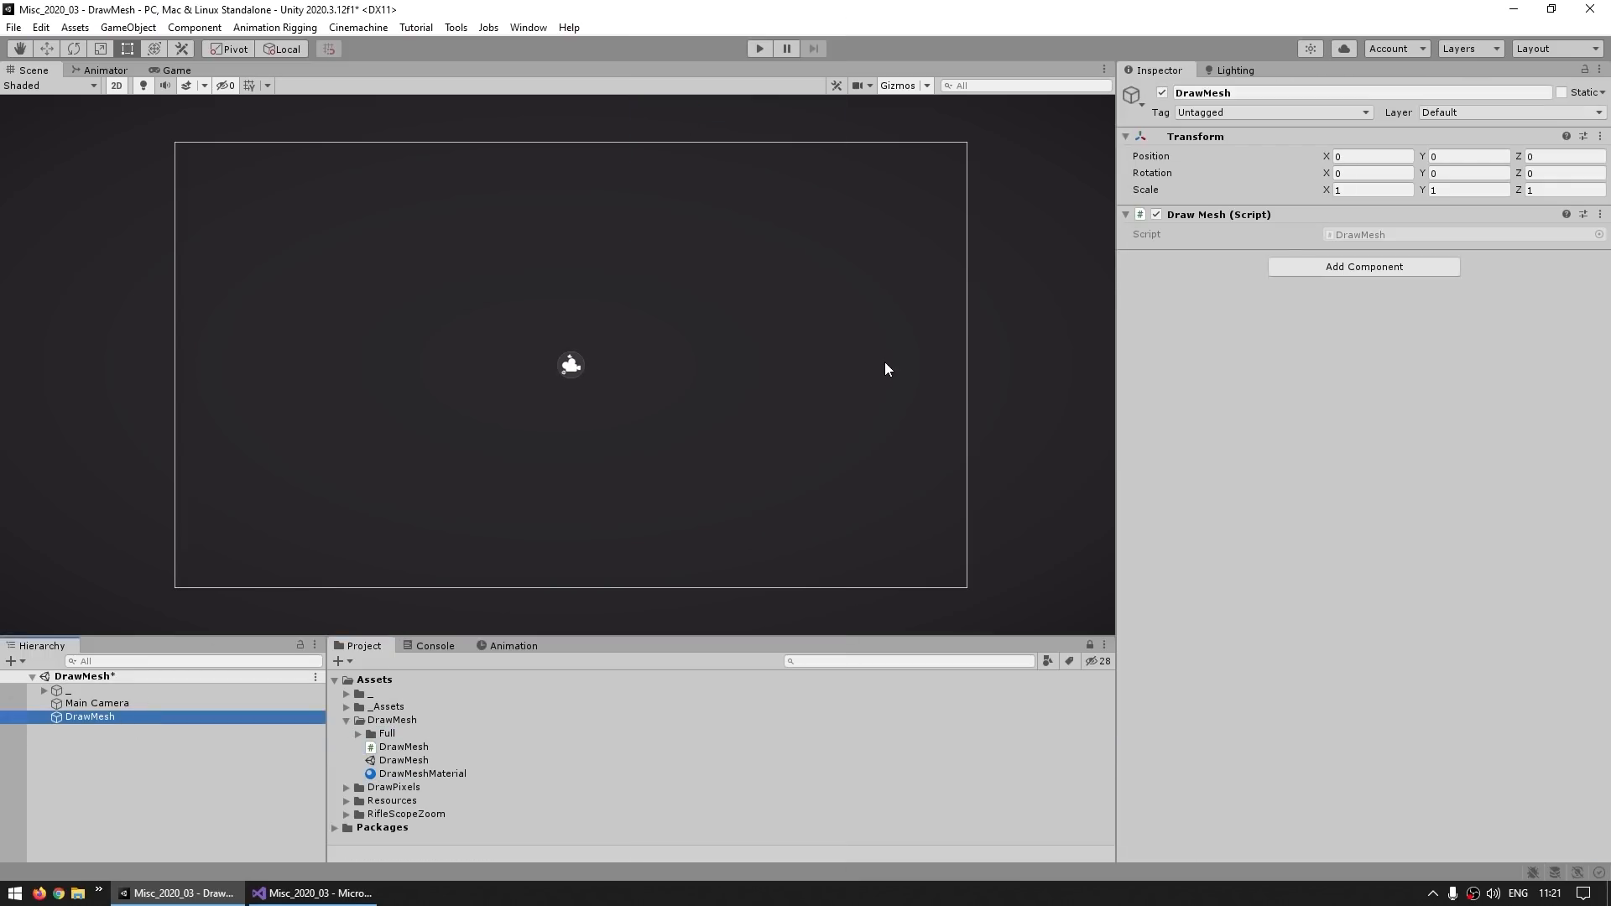
mouse_move(1364, 267)
type("meshf")
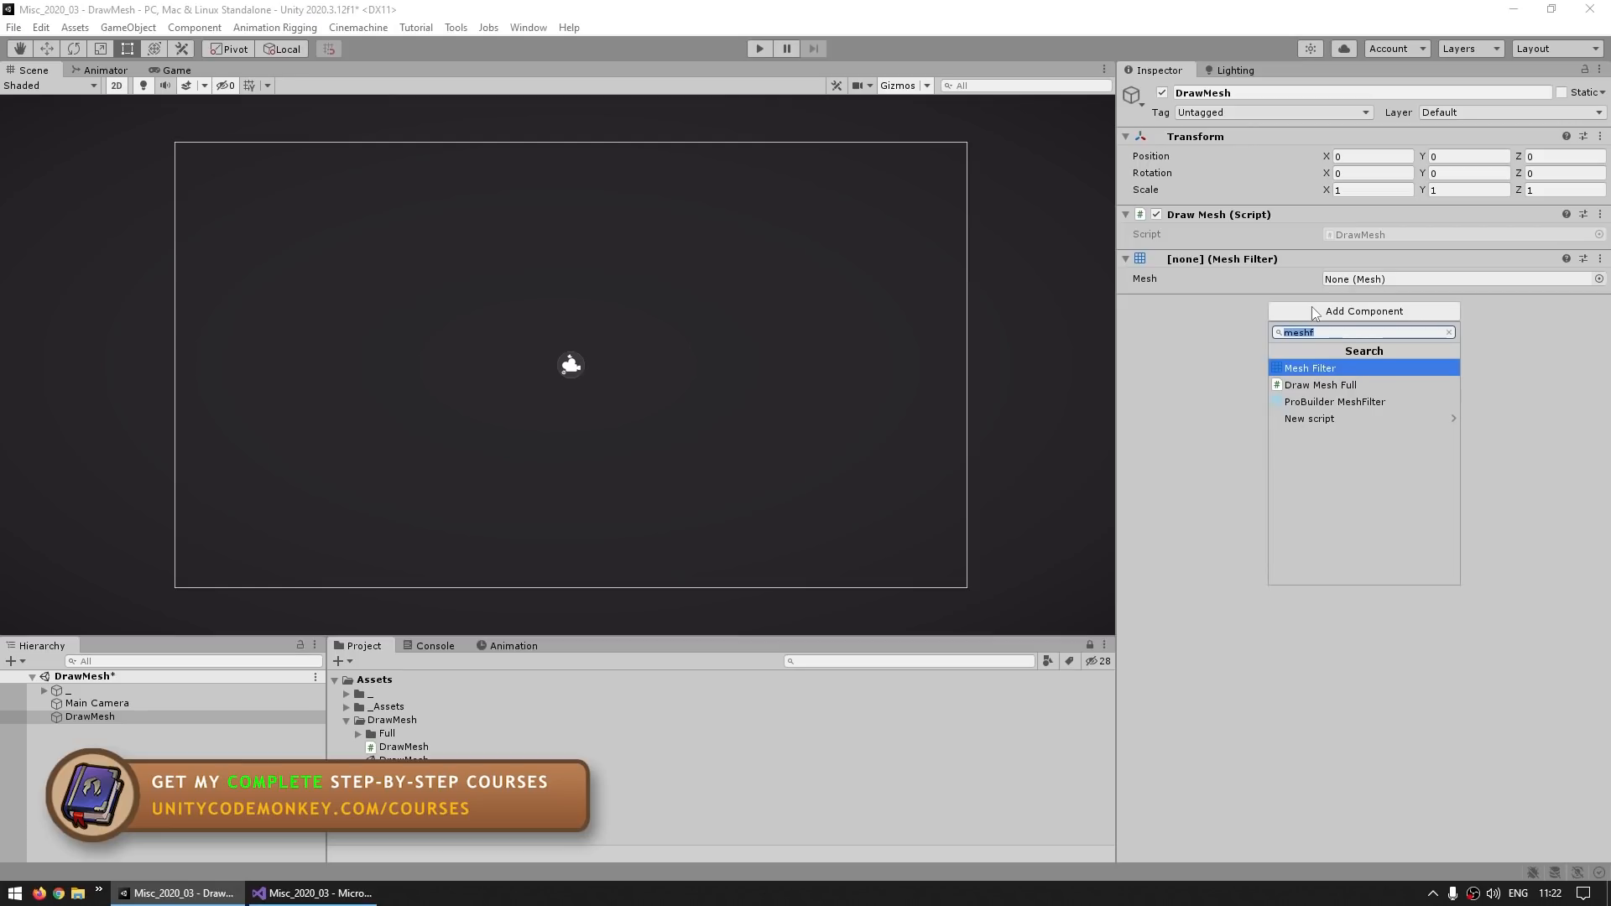
left_click(1310, 367)
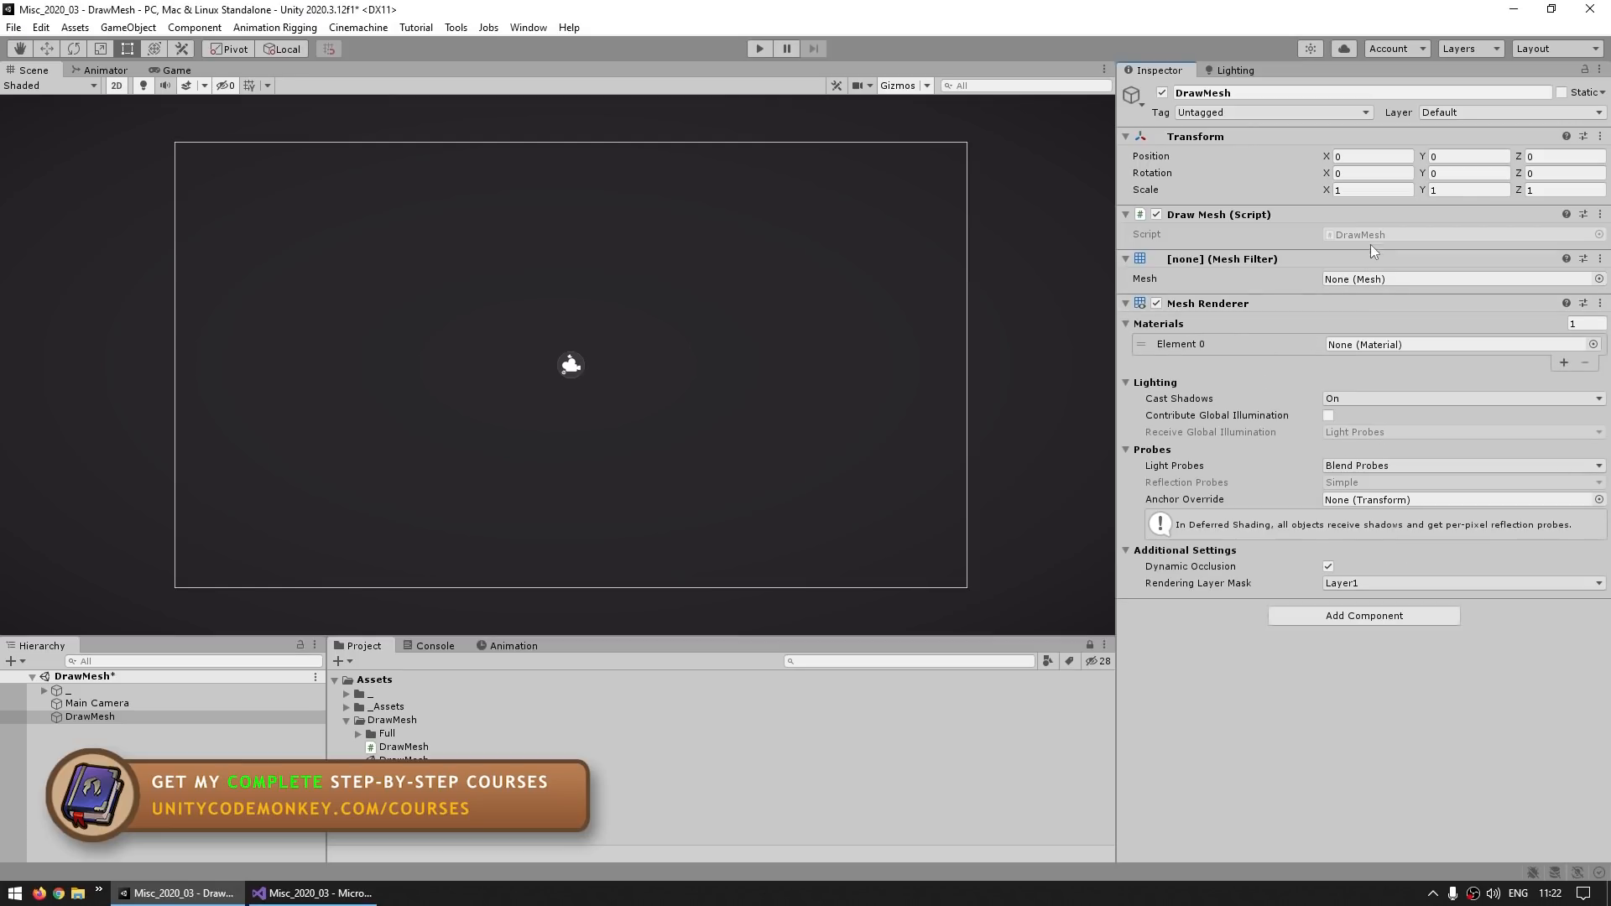
left_click(312, 892)
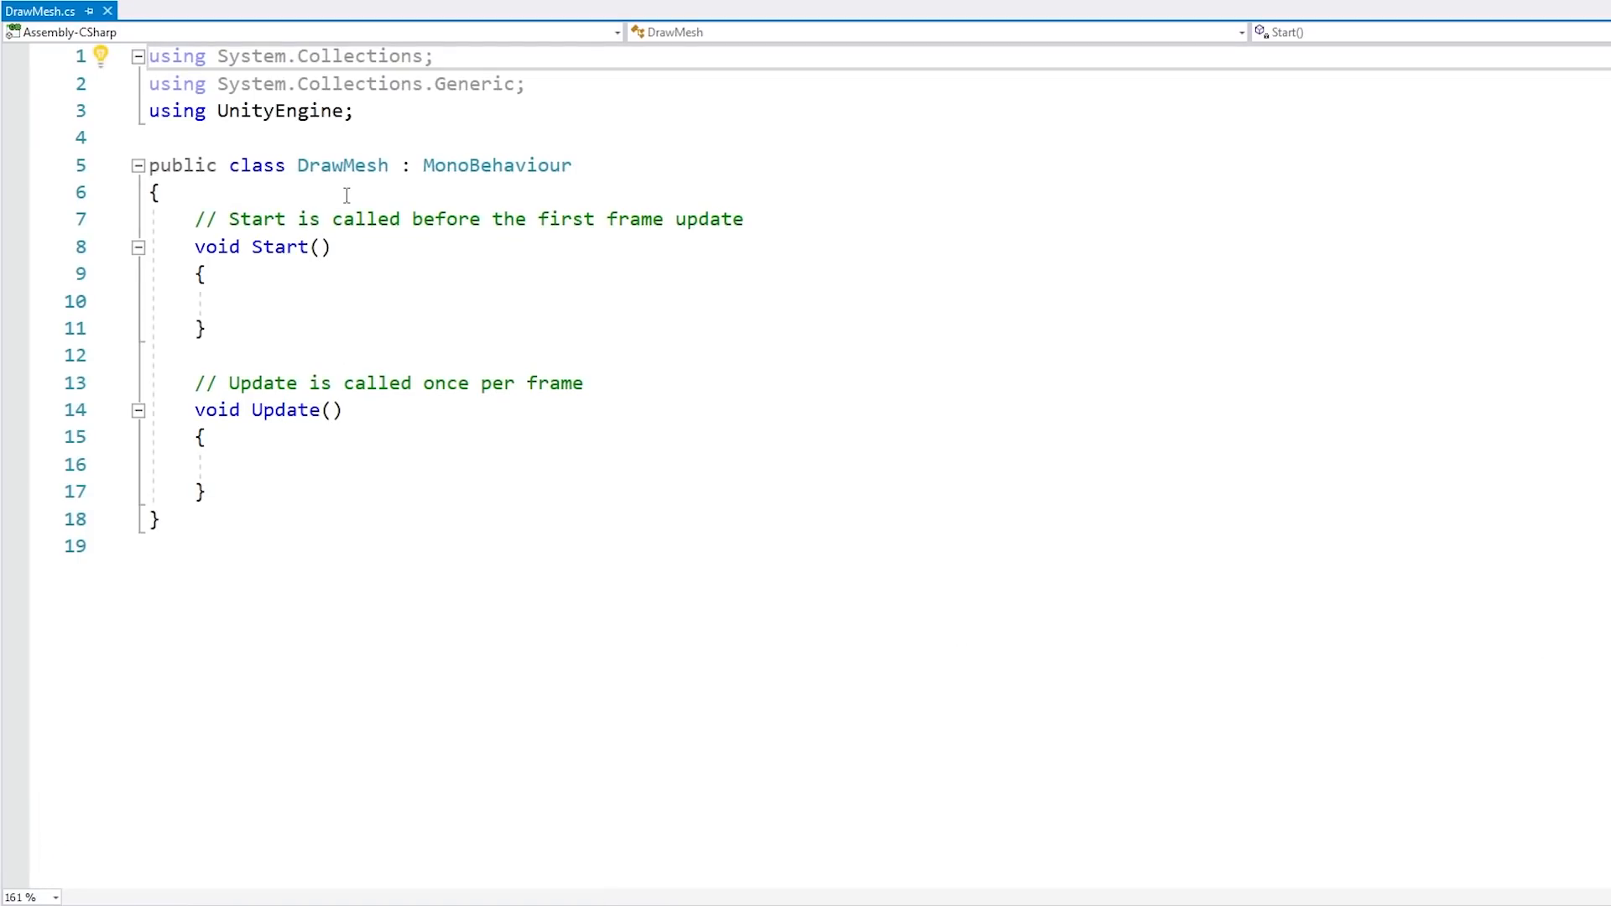
- Replace Start/Update with Awake building a Mesh with four vertices, zeroed UVs and a triangles array
left_click_drag(159, 192, 206, 519)
type("Mesh mesh = new Mesh();")
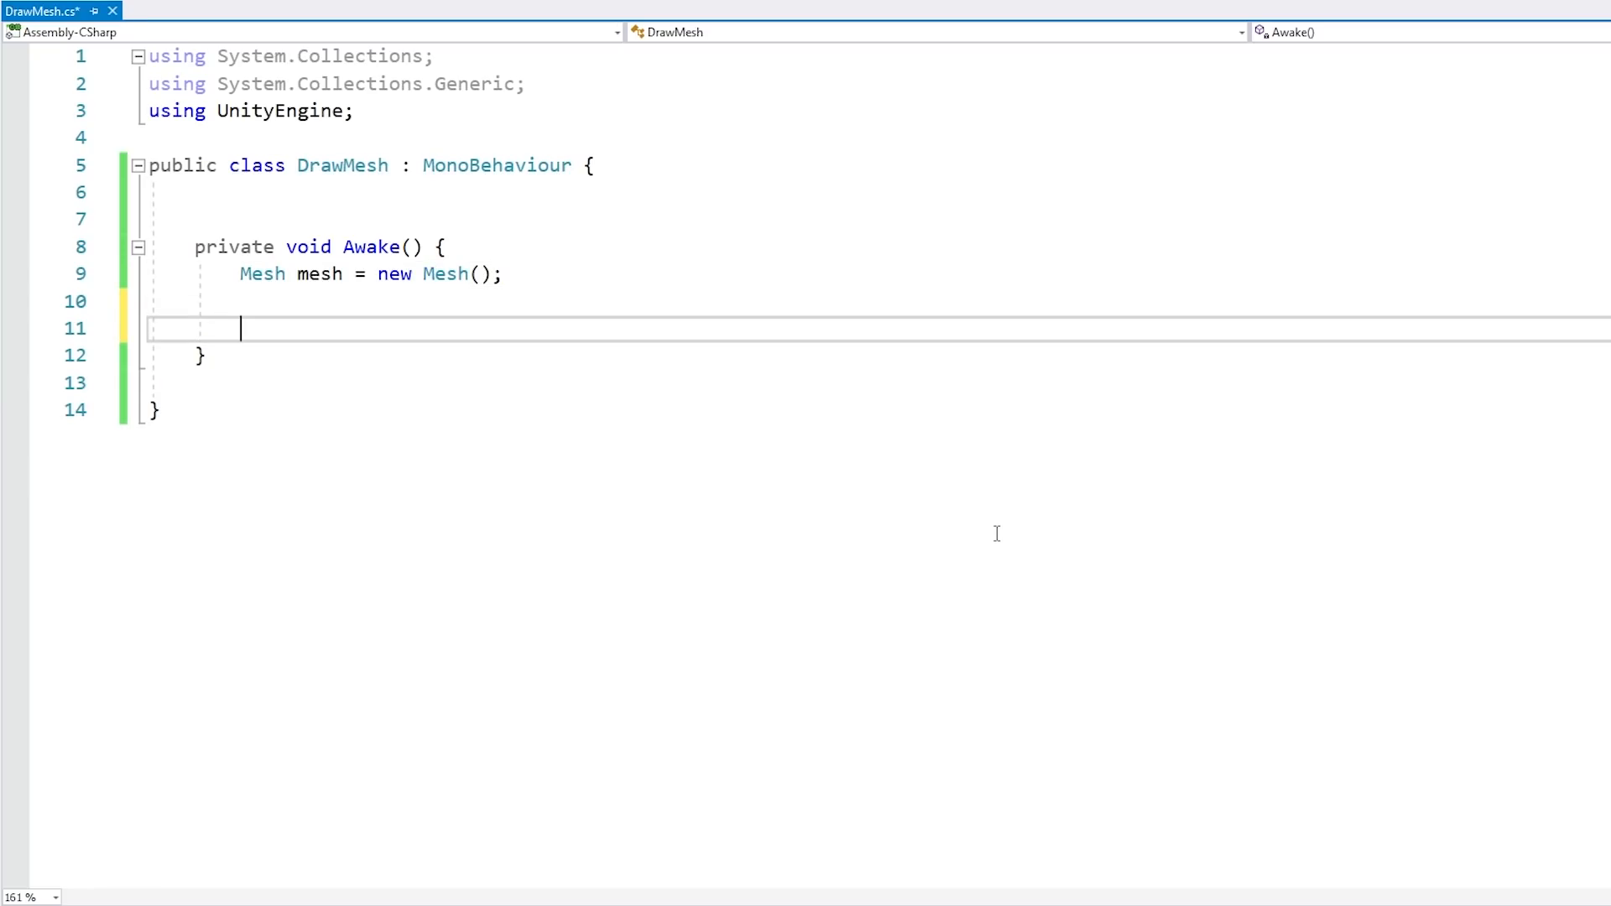
type("Vector3[]")
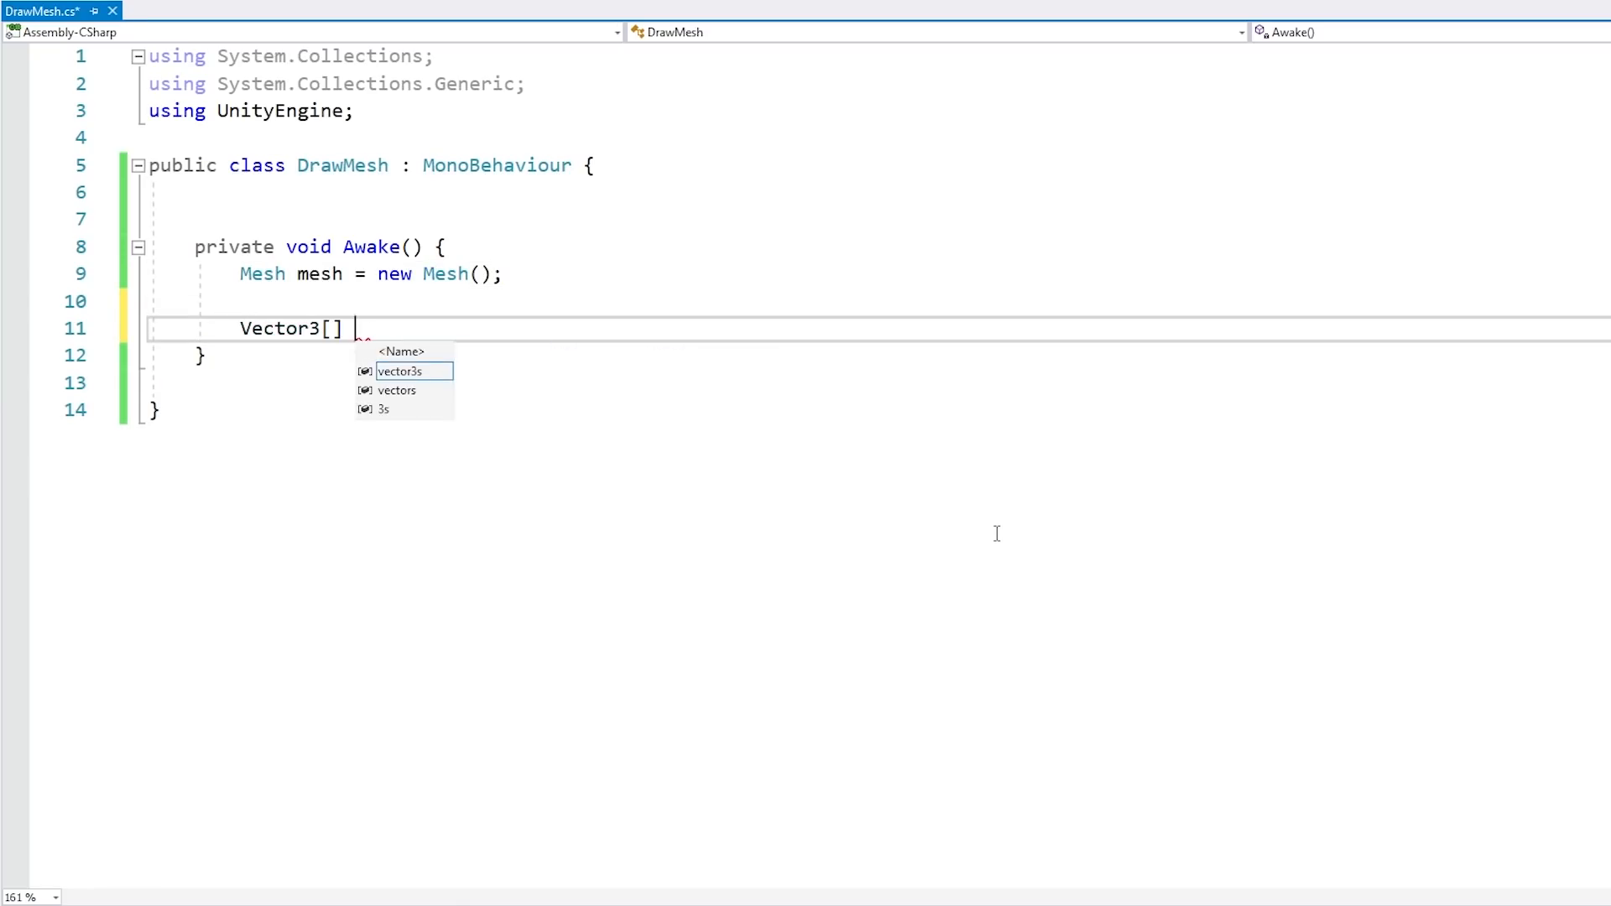
type("vertices = new Vector3[4];")
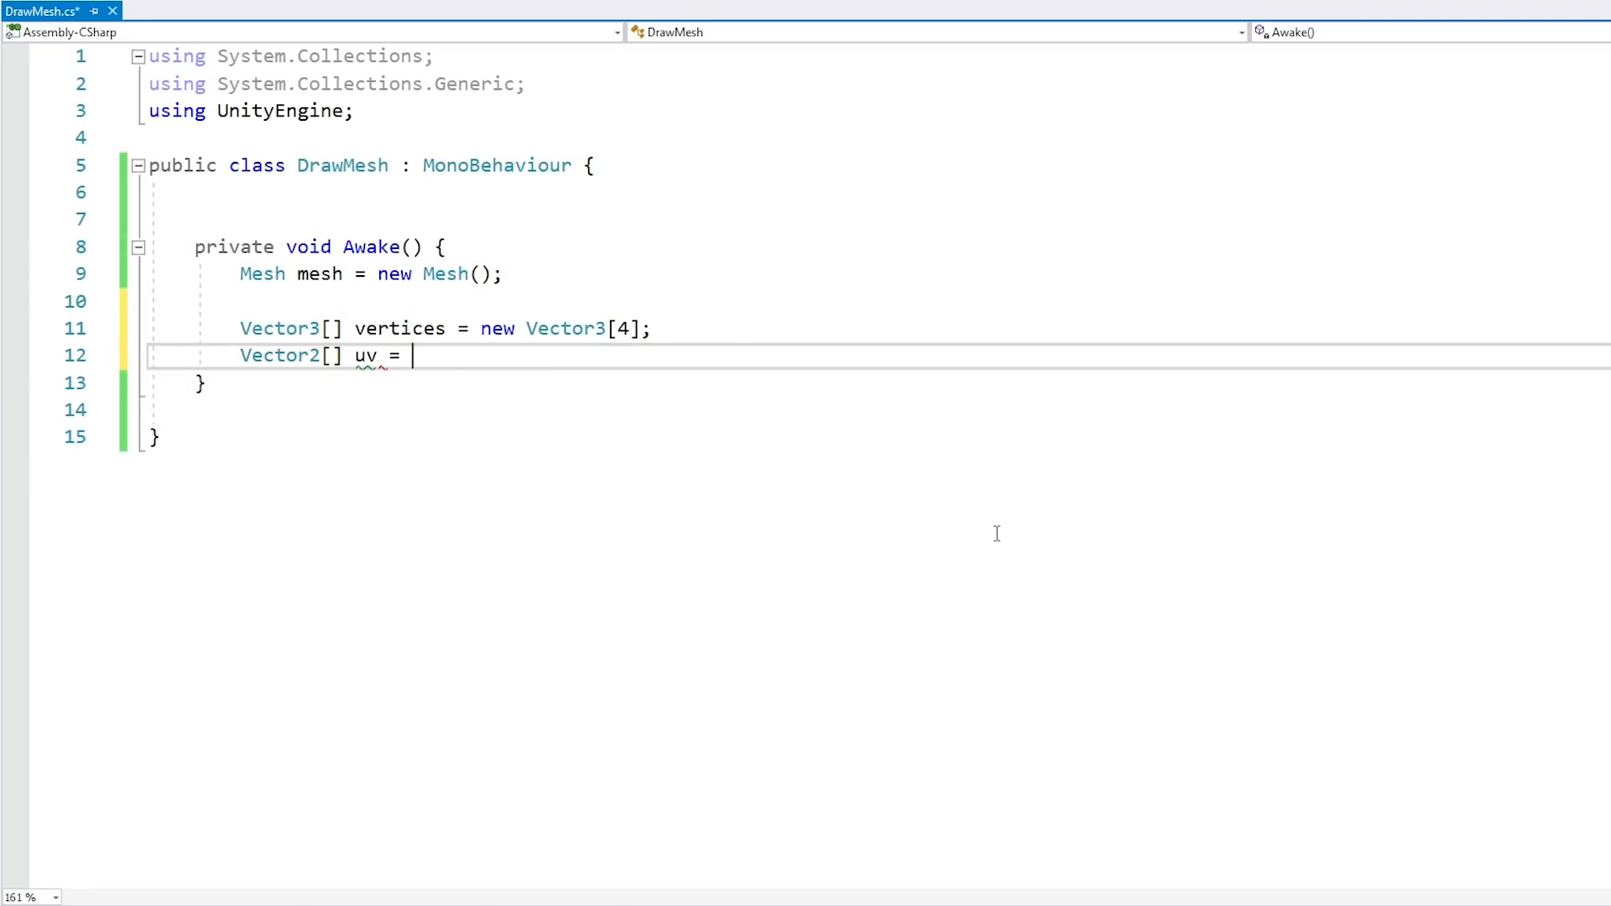
type("new Vector2[4];")
type("int[] triangles = new int[6];")
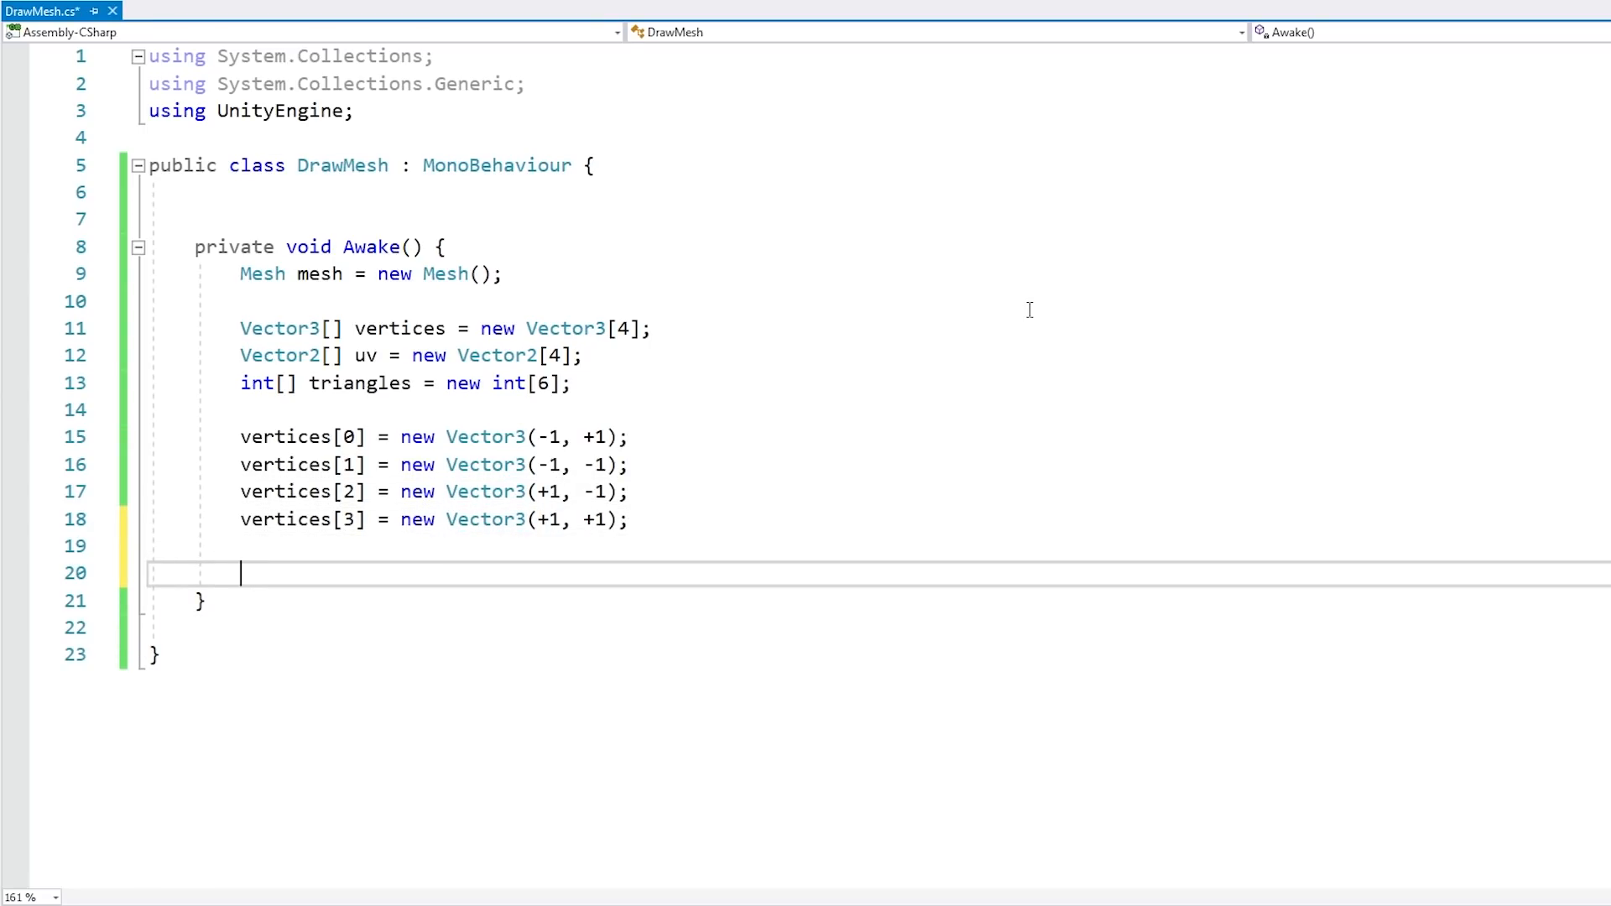
type("uv[0] = new Vector2")
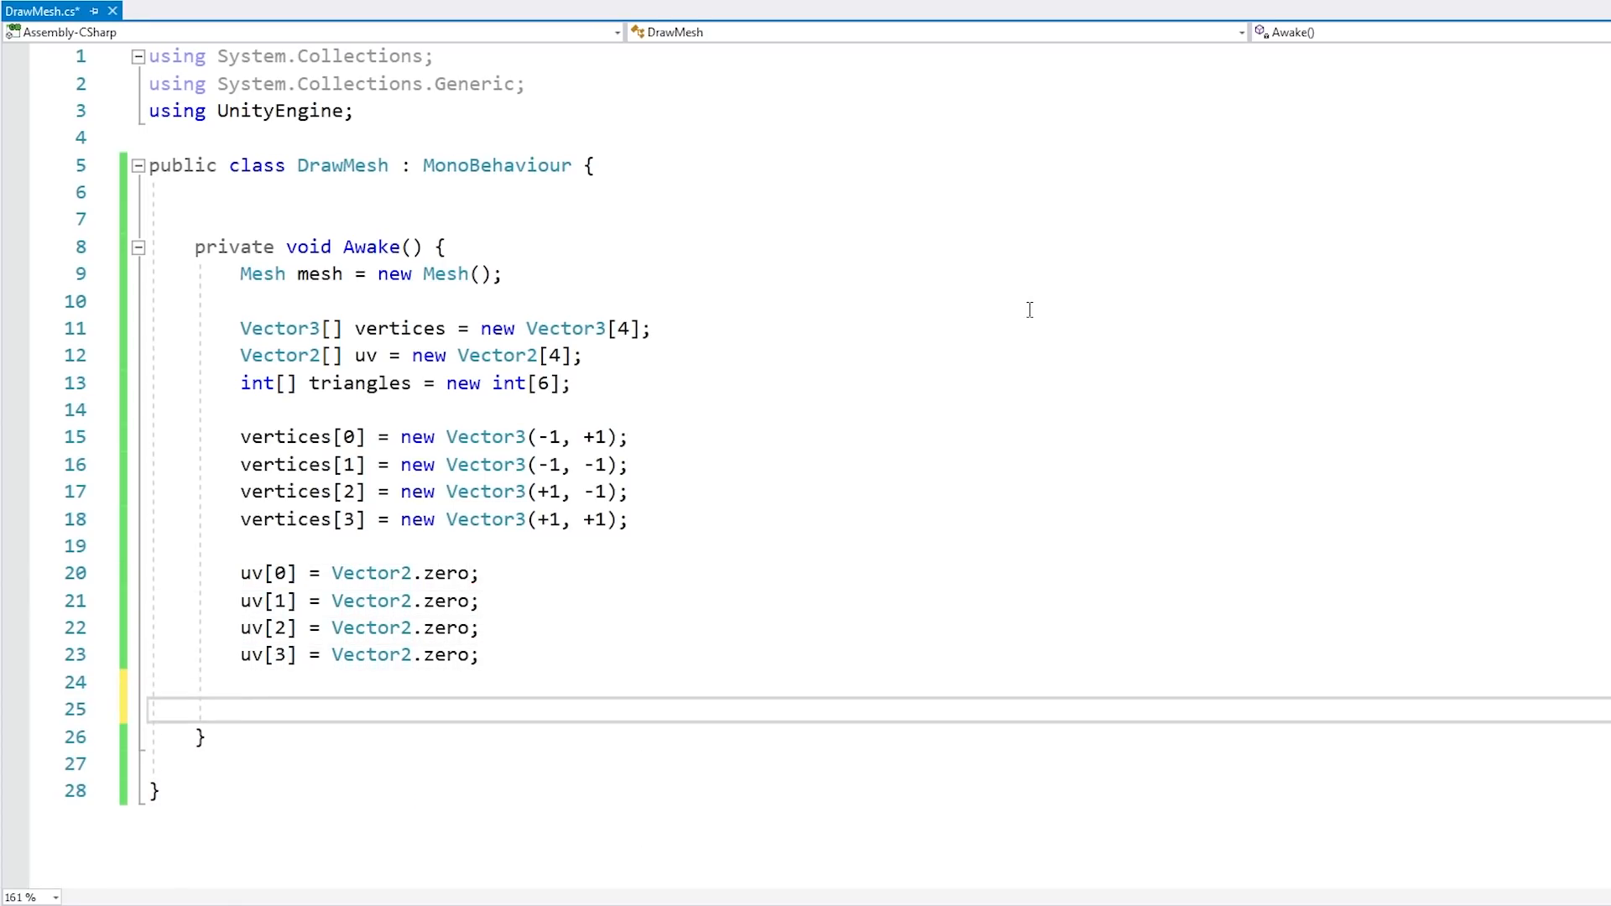
type("triangles[0] = 0;")
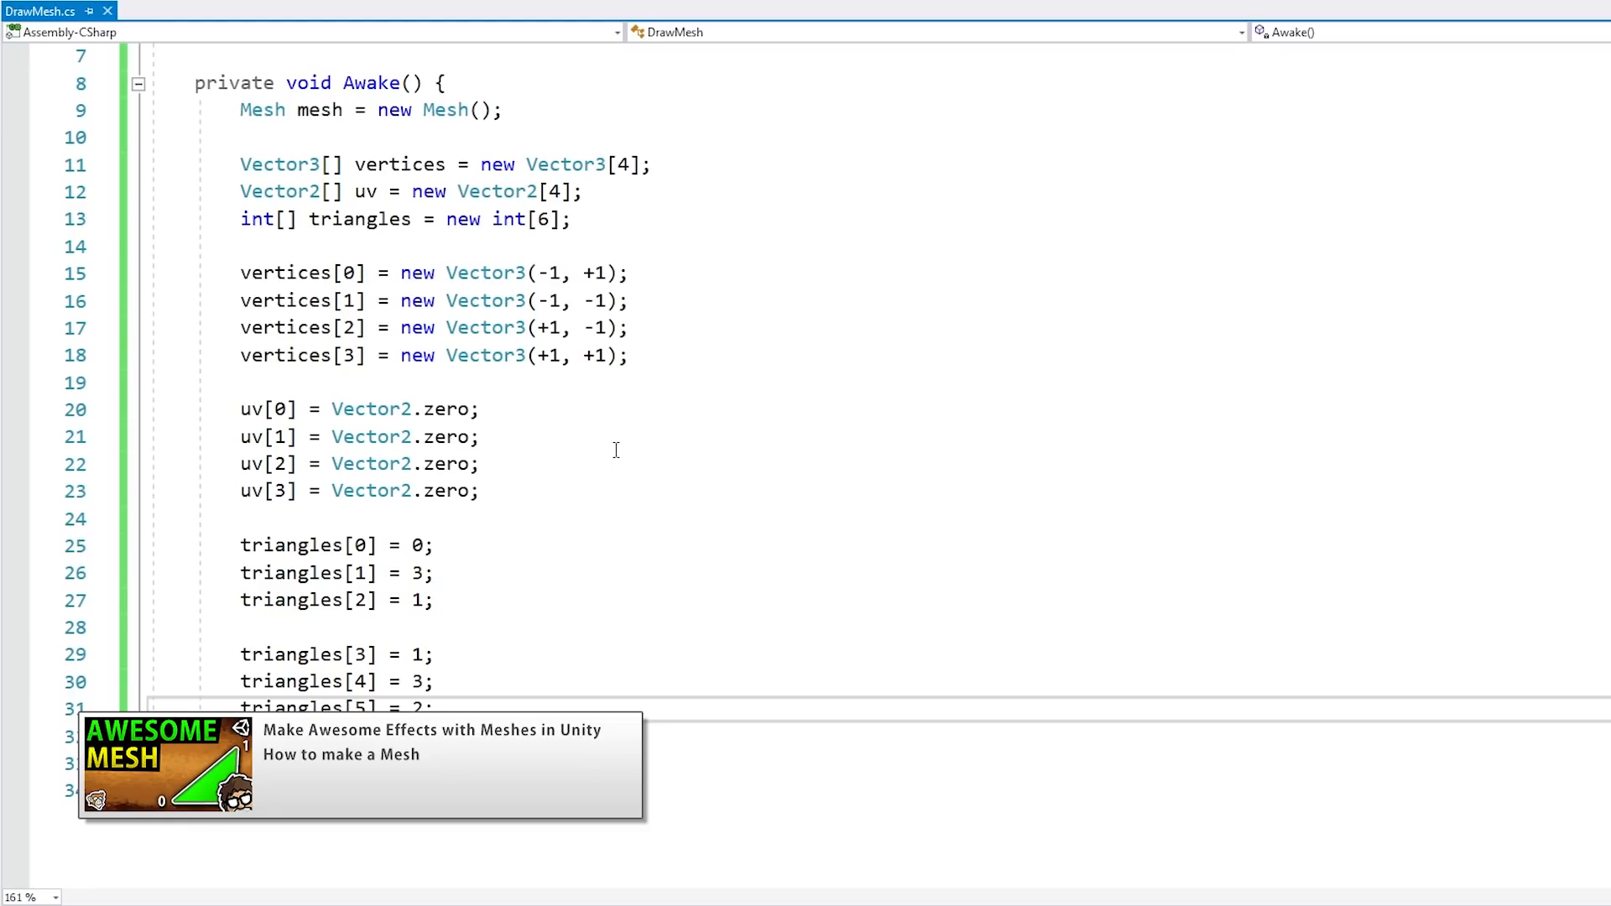
mouse_move(603, 433)
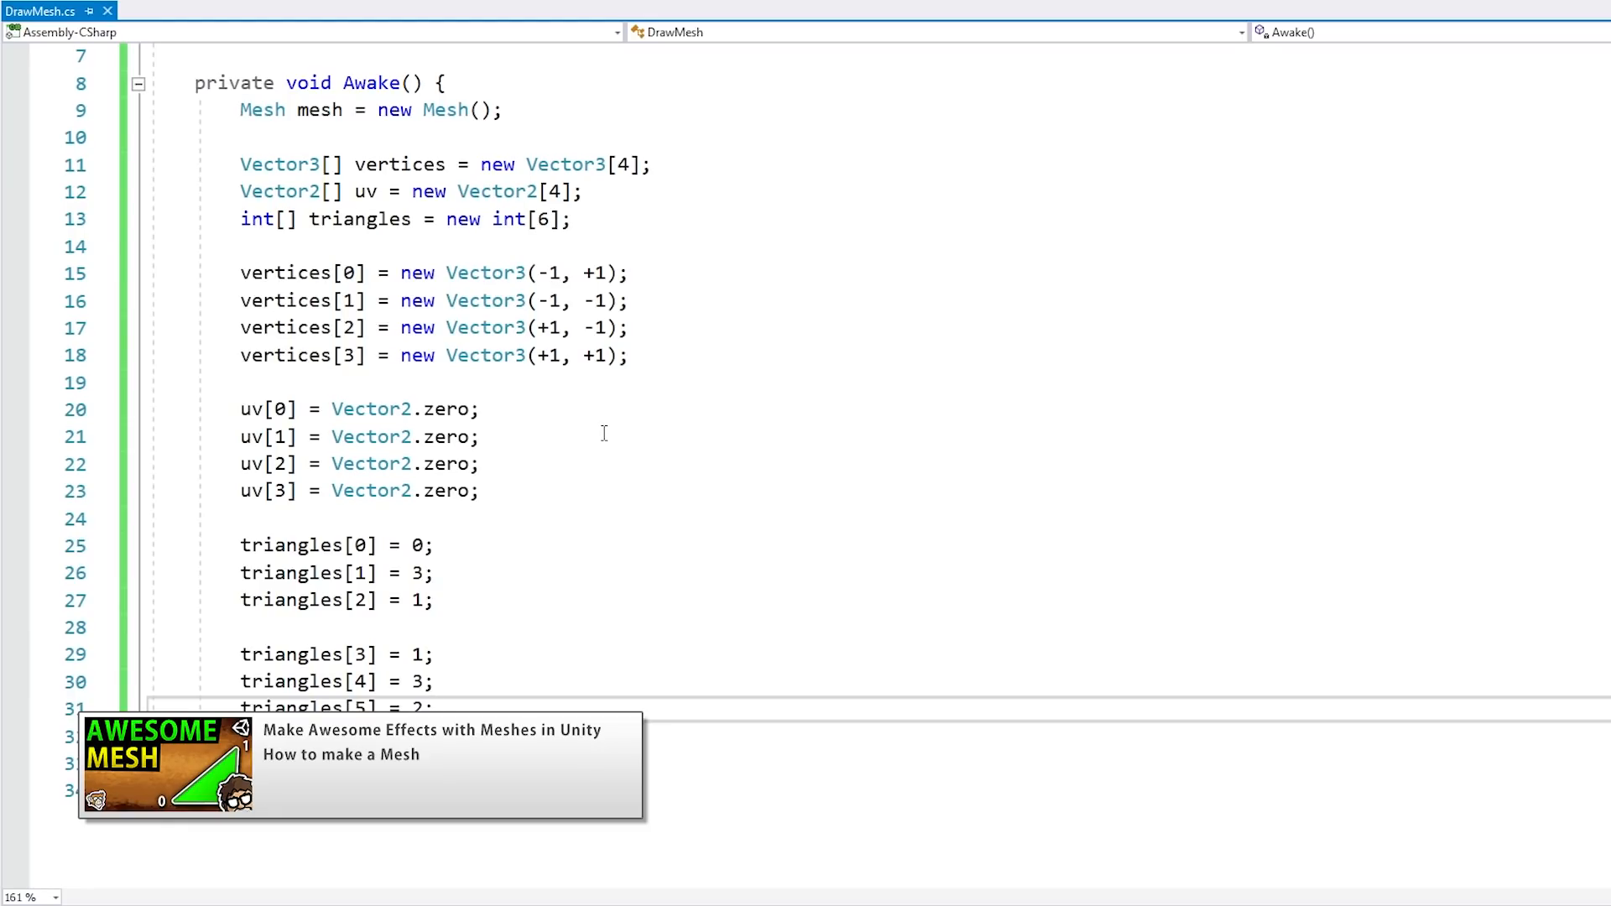
- Set triangles[0..5], assign them to the mesh, call MarkDynamic, and set GetComponent<MeshFilter>().mesh
left_click_drag(240, 382, 479, 491)
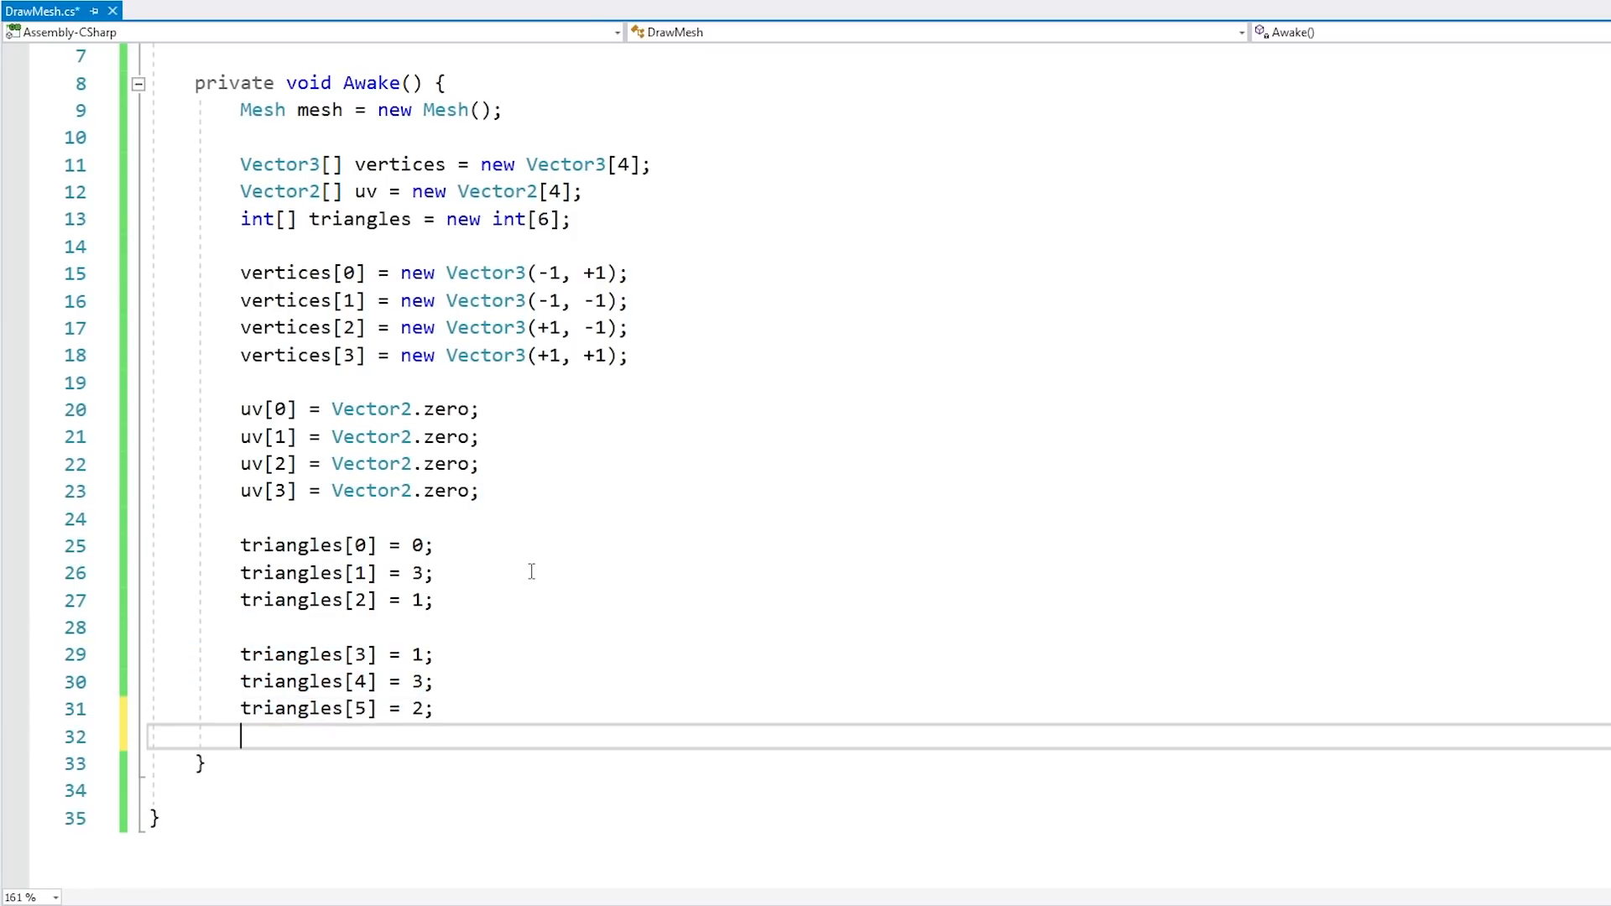
type("mesh.")
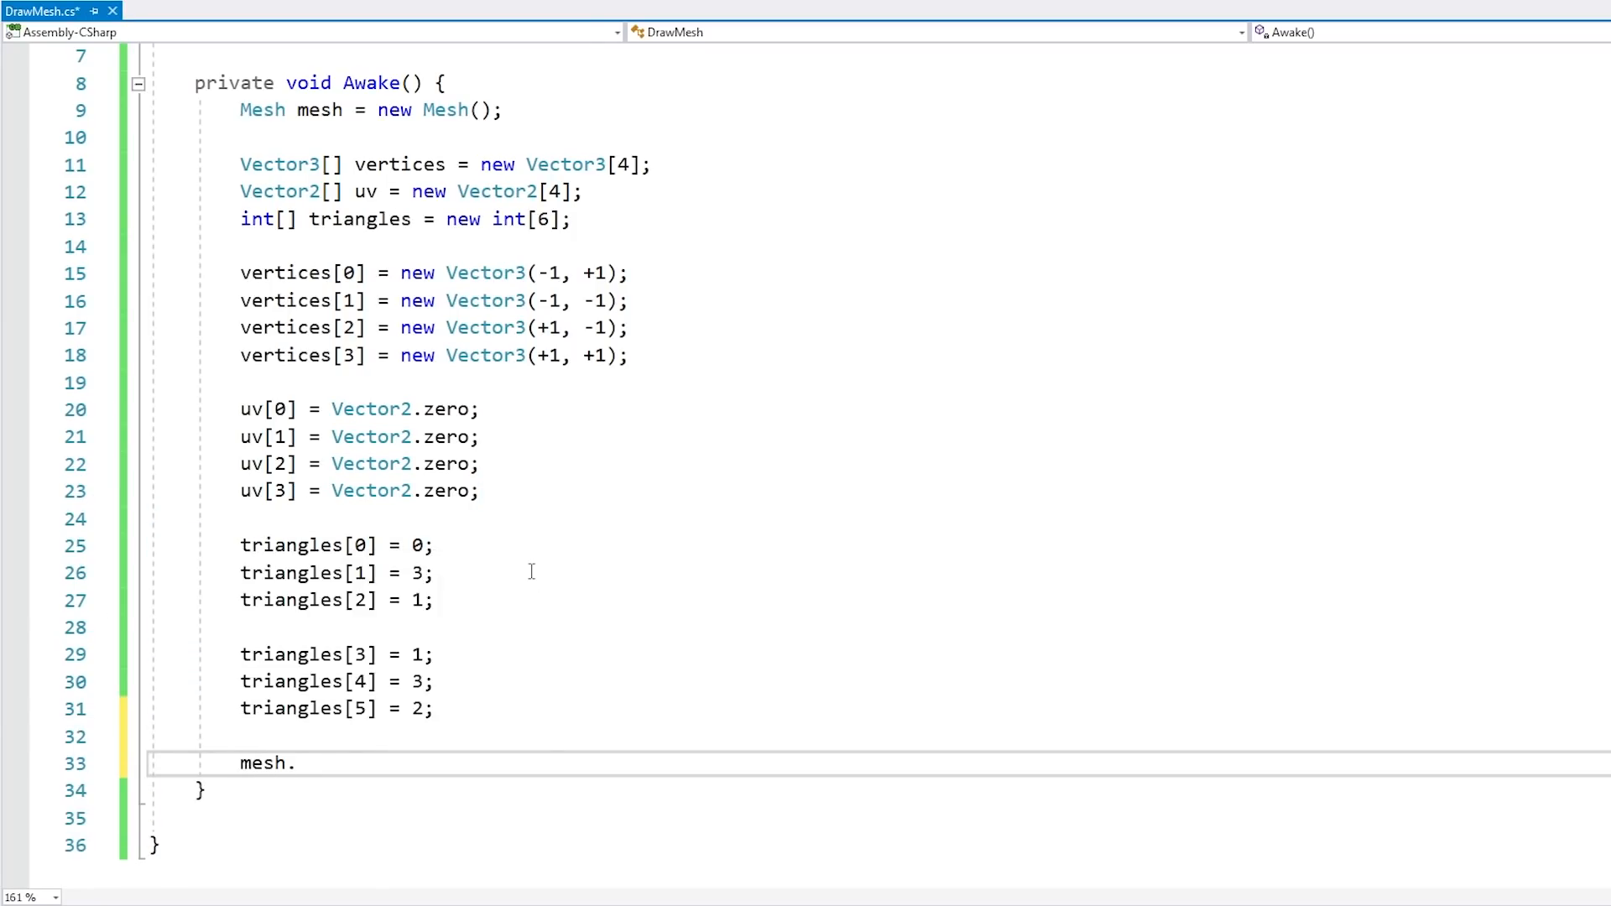
type("mesh.uv = uv;")
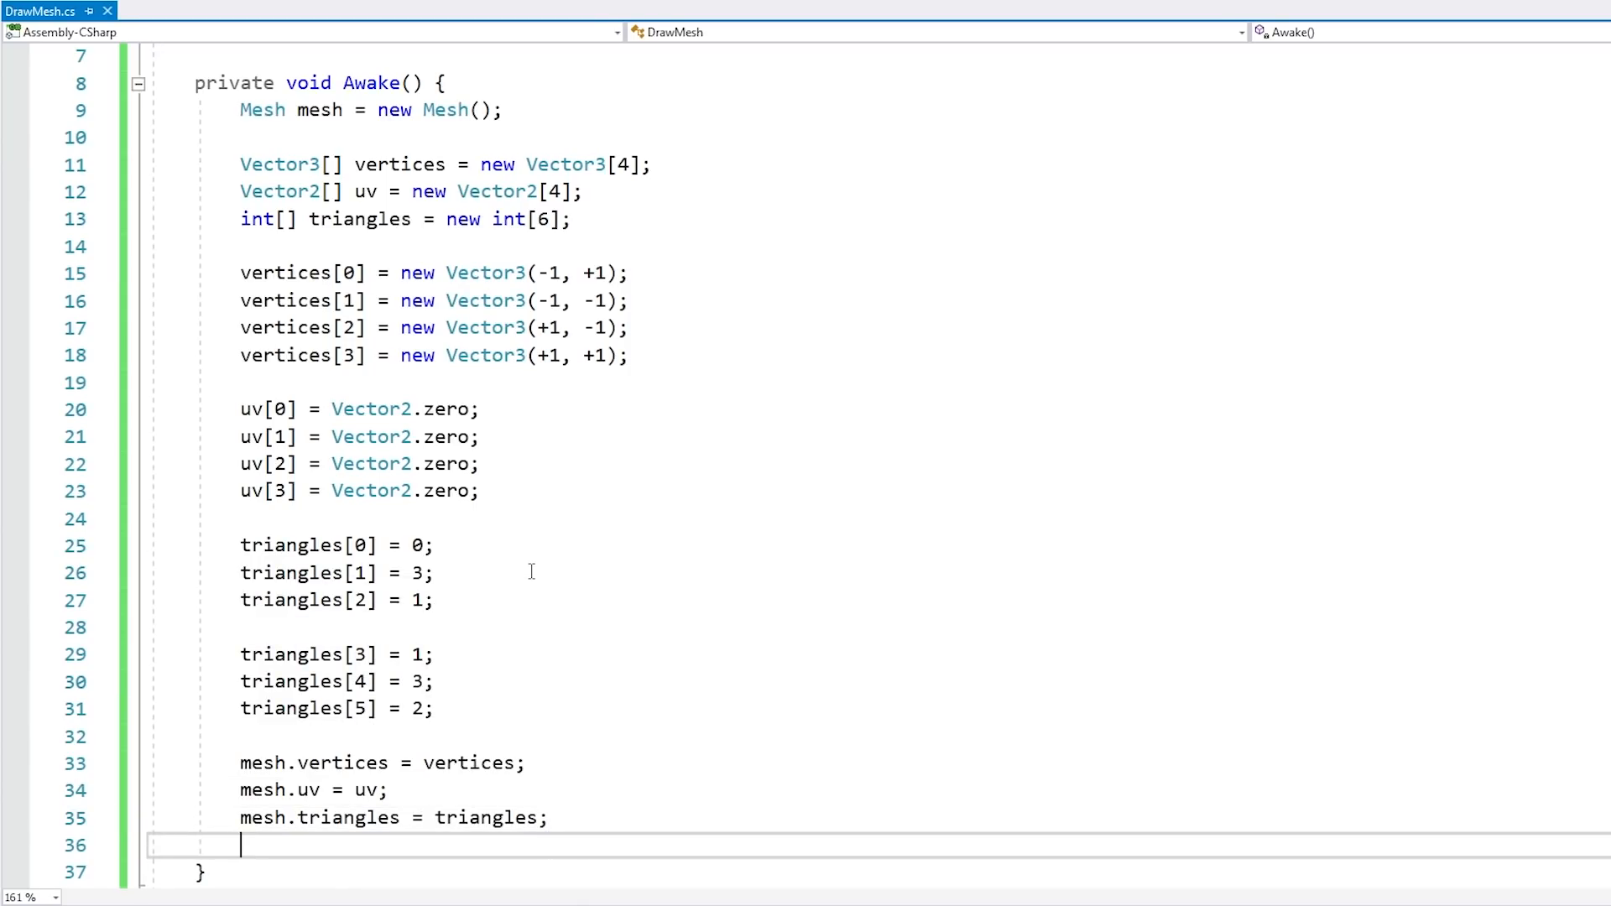
type("mesh.MarkDynamic();")
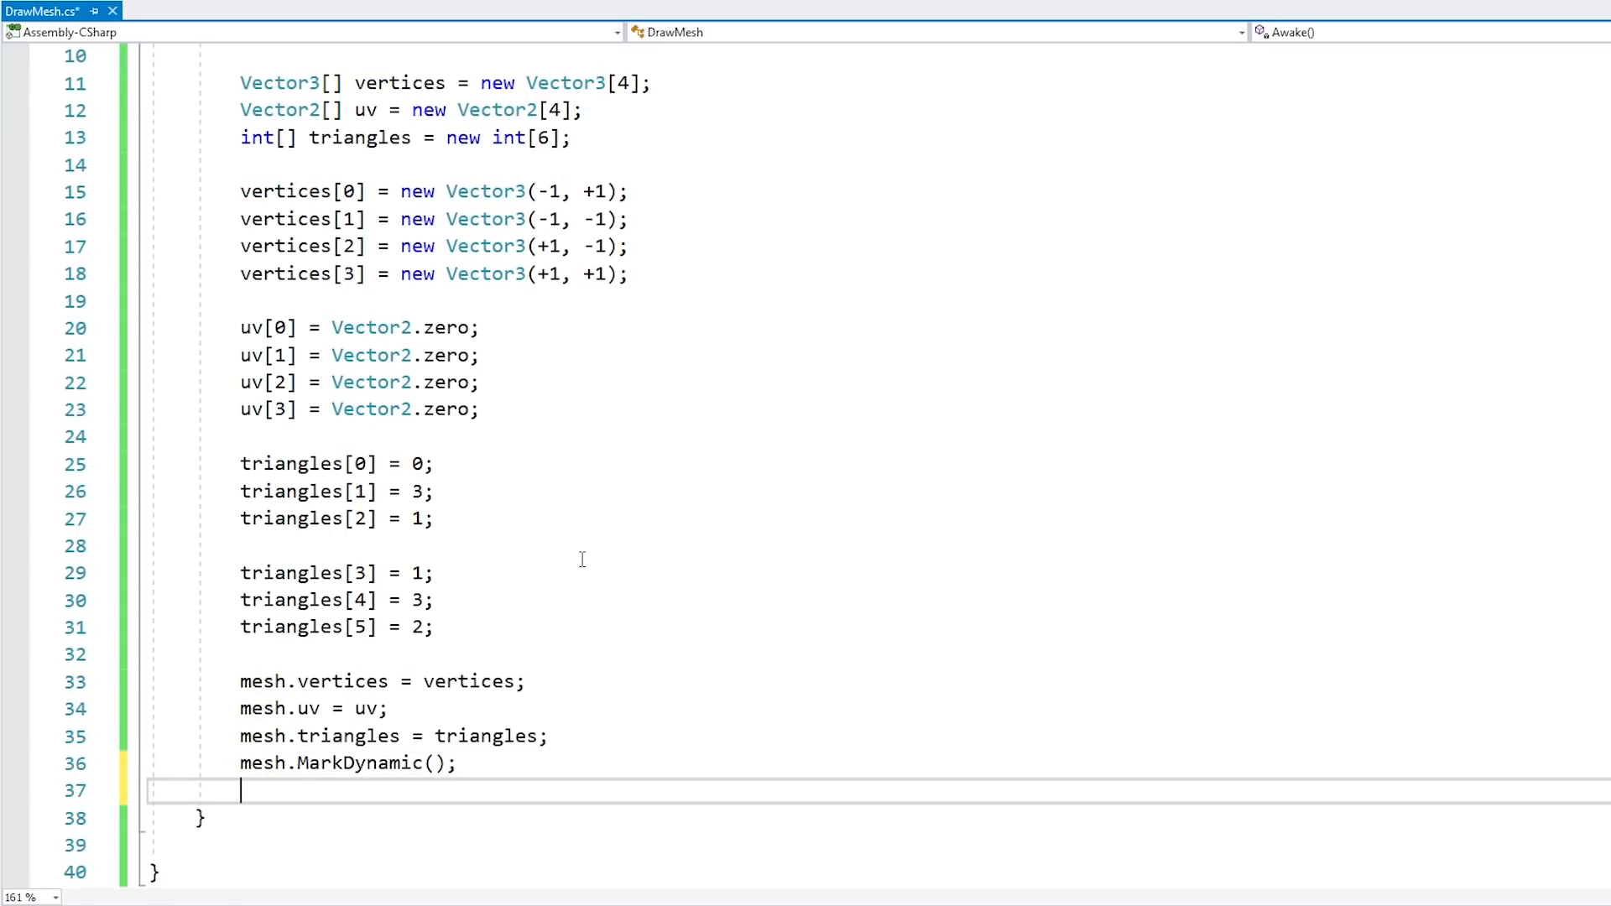
type("GetComponent<Mesh")
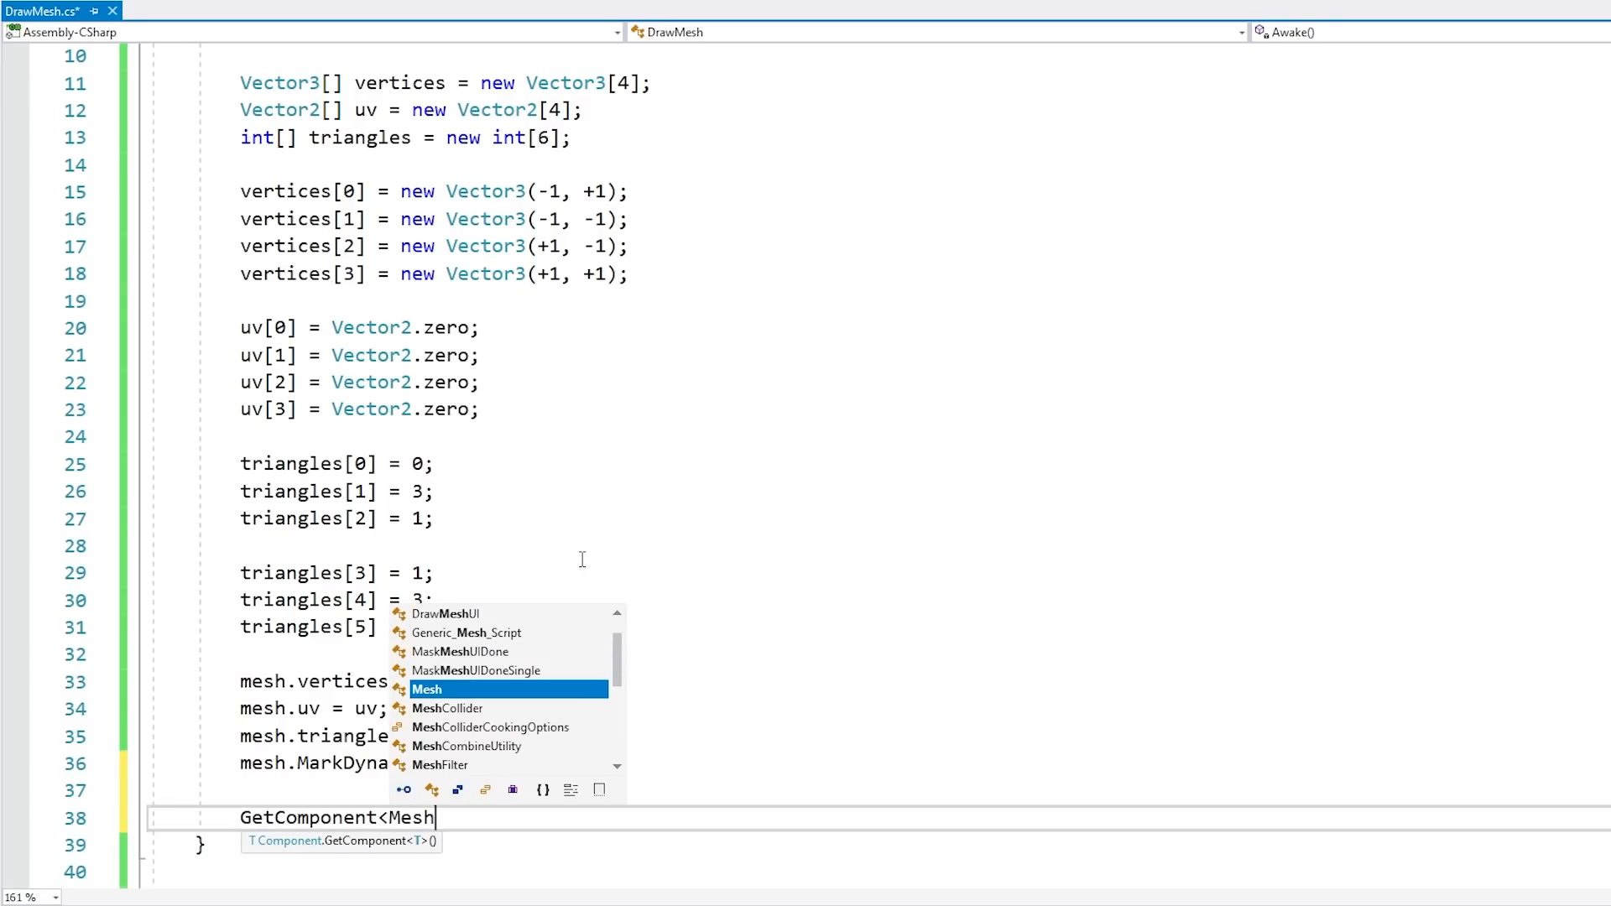
type("Filter>().m")
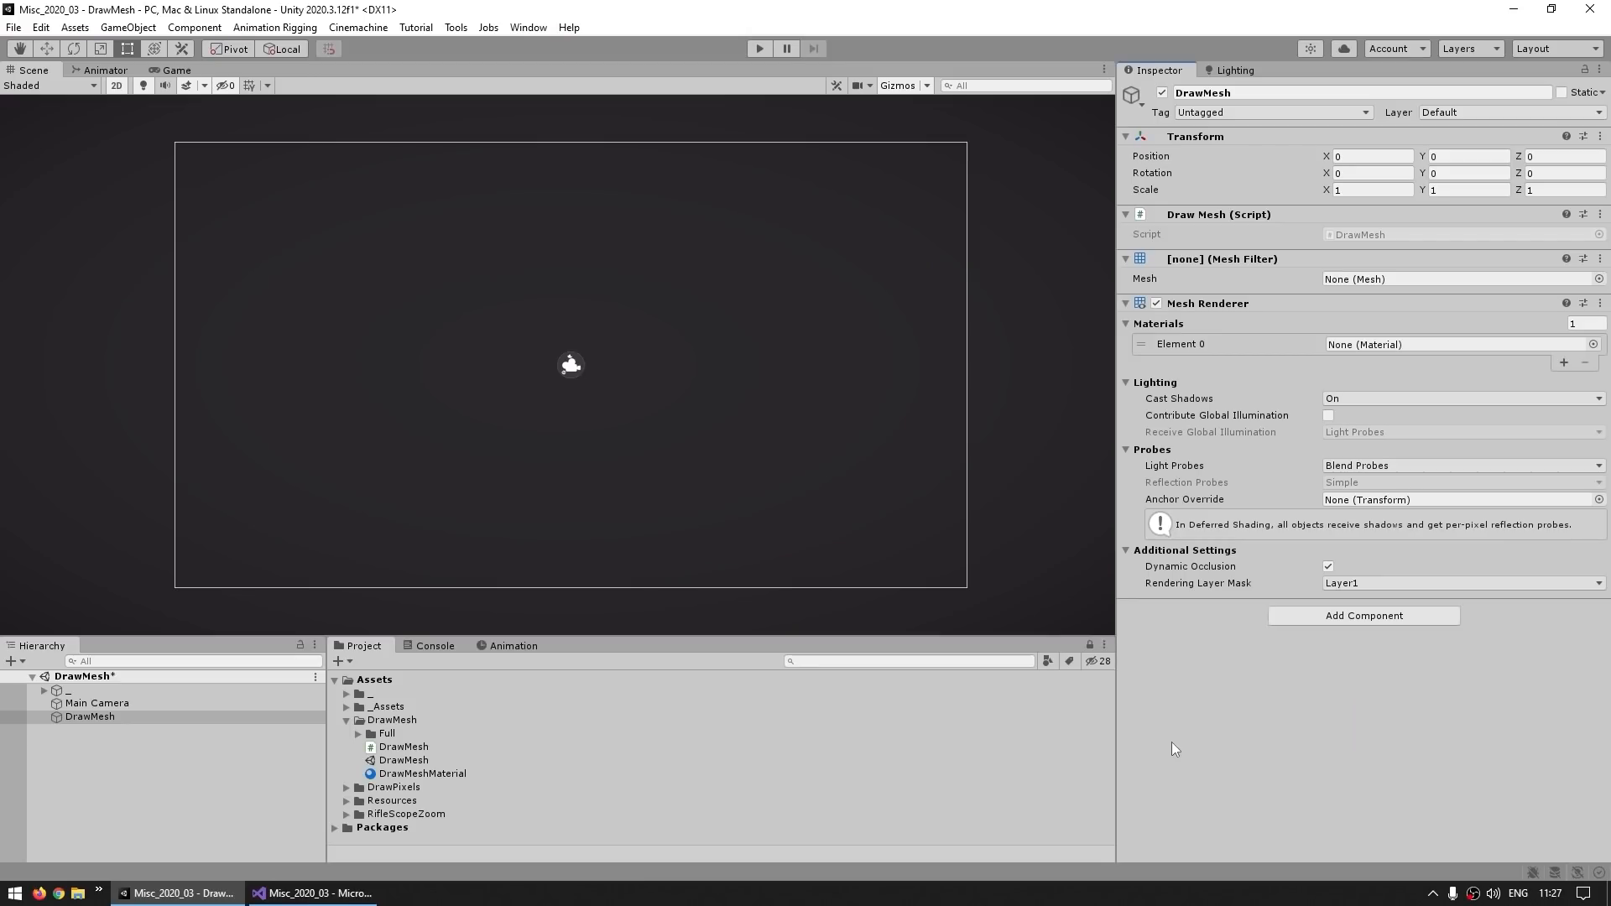
mouse_move(1167, 742)
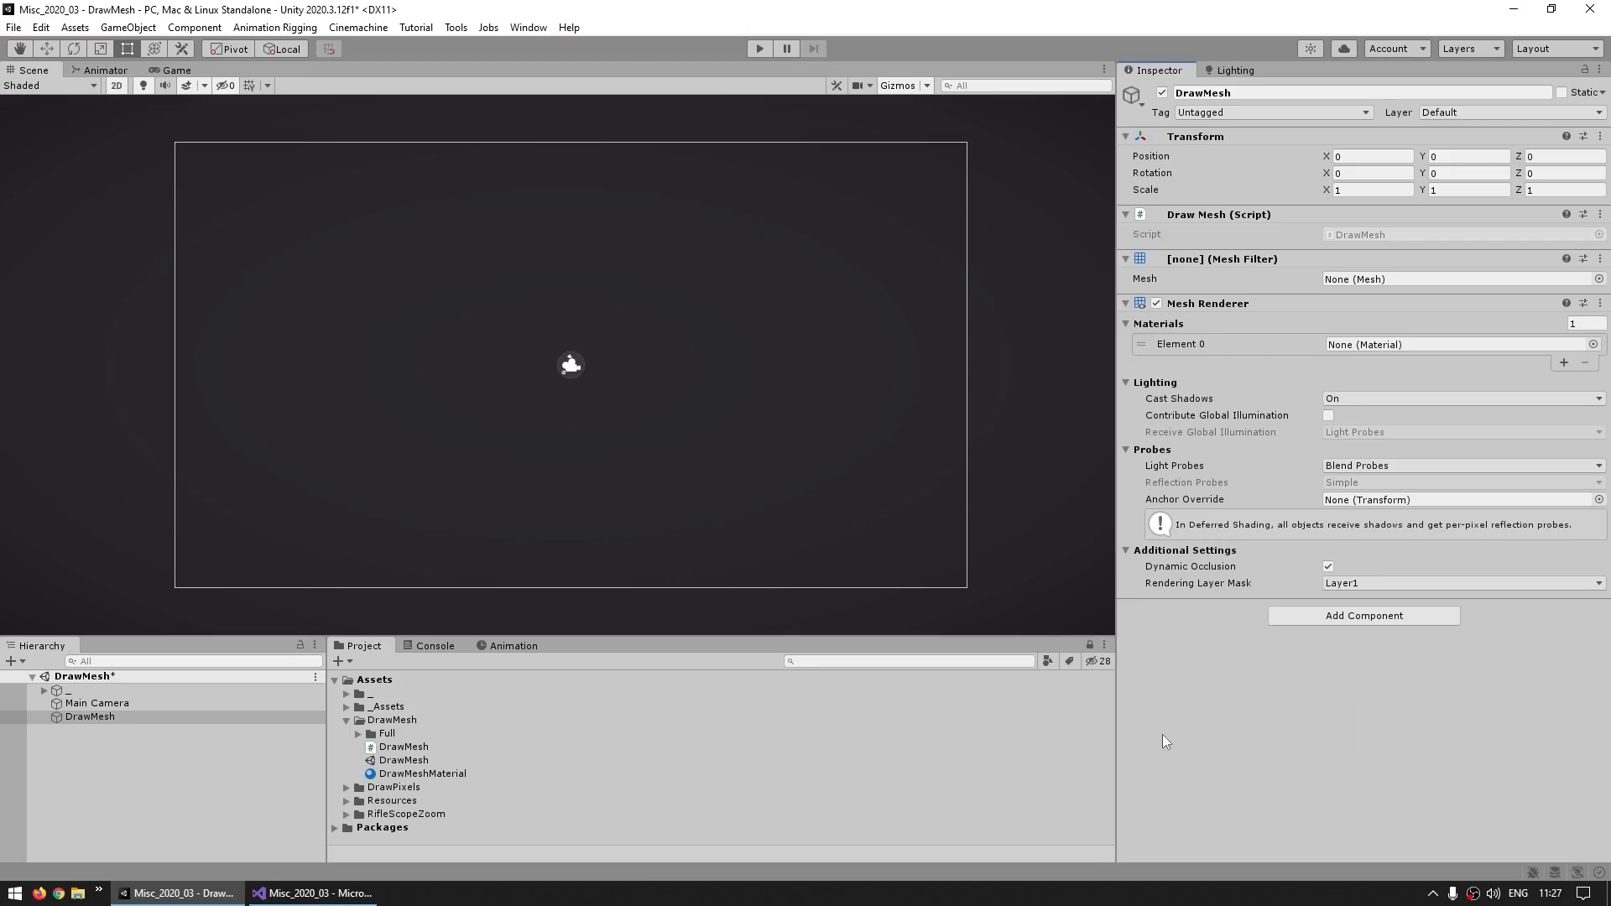
mouse_move(1239, 303)
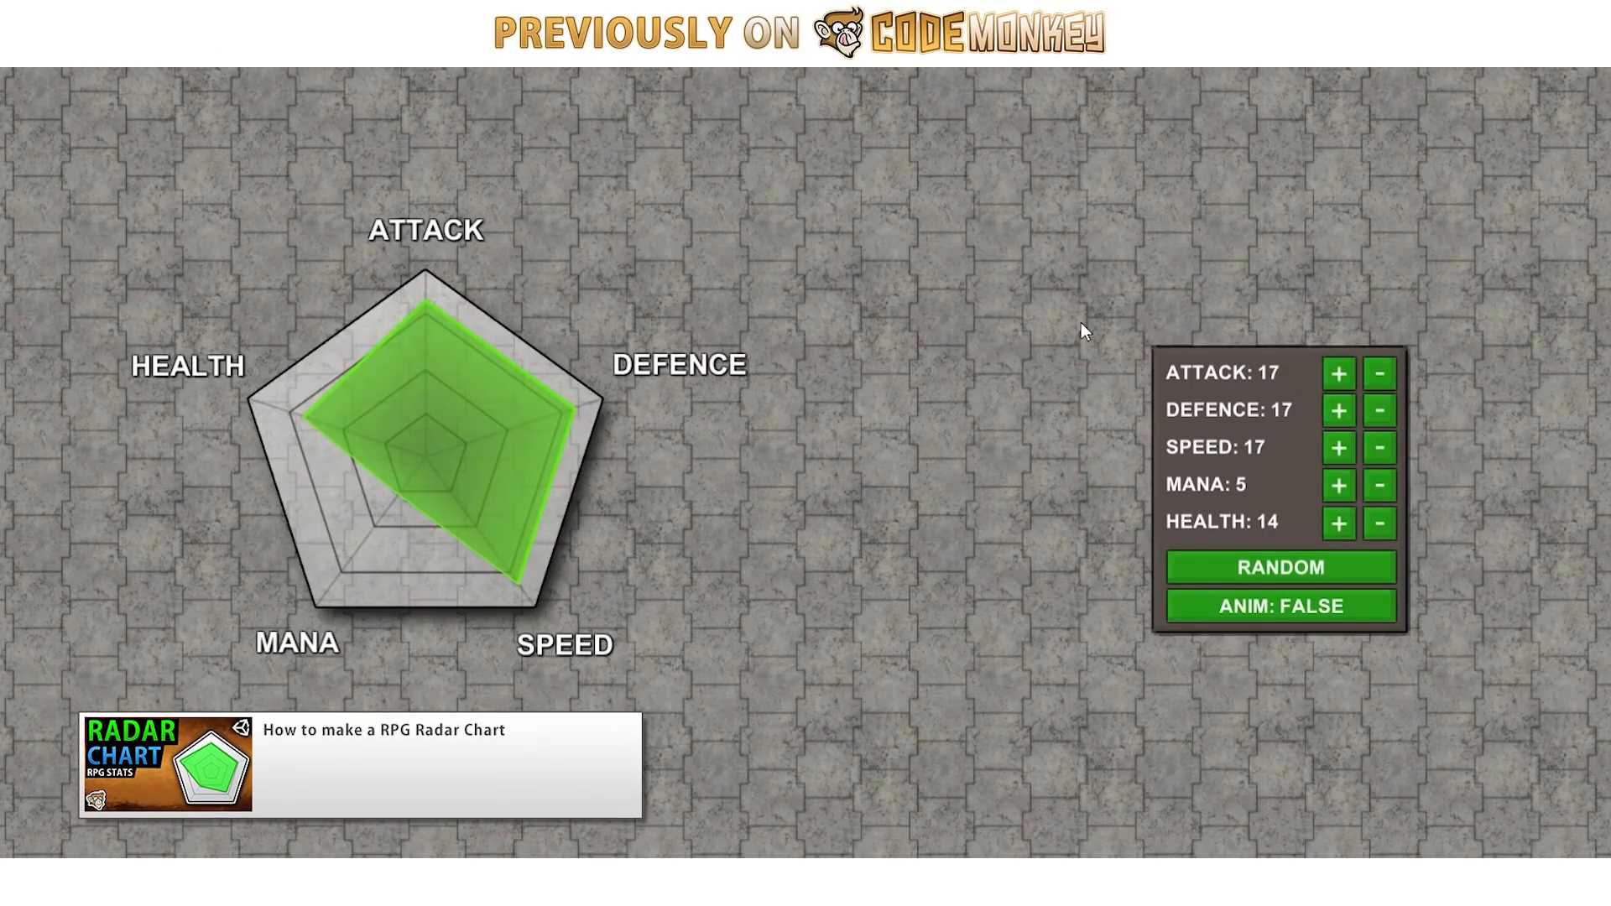
mouse_move(1269, 384)
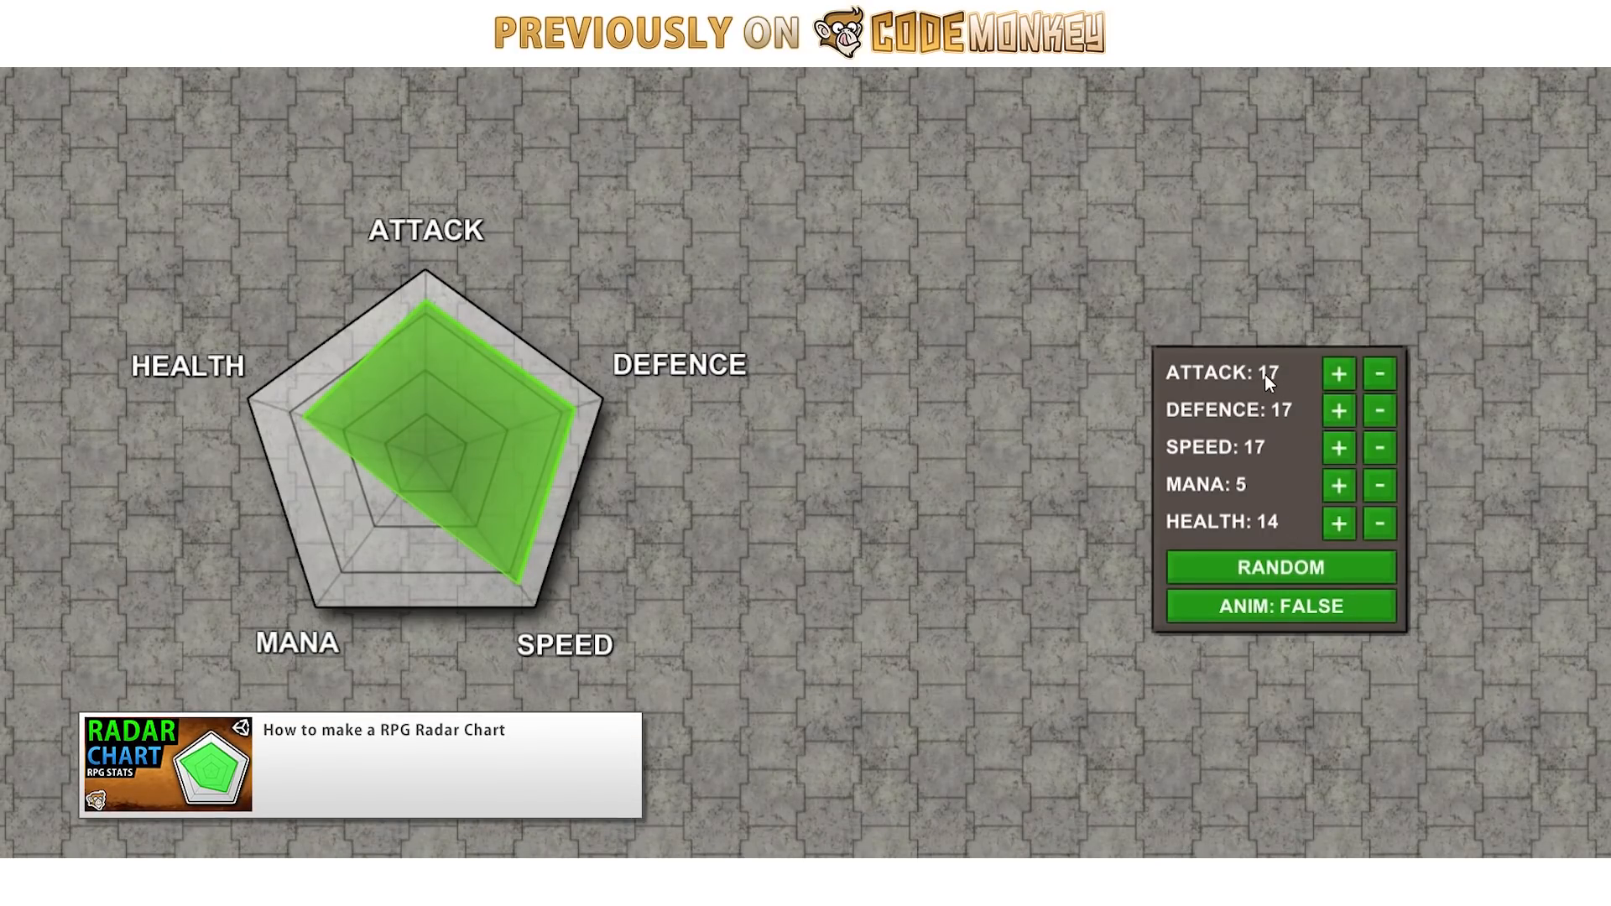
- Generate new stat values with the radar chart demo's RANDOM button
left_click(1338, 373)
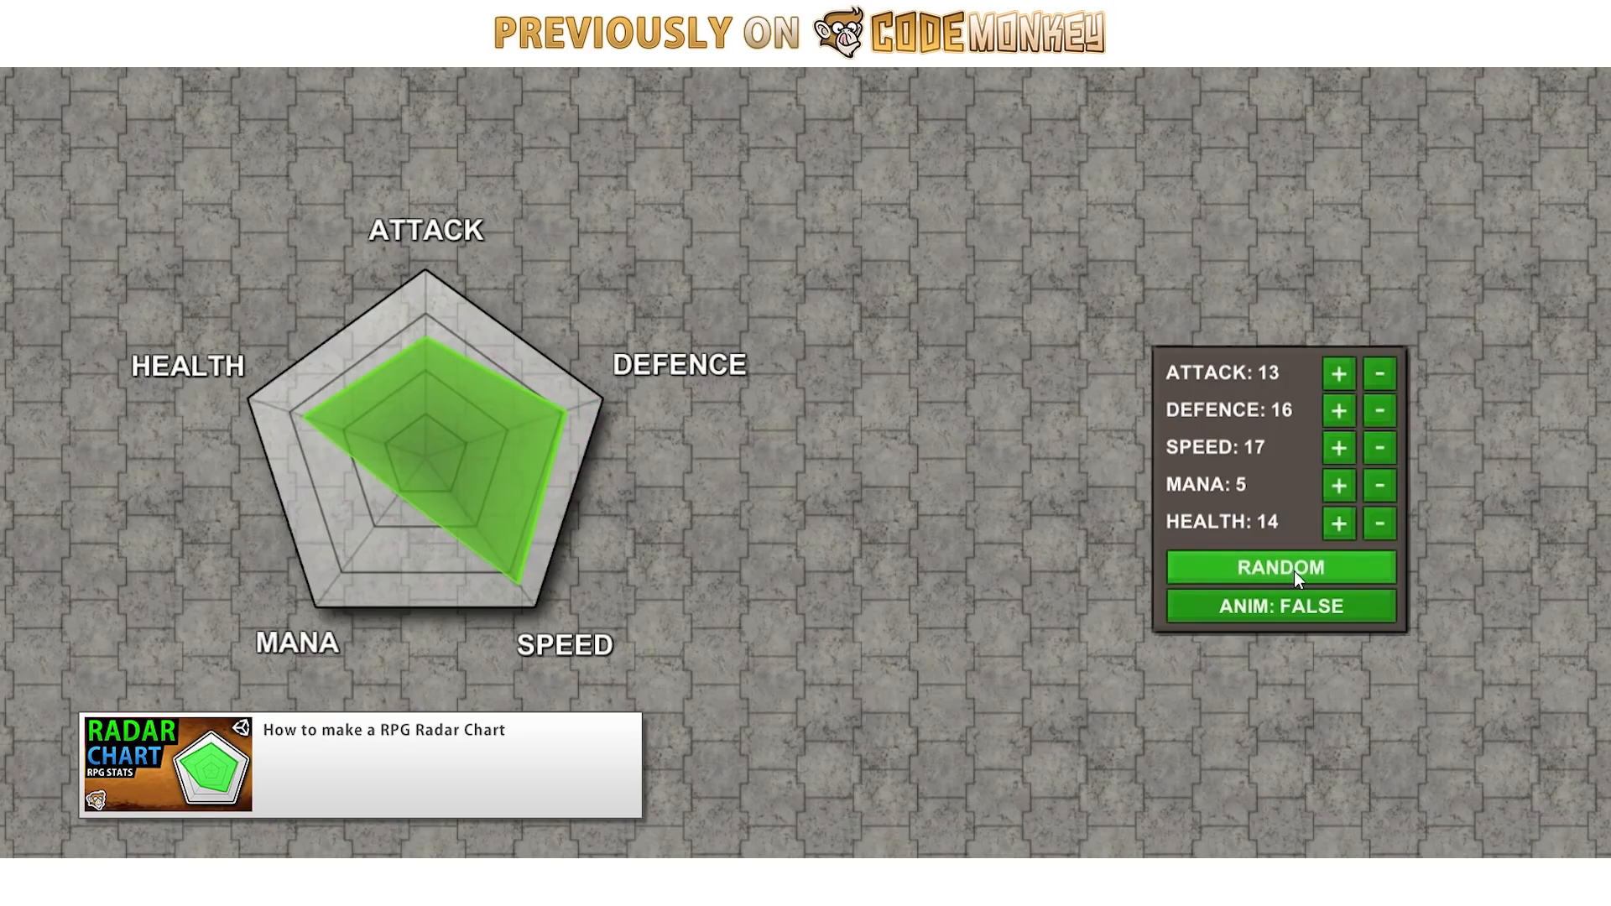
left_click(1279, 567)
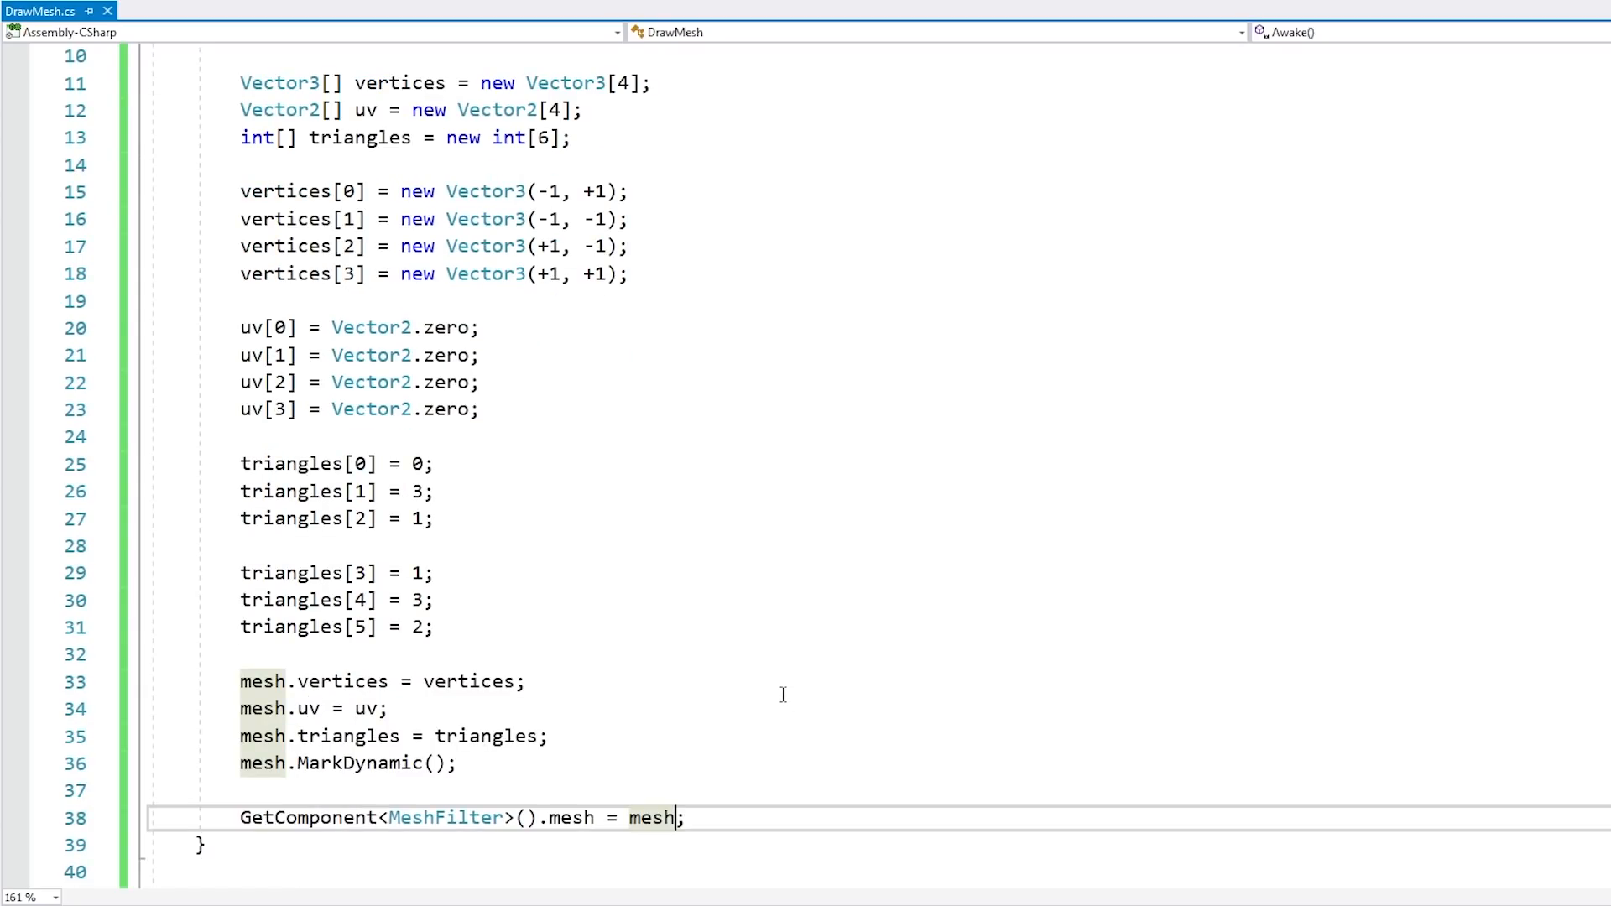
mouse_move(819, 673)
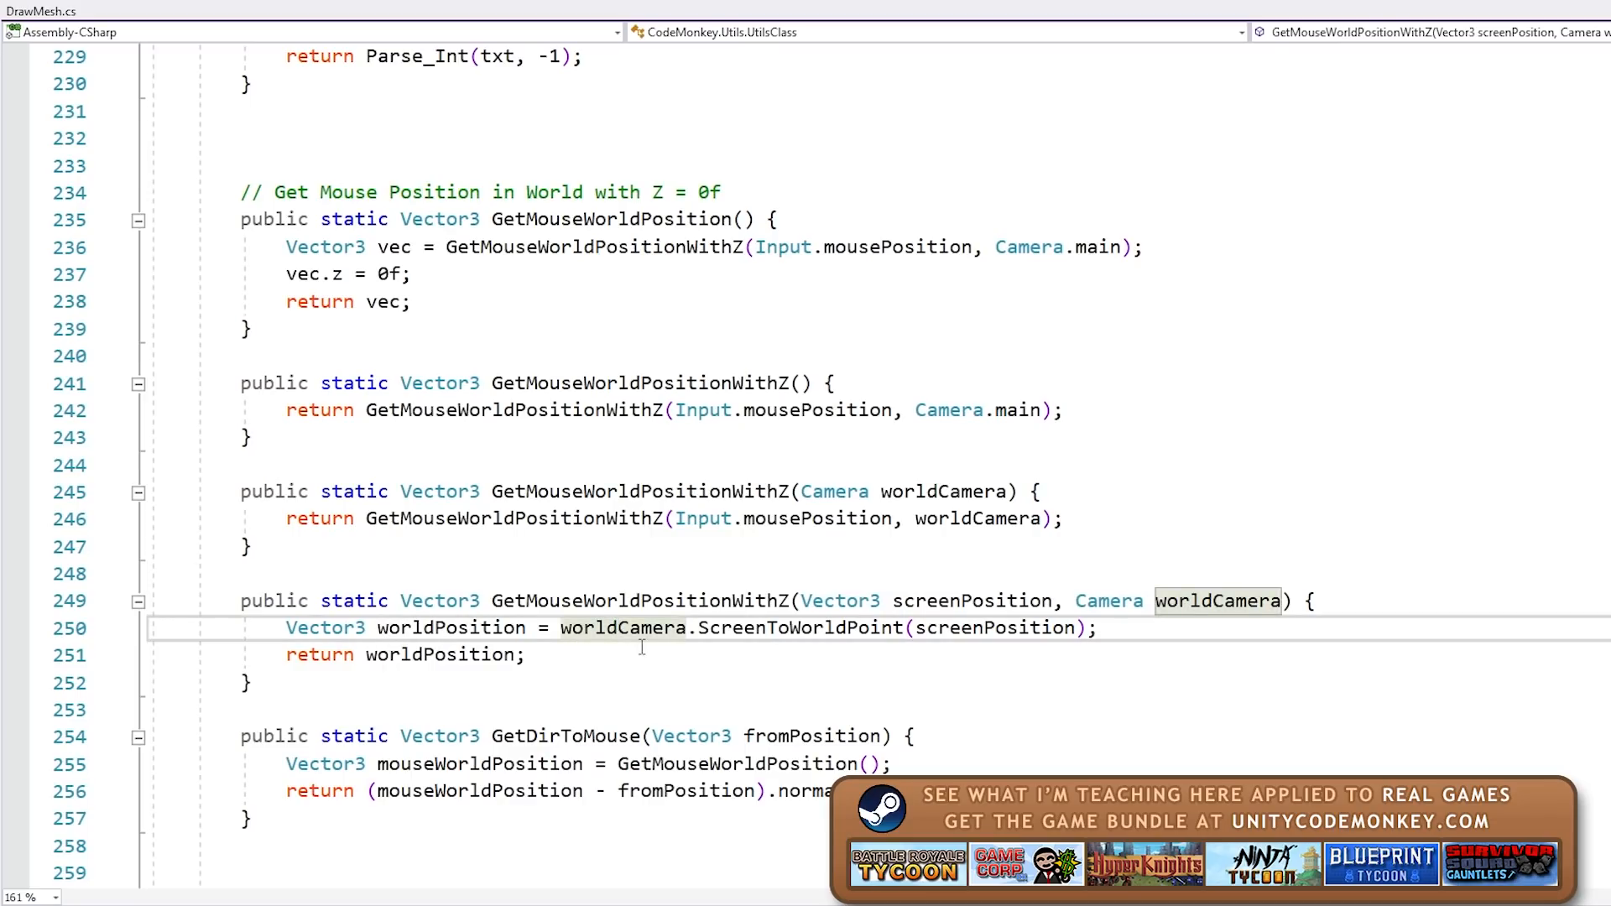
mouse_move(801, 627)
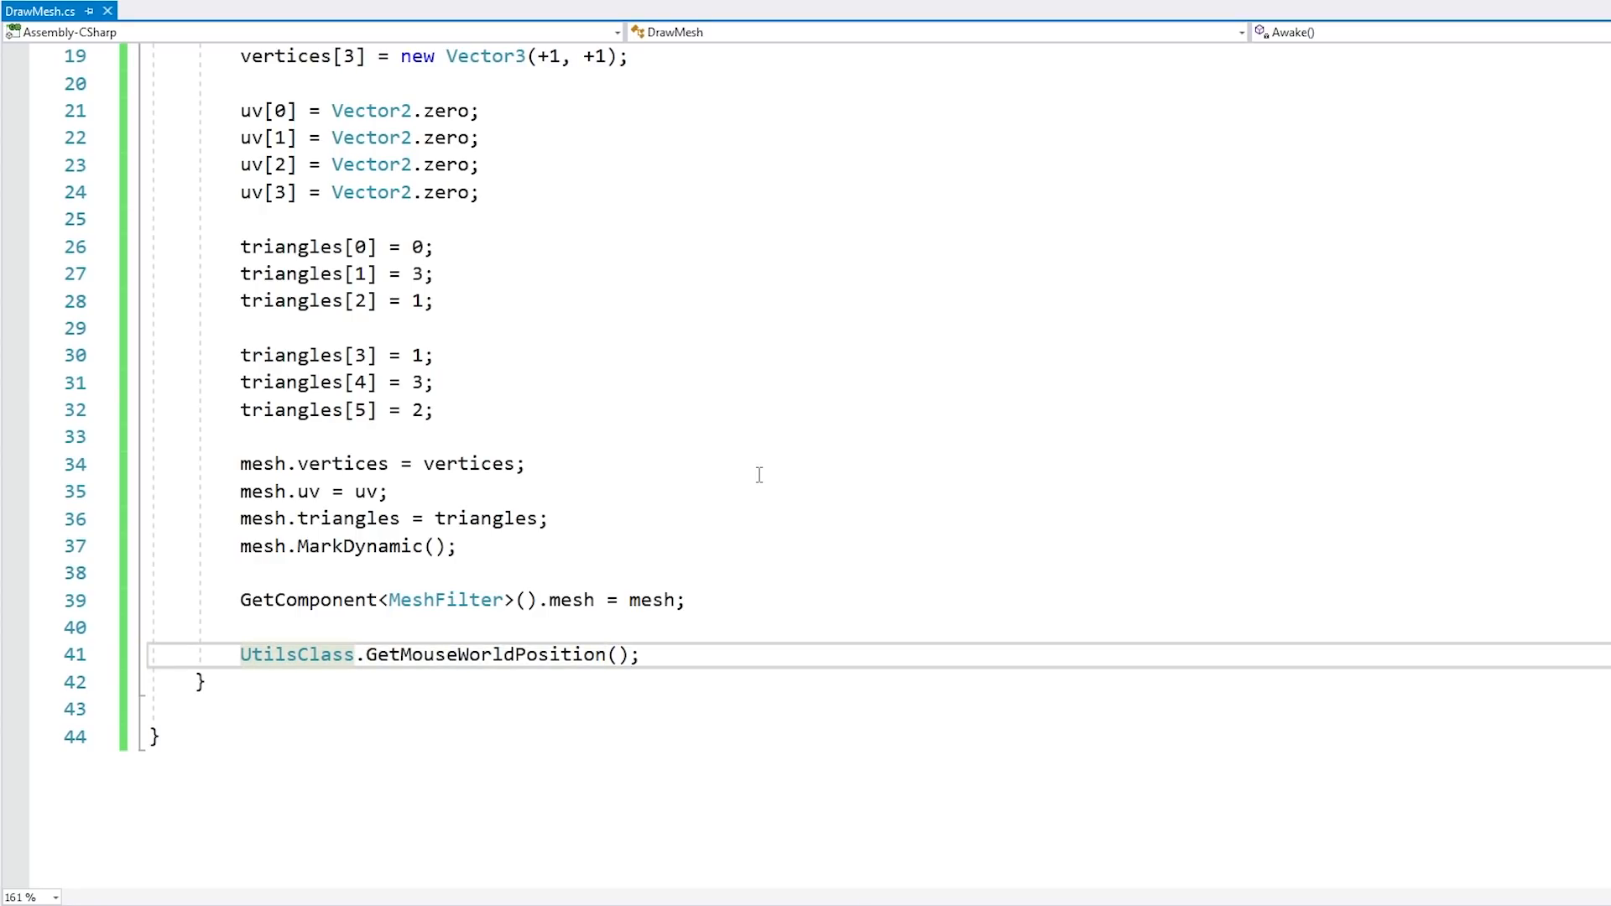
- Add an Update method setting transform.position to UtilsClass.GetMouseWorldPosition()
type("transform.positi")
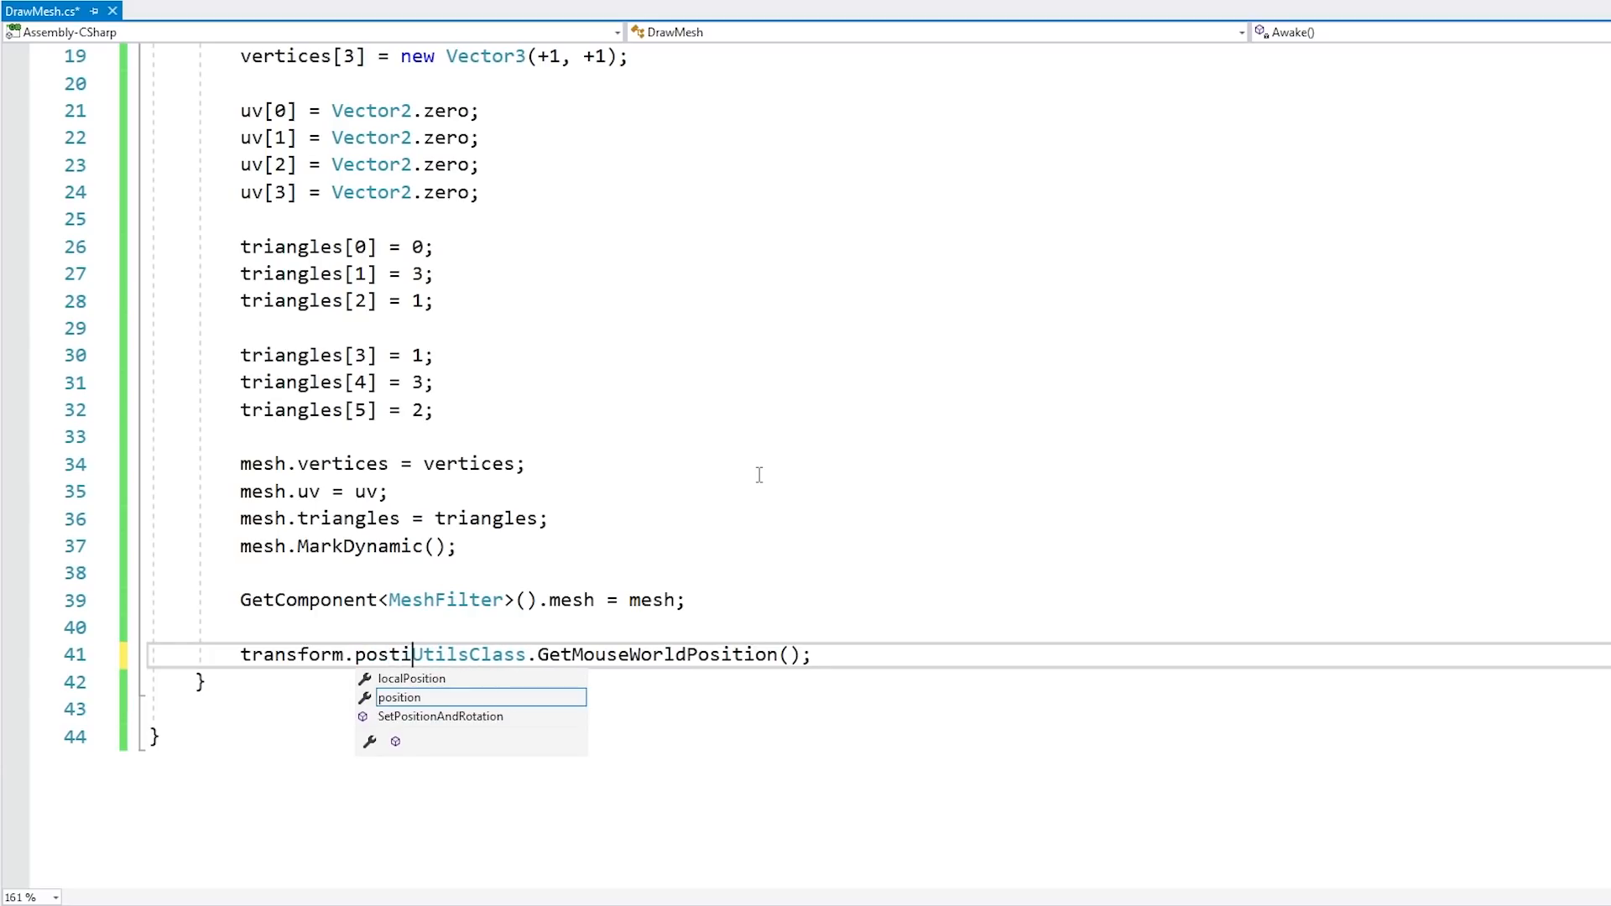
key("Tab")
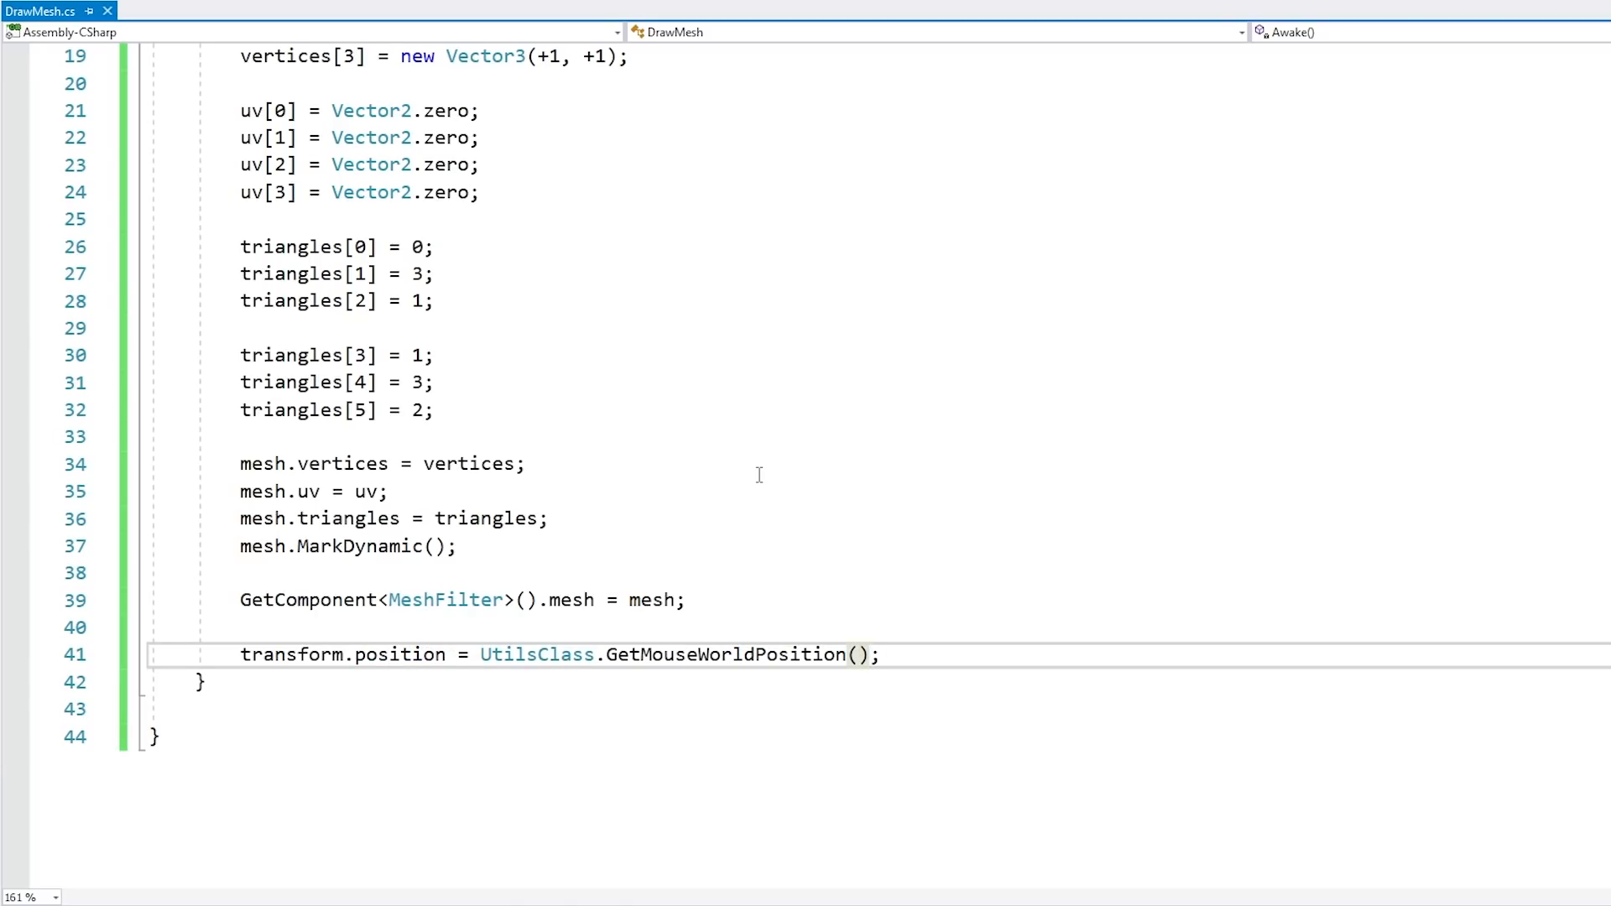
type("private void up")
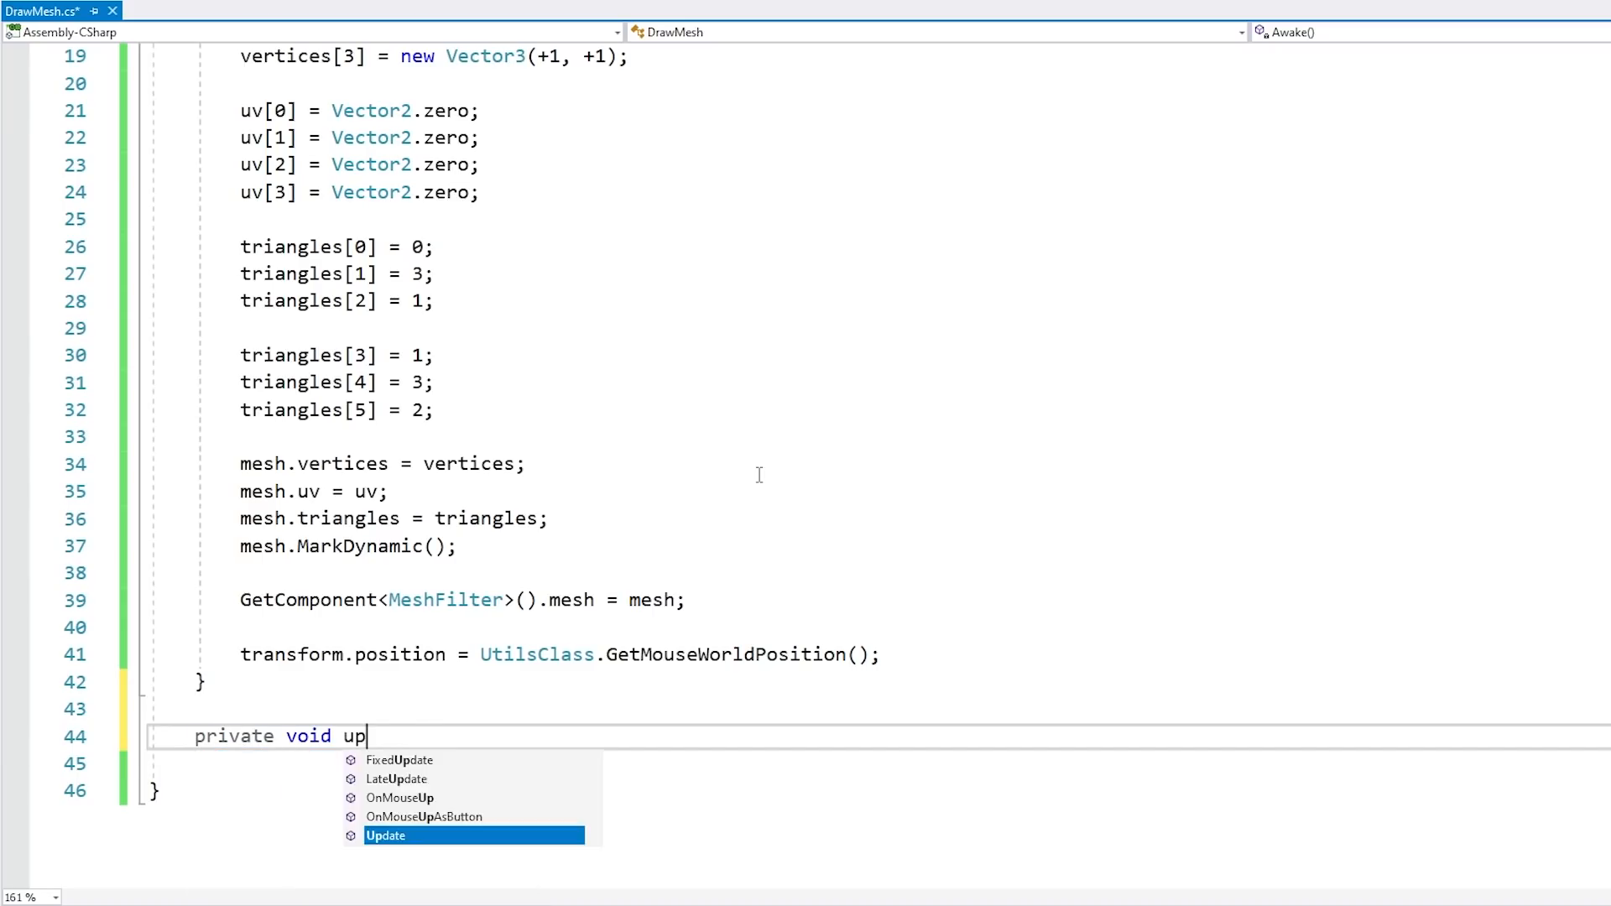
key("Tab")
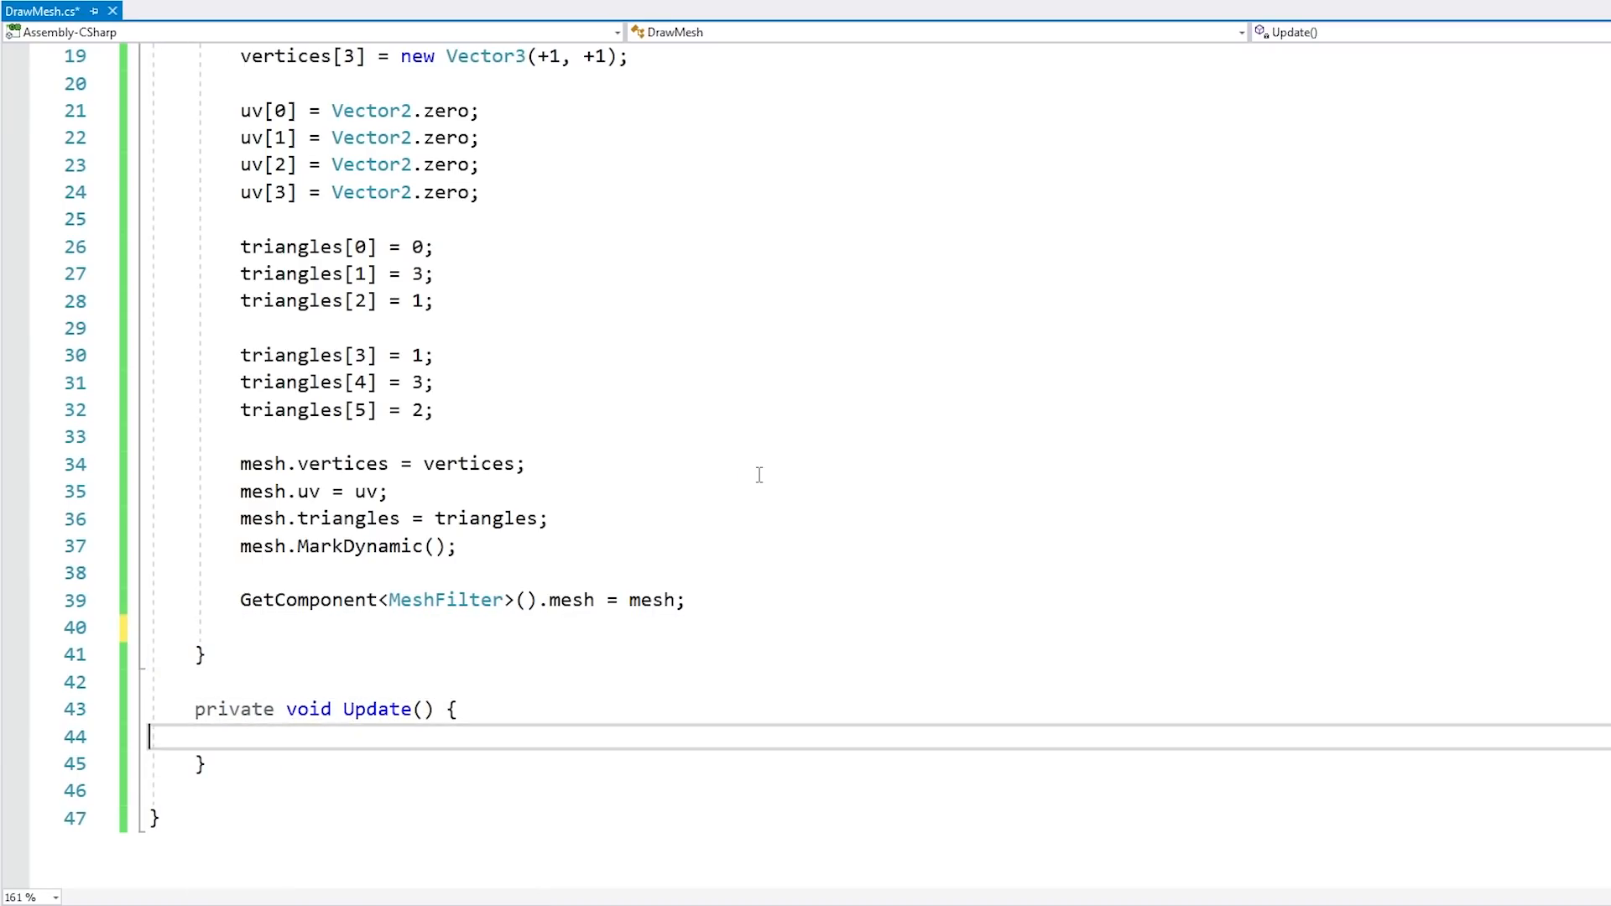
type("transform.position = UtilsClass.GetMouseWorldPosition();")
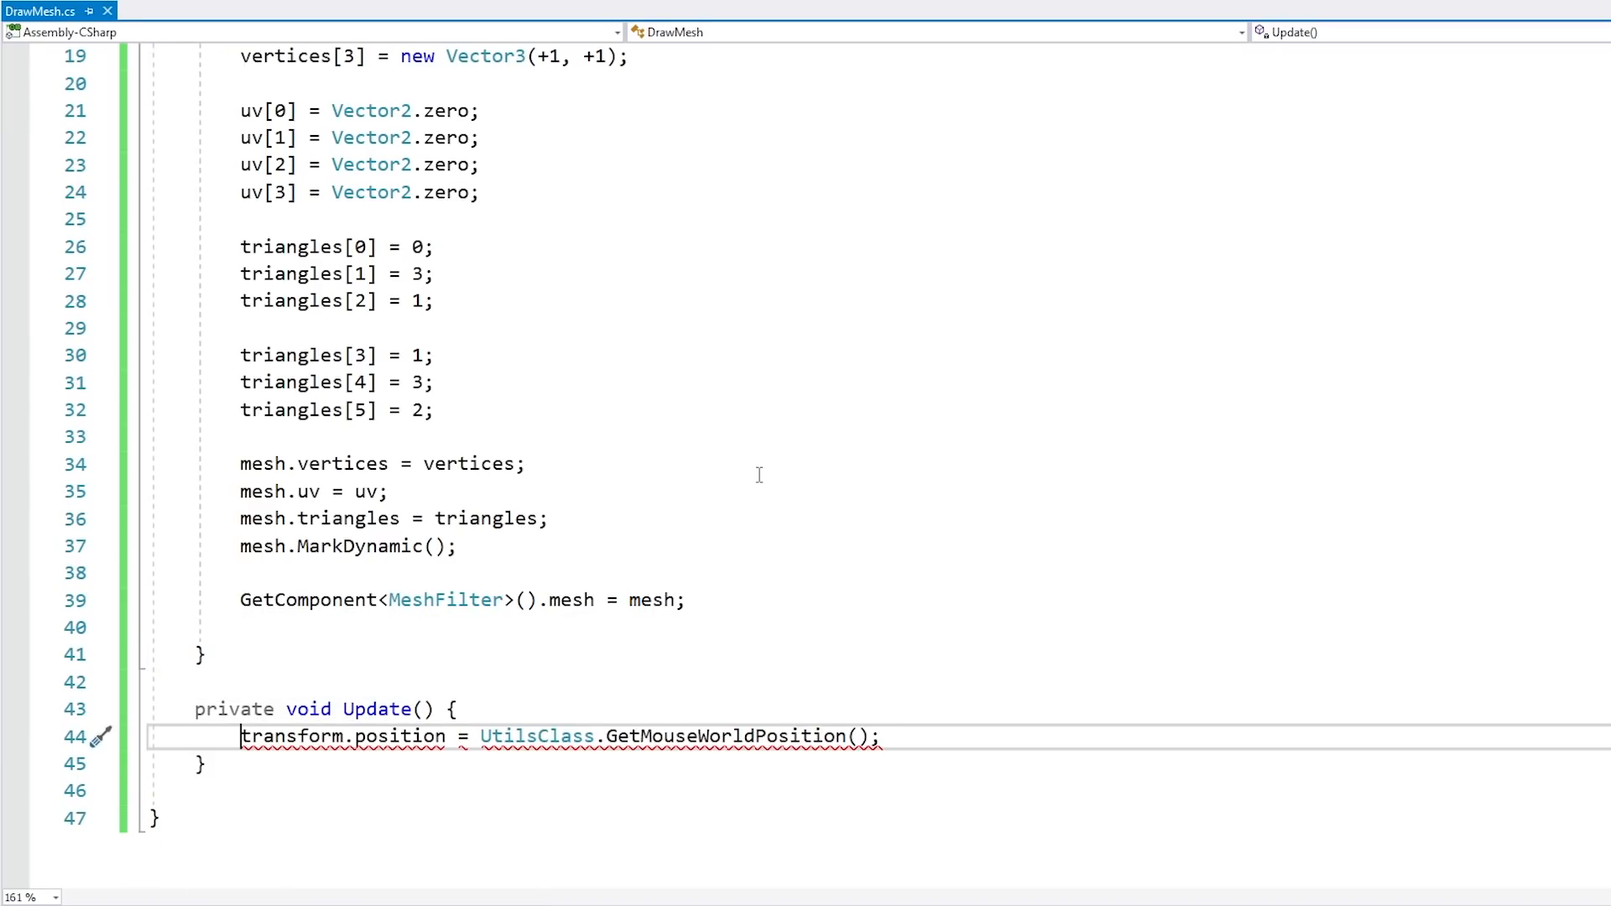
scroll("down", 3)
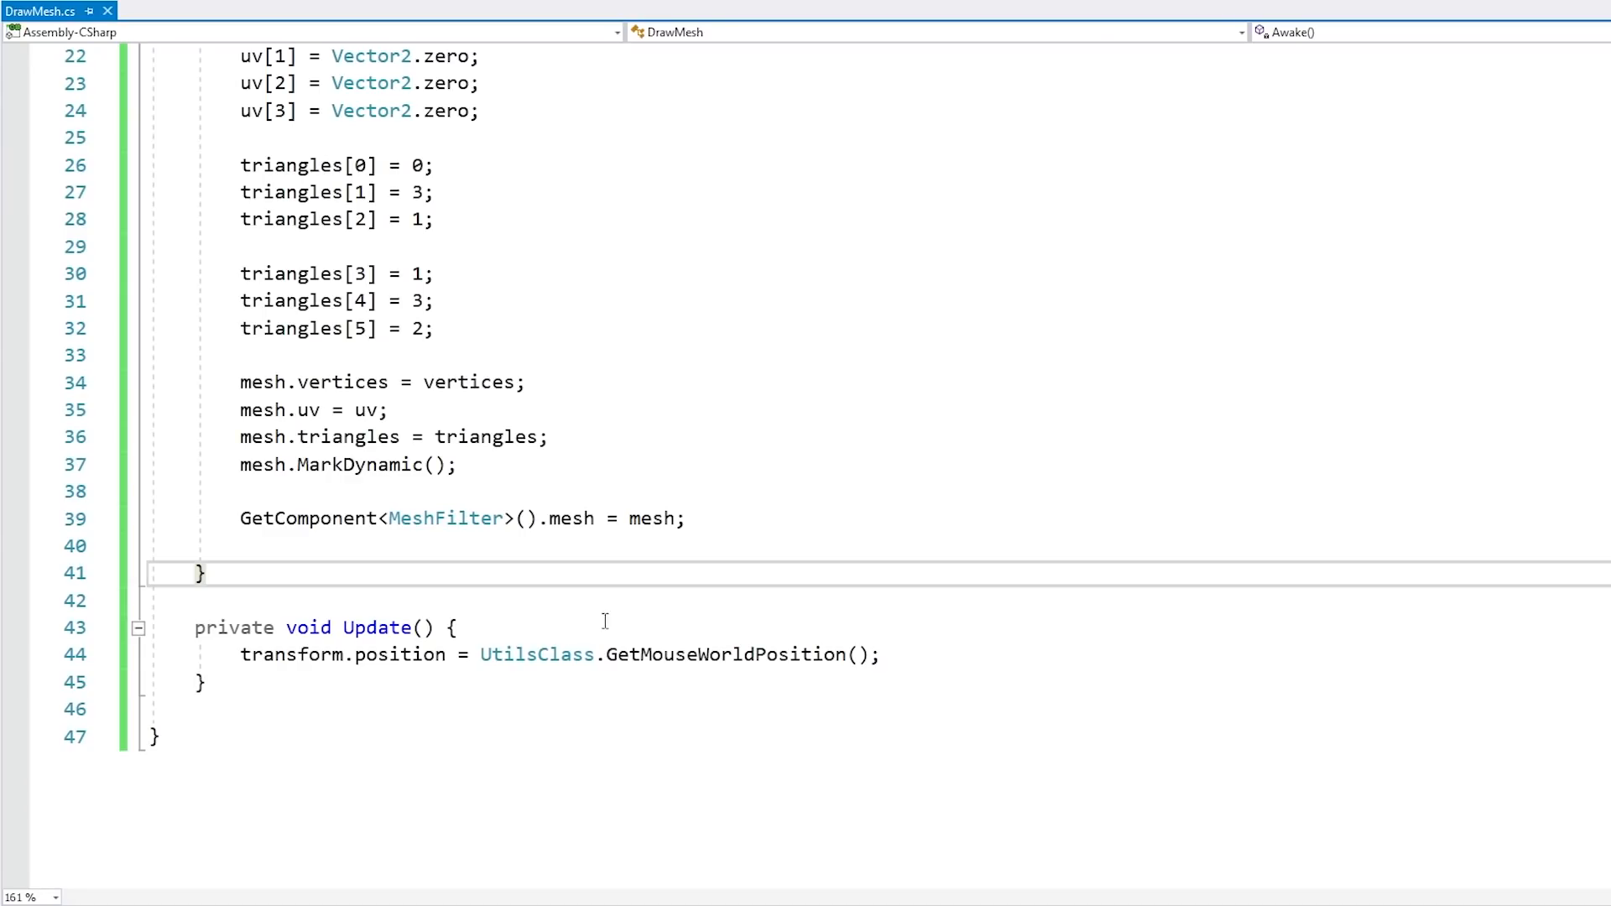
- Review the Awake quad-building code, then return to the Unity editor in Play mode
double_click(535, 654)
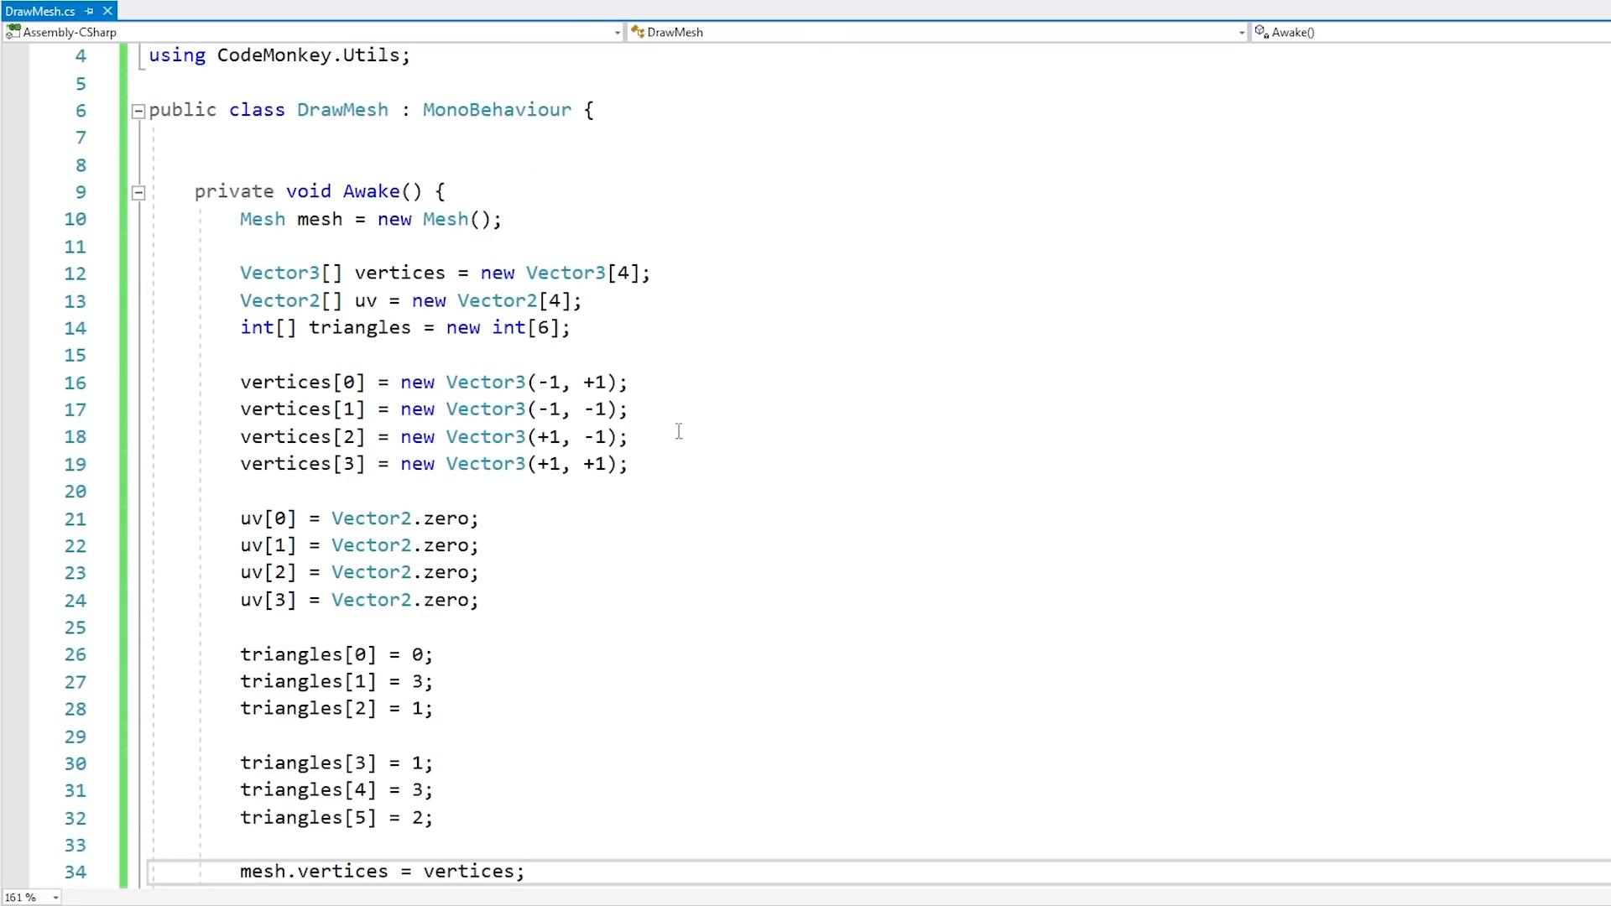
scroll("down", 3)
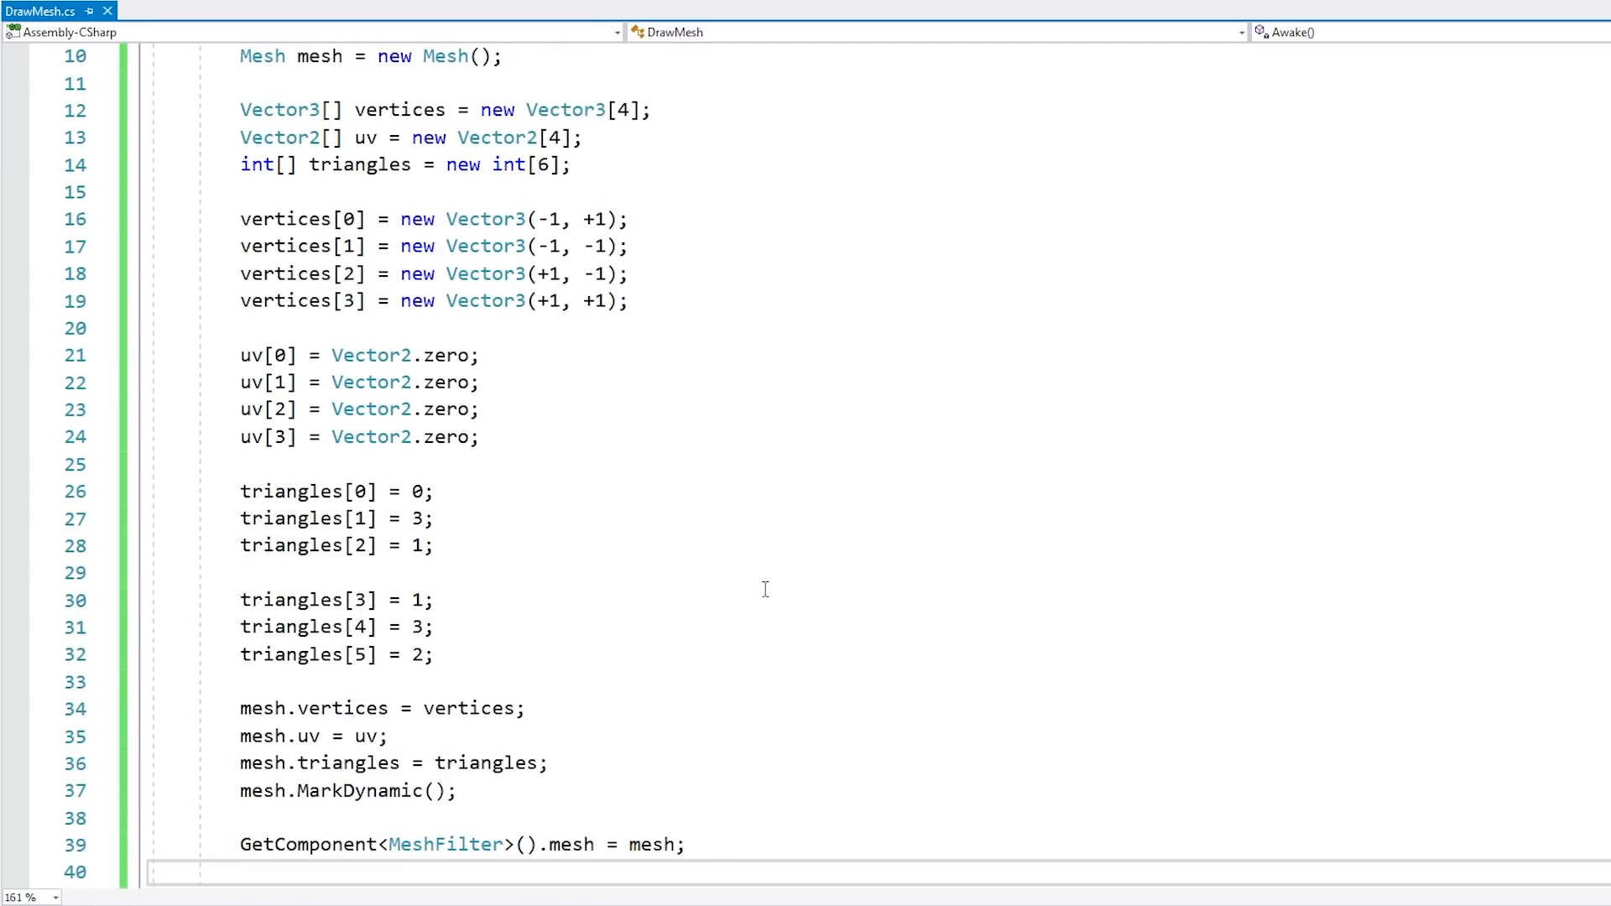
mouse_move(755, 590)
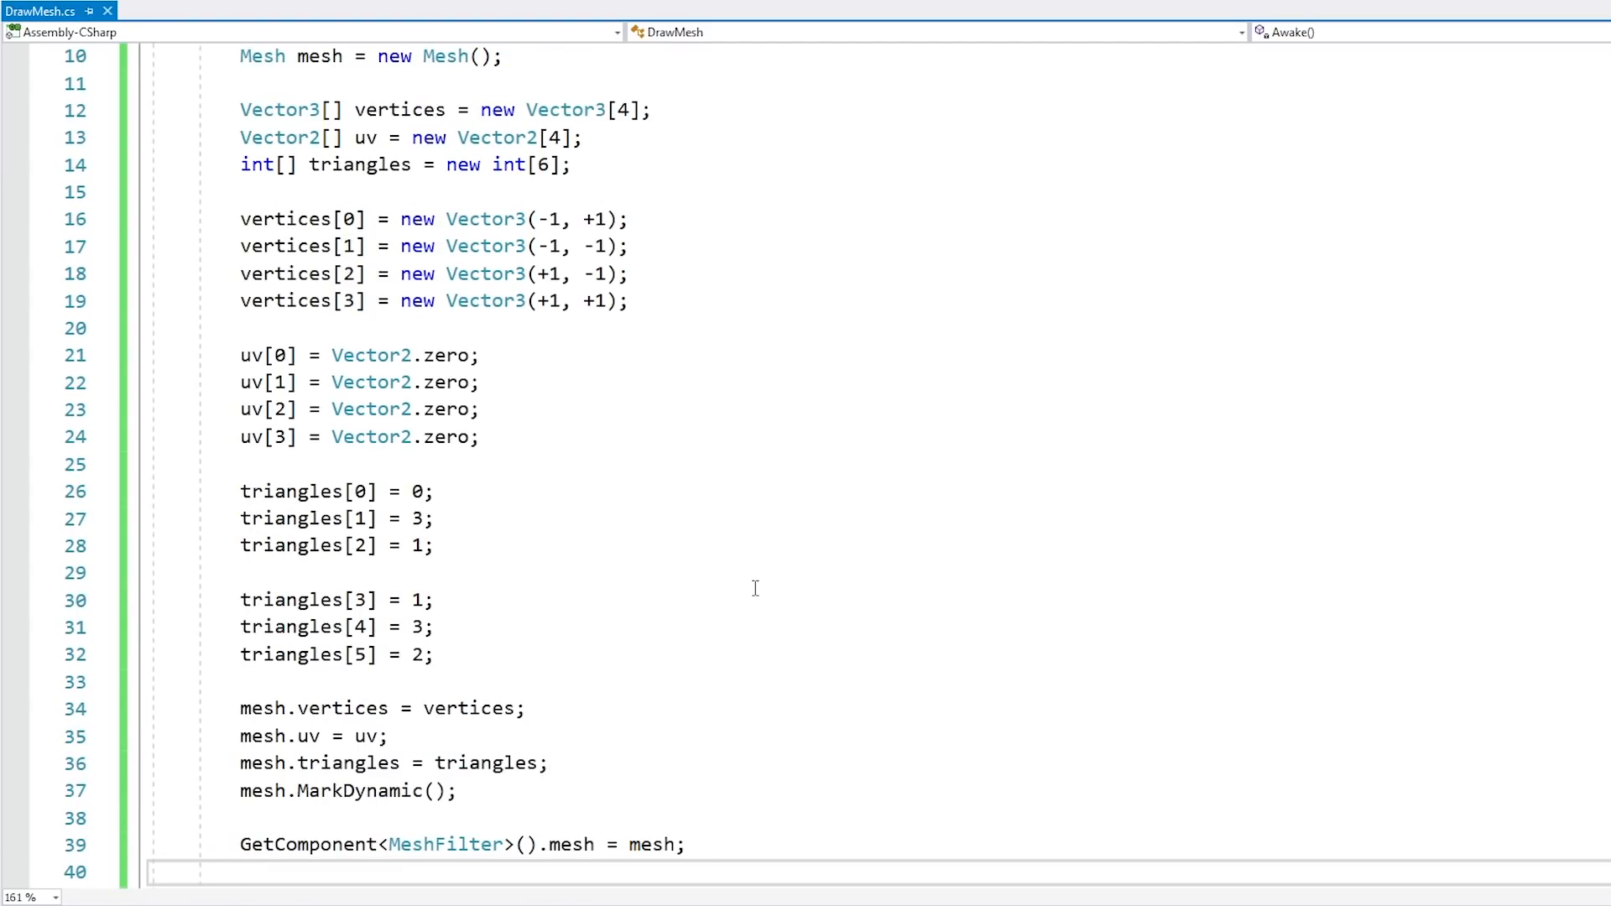
left_click(174, 893)
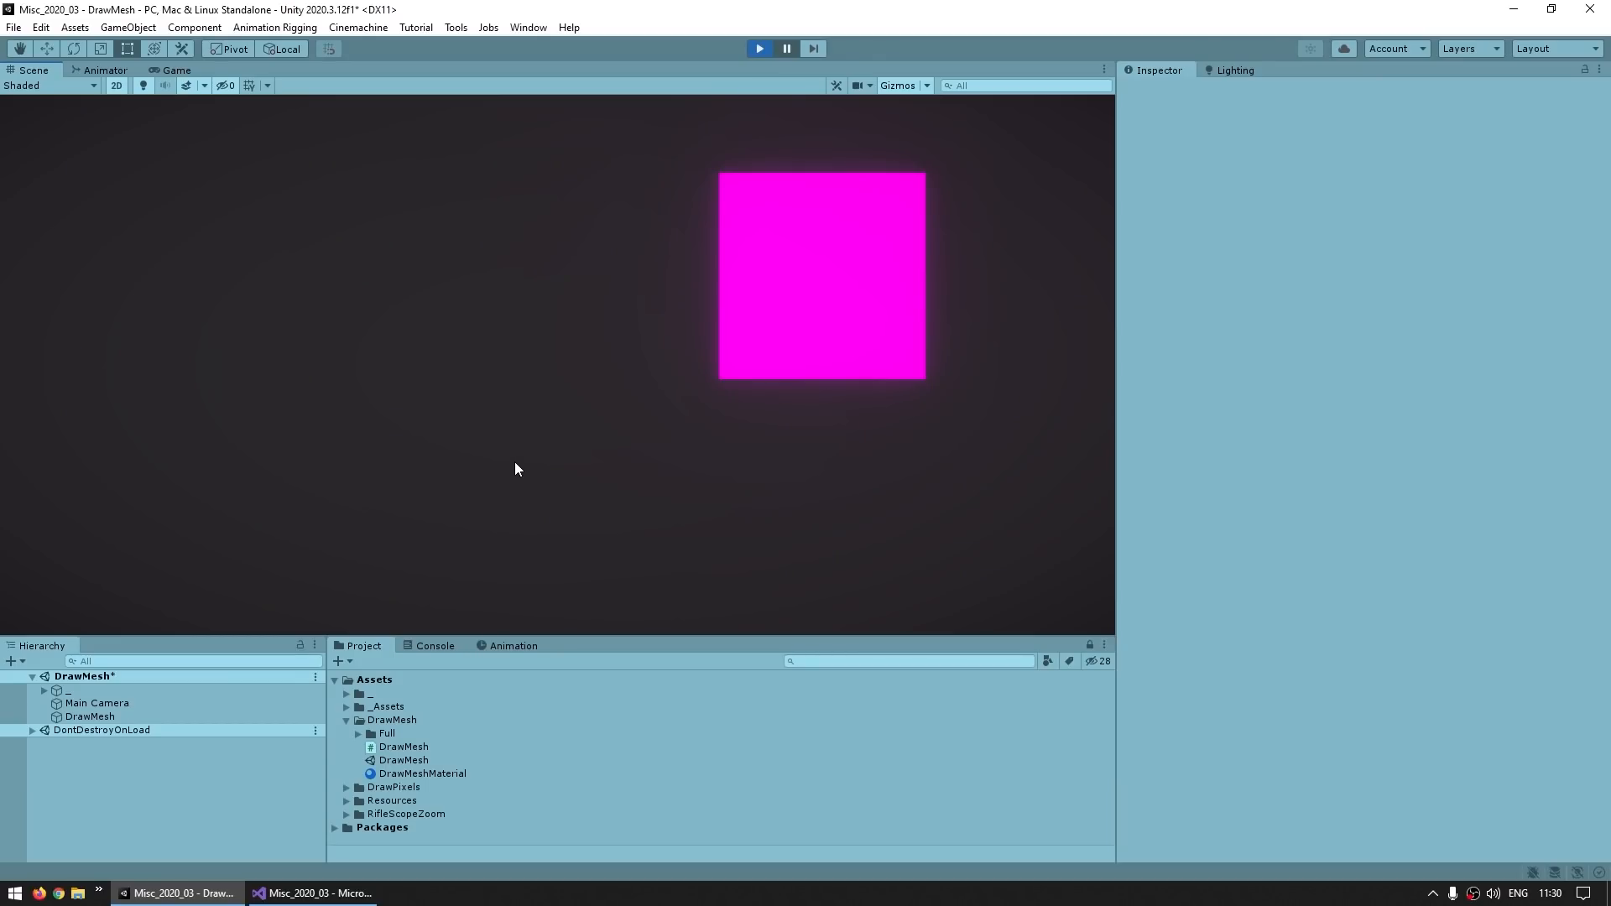
- Switch the Scene view Draw Mode to Wireframe
left_click(46, 85)
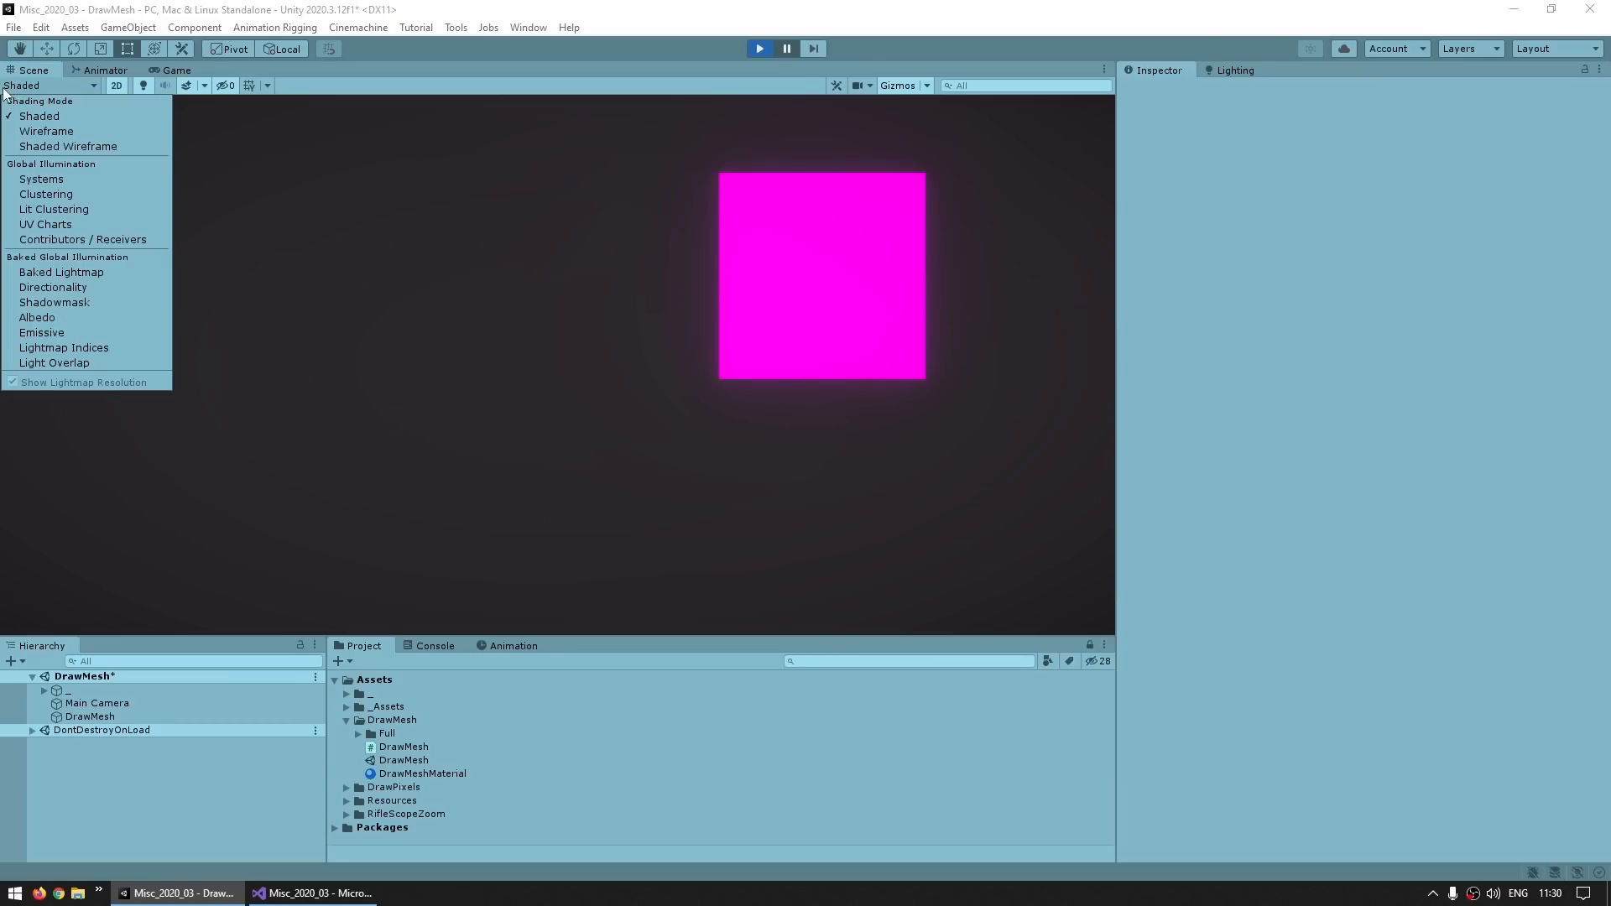
mouse_move(52, 287)
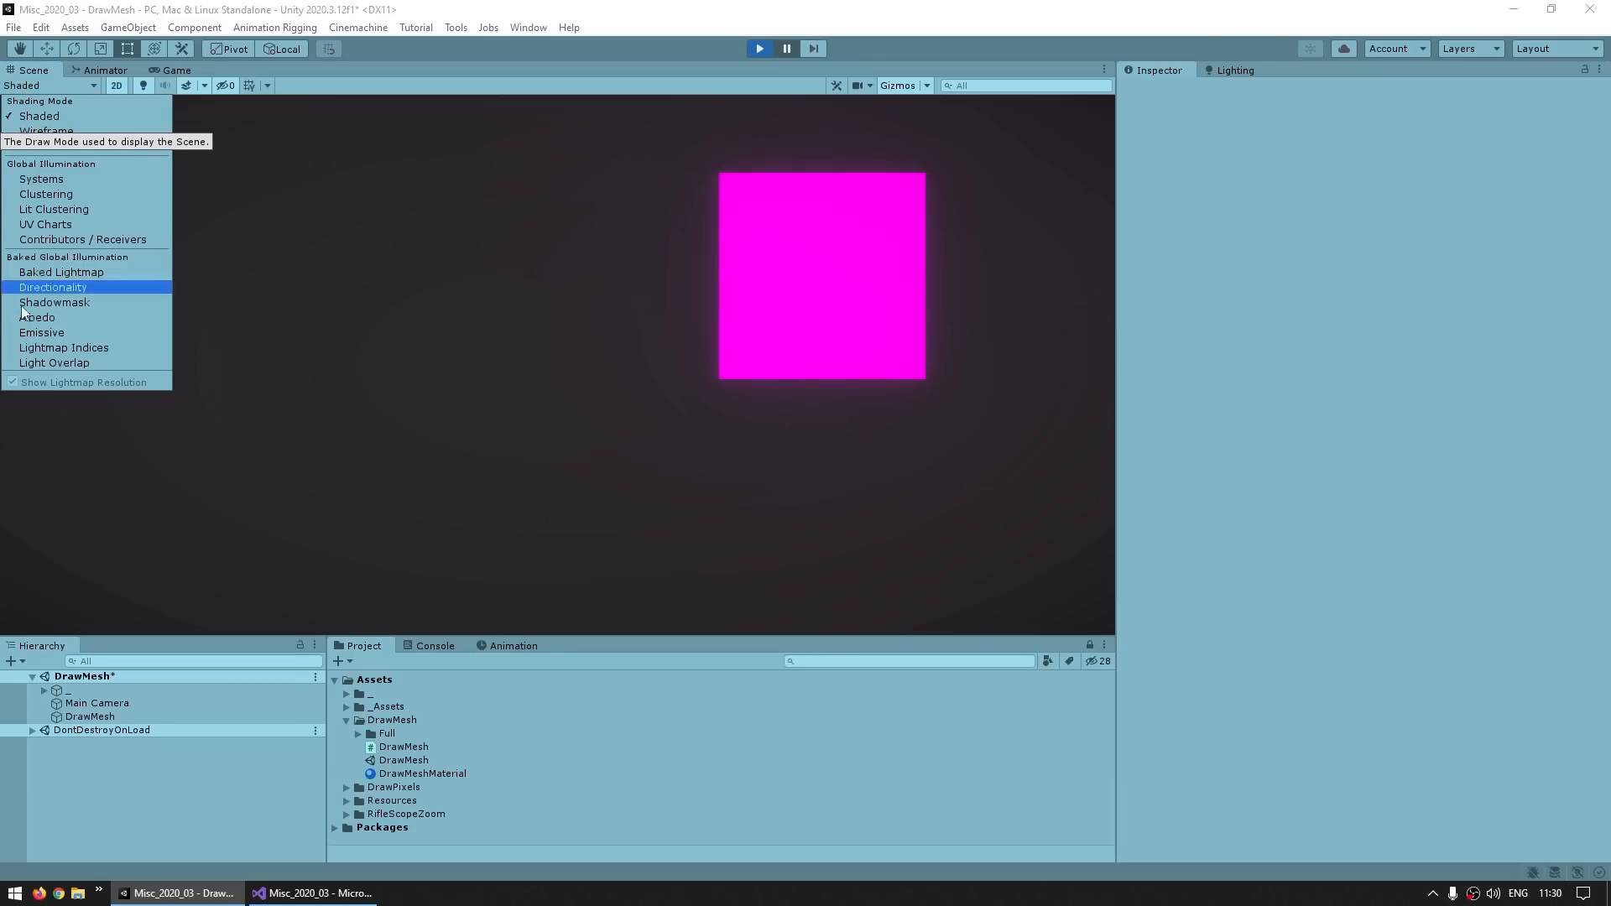
mouse_move(45, 131)
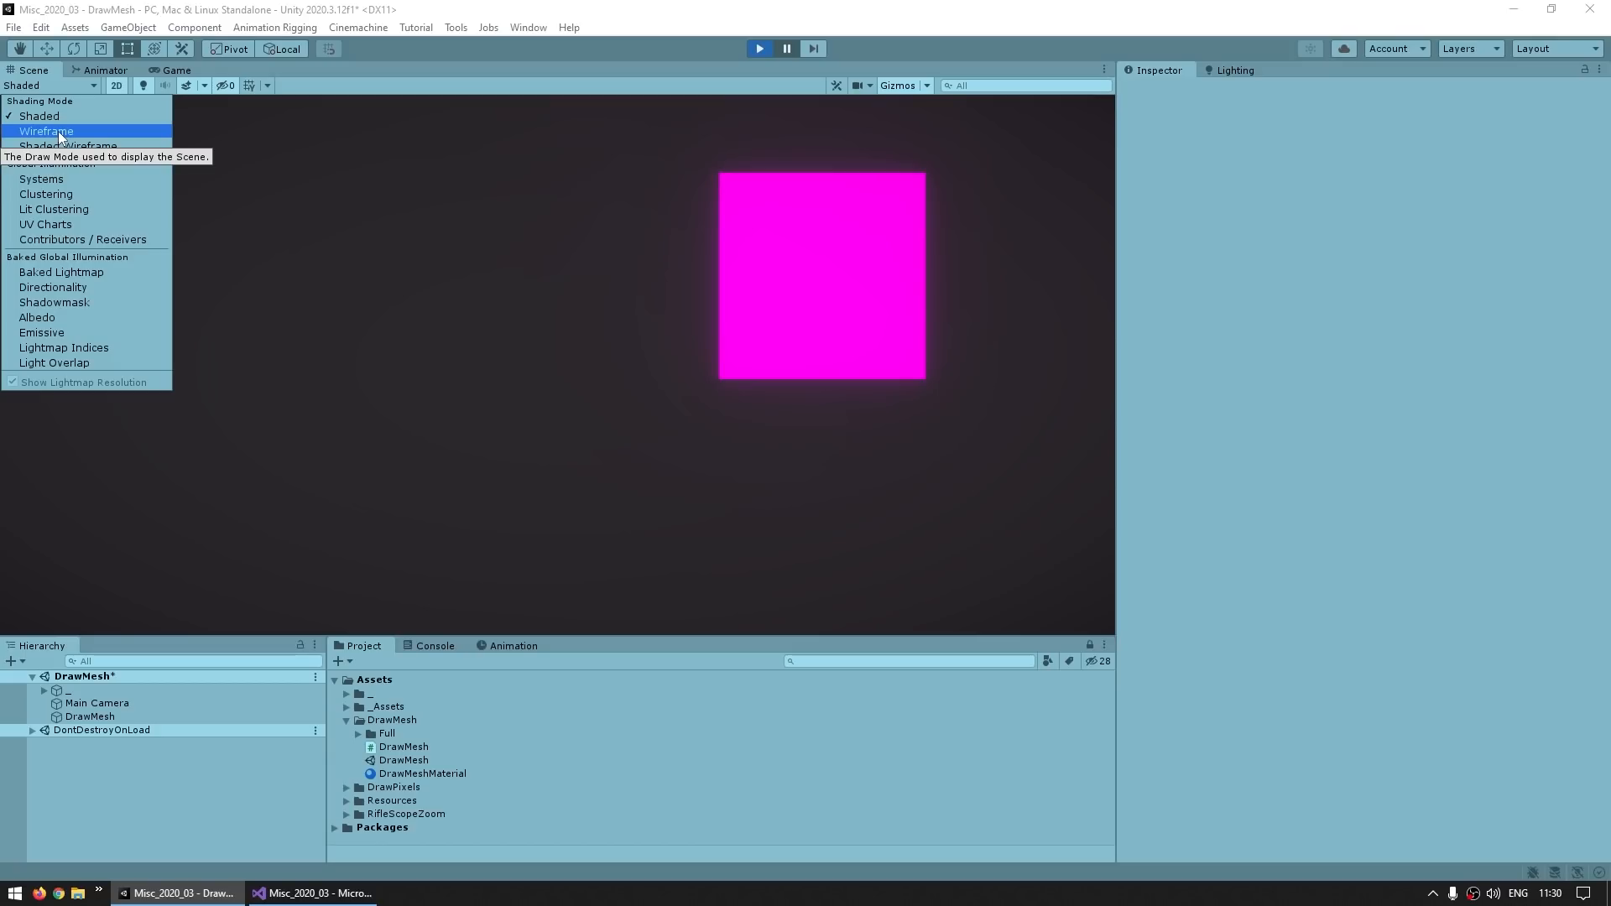
left_click(46, 131)
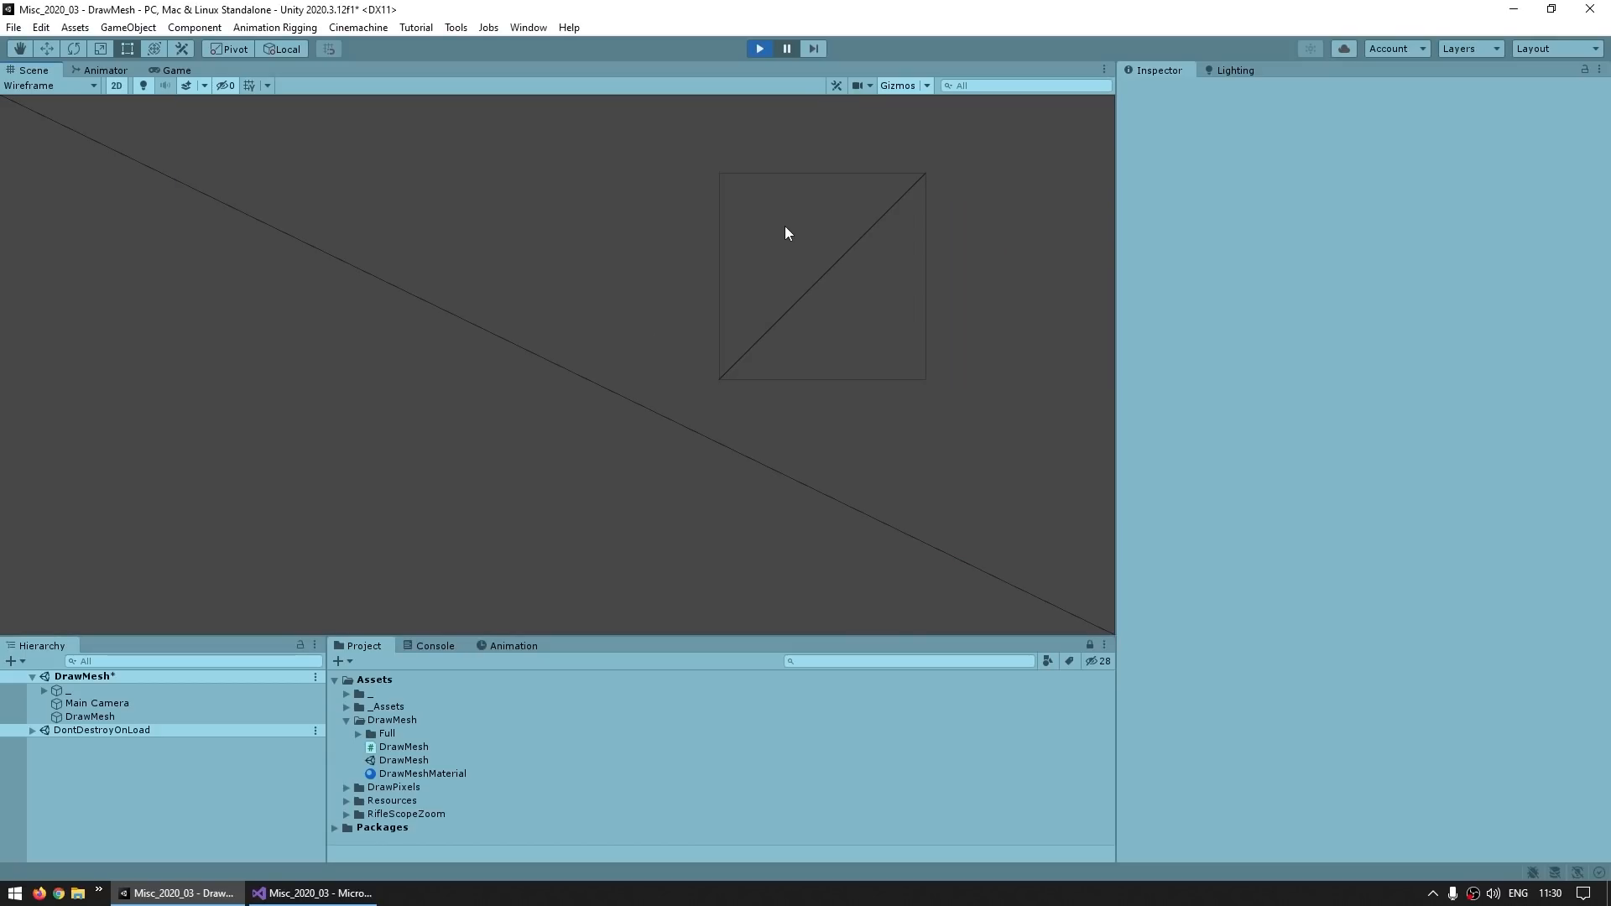
mouse_move(847, 271)
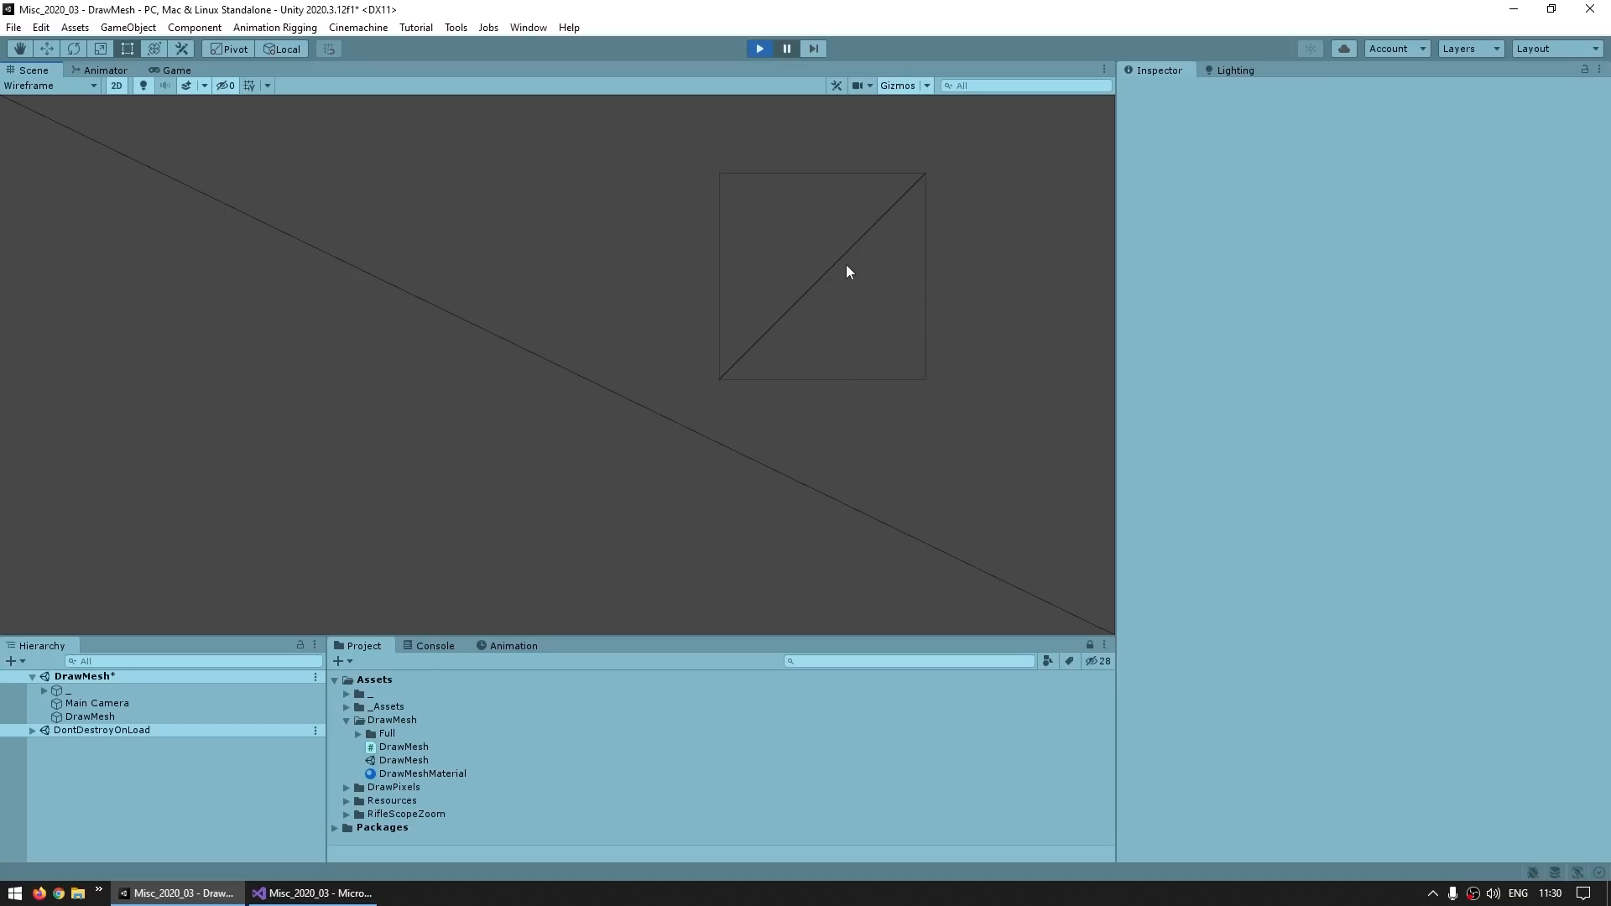
mouse_move(841, 274)
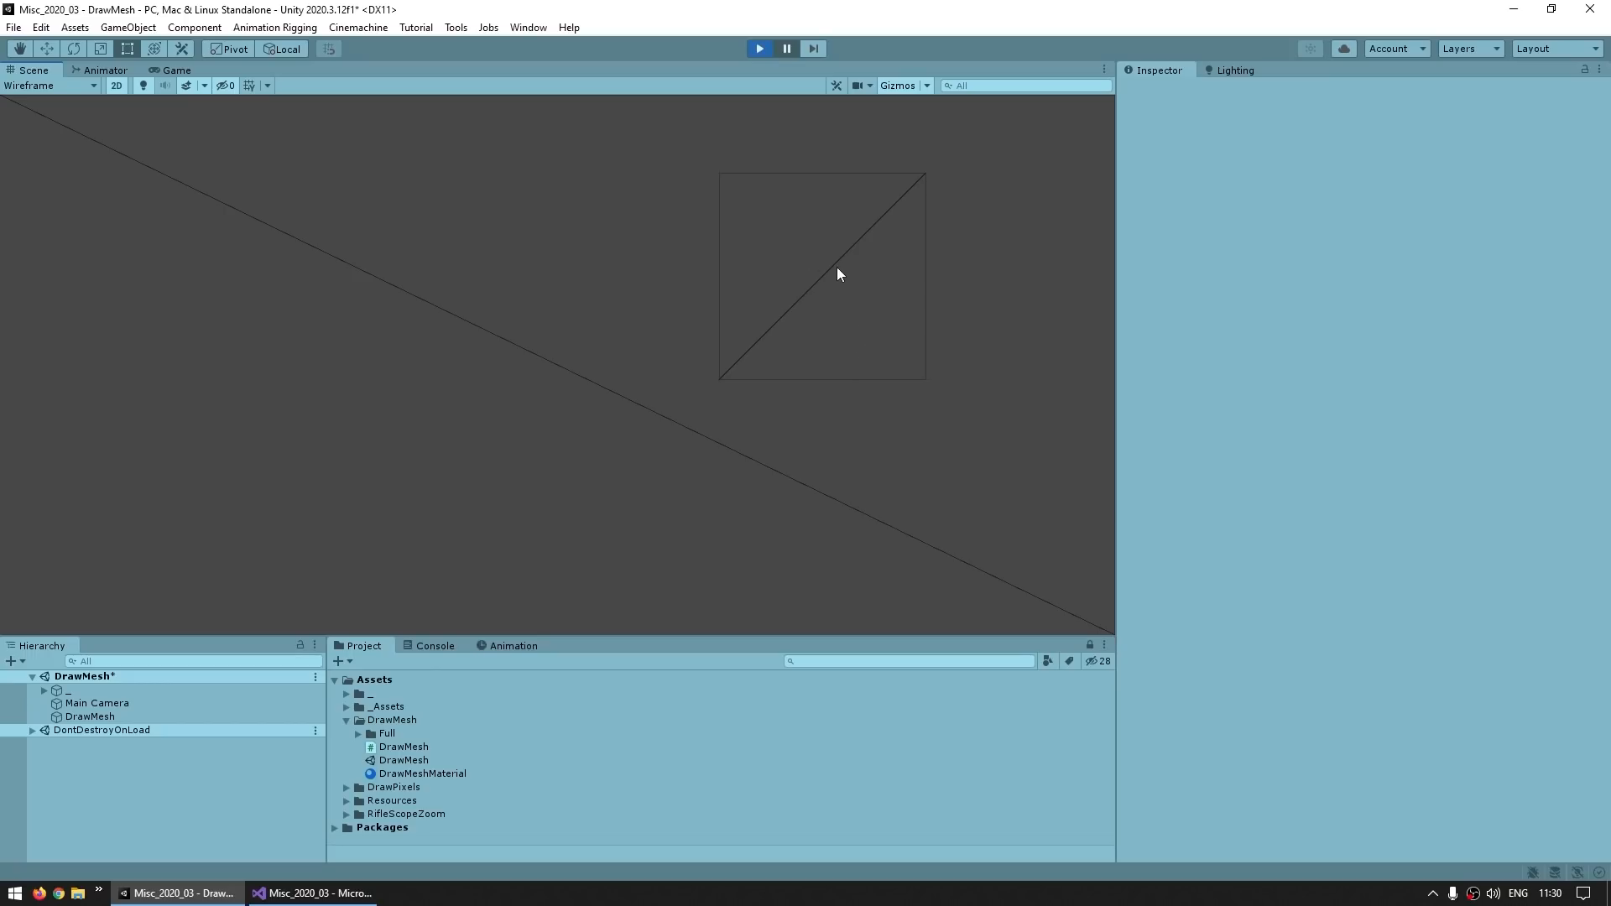
mouse_move(884, 302)
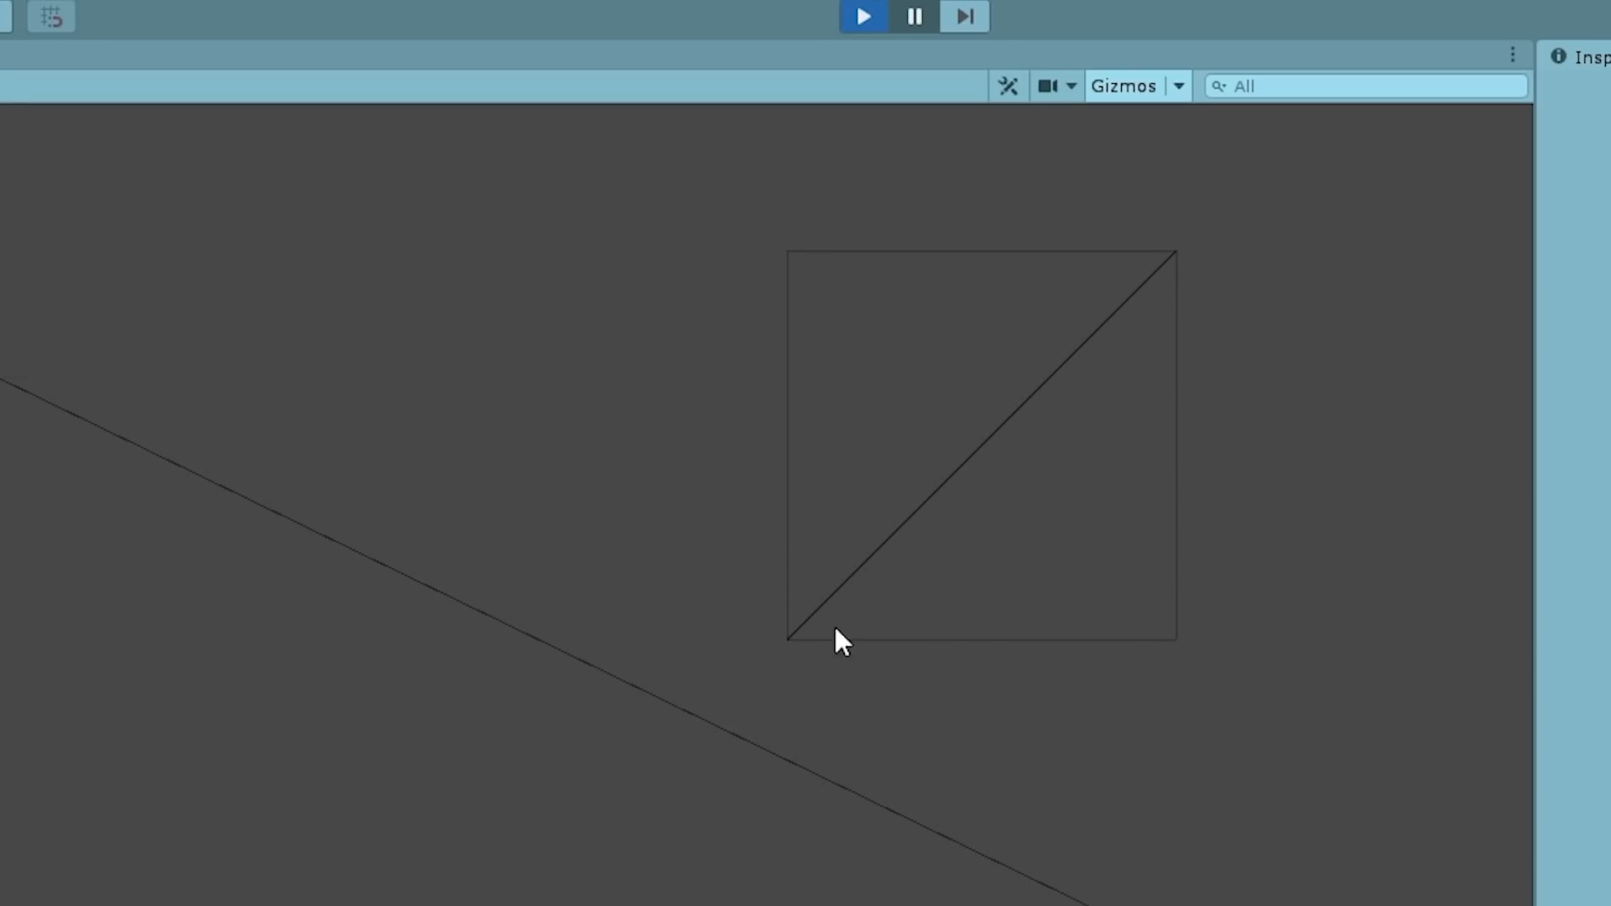
mouse_move(871, 628)
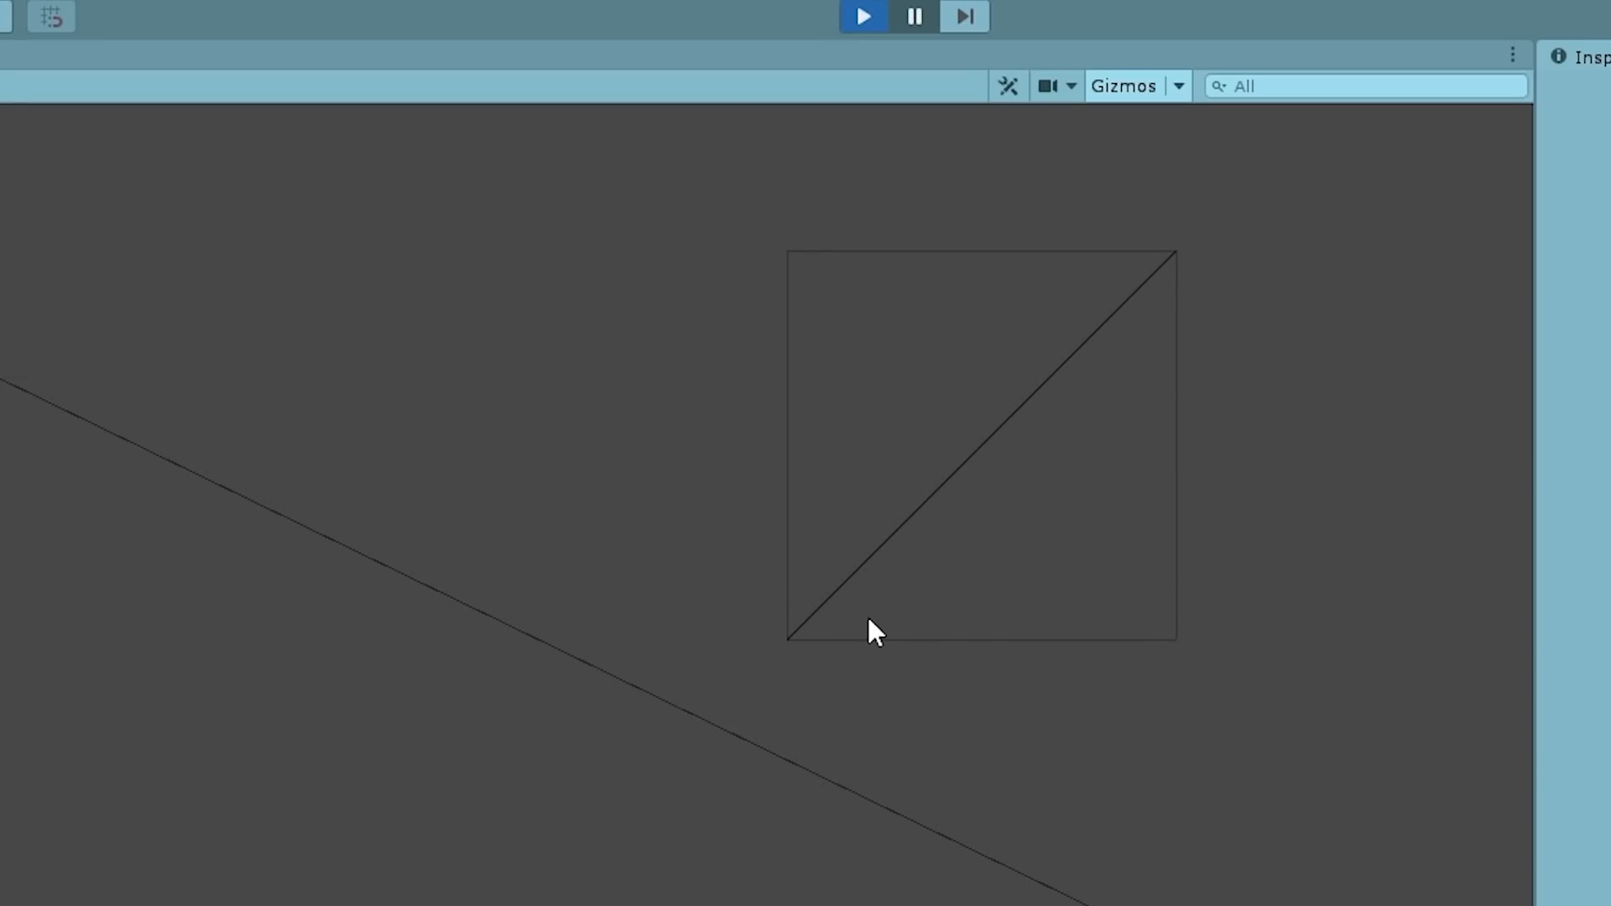
mouse_move(757, 651)
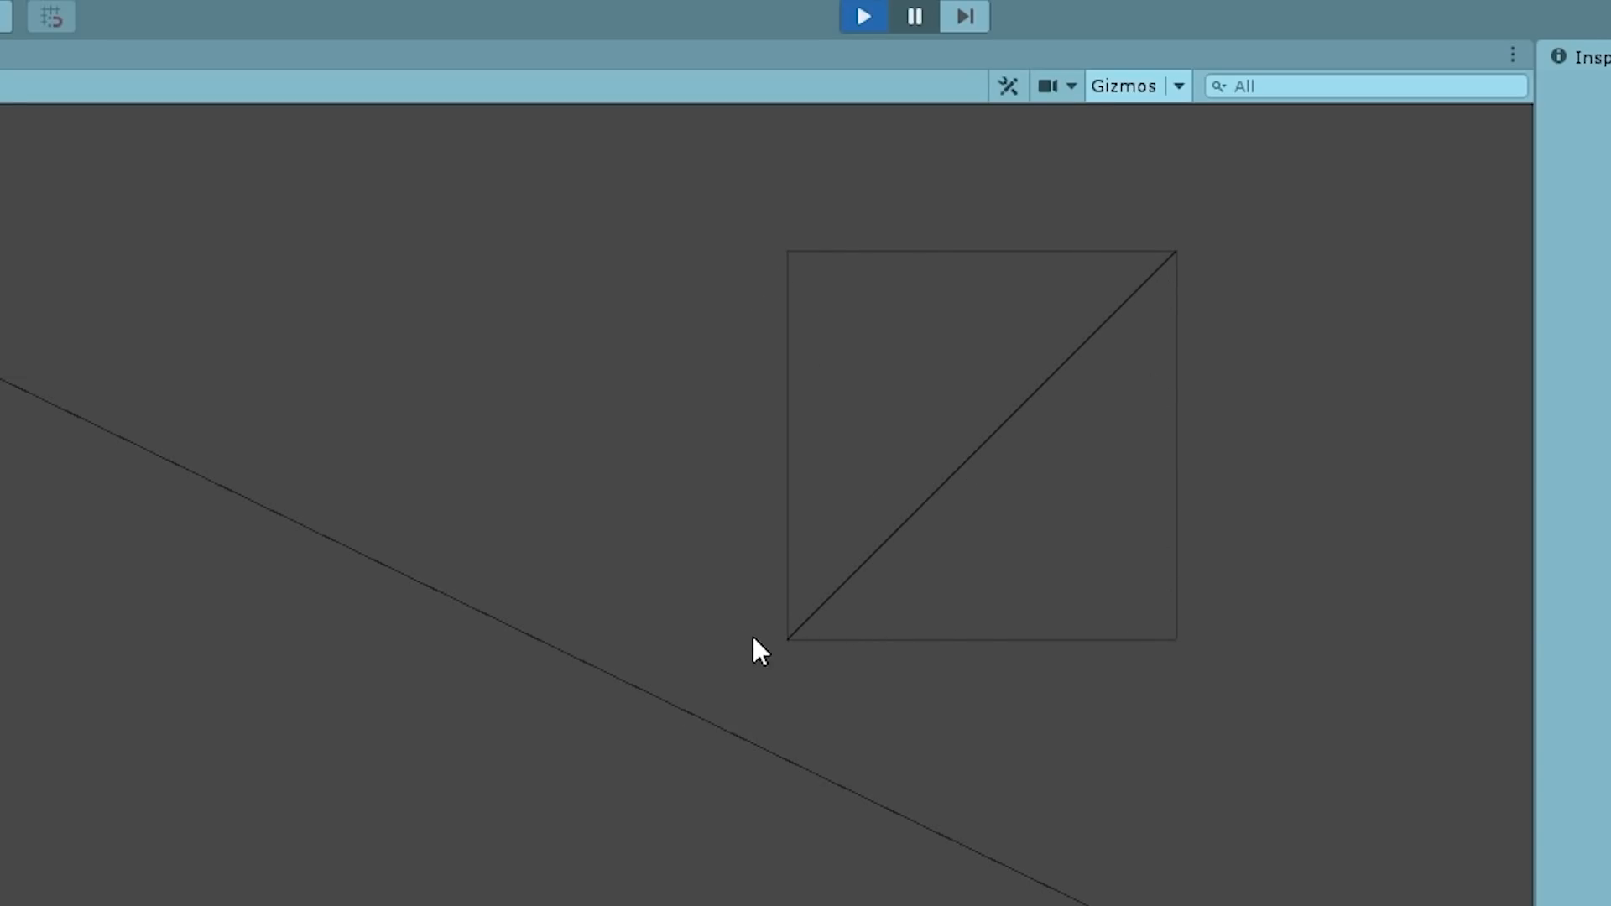
mouse_move(1258, 514)
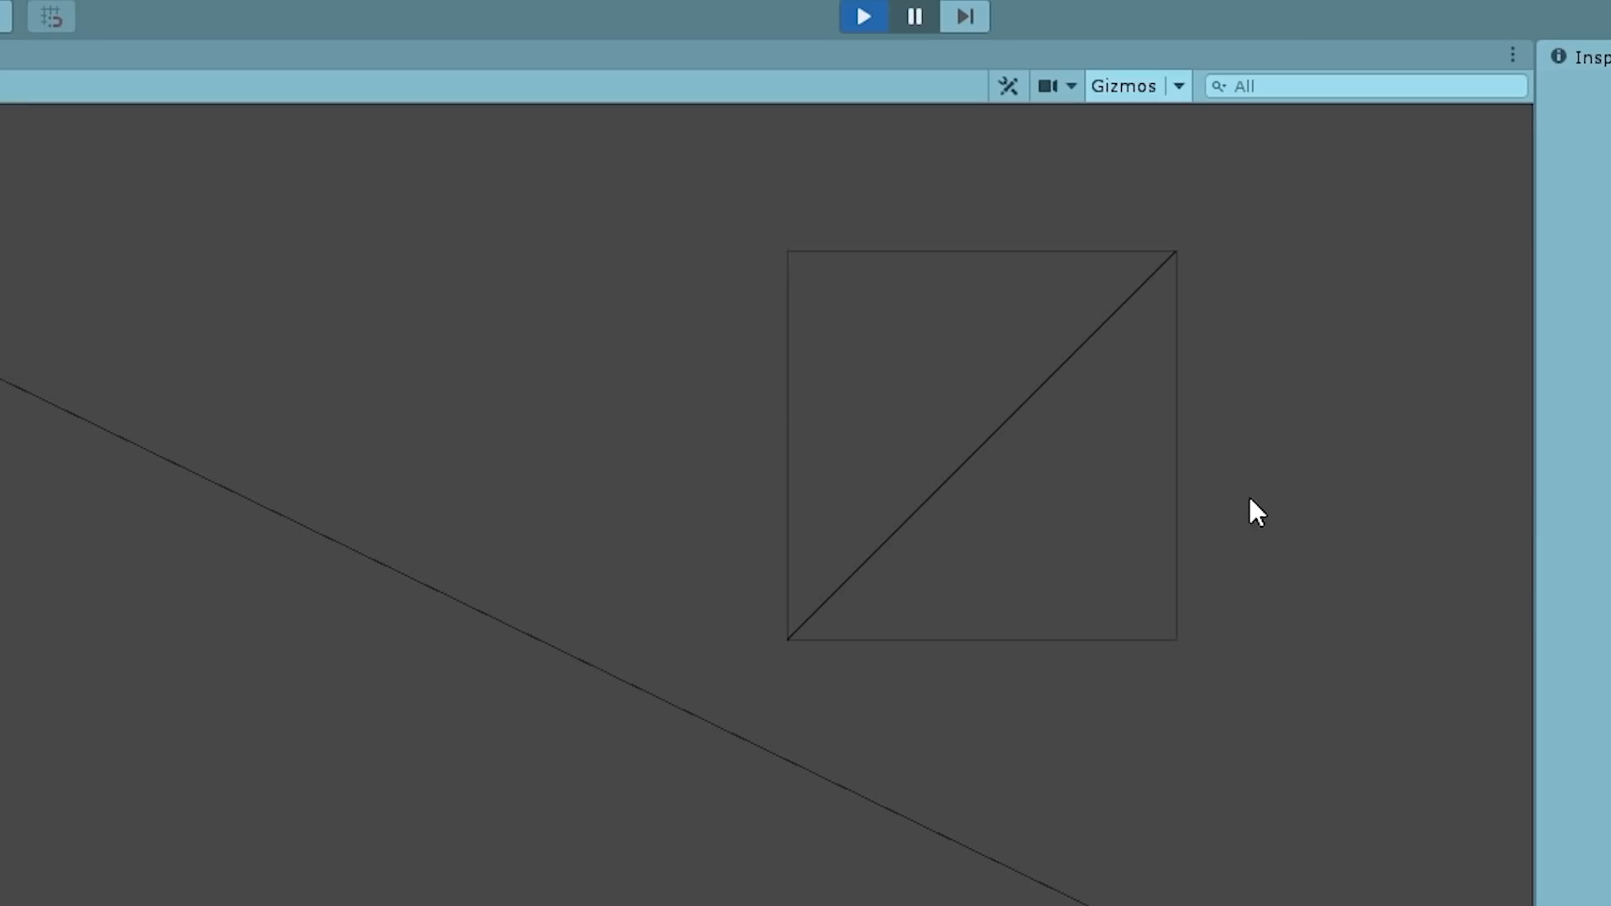
mouse_move(1069, 487)
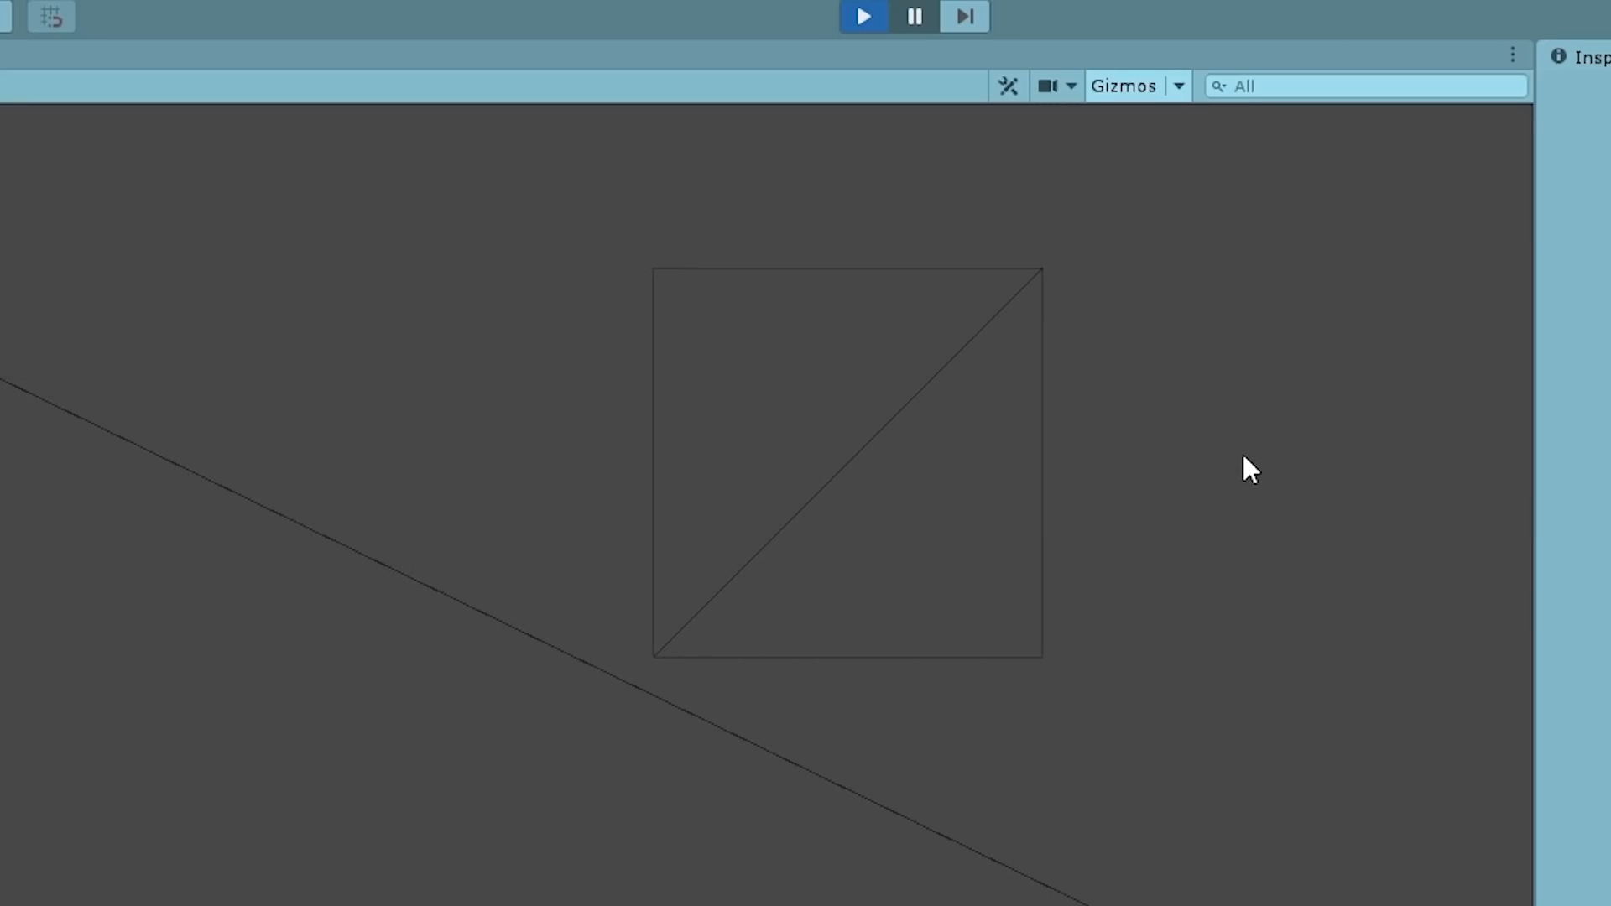
mouse_move(1260, 461)
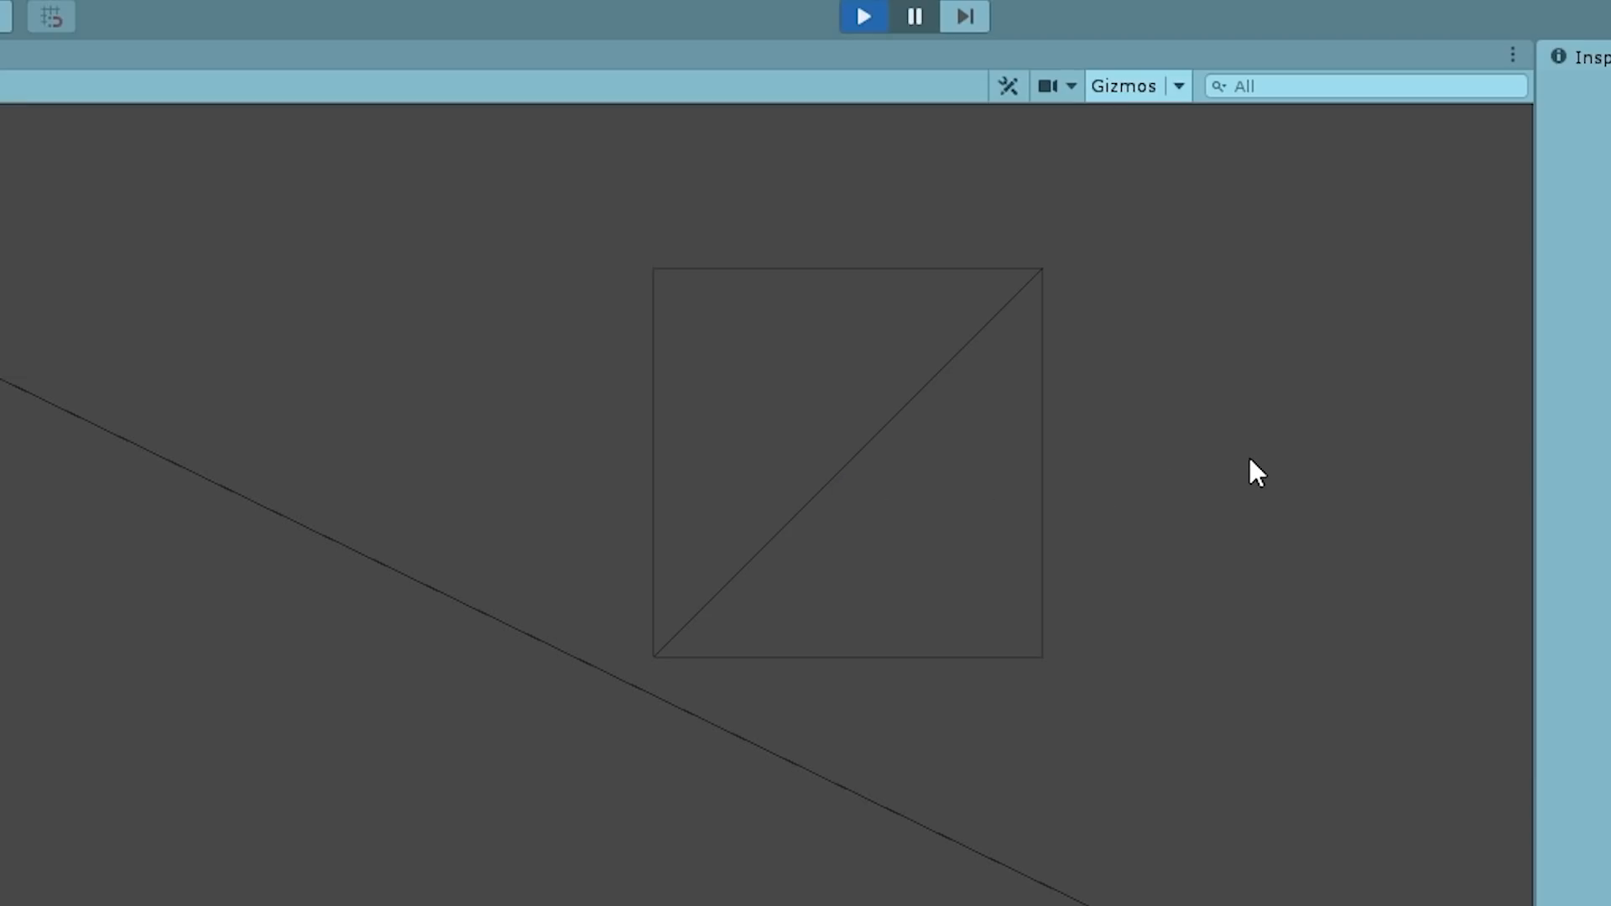
mouse_move(1038, 461)
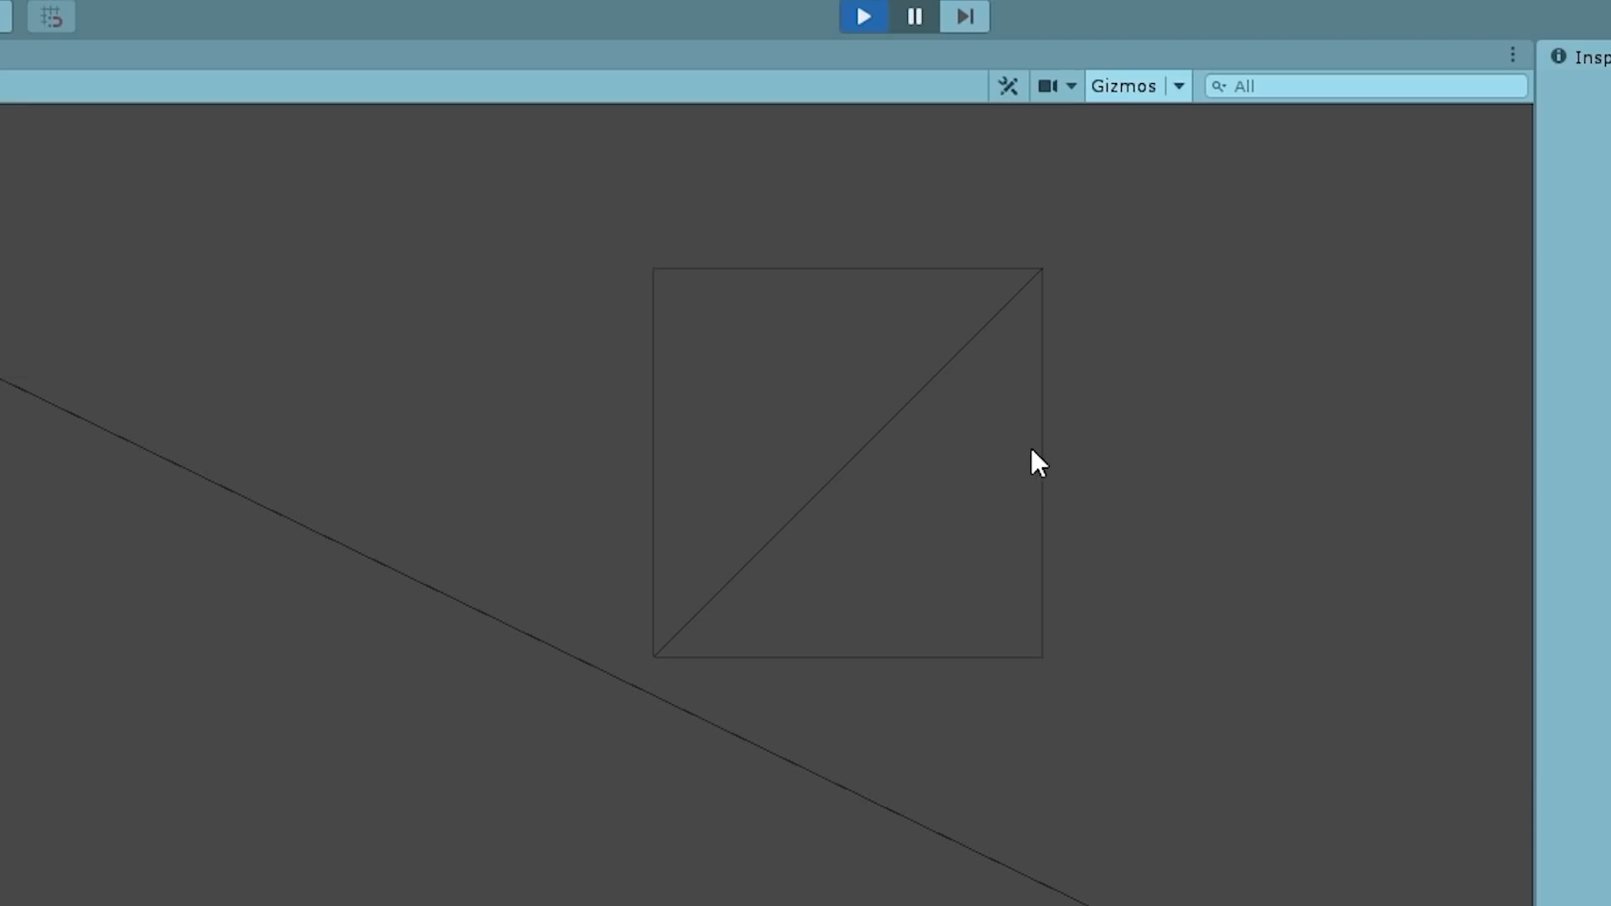
mouse_move(1278, 463)
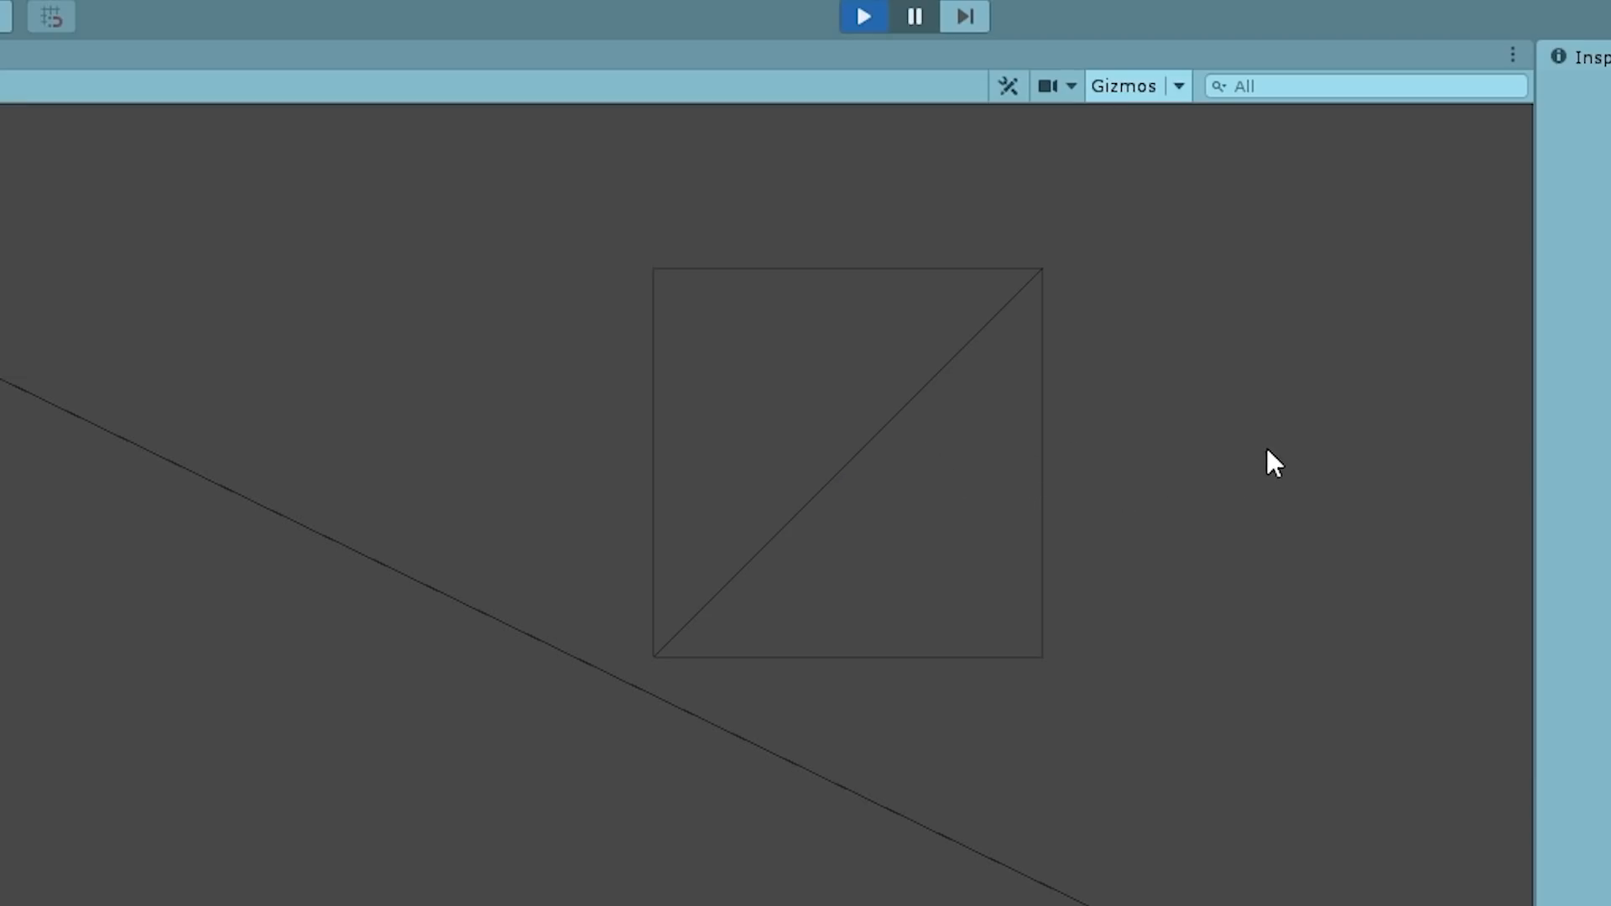
mouse_move(1233, 411)
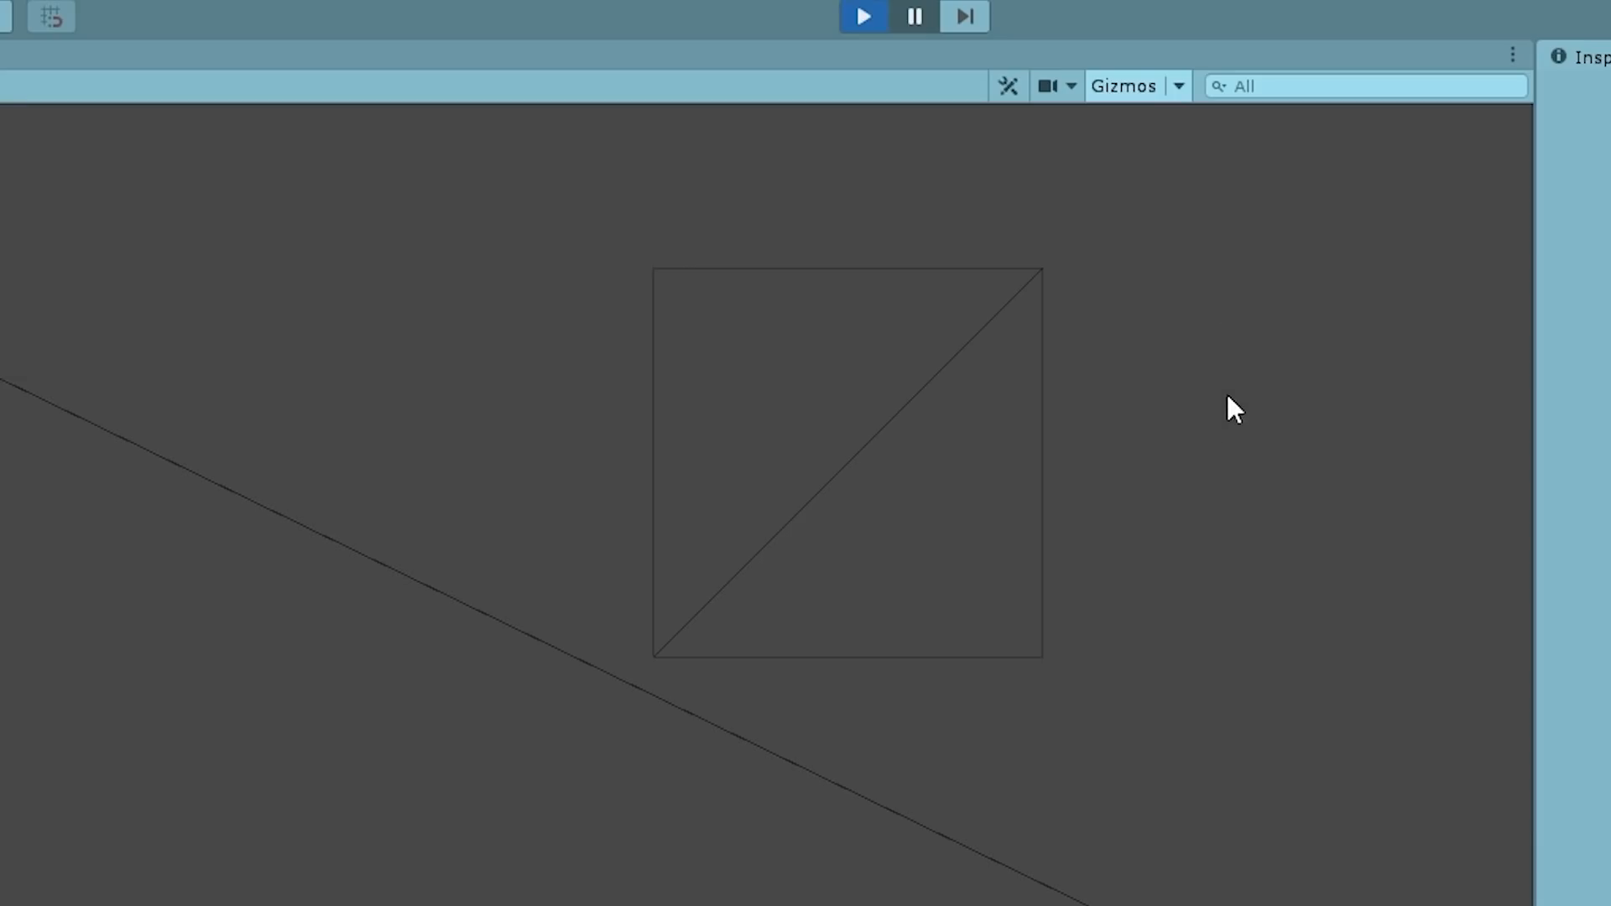
mouse_move(1232, 543)
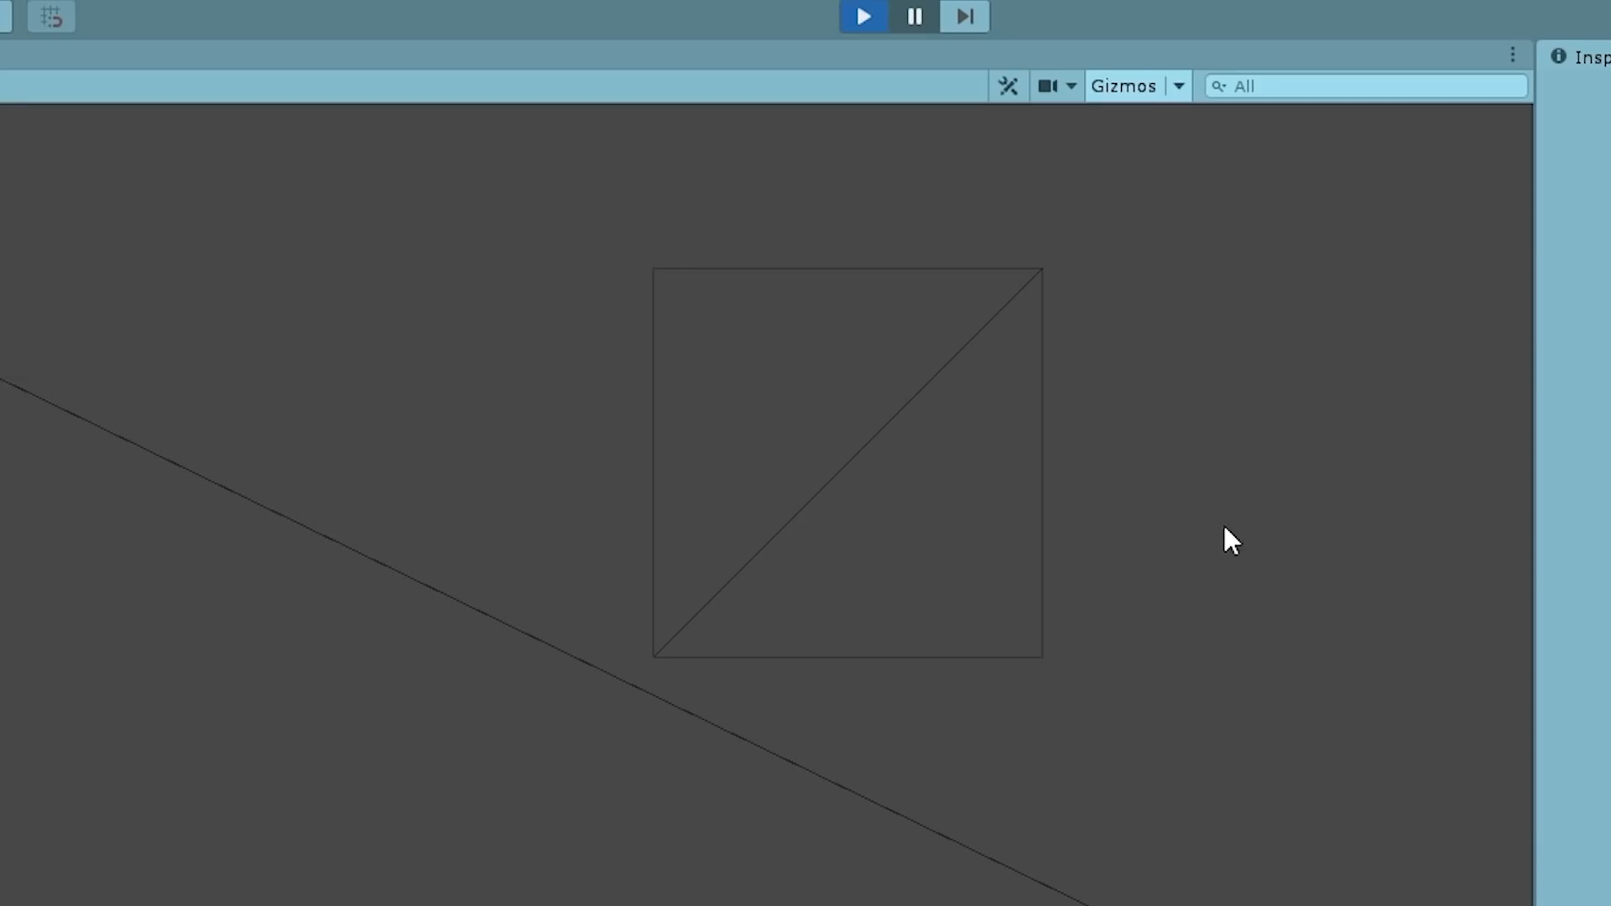
mouse_move(1235, 343)
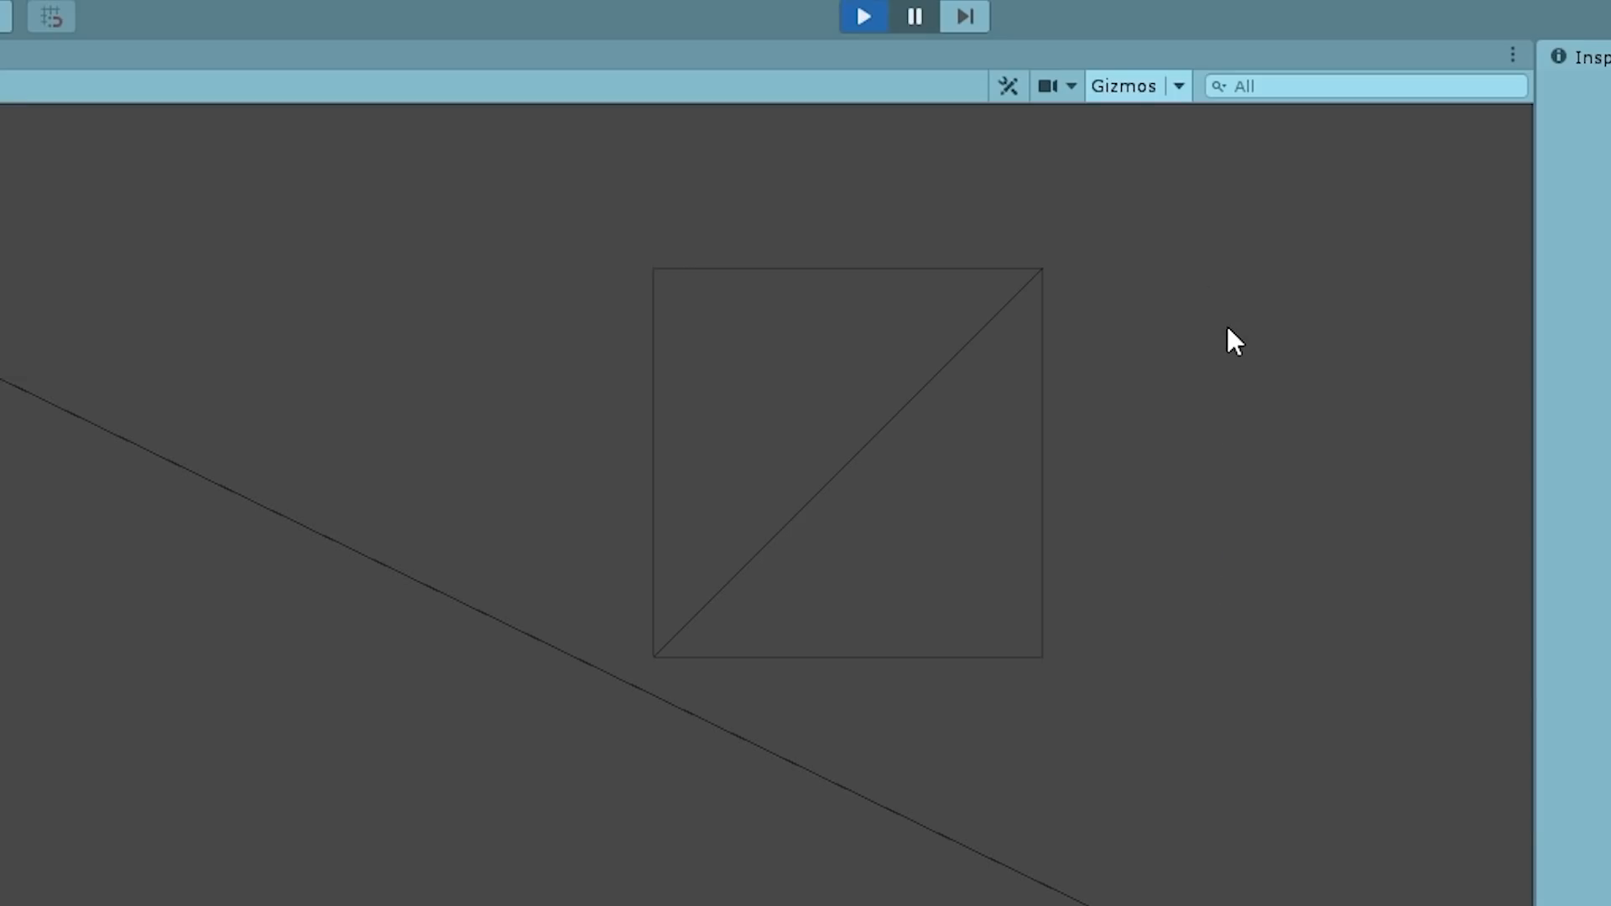
mouse_move(1210, 308)
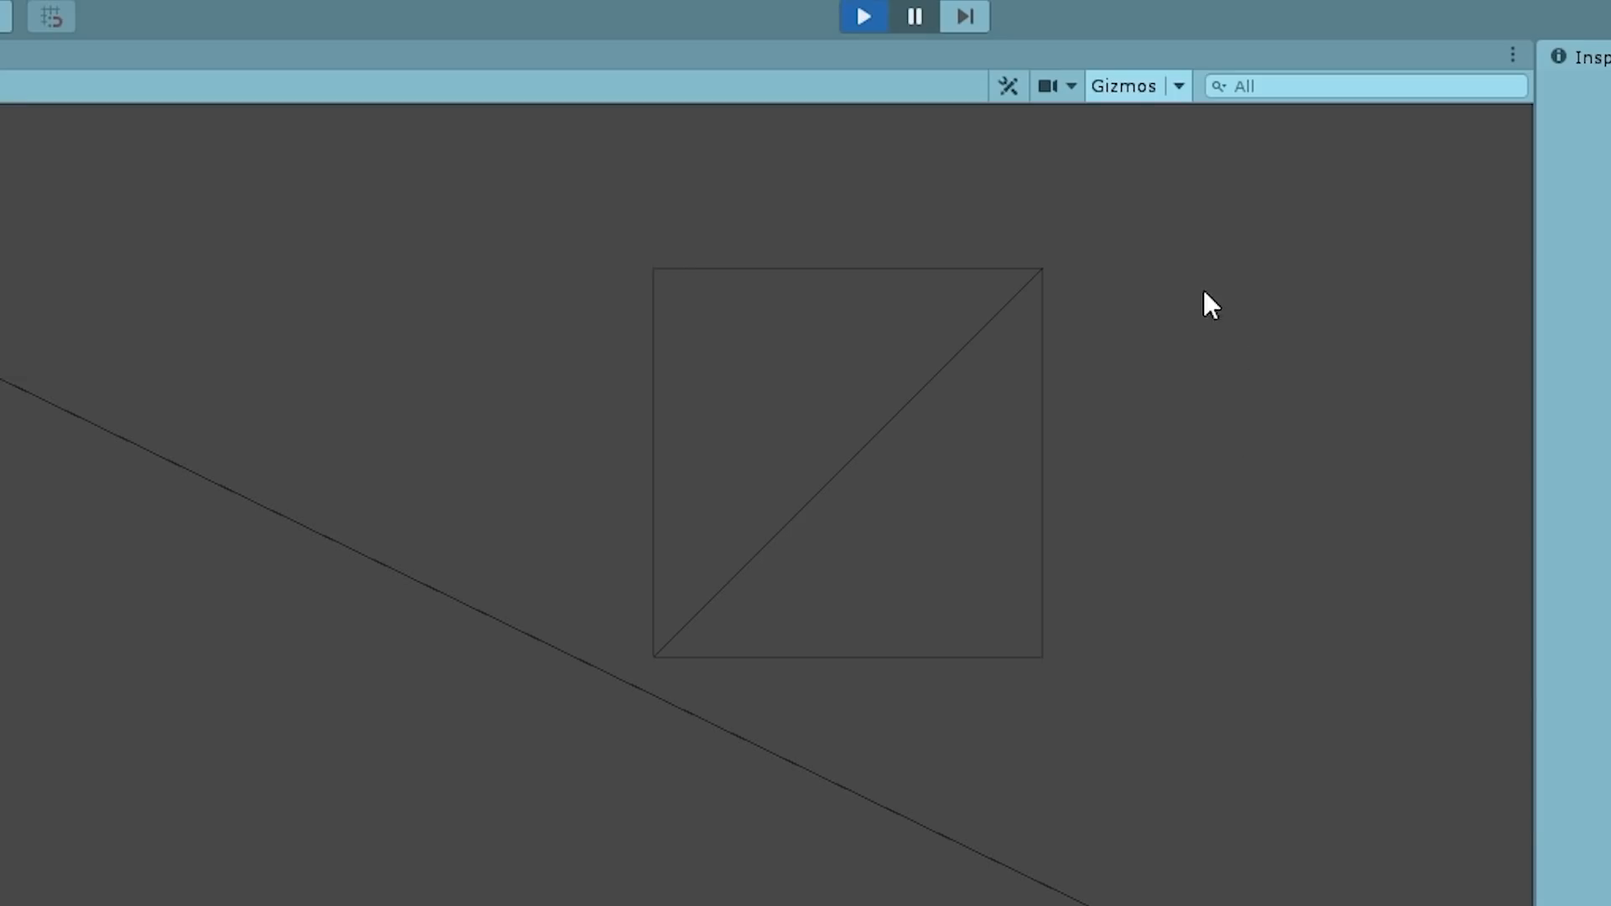
mouse_move(1125, 362)
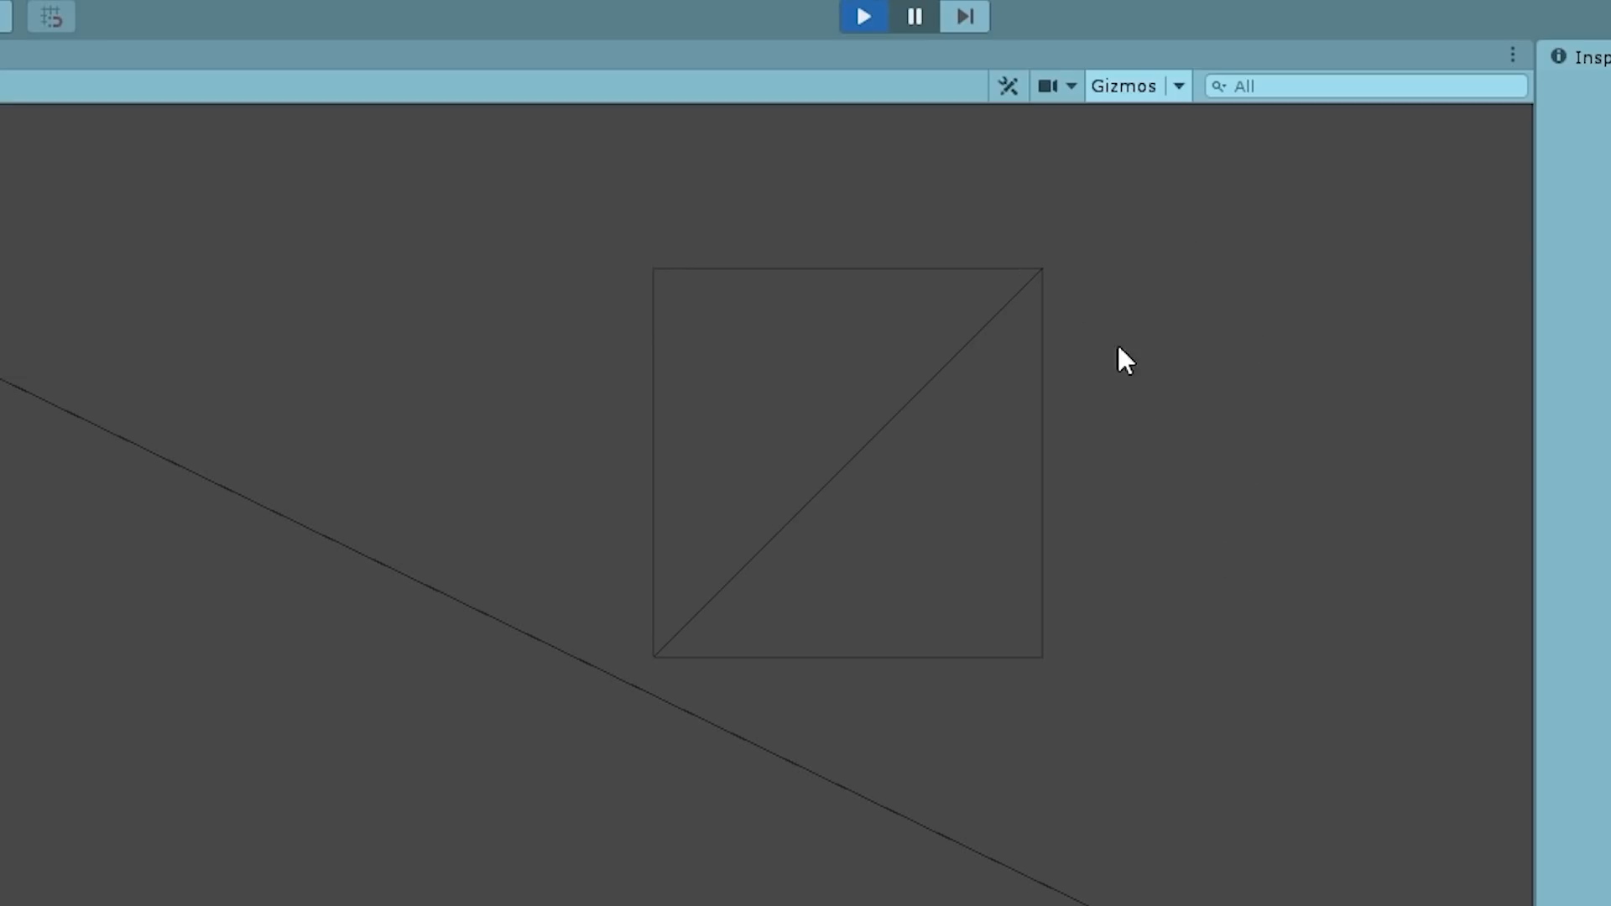
mouse_move(1172, 416)
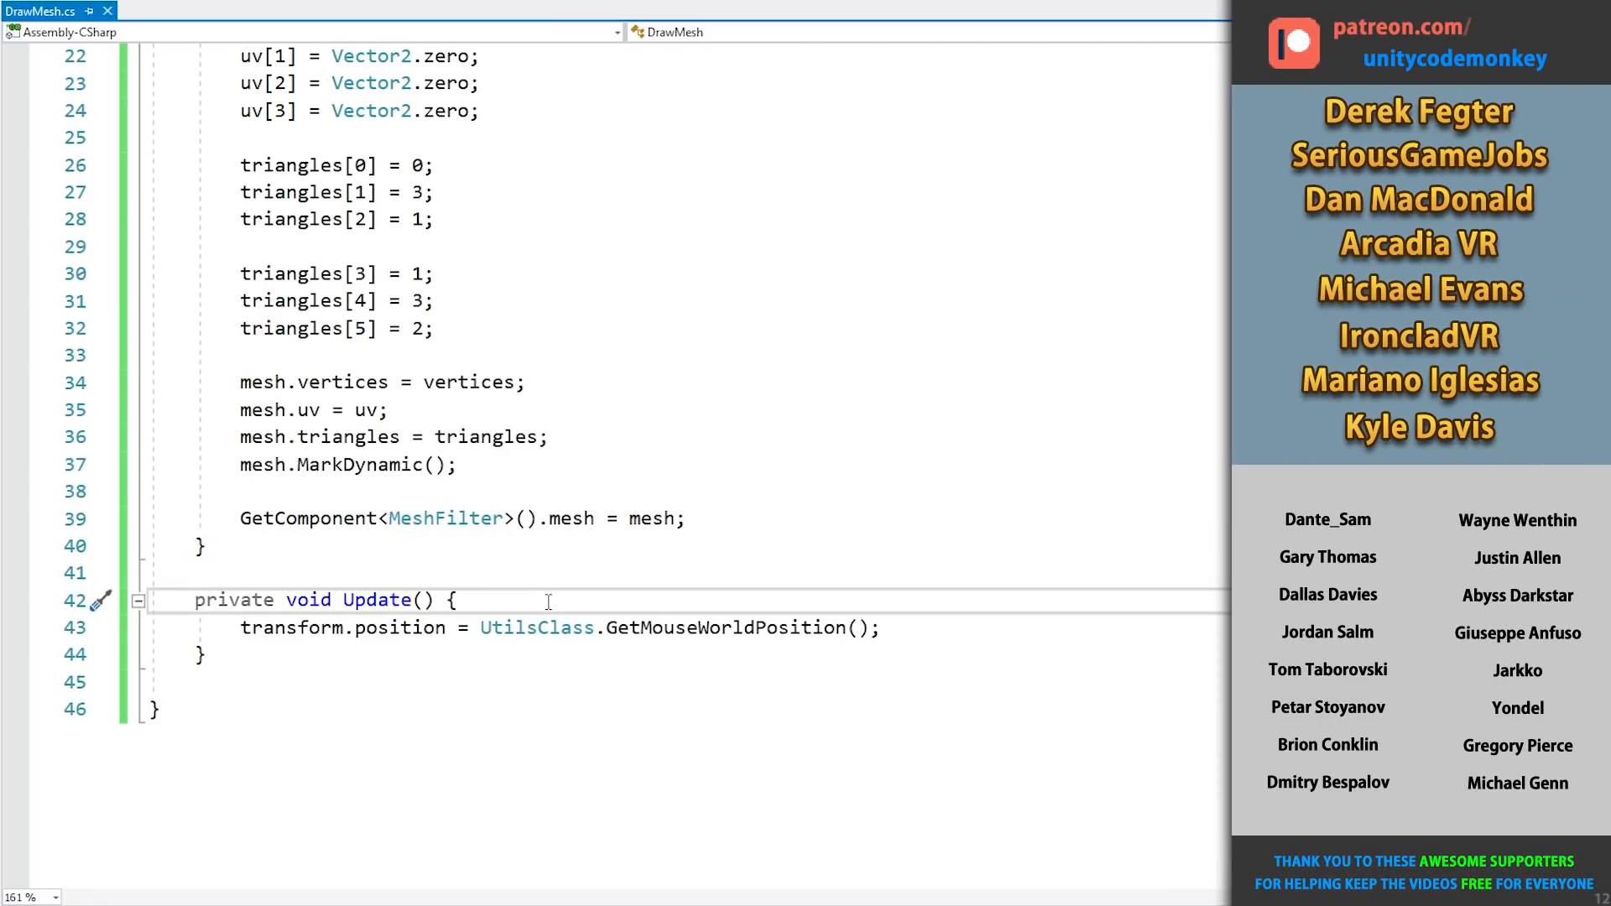
- Wrap quad creation in Input.GetMouseButtonDown(0) and add a mouse-held block with enlarged arrays
type("if (Input.getmouseButtonDown(0)) {")
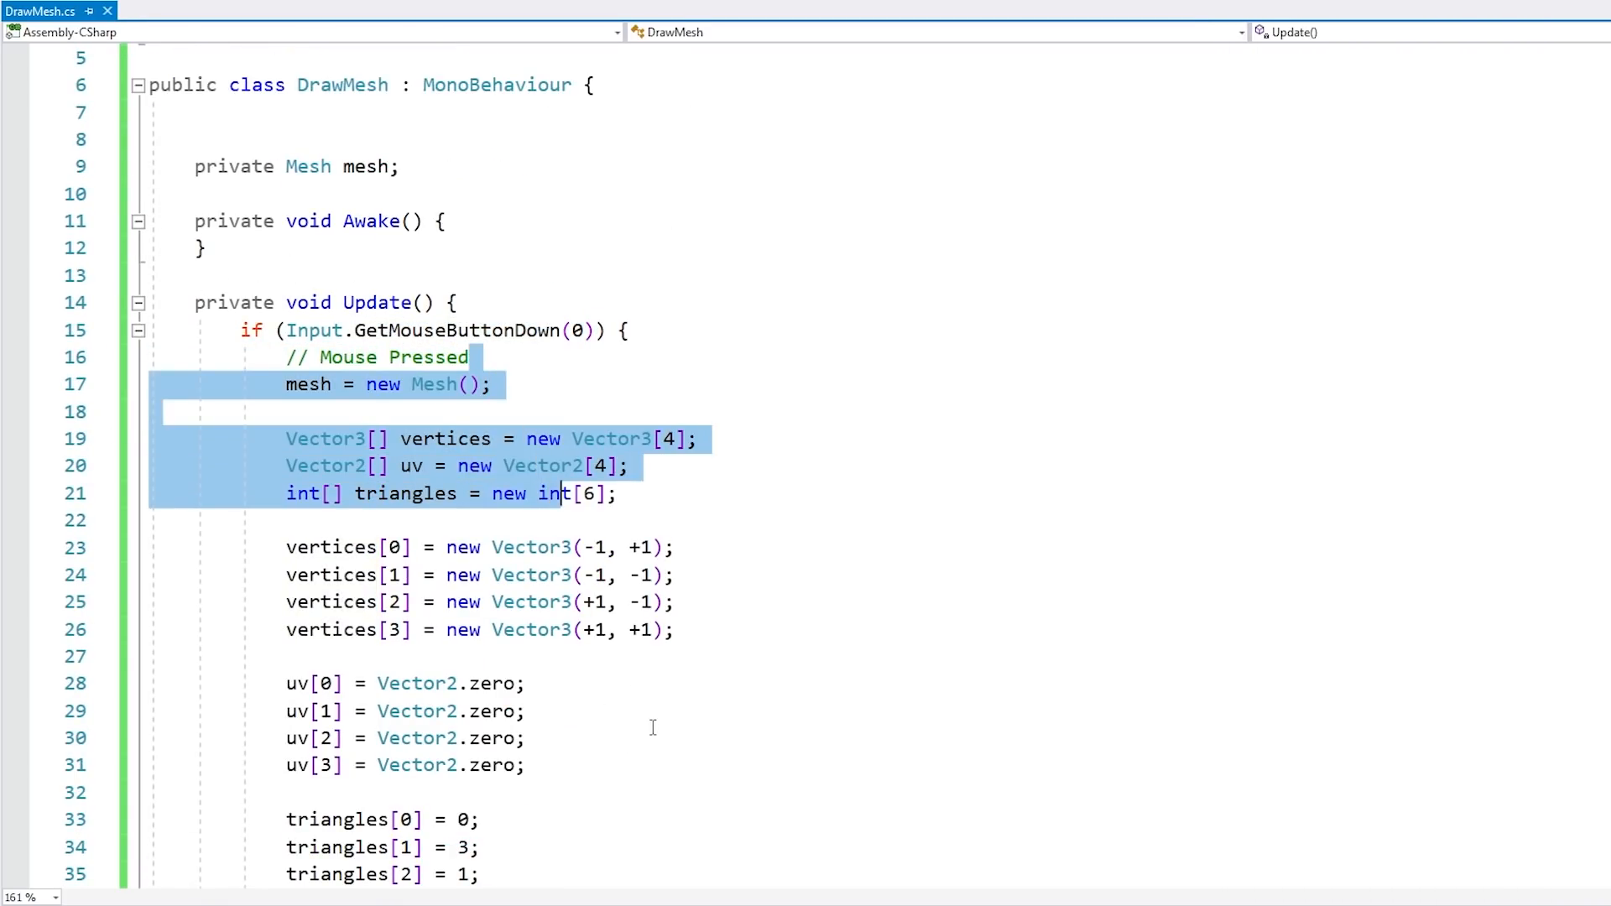
scroll("down", 3)
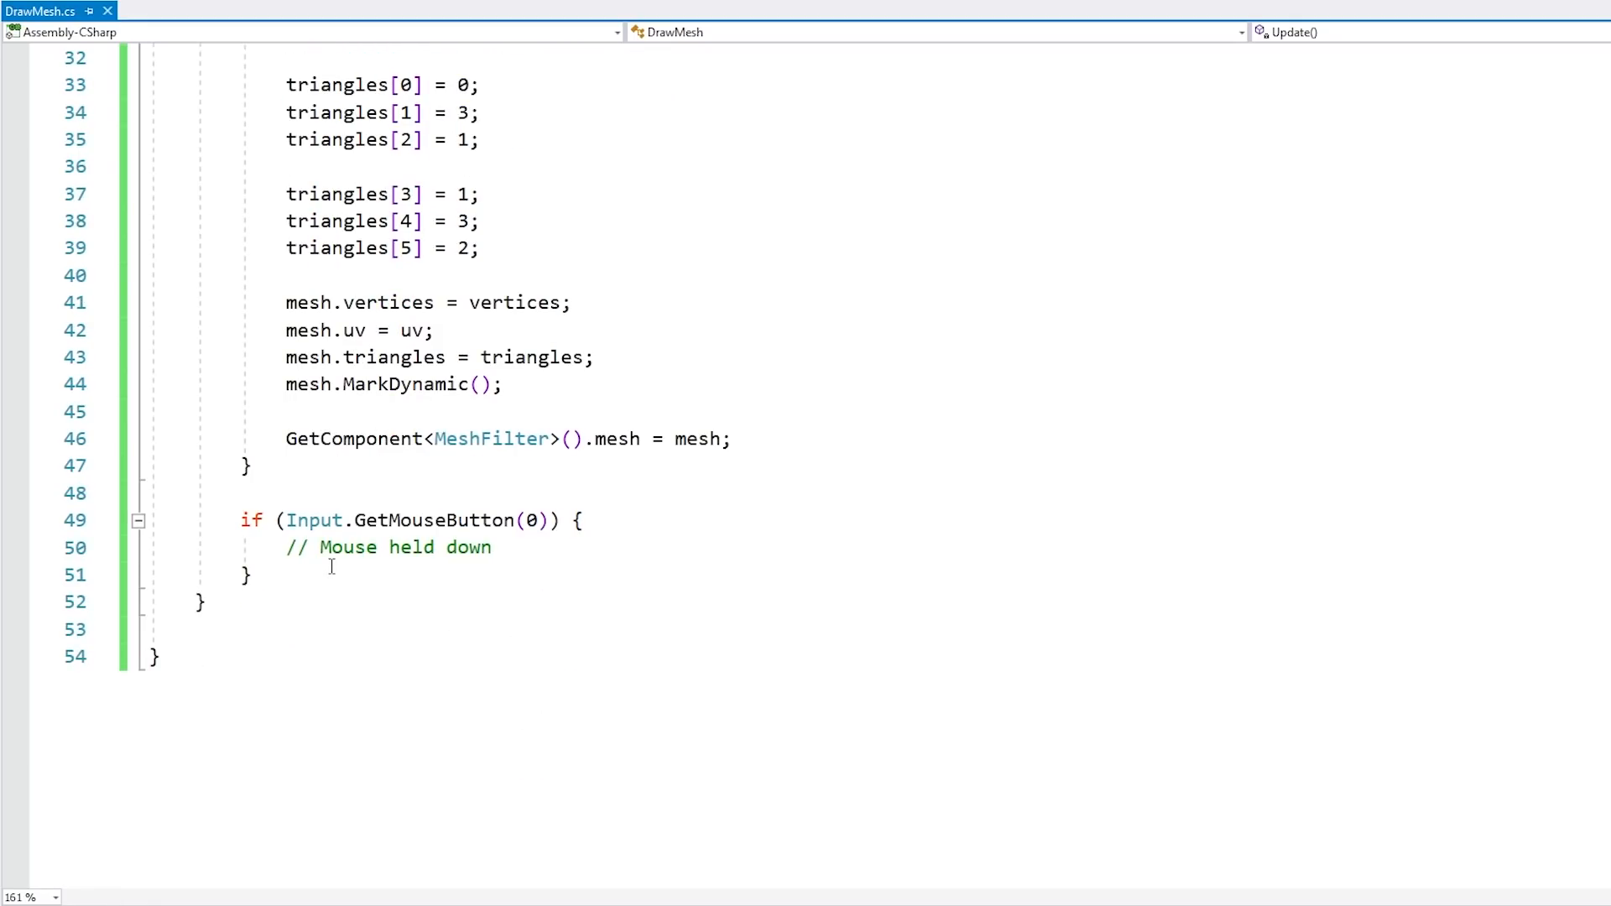
left_click(517, 546)
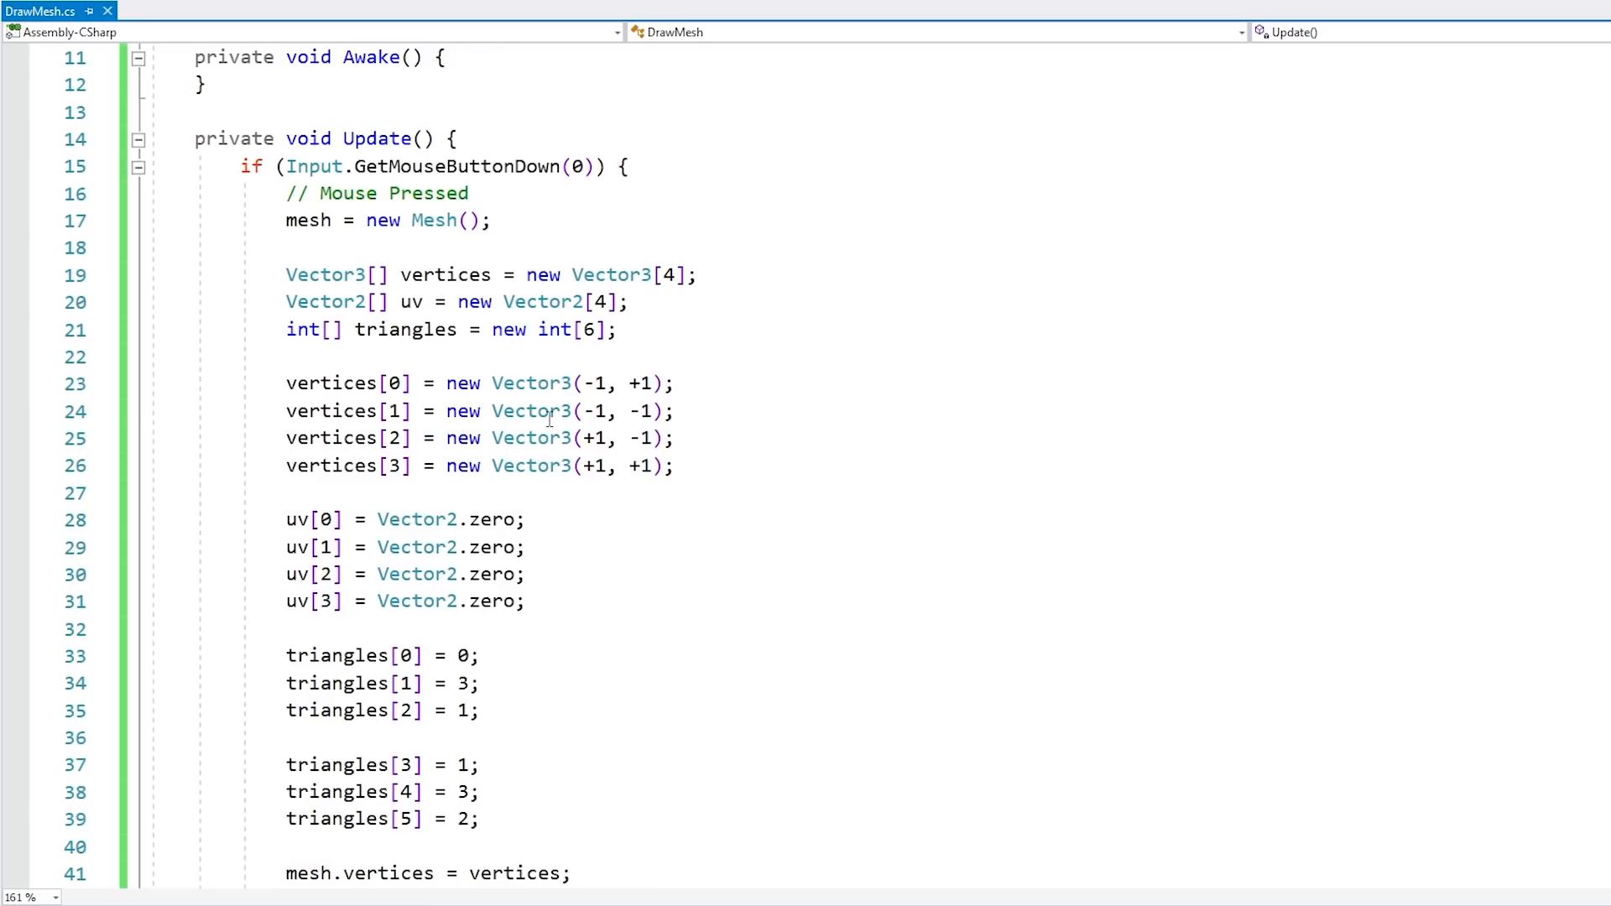
scroll("down", 3)
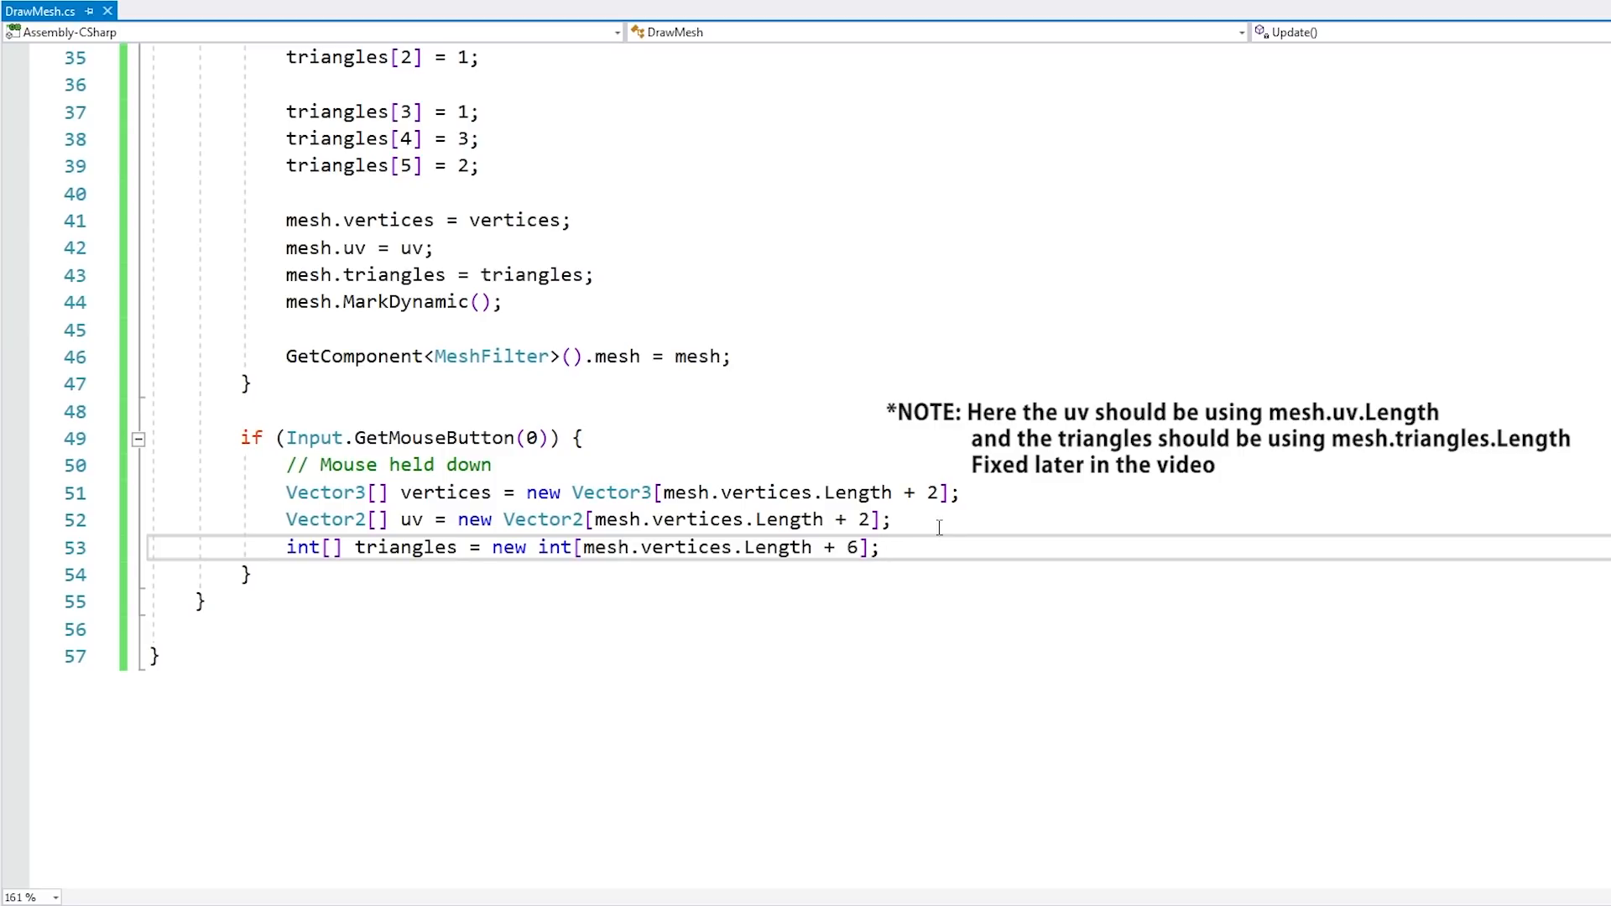
- Highlight the +2 and +6 array size increments, then add a blank line after the triangles declaration
double_click(848, 547)
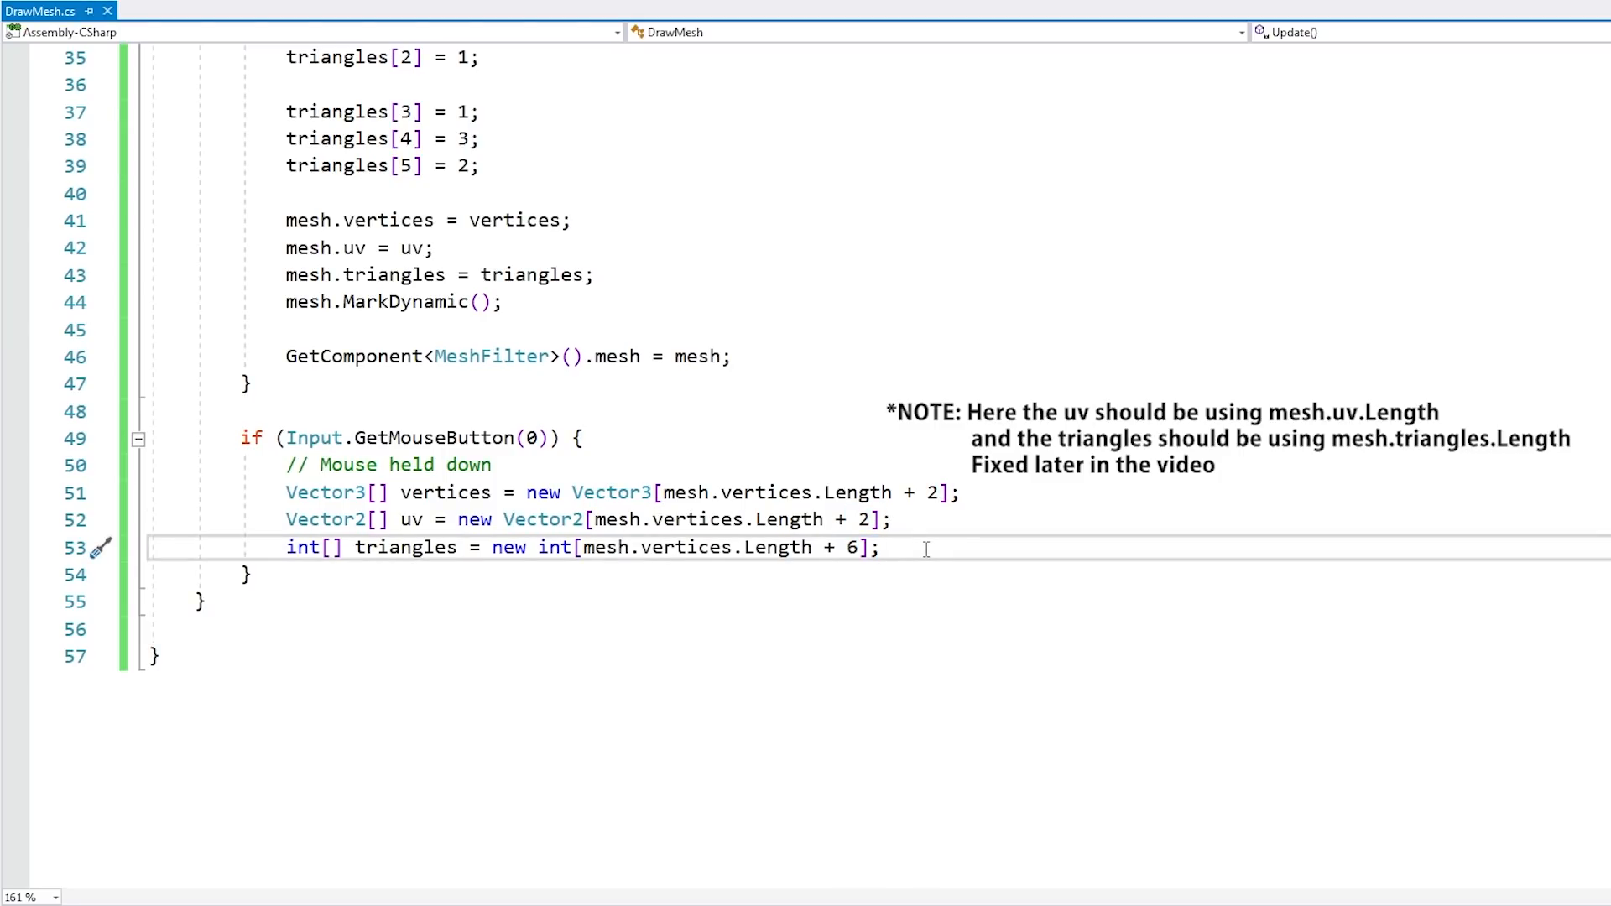
double_click(933, 493)
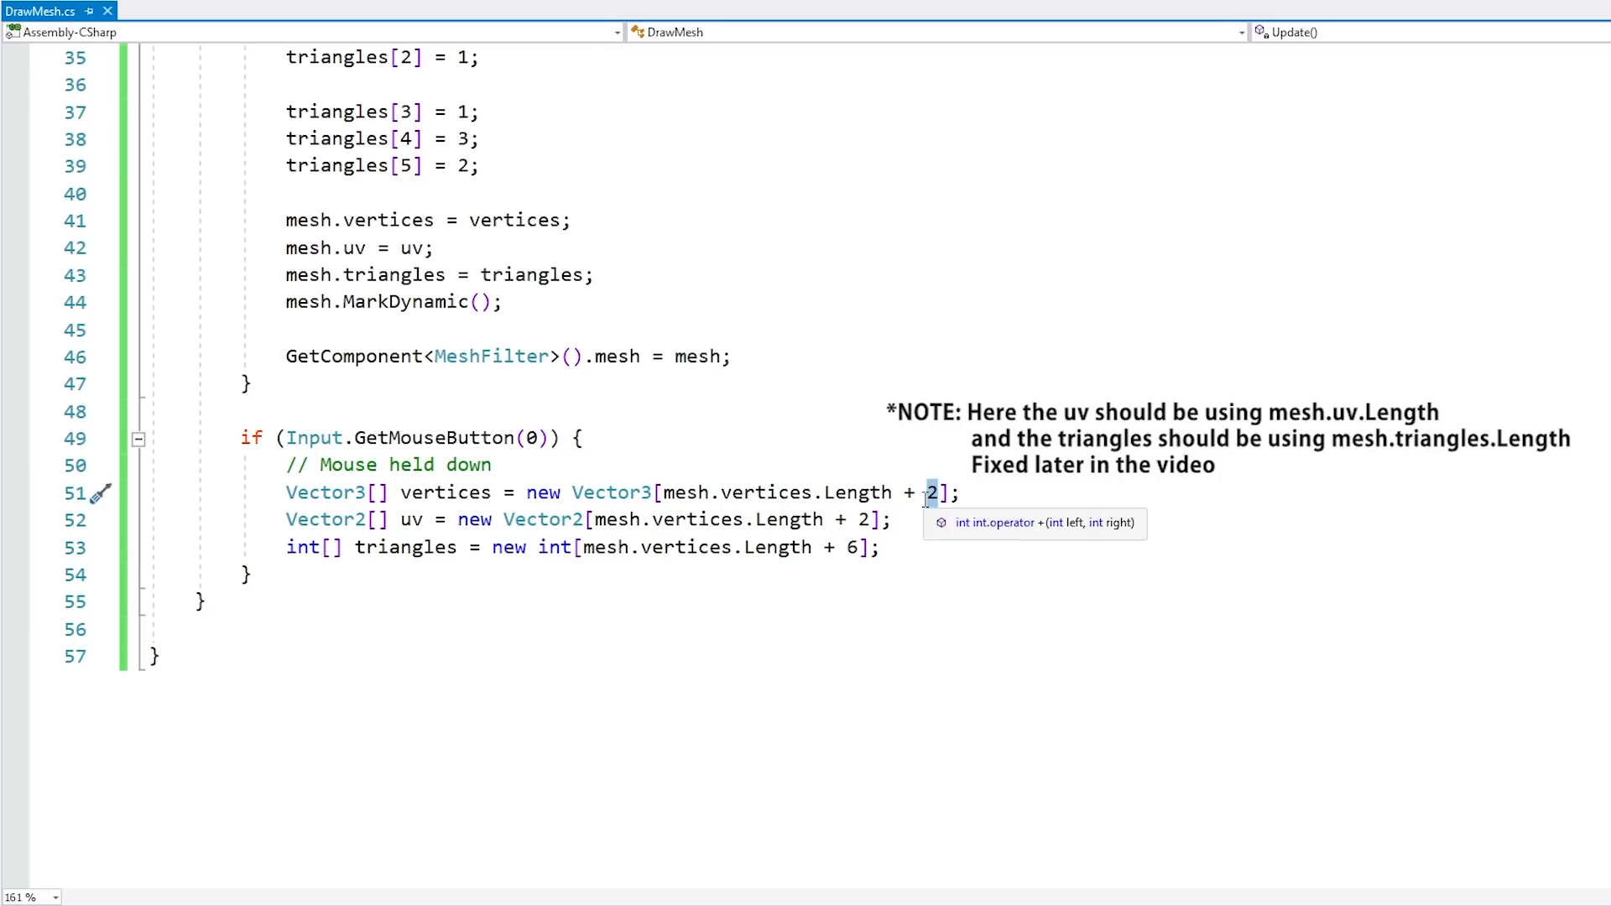
mouse_move(869, 518)
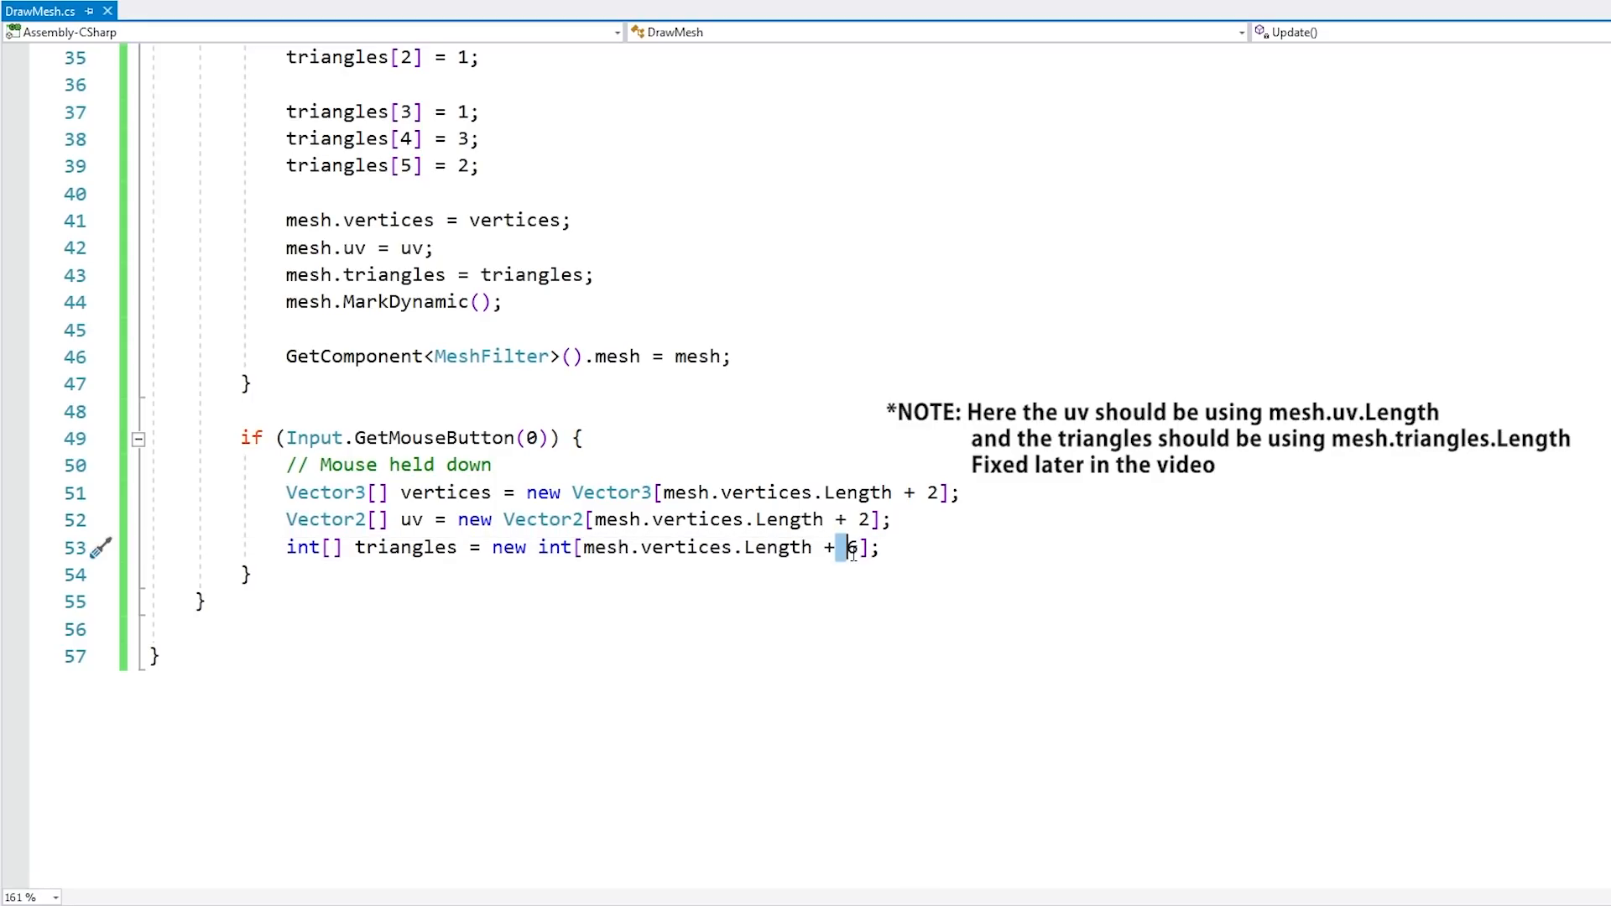
double_click(404, 546)
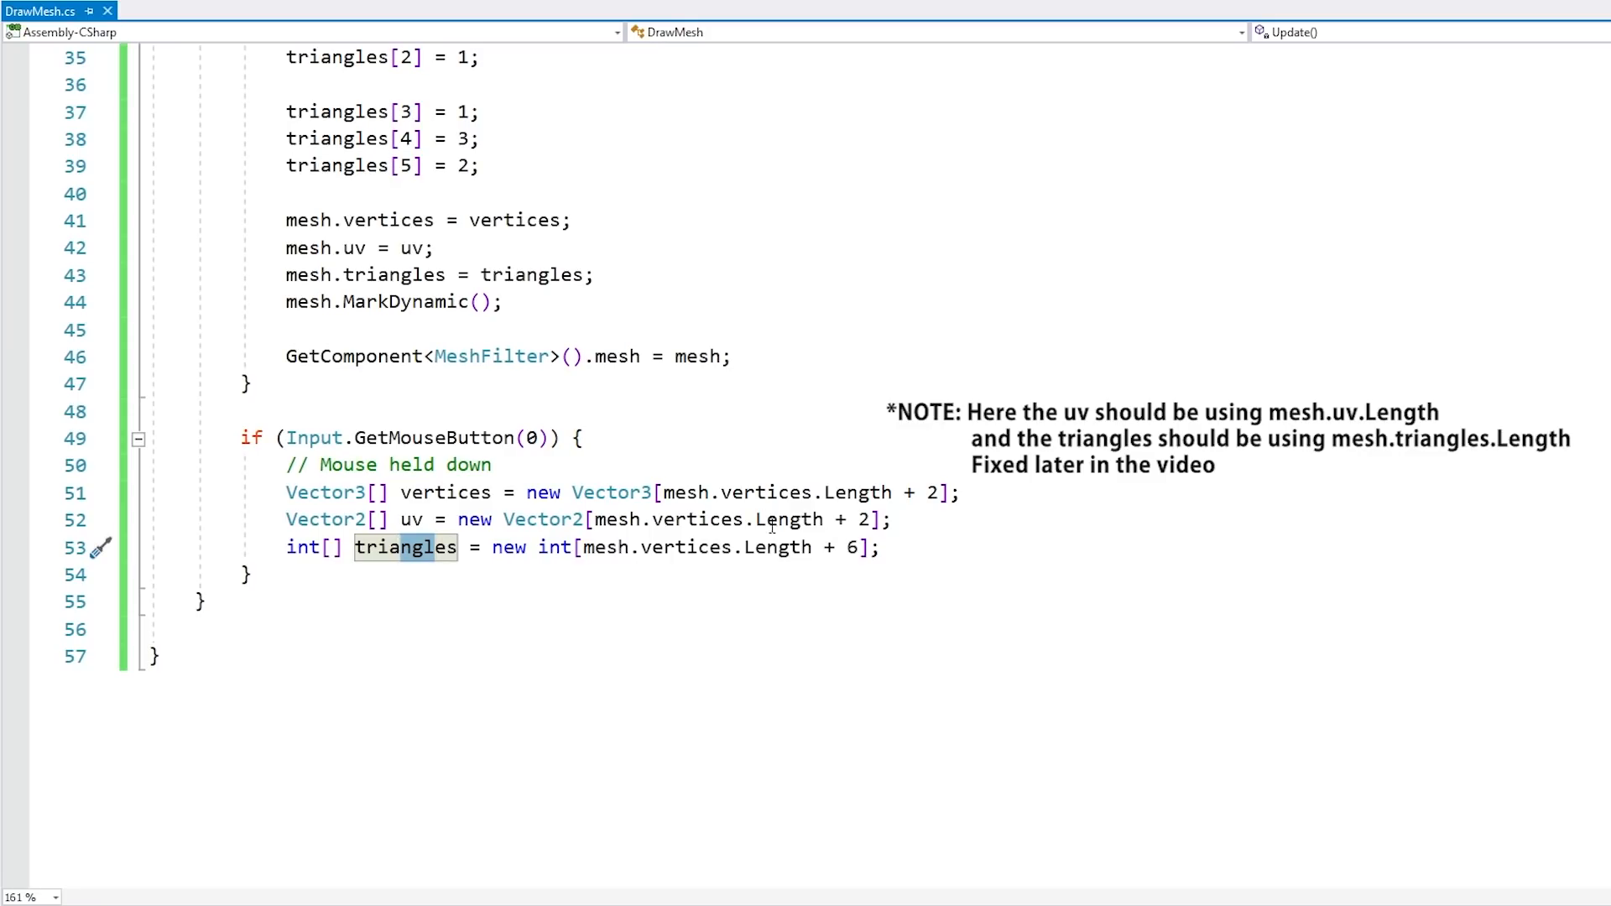
key("enter")
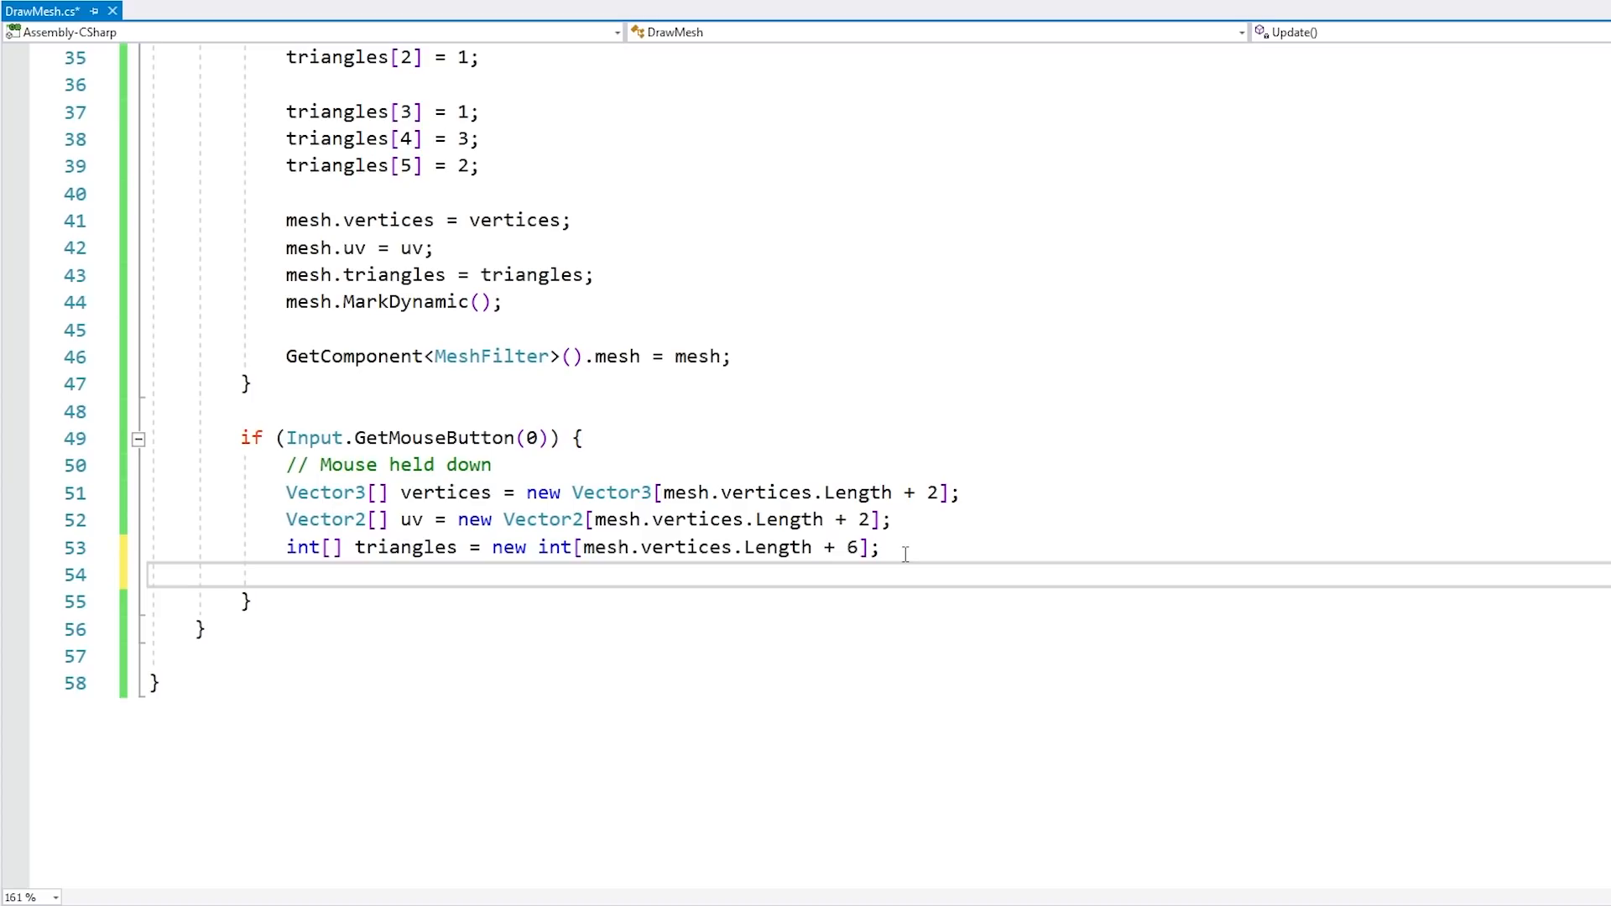
- Copy mesh vertices, uv and triangles into the new arrays and declare vIndex = vertices.Length - 4
type("es")
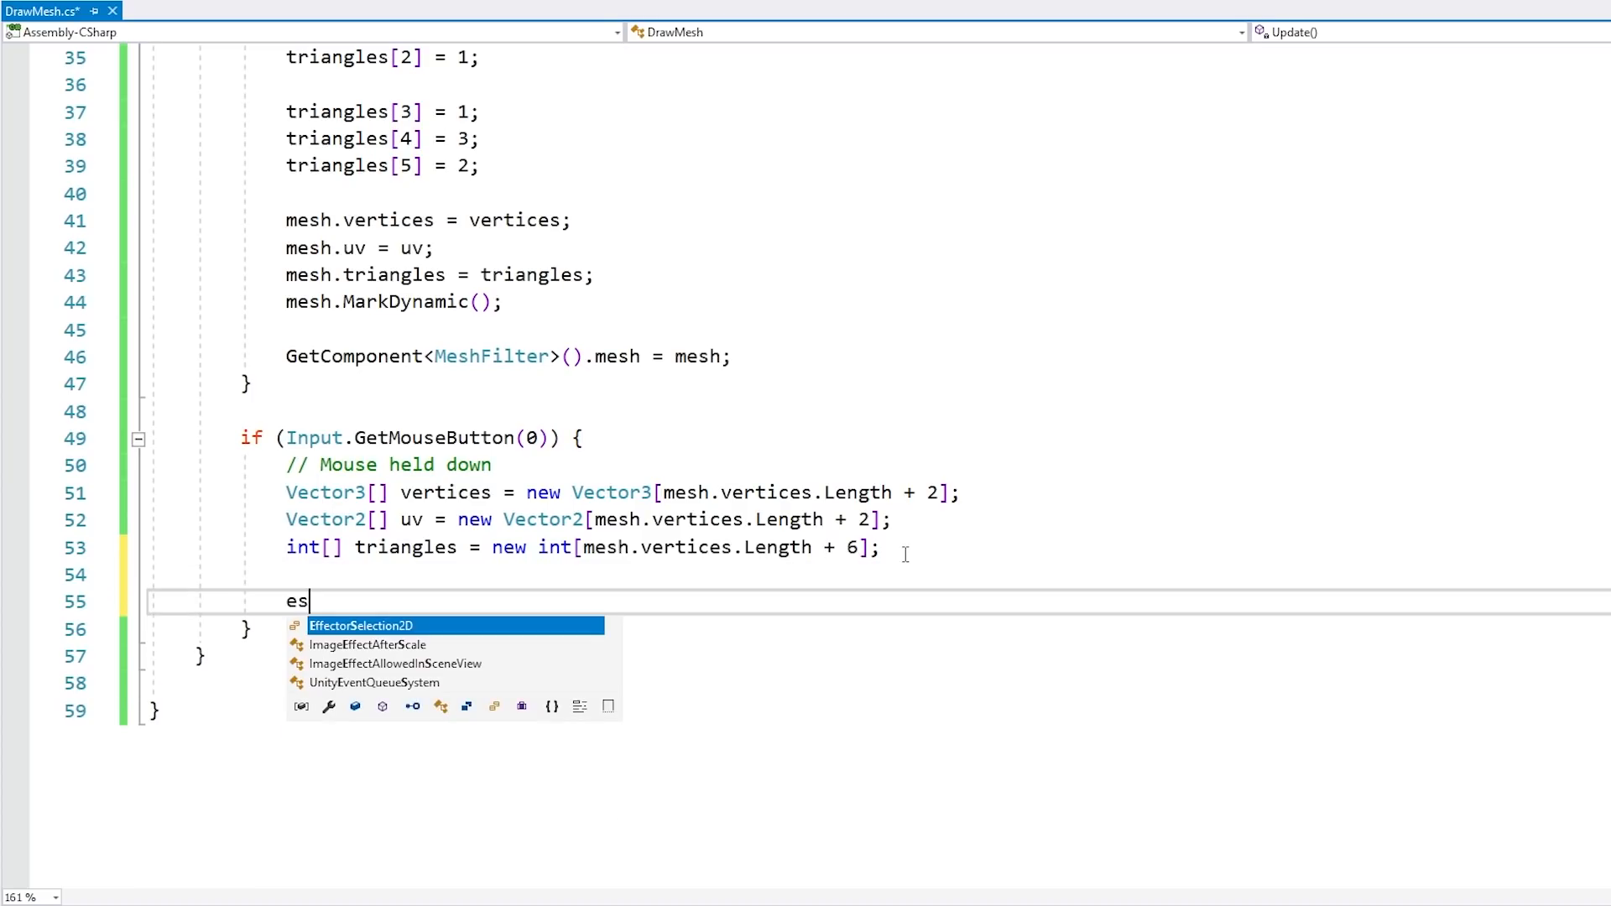
type("mesh")
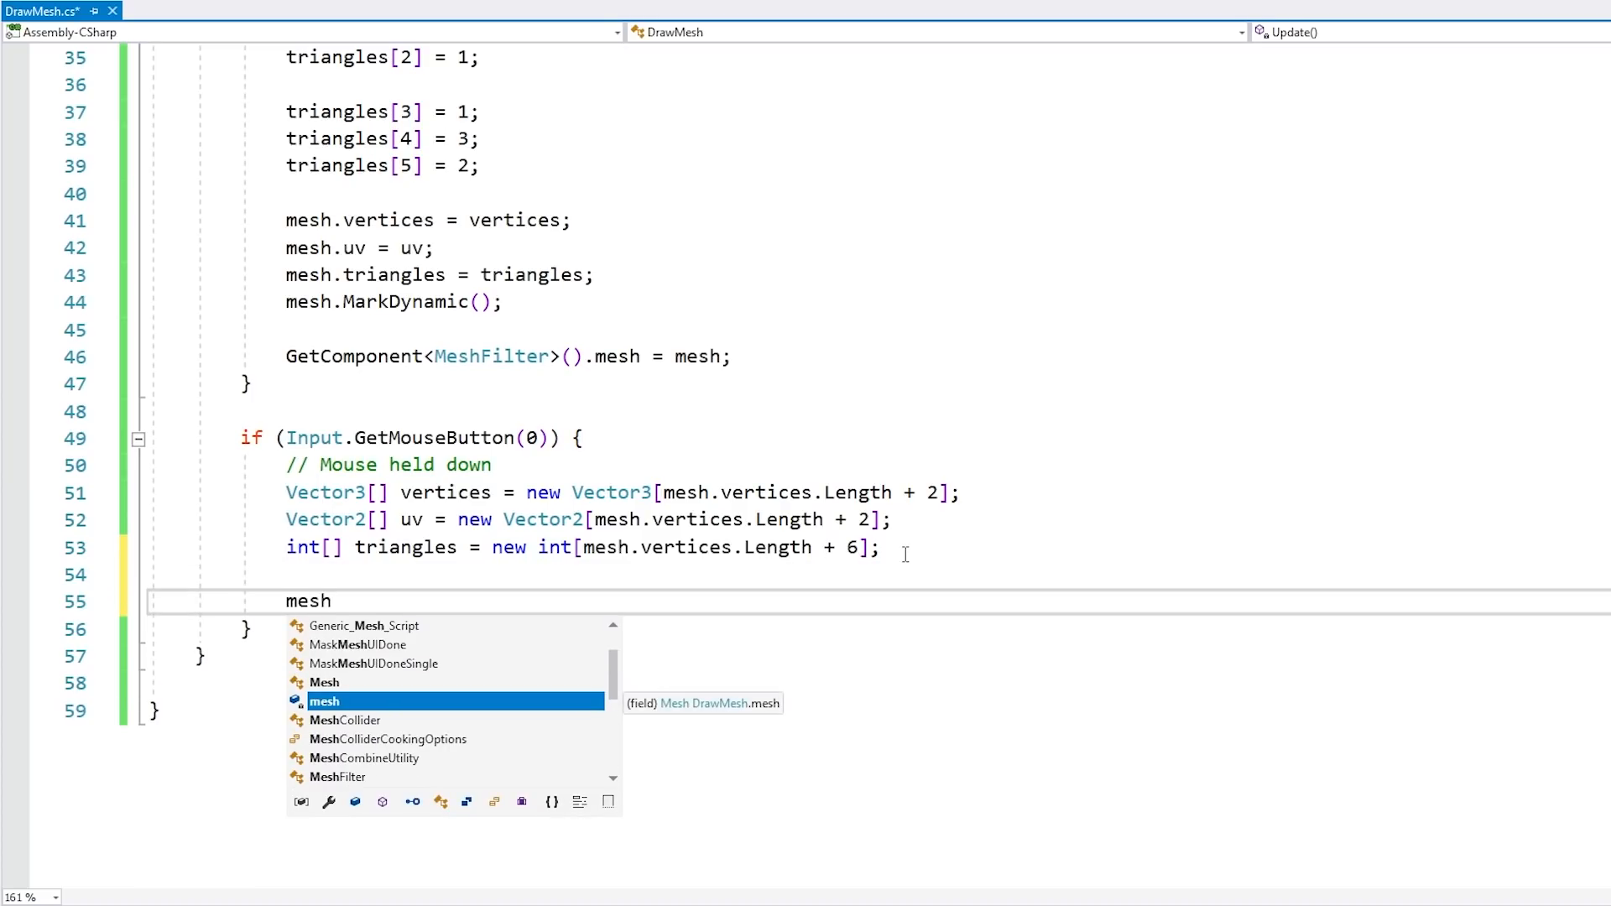
type(".vertices.CopyTo(vertices, 0);")
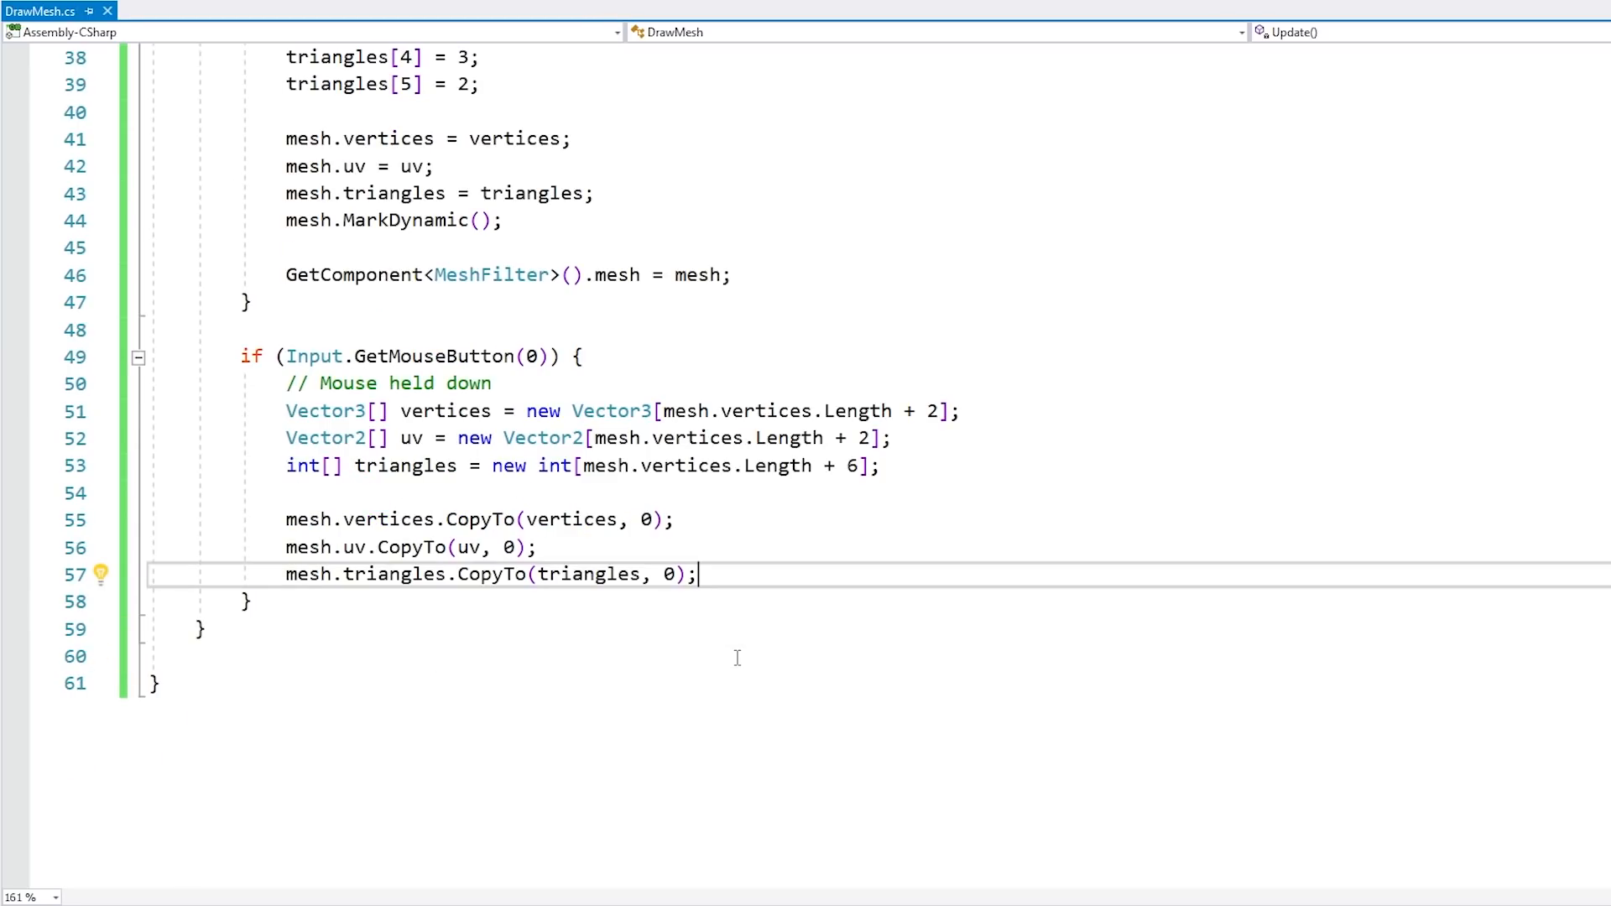
key("enter")
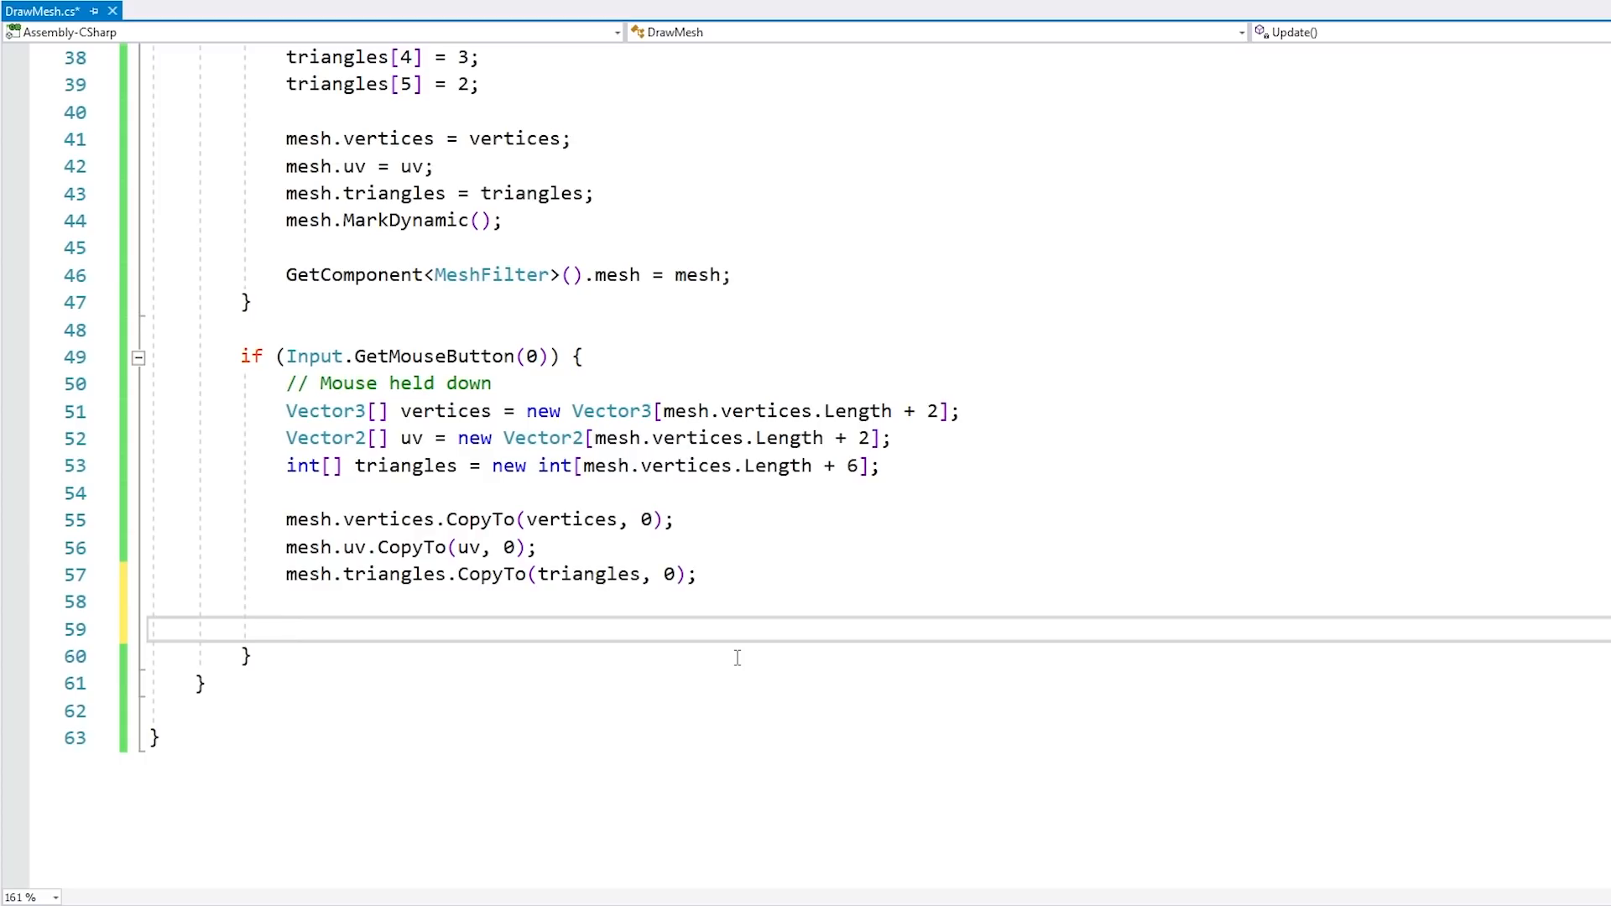
type("int vIndex = vertices.Length - 4;")
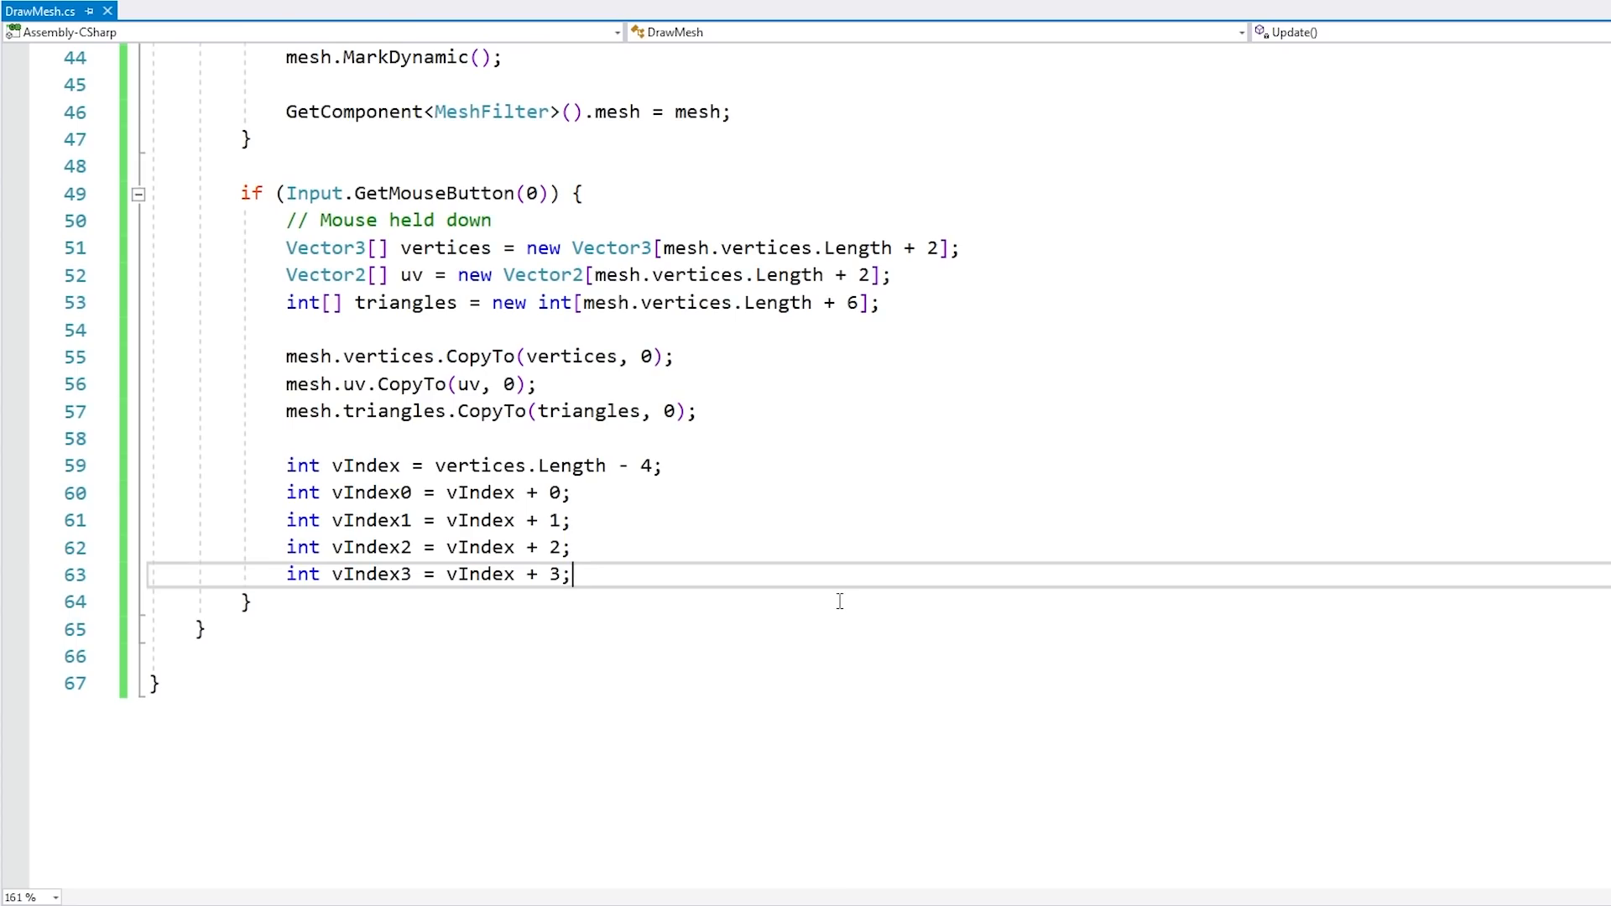
key("enter")
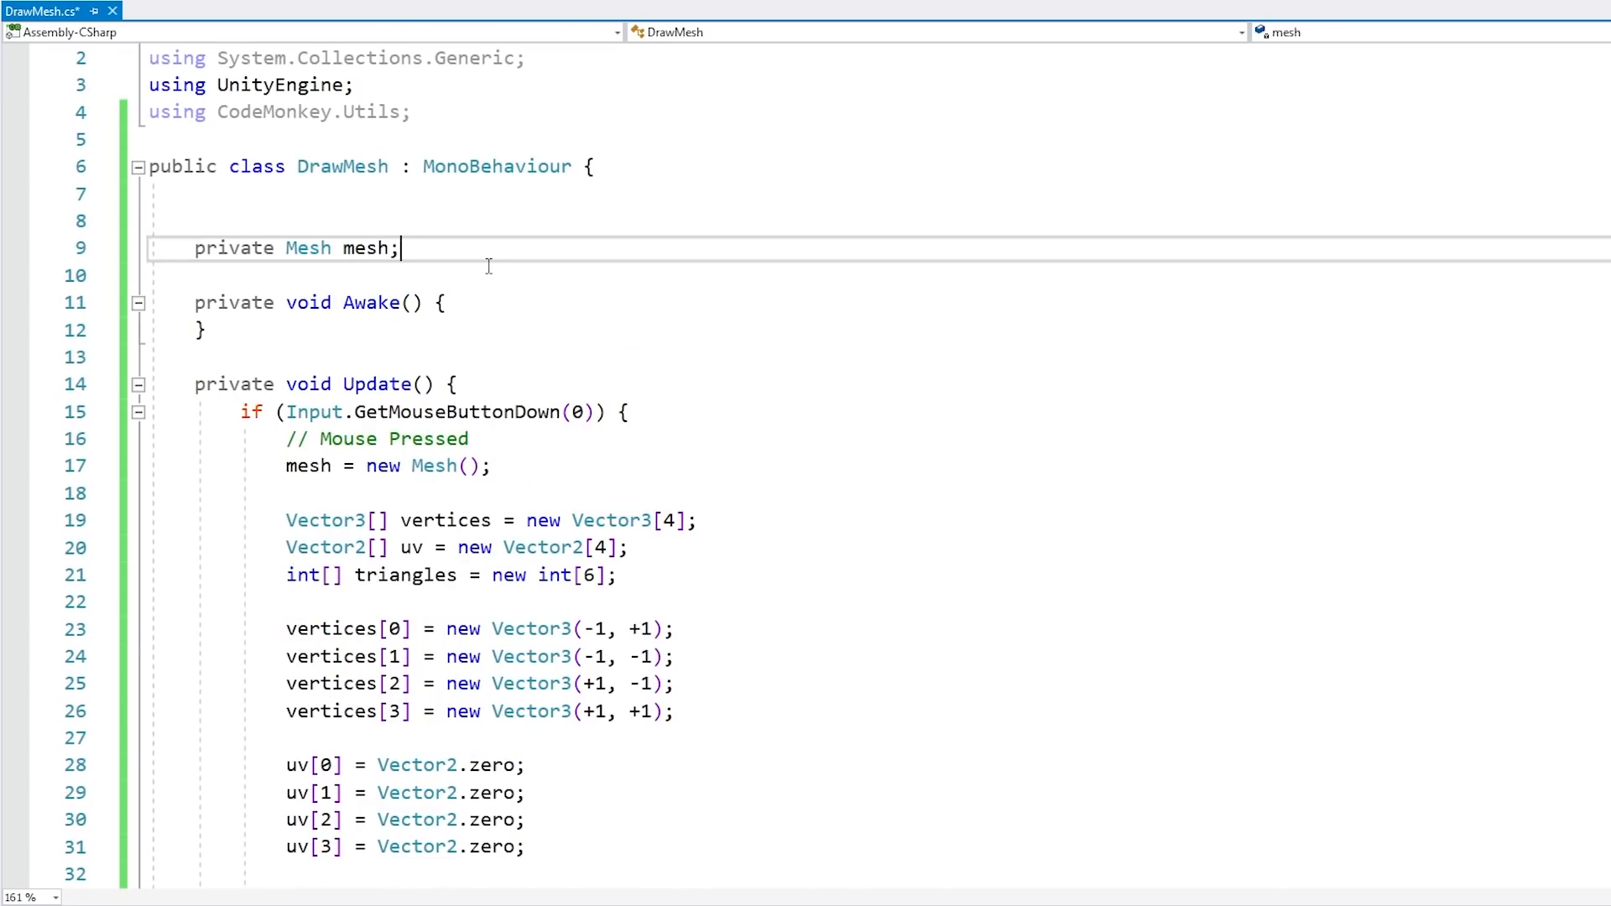
- Add a private Vector3 lastMousePosition field, set from UtilsClass.GetMouseWorldPosition() on mouse down
type("private Vector3 lastMousePosition;")
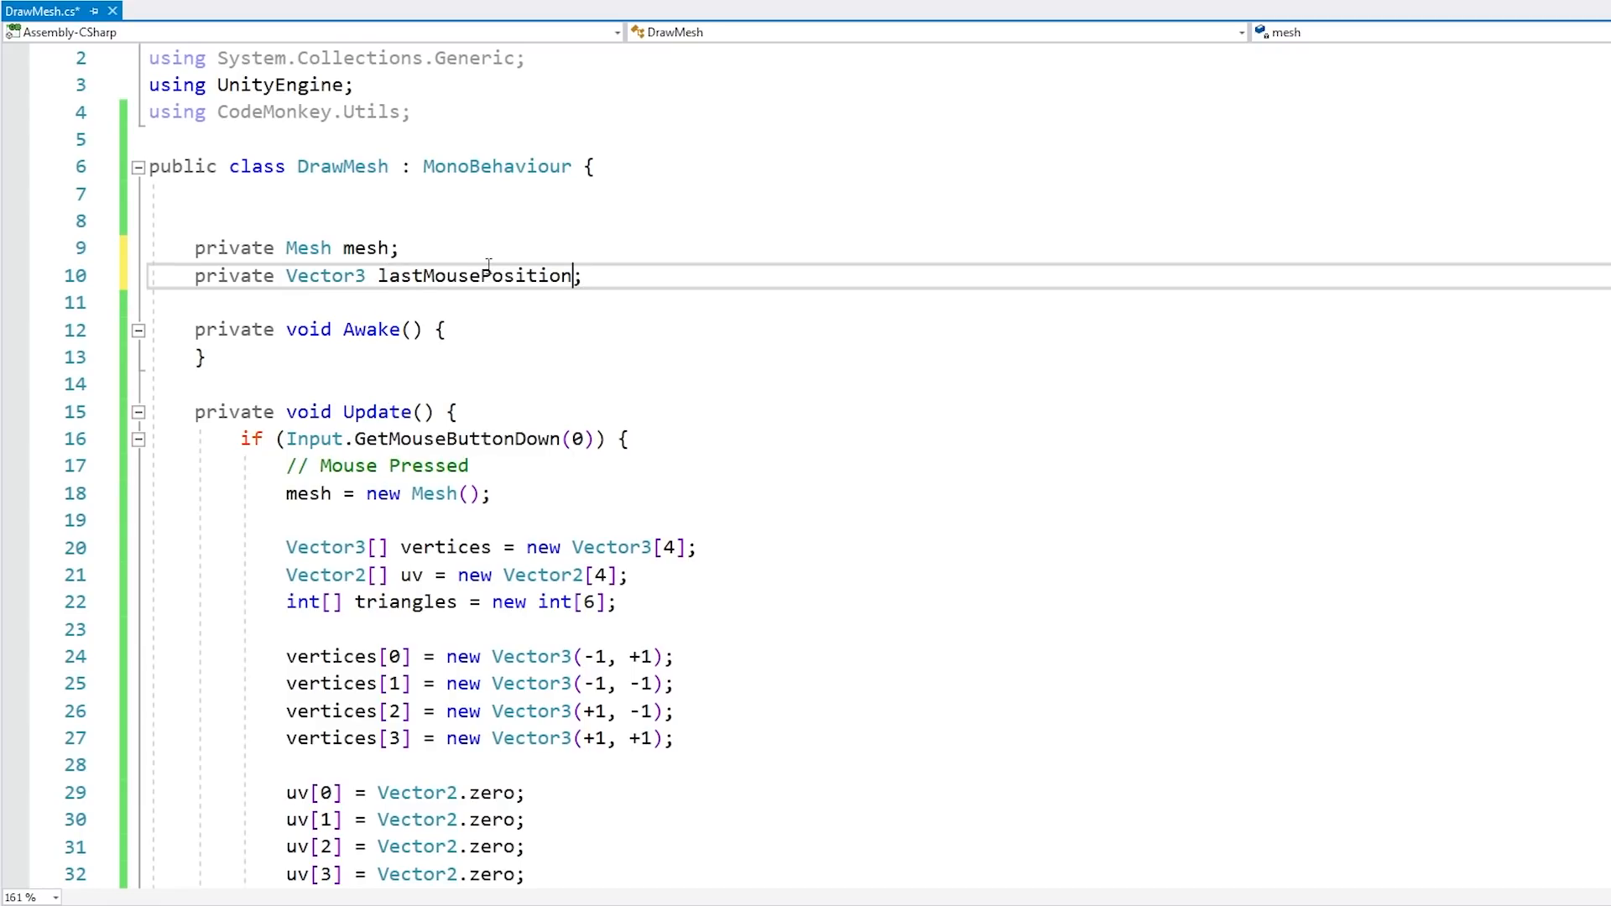
scroll("down", 3)
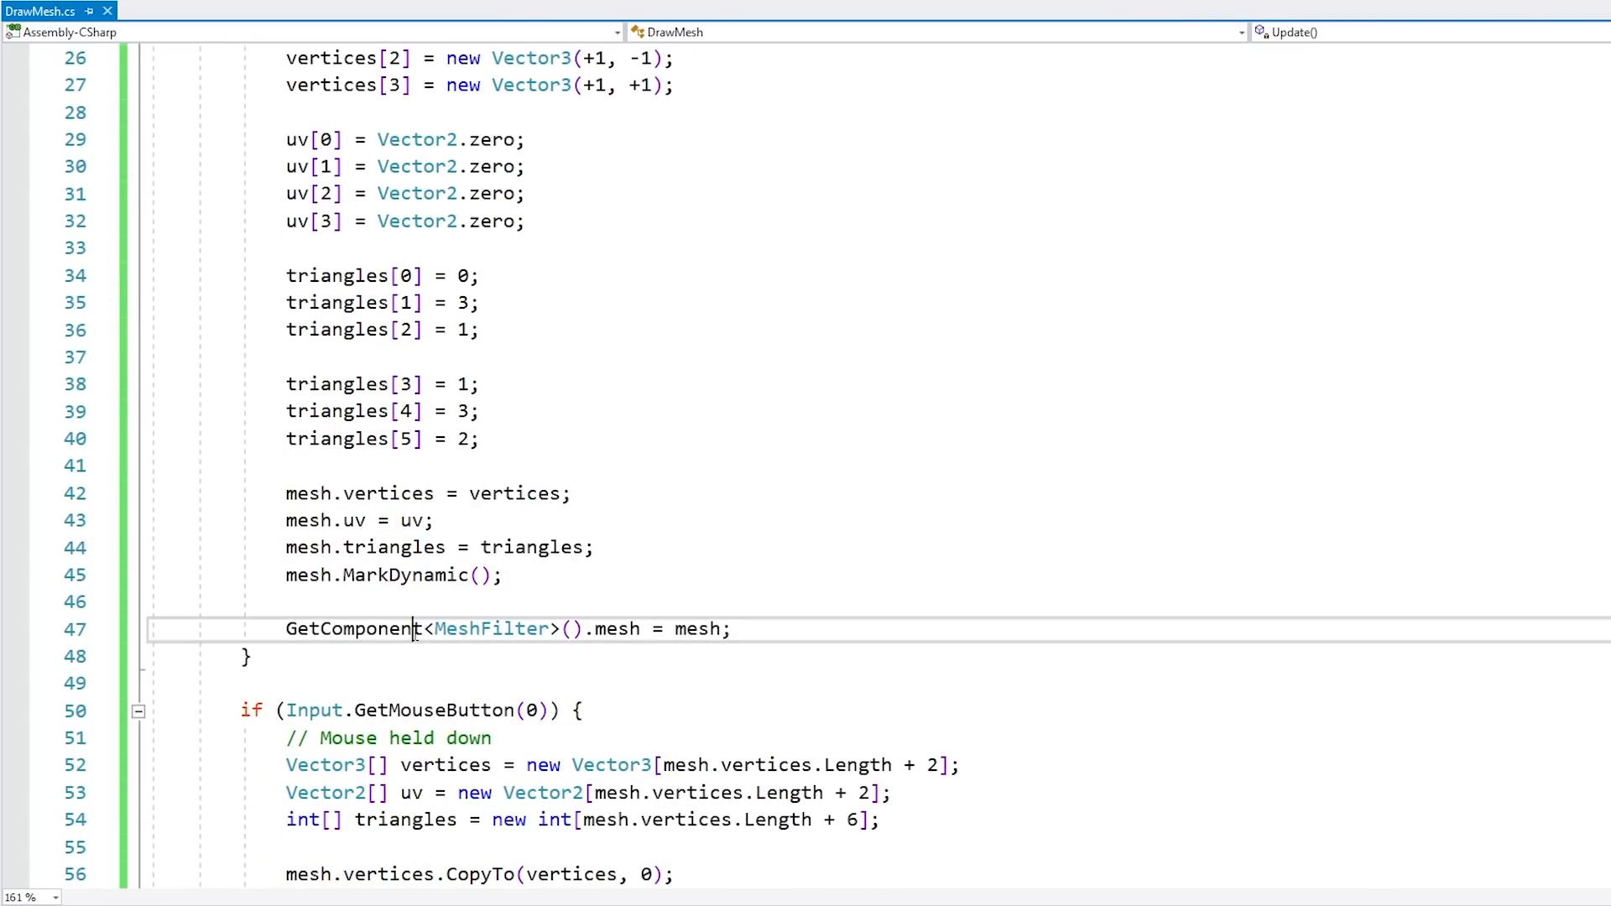
type("lastMousePosition = ut")
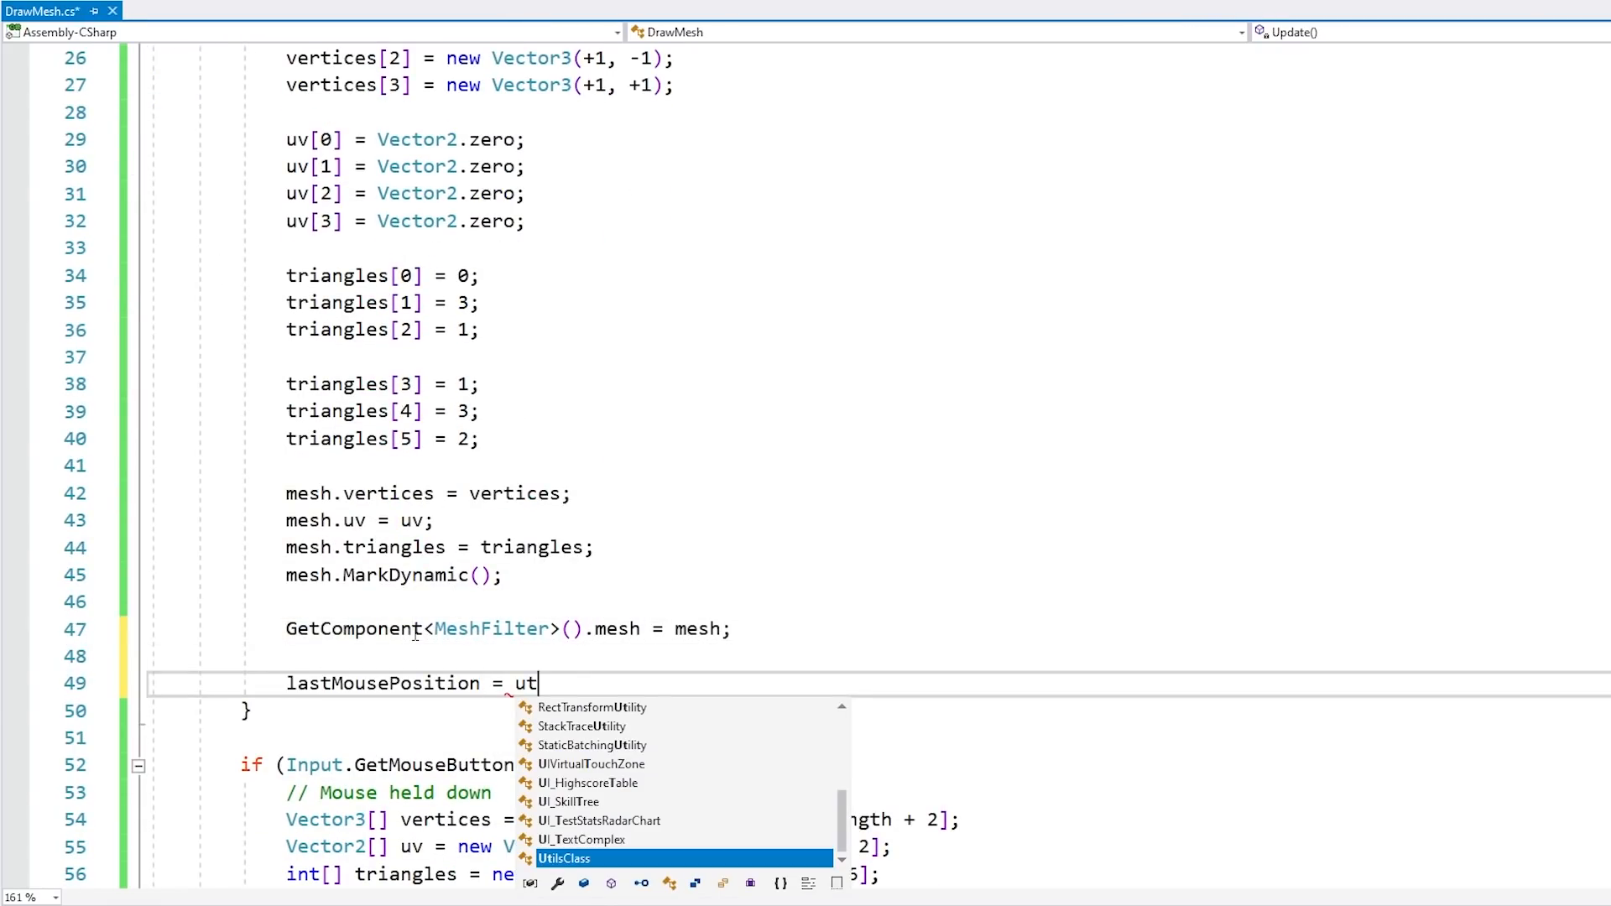
type("ilsClass.getMouseWorldPosition();")
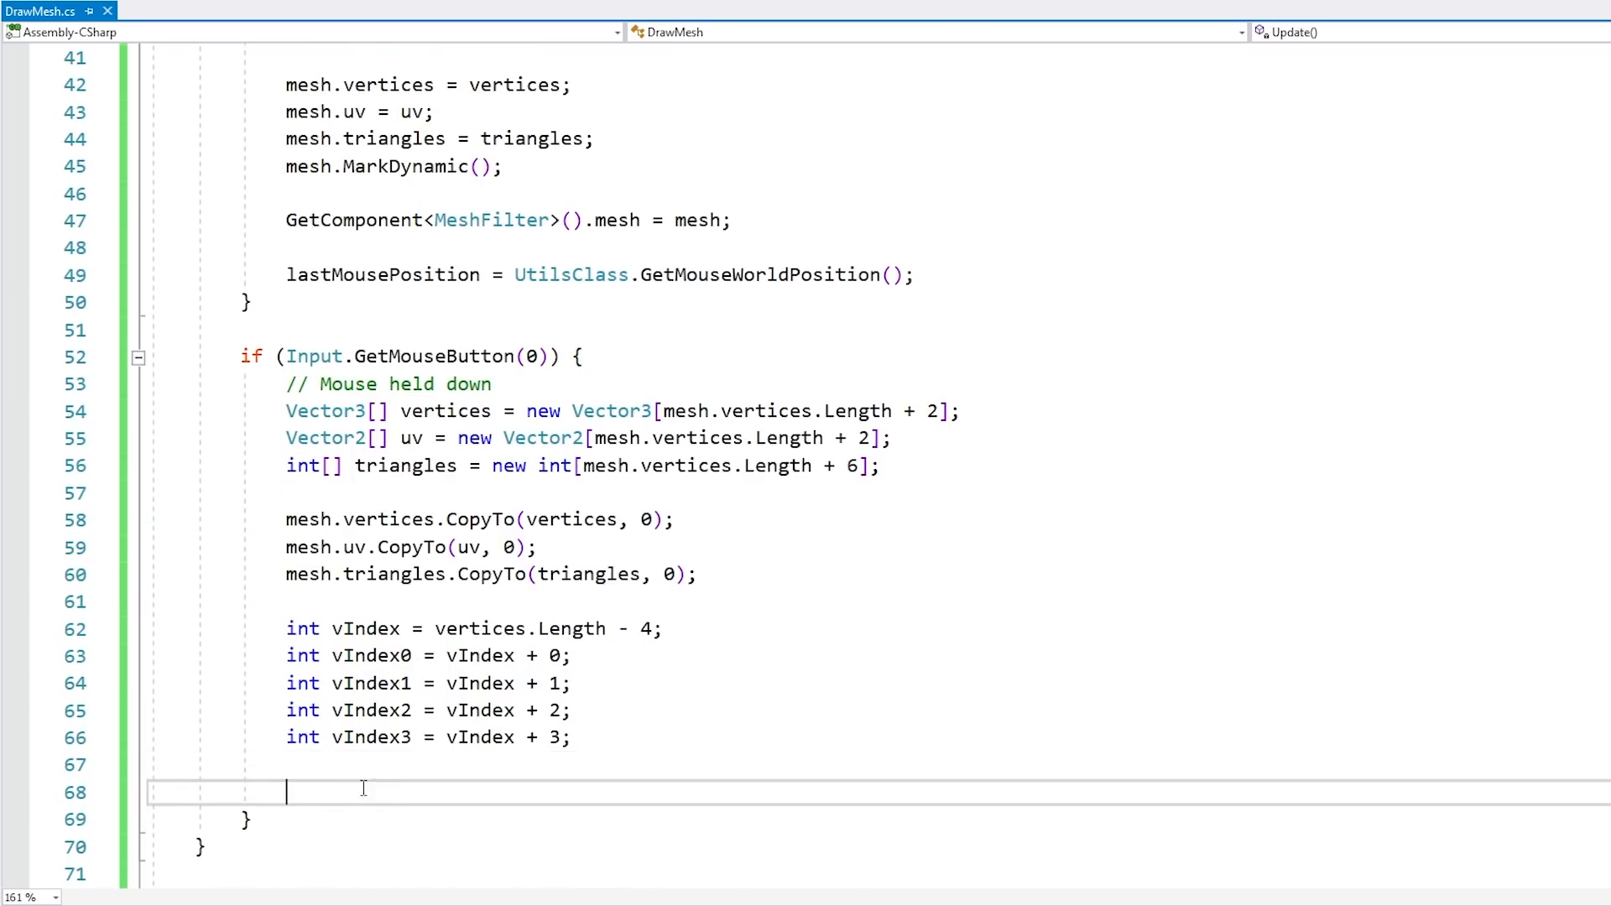
mouse_move(627, 548)
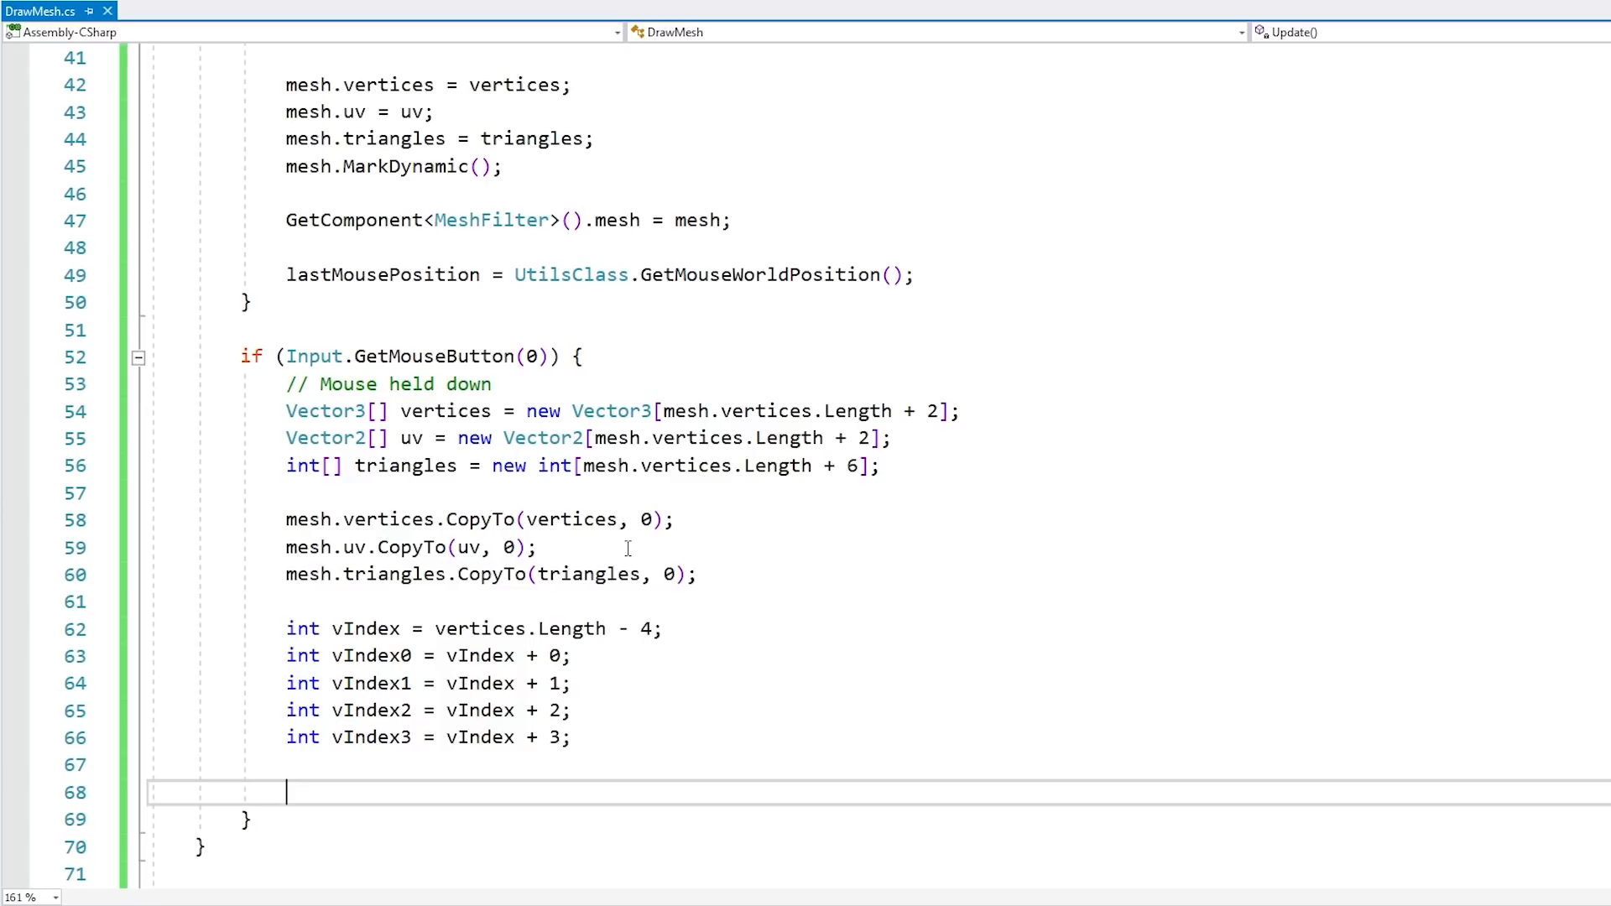
- Declare the normalized mouseForwardVector and normal2D as new Vector3(0, 0, -1f)
type("Vector3")
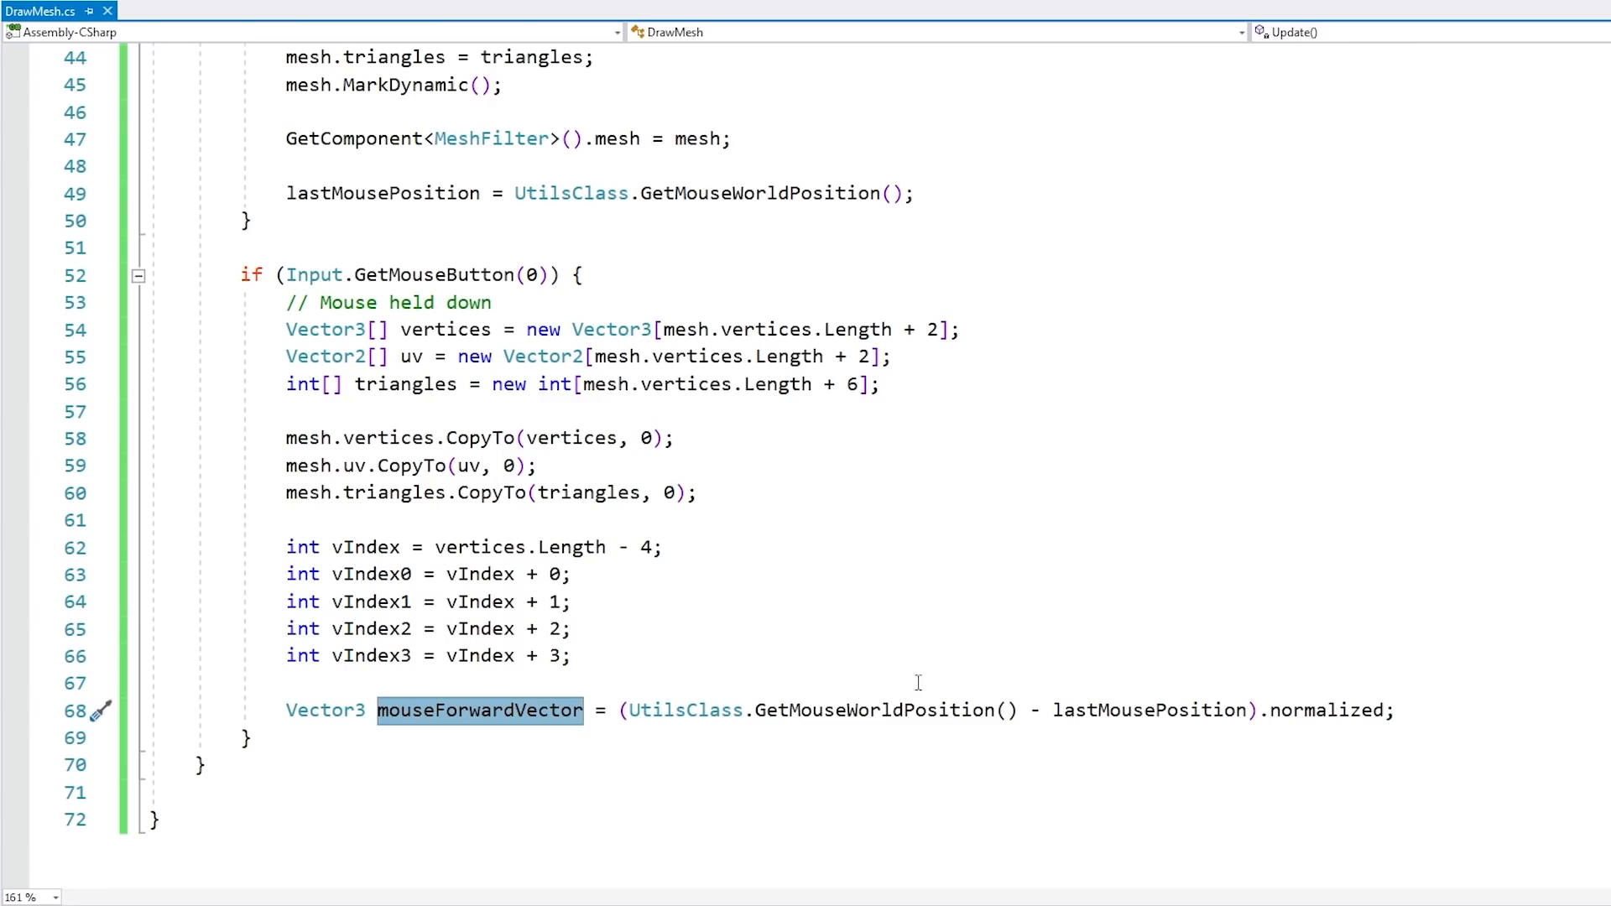
mouse_move(869, 530)
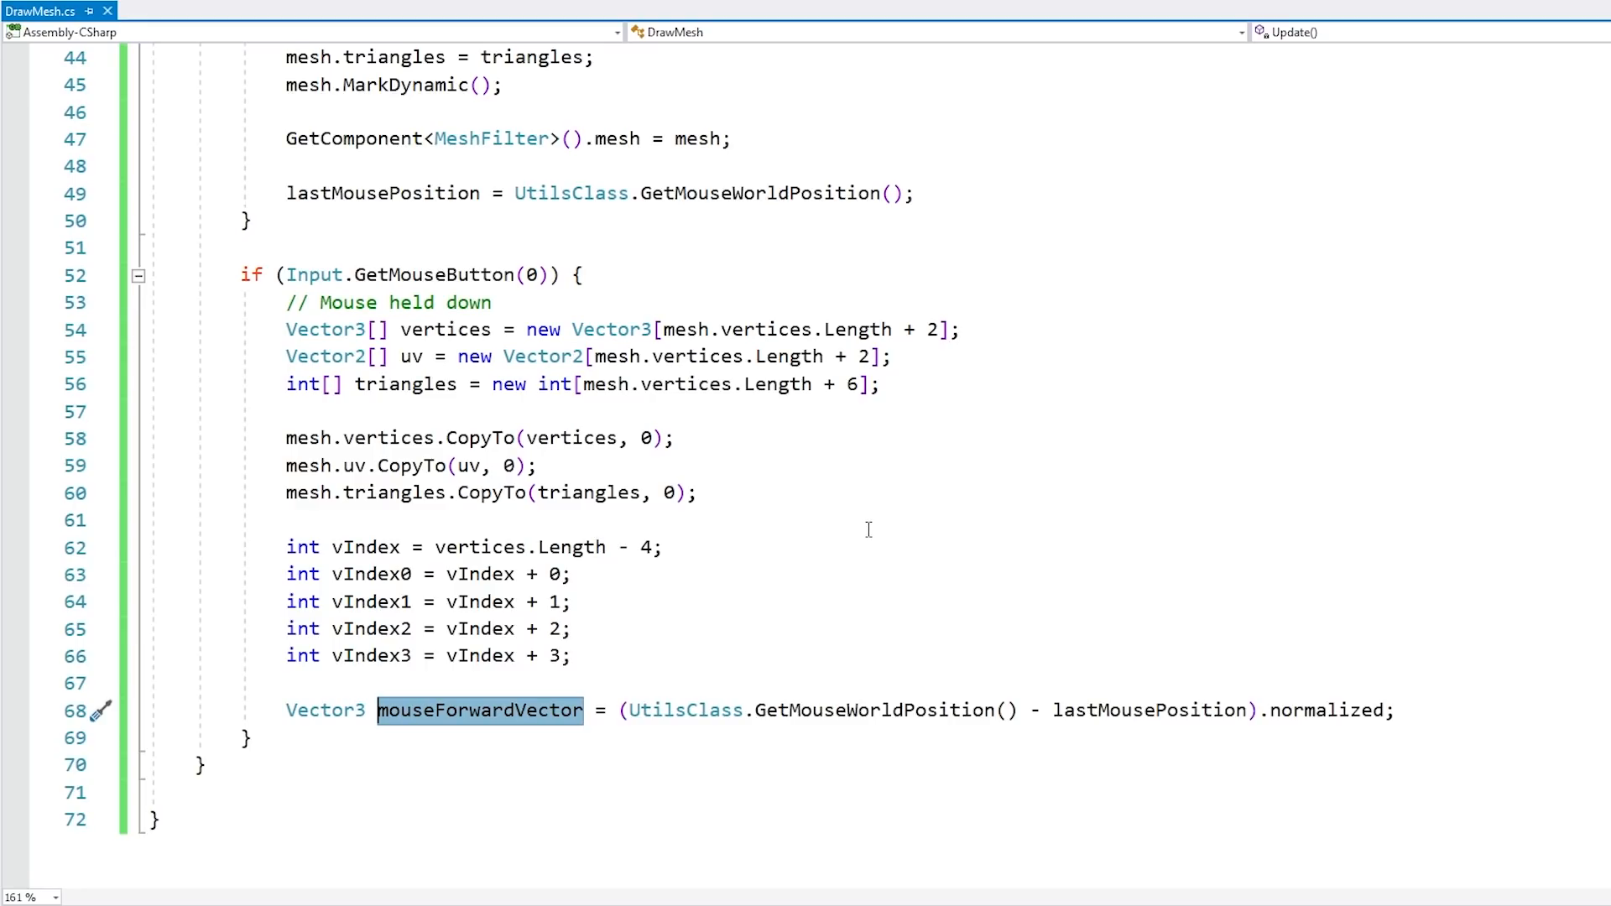
key("enter")
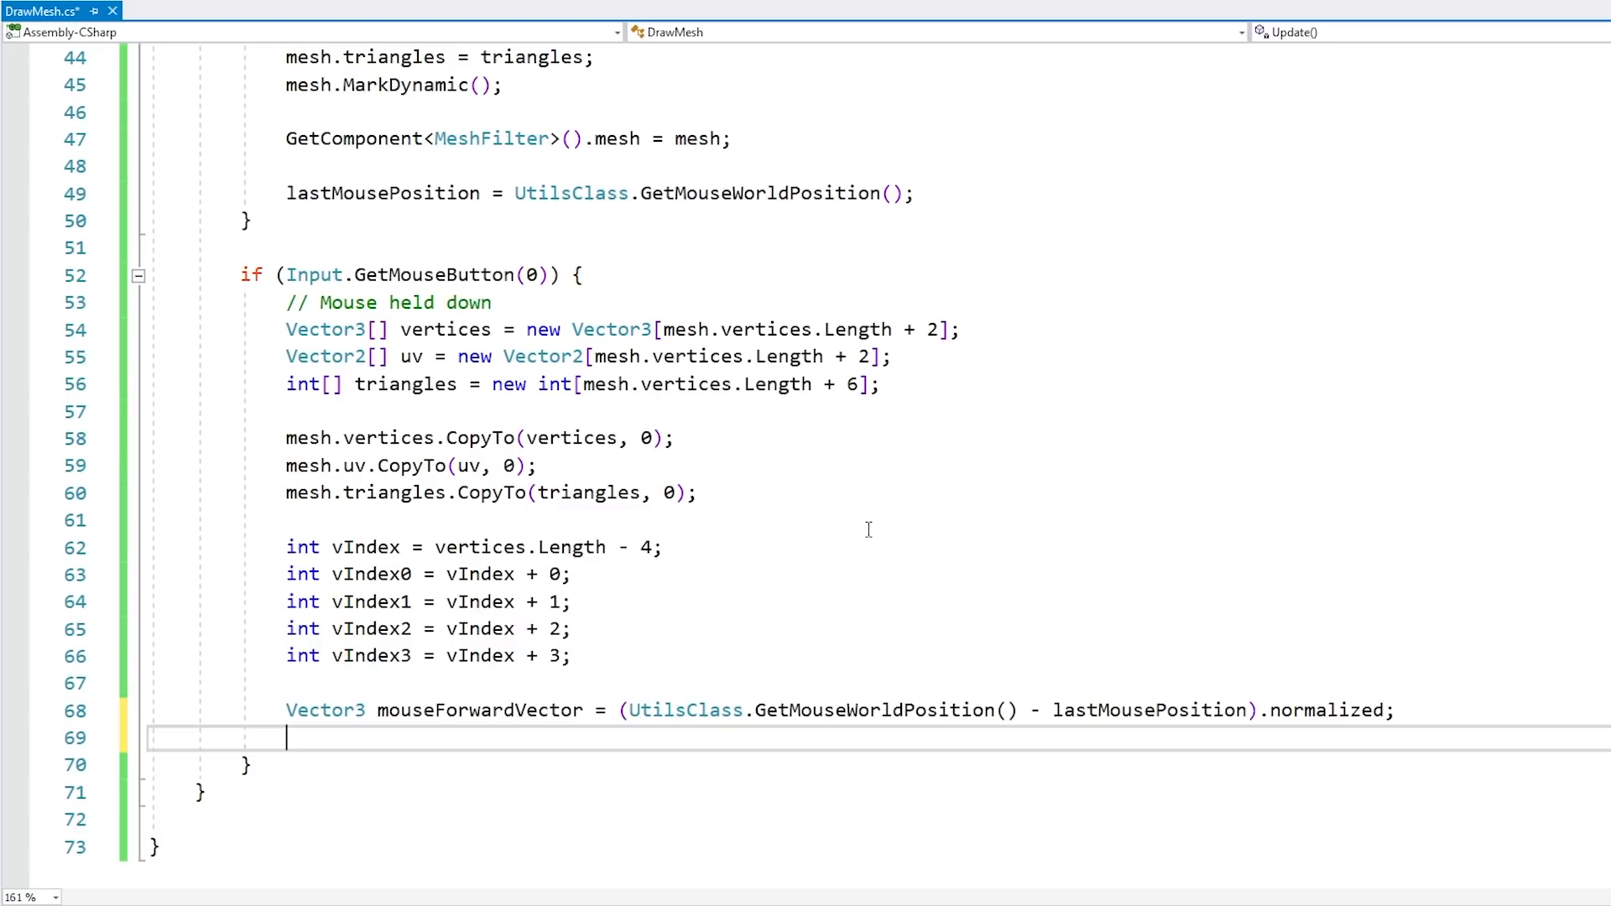
type("mouseForwardVector")
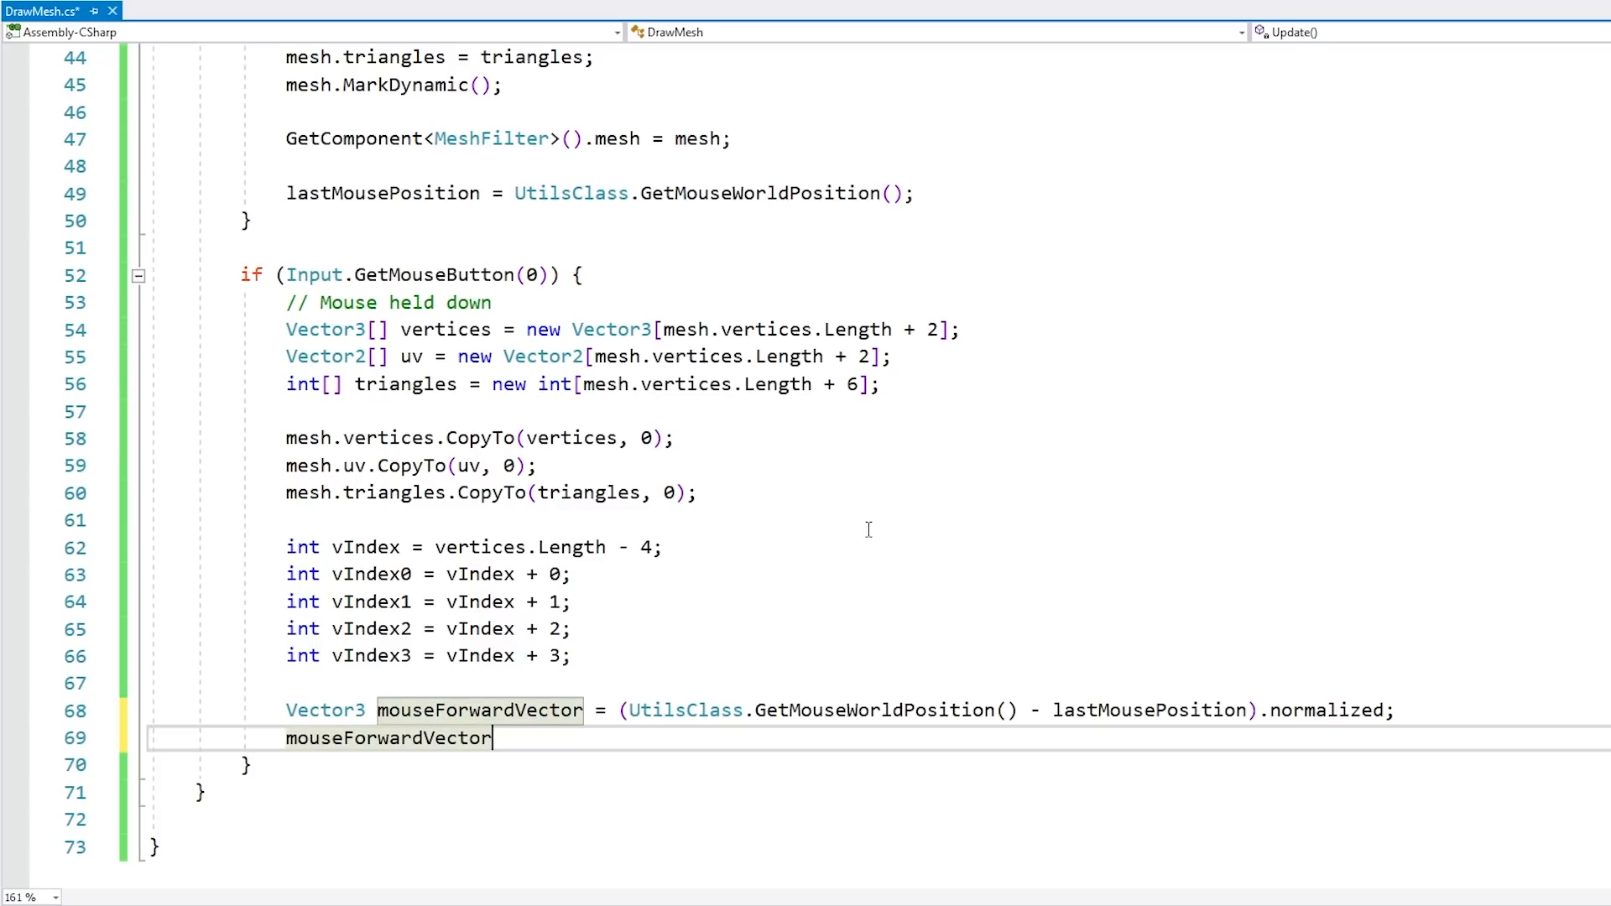
type("Ve")
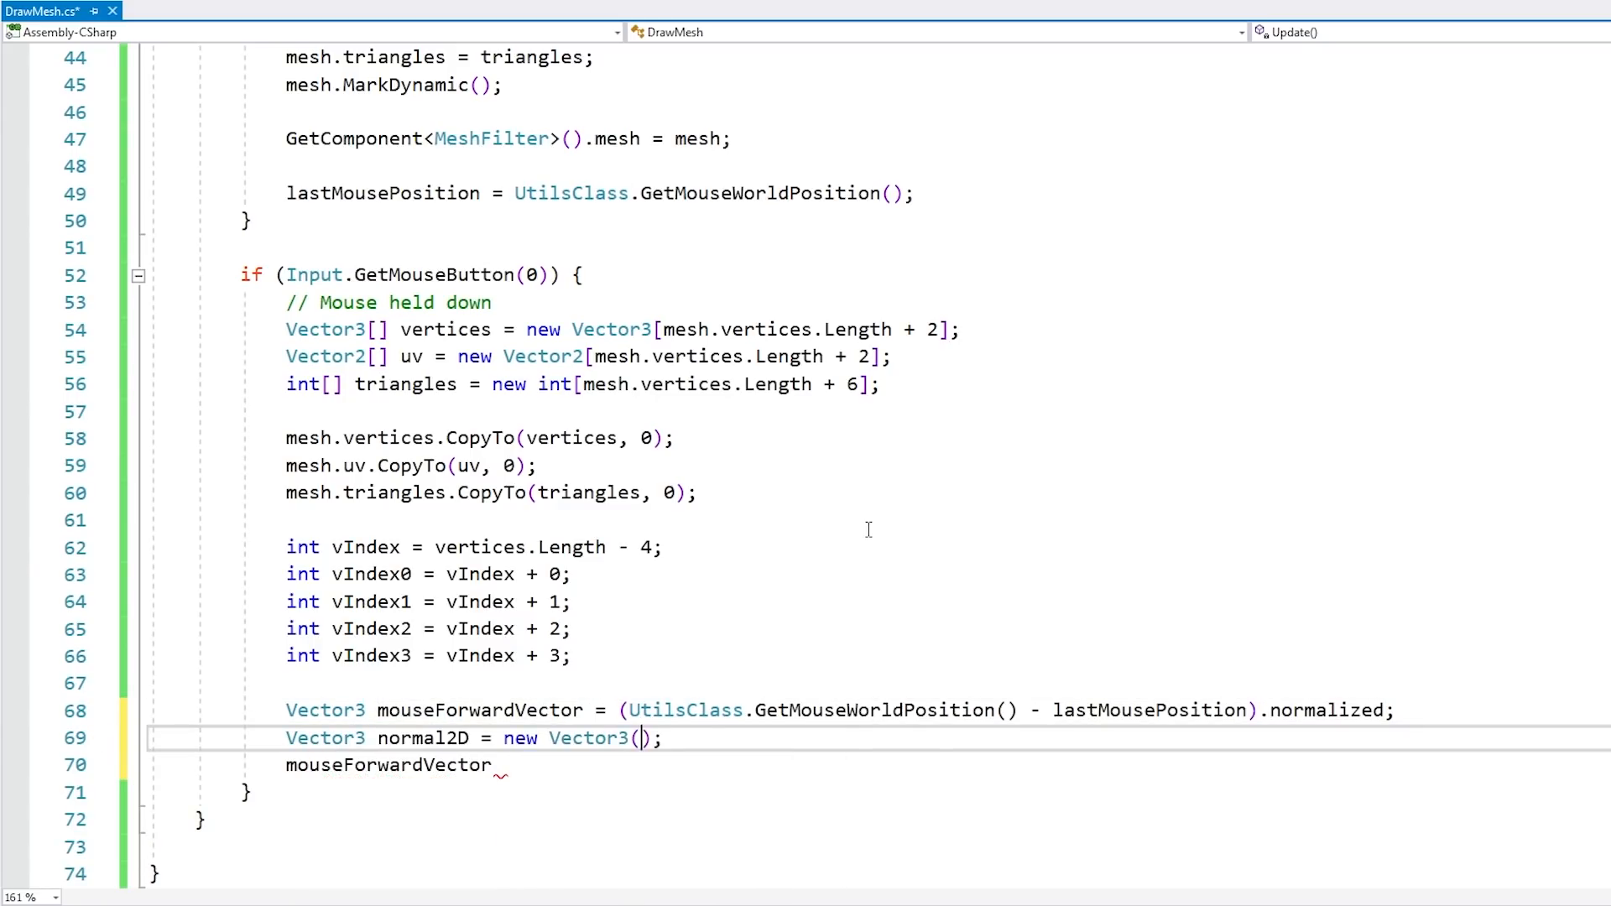
type("0, 0, -1f")
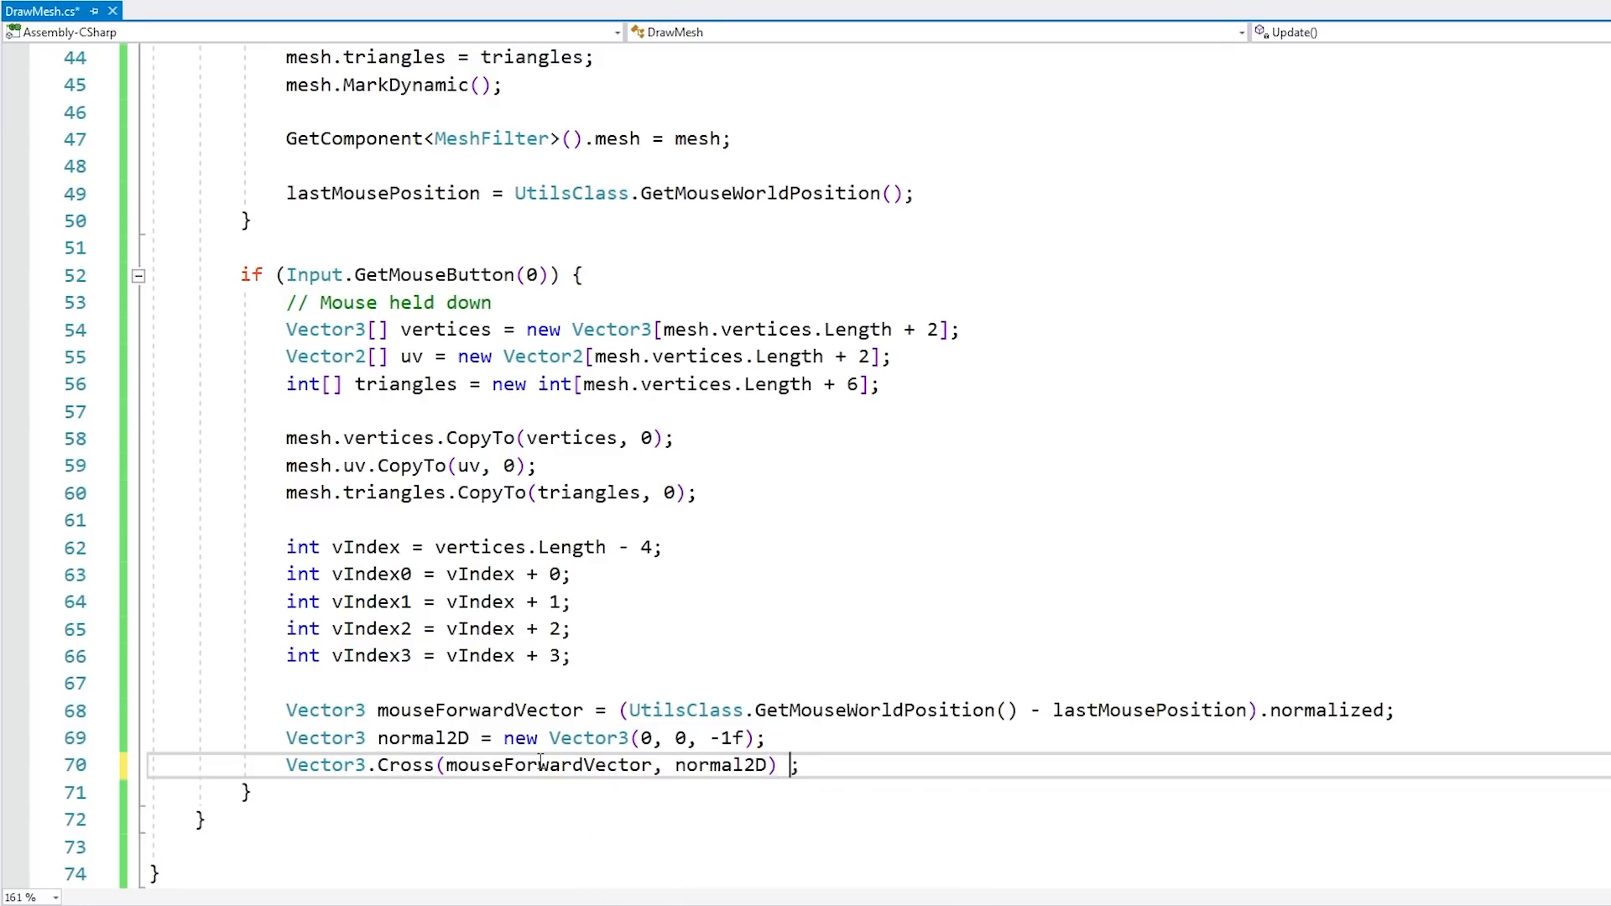
- Add float lineThickness = 1f and start the thickness-scaled cross-product offset
type("float")
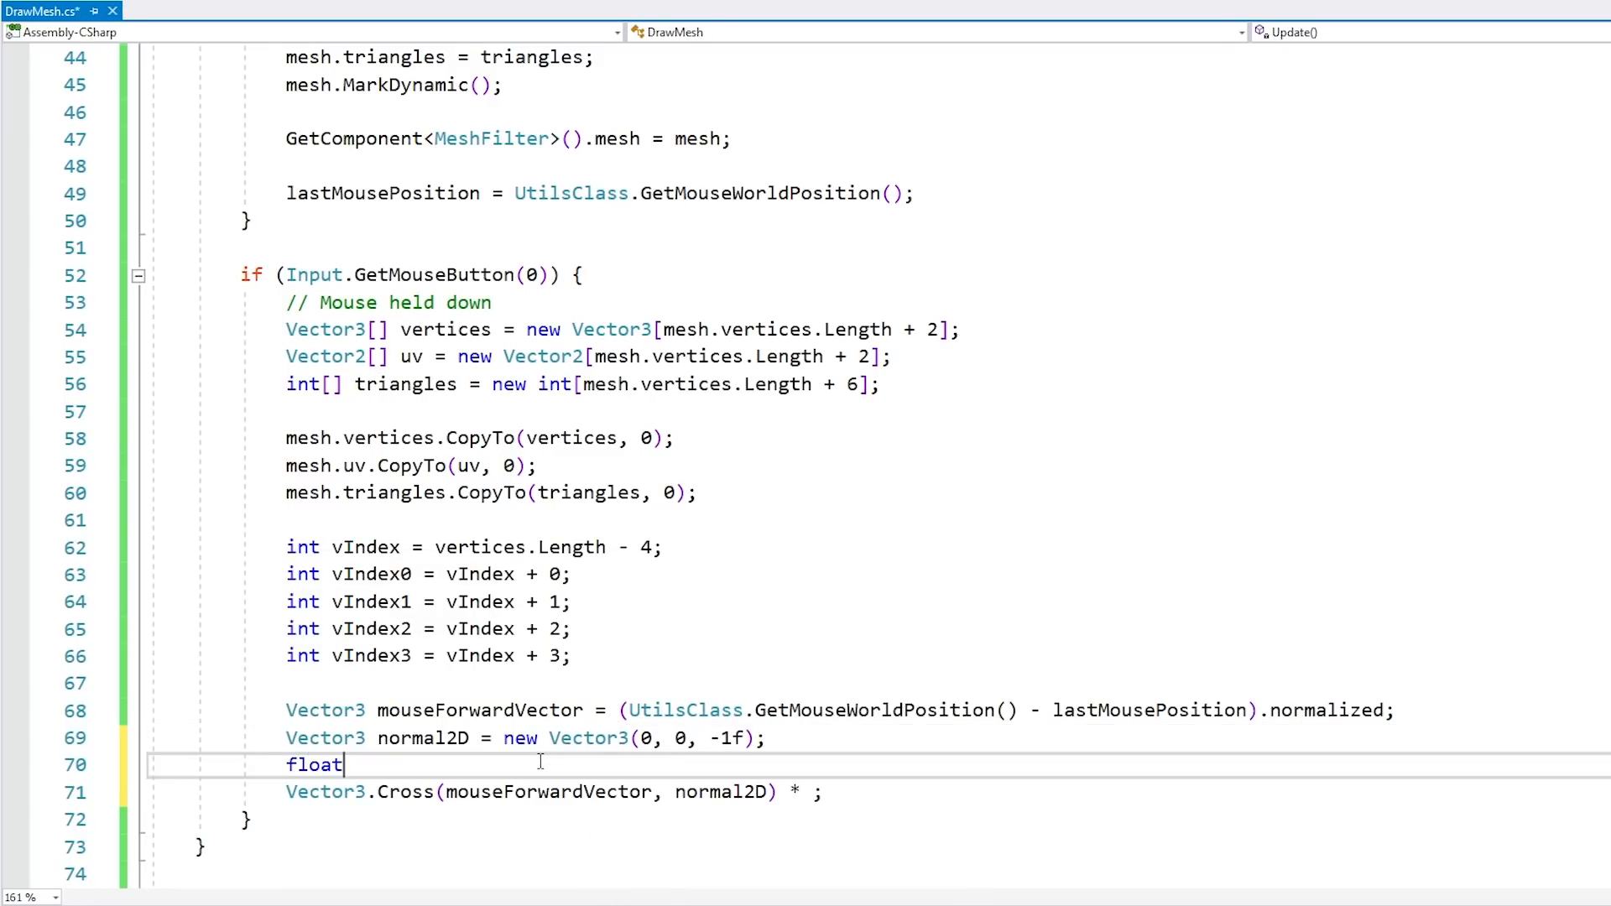
type("lineThickness = 1f;")
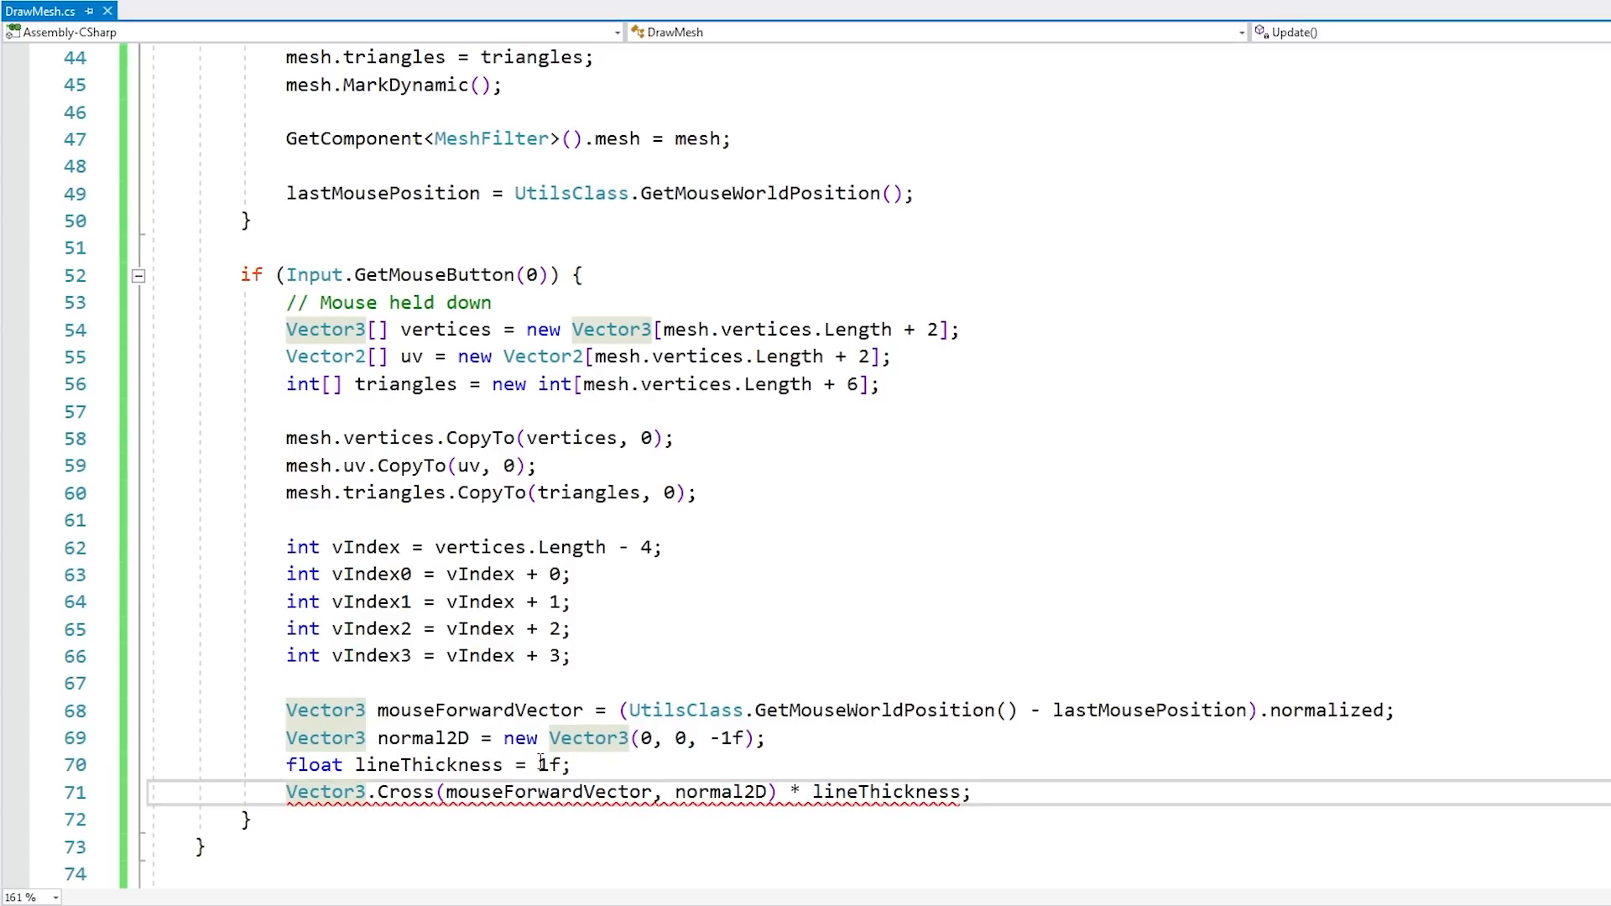
type("util")
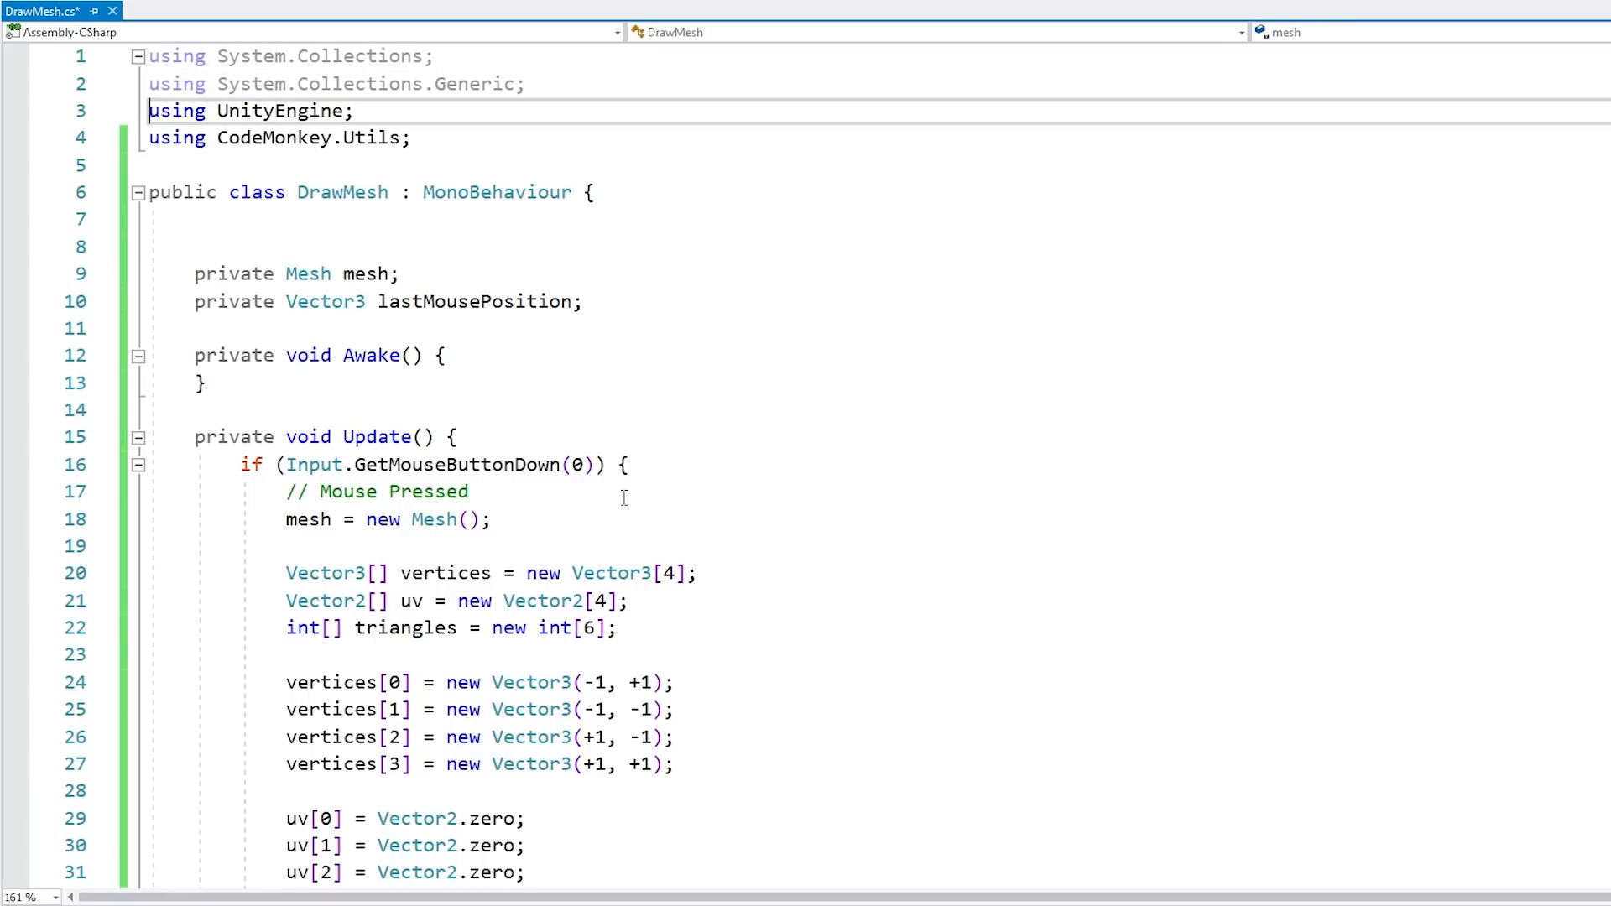
- Add serialized debugVisual1/debugVisual2 Transform fields and start setting debugVisual1.position from newVertex
type("[SerializeField] private Transform debugVisual1;")
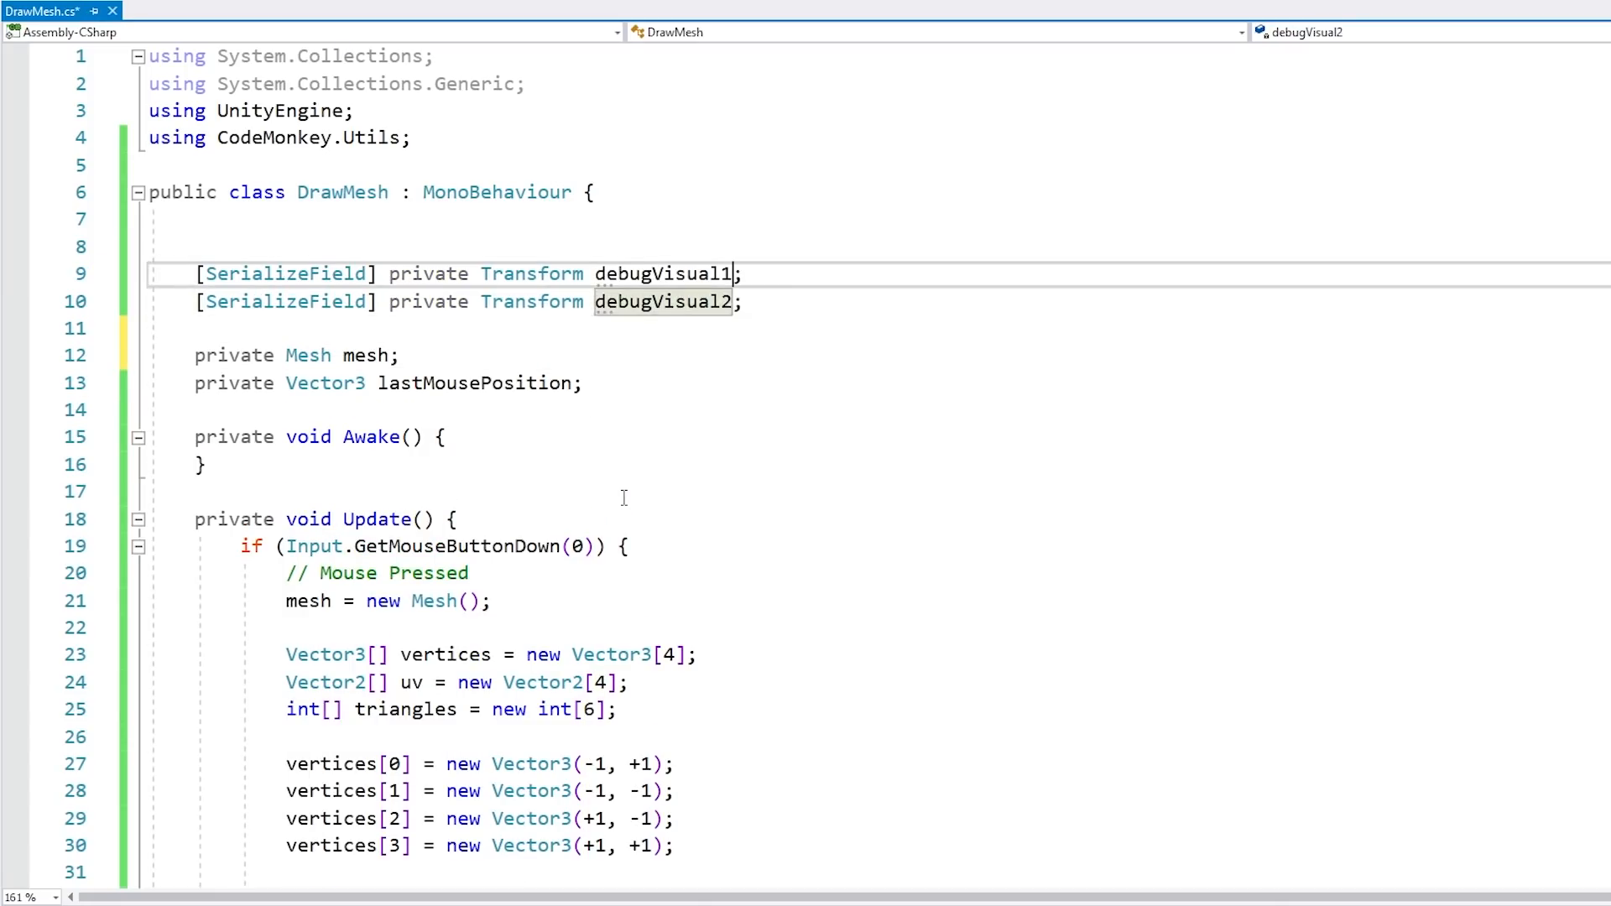
scroll("down", 3)
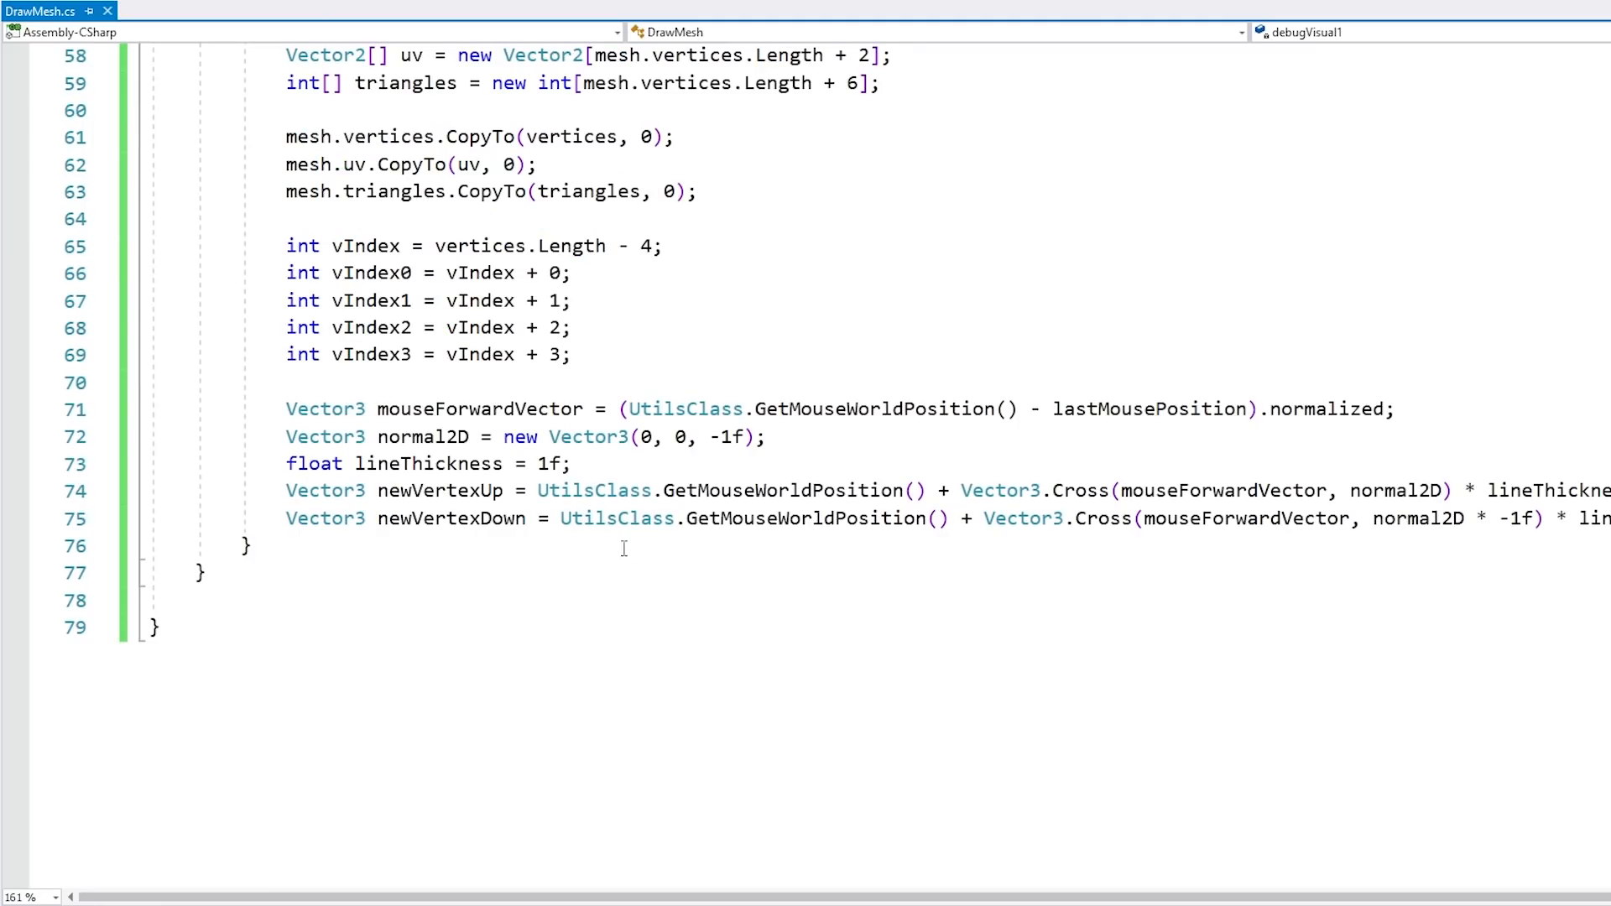
double_click(450, 518)
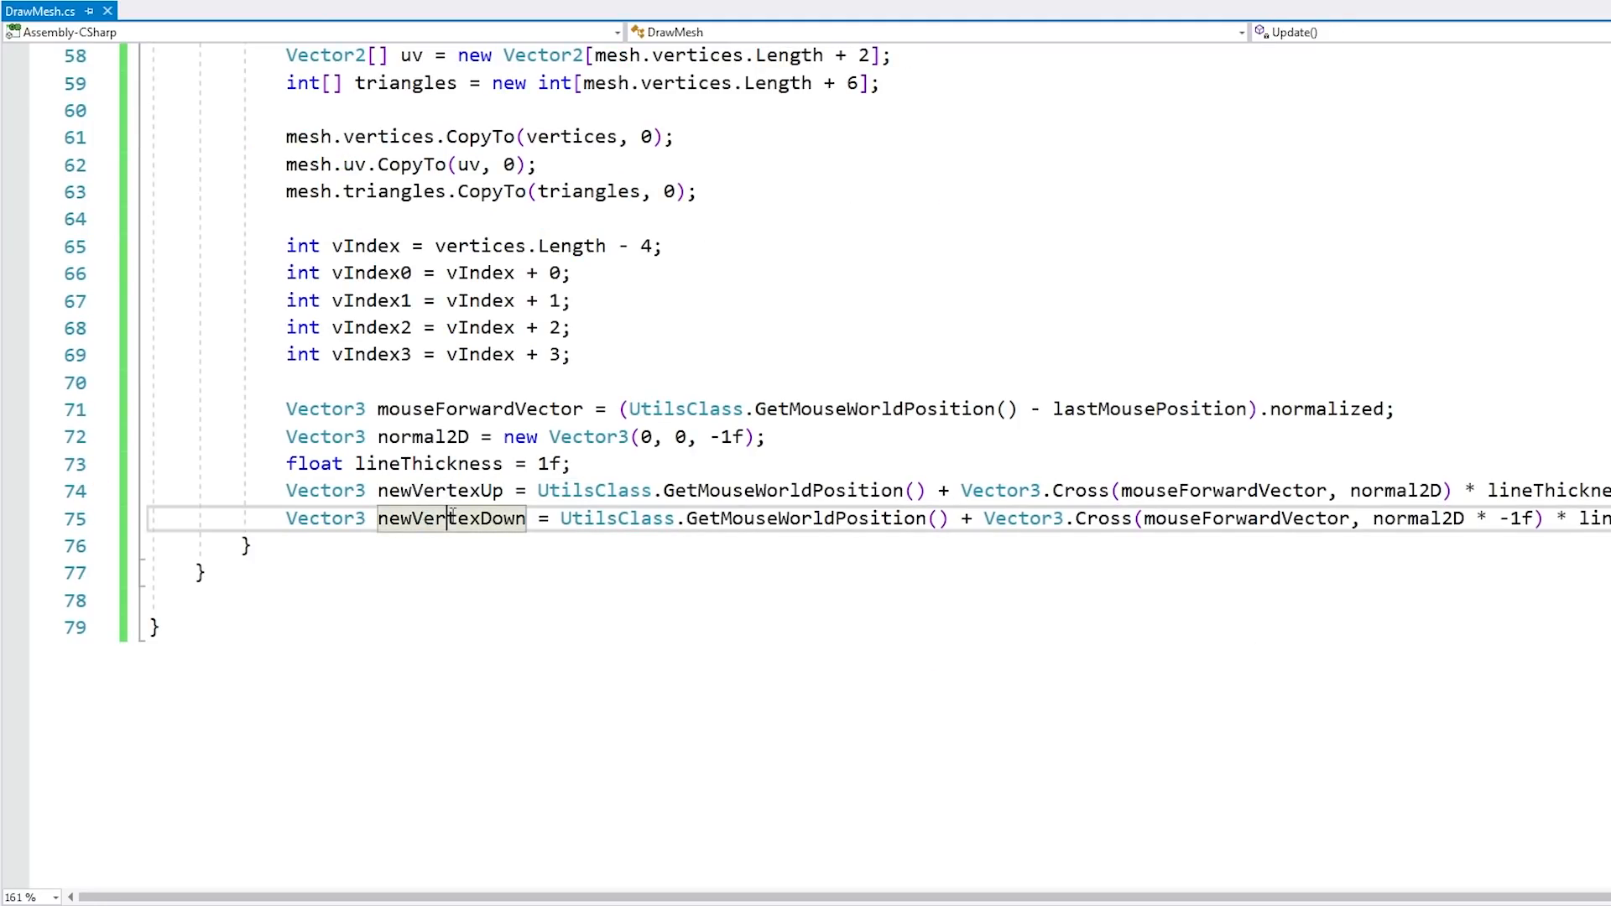
type("debugVisual1.pos")
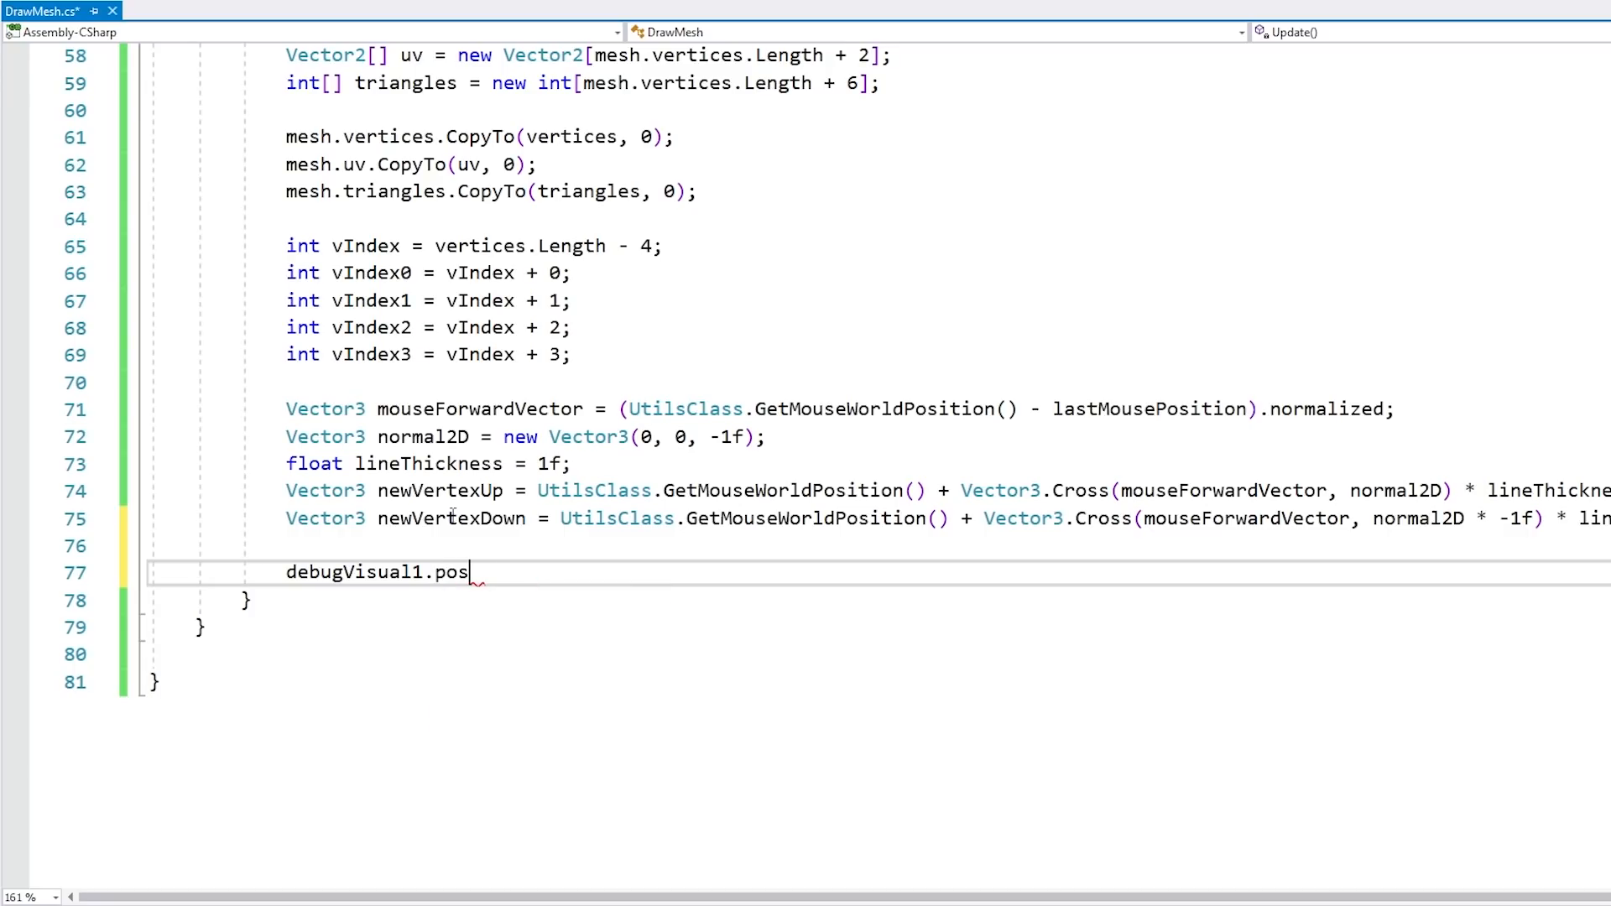
type("ition = newVert")
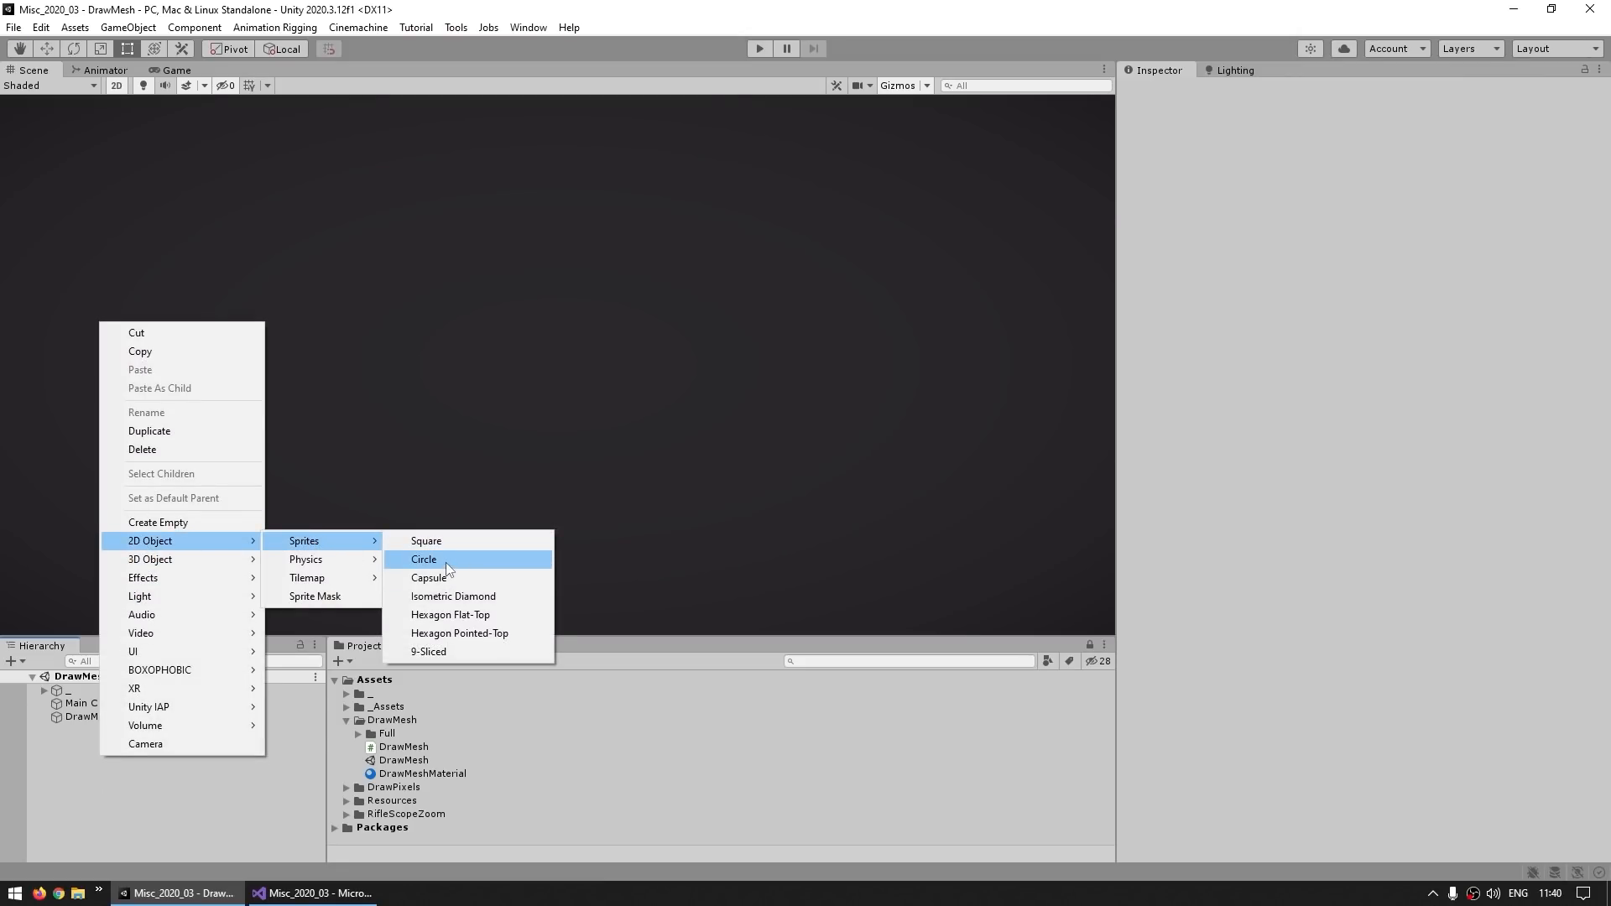
- Create two circle sprites, tint the second, and assign them to DrawMesh's debug visual slots
left_click(423, 559)
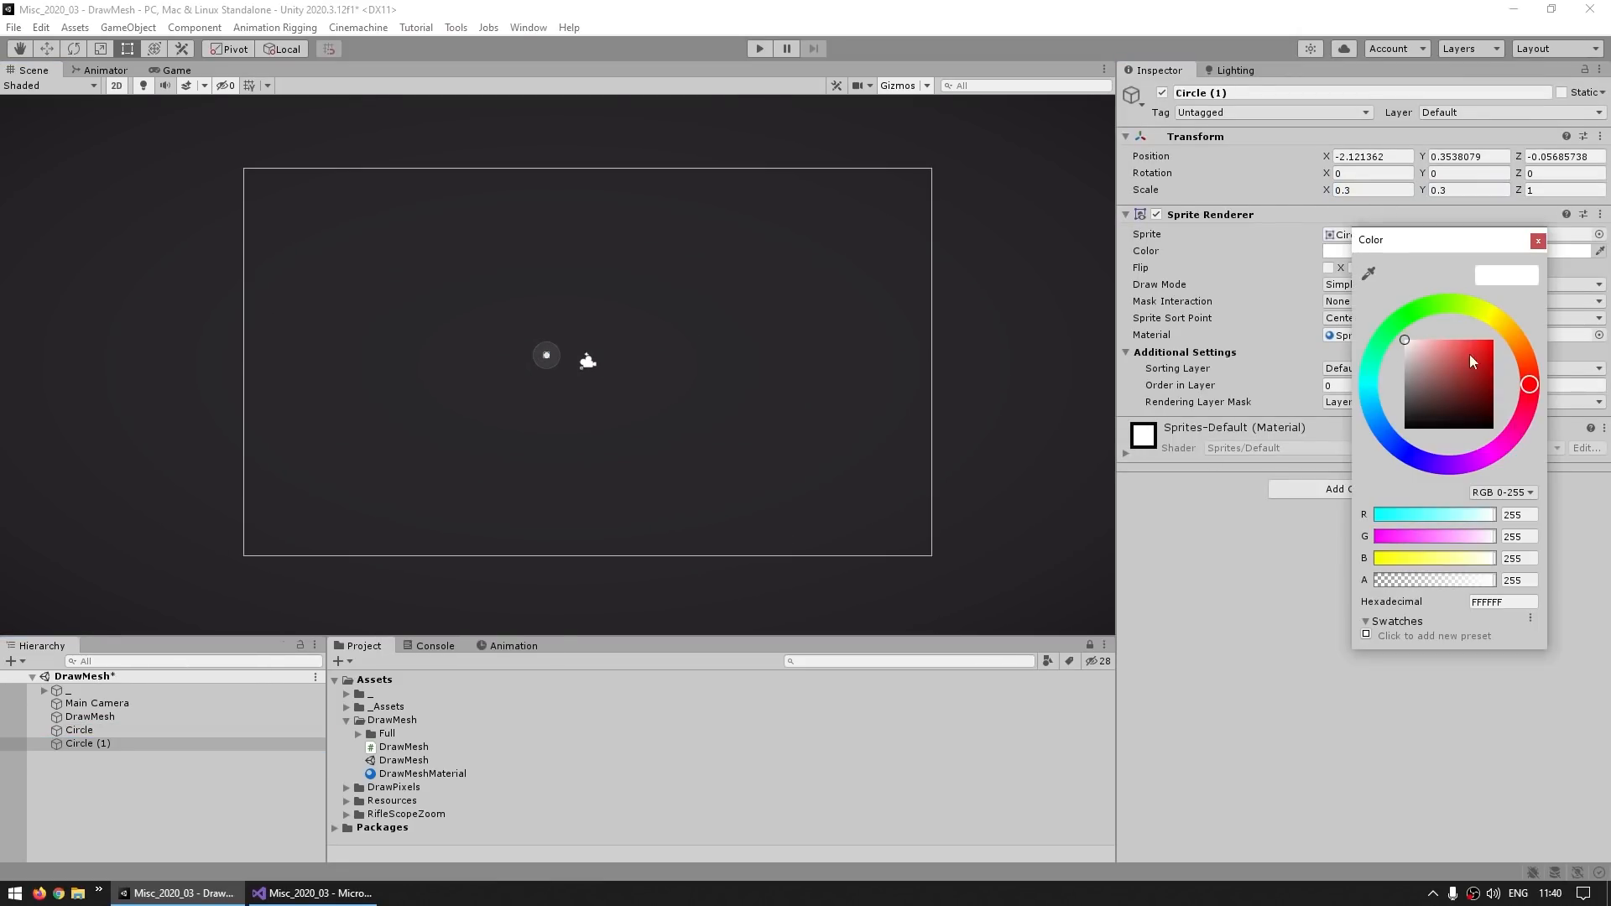
left_click(90, 716)
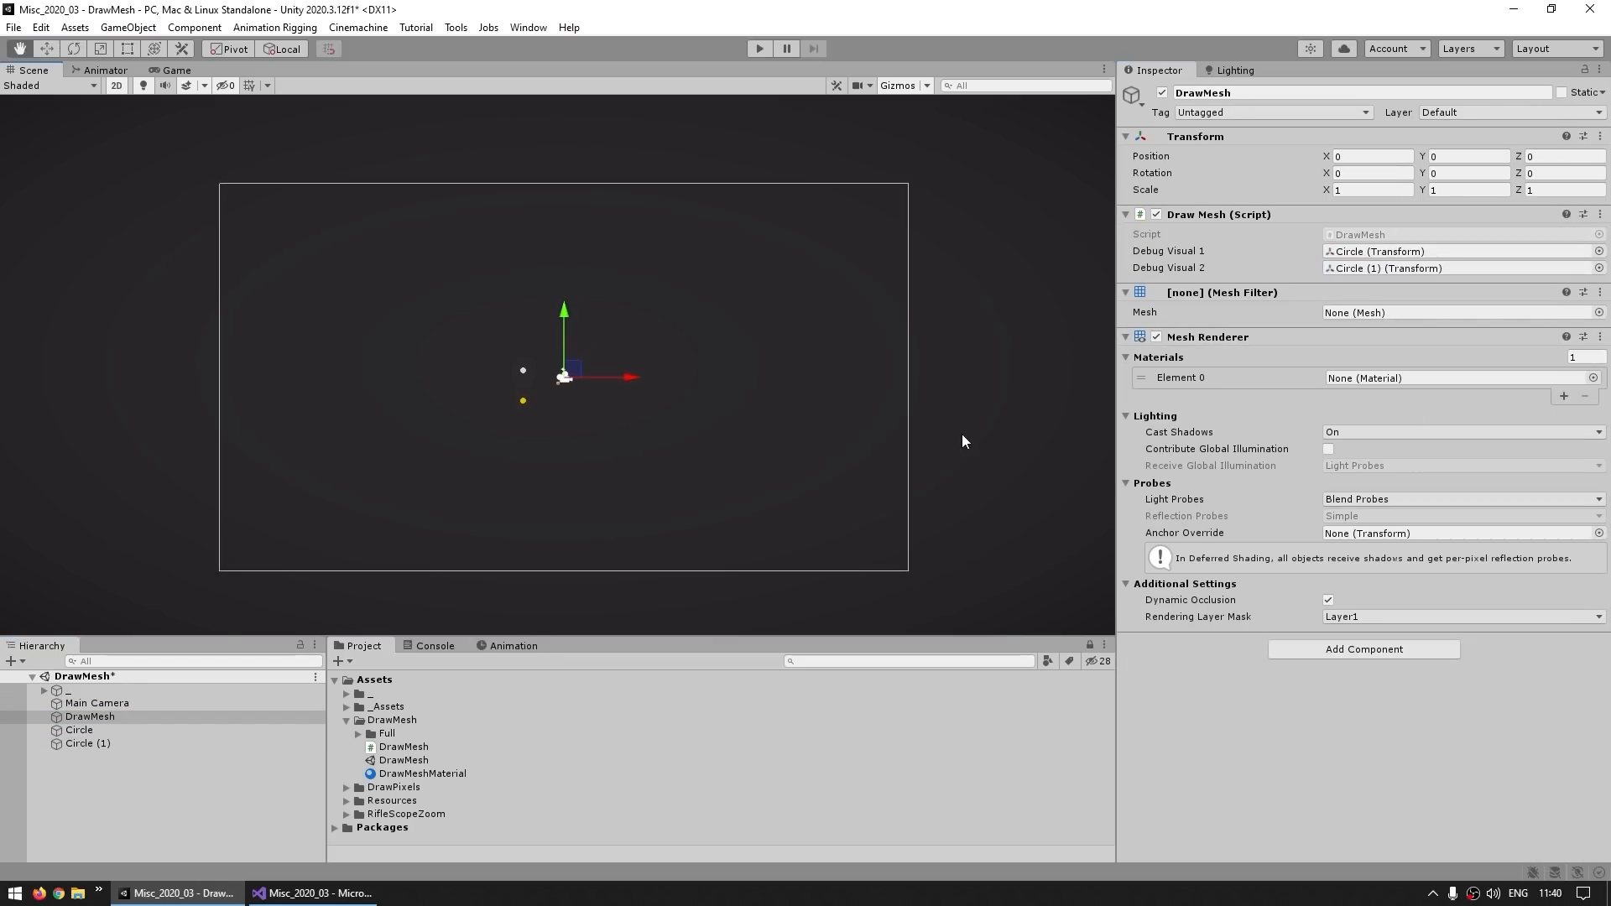
left_click(319, 893)
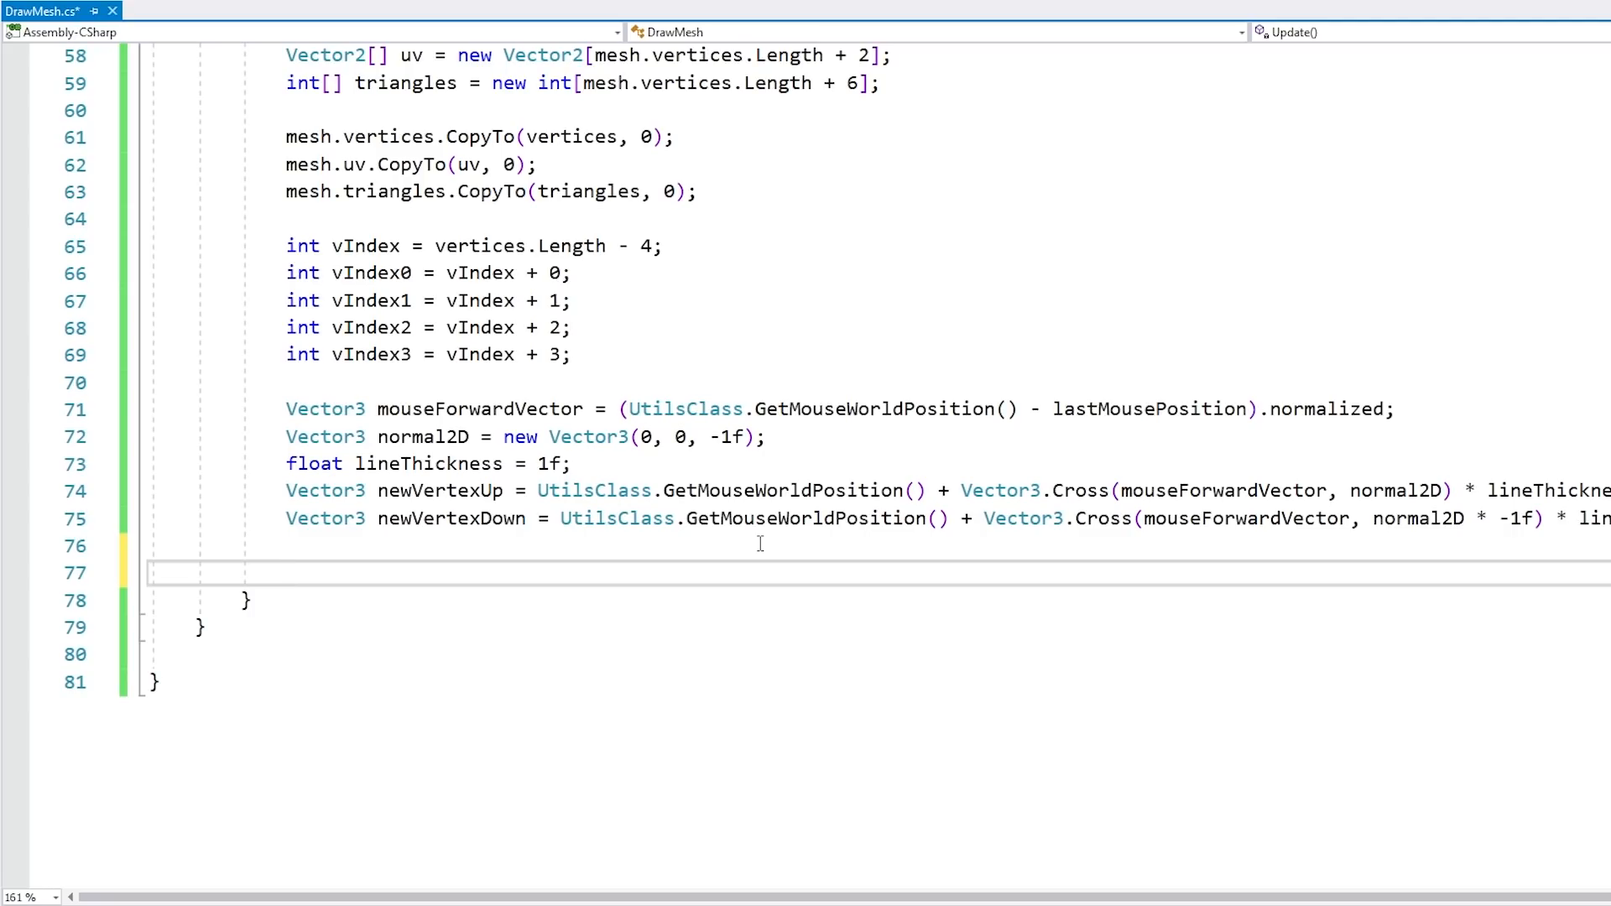
- Zero the new UVs and fill six triangle indices from tIndex = triangles.Length - 6
type("uv[vIndex2] = Vector2.zero;")
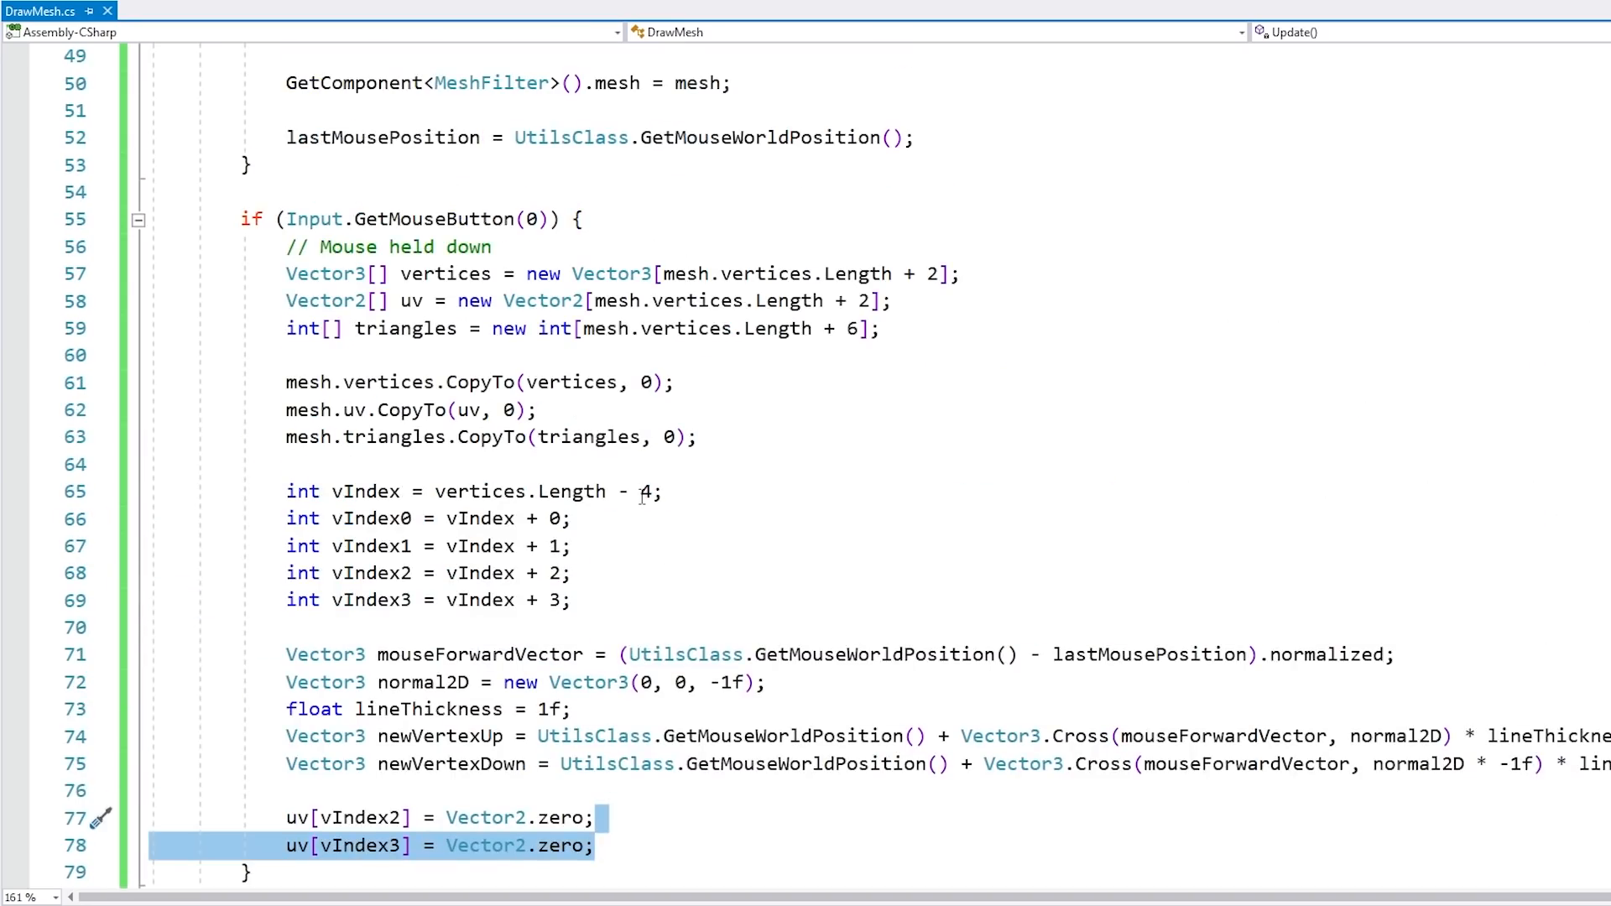
left_click(596, 846)
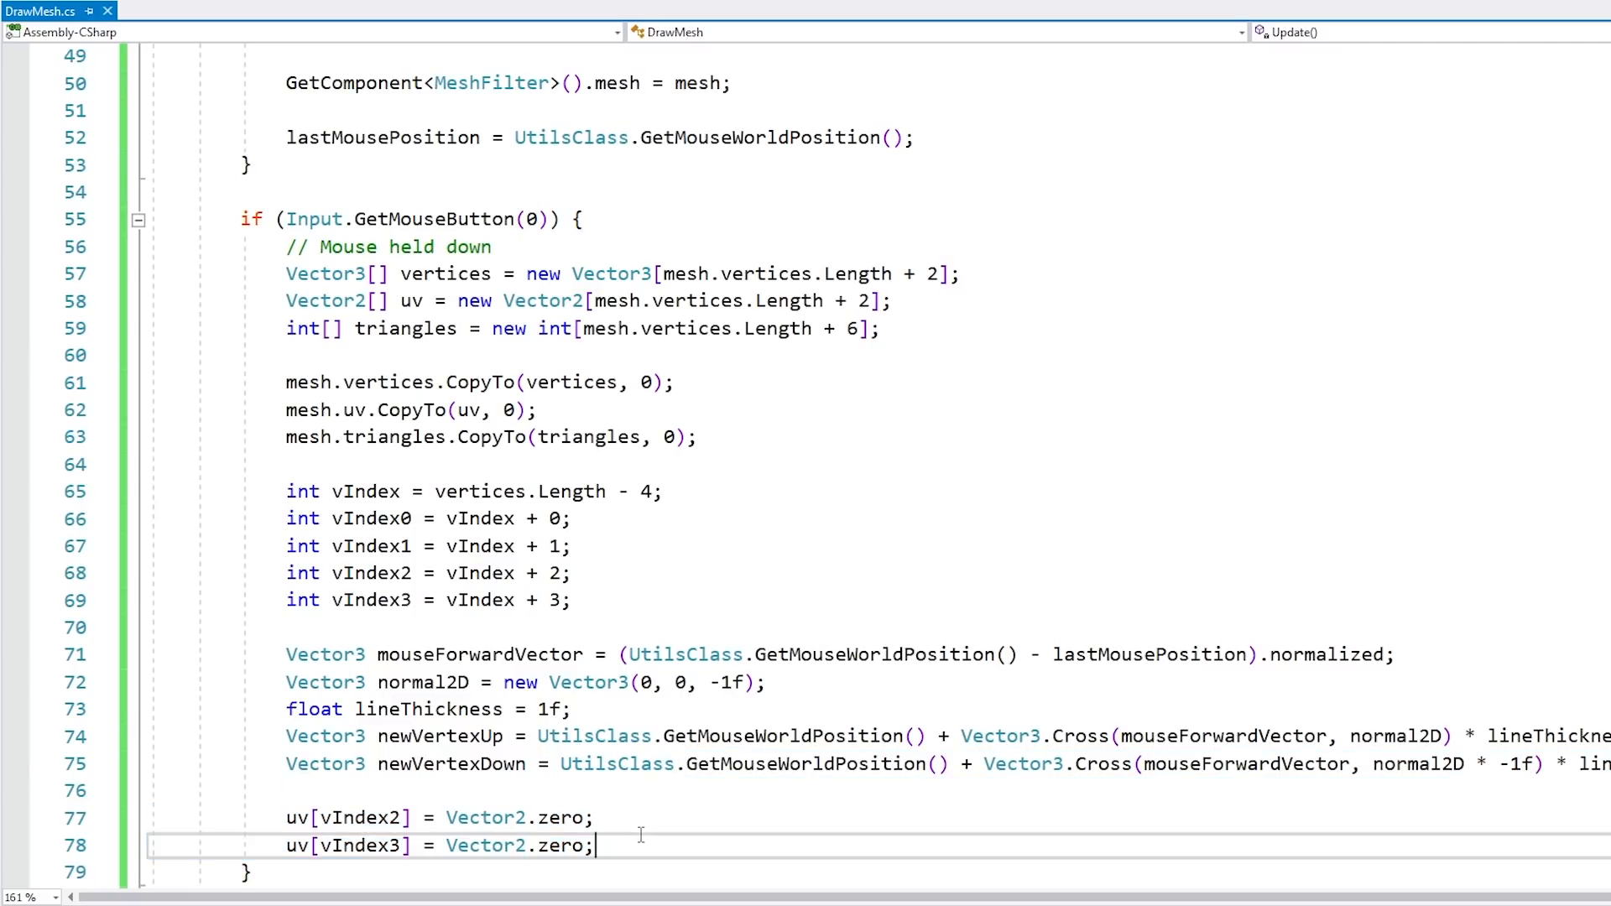
key("enter")
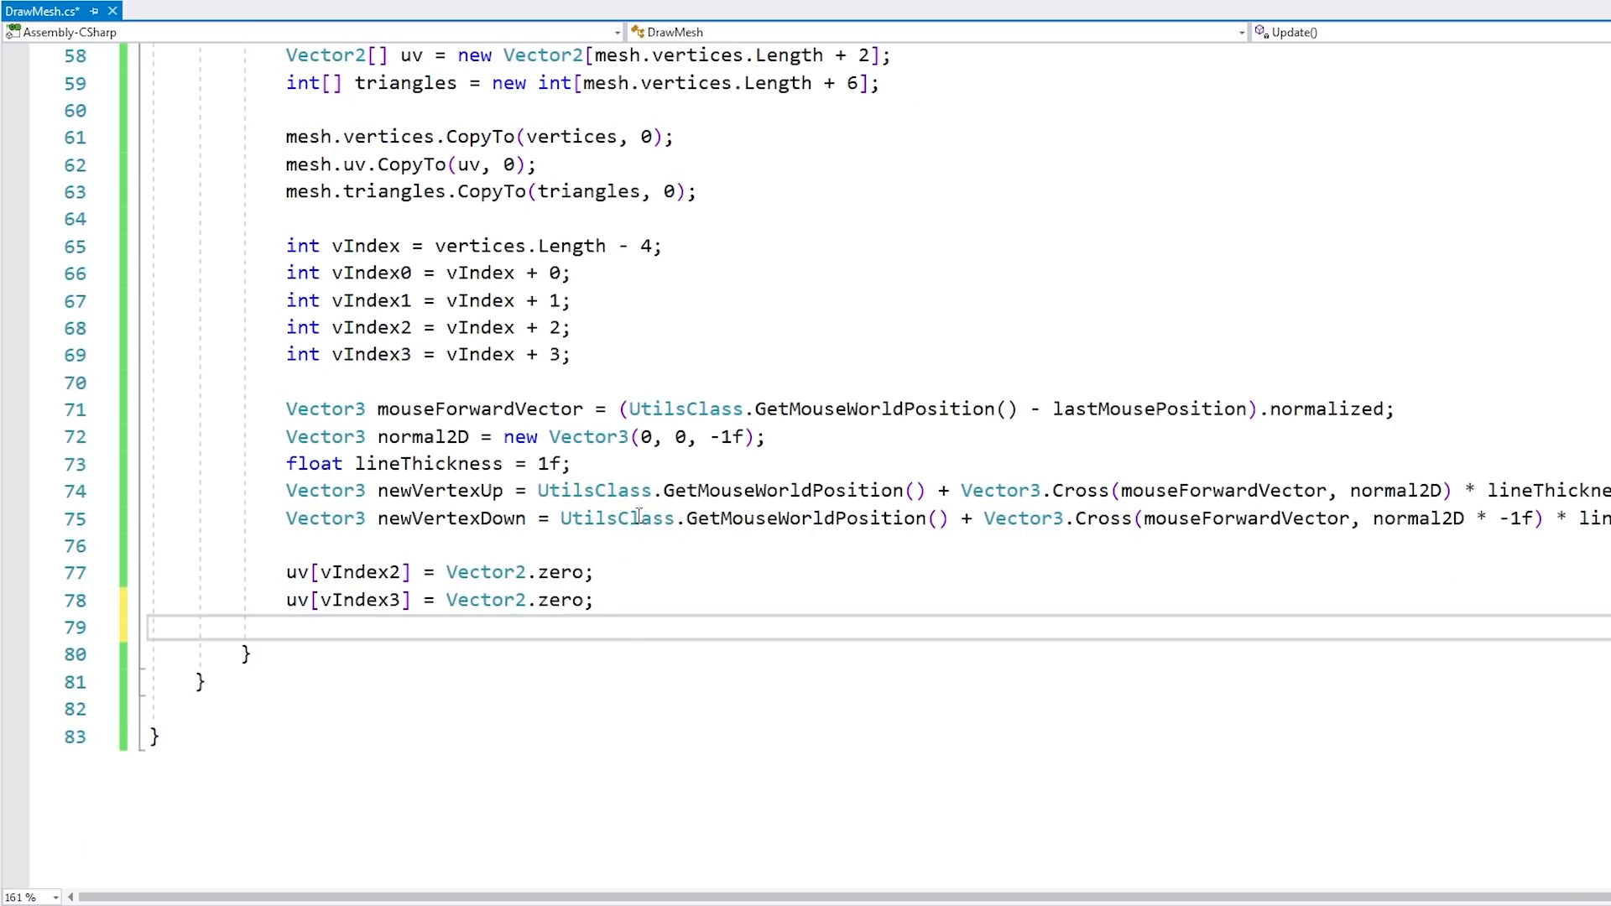
type("int tIndex = triangles.Length - 6;")
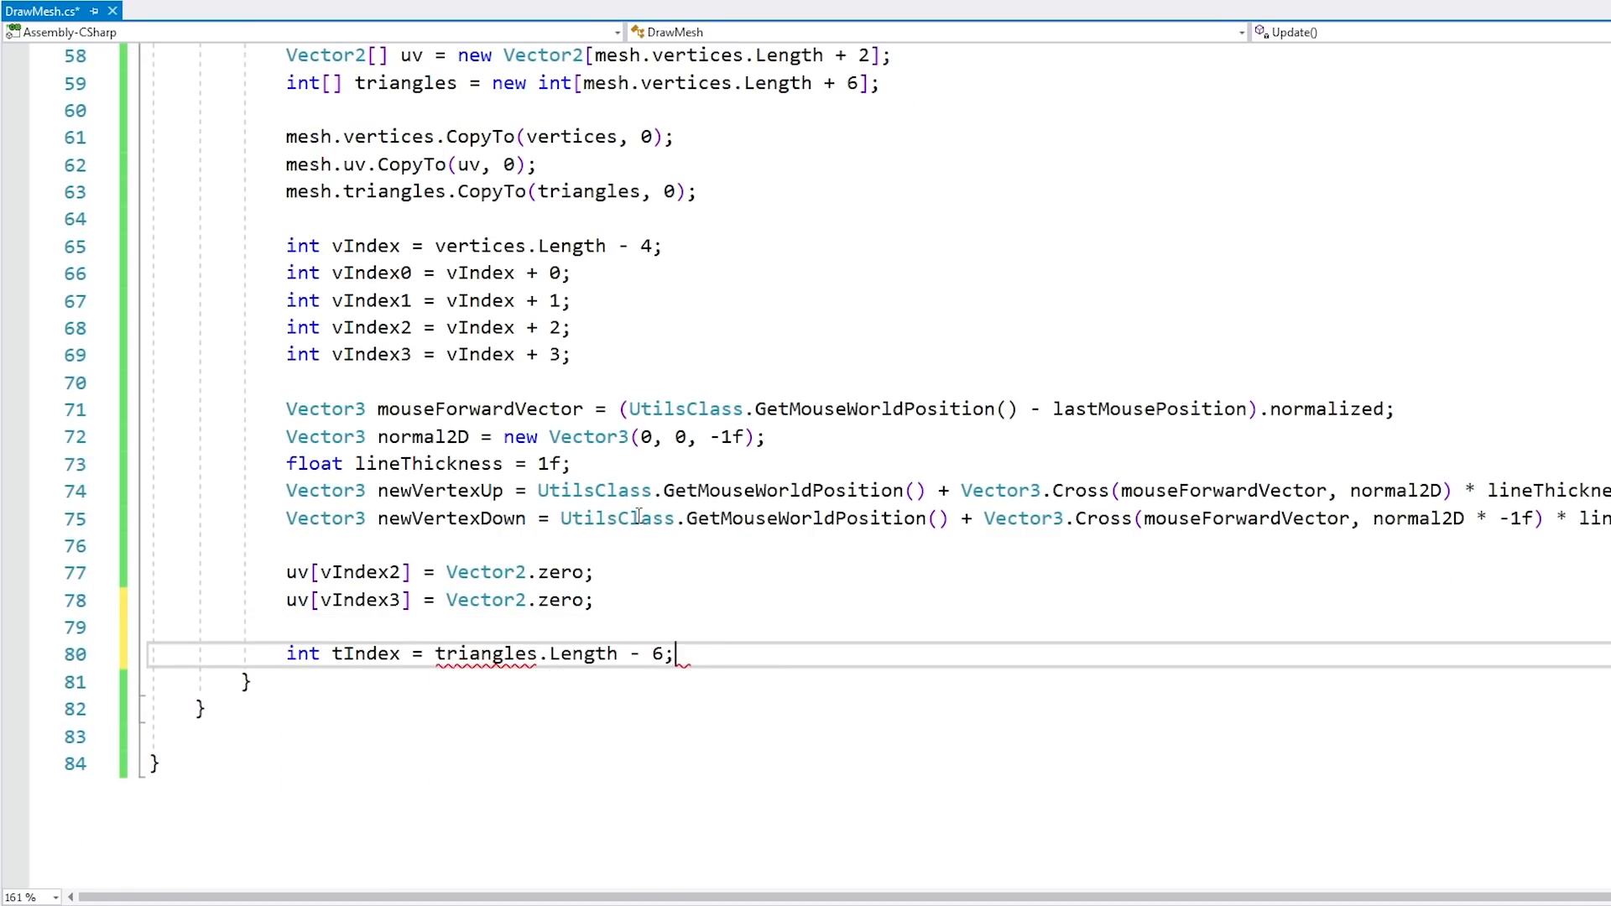
type("triangles[tIndex + 0];")
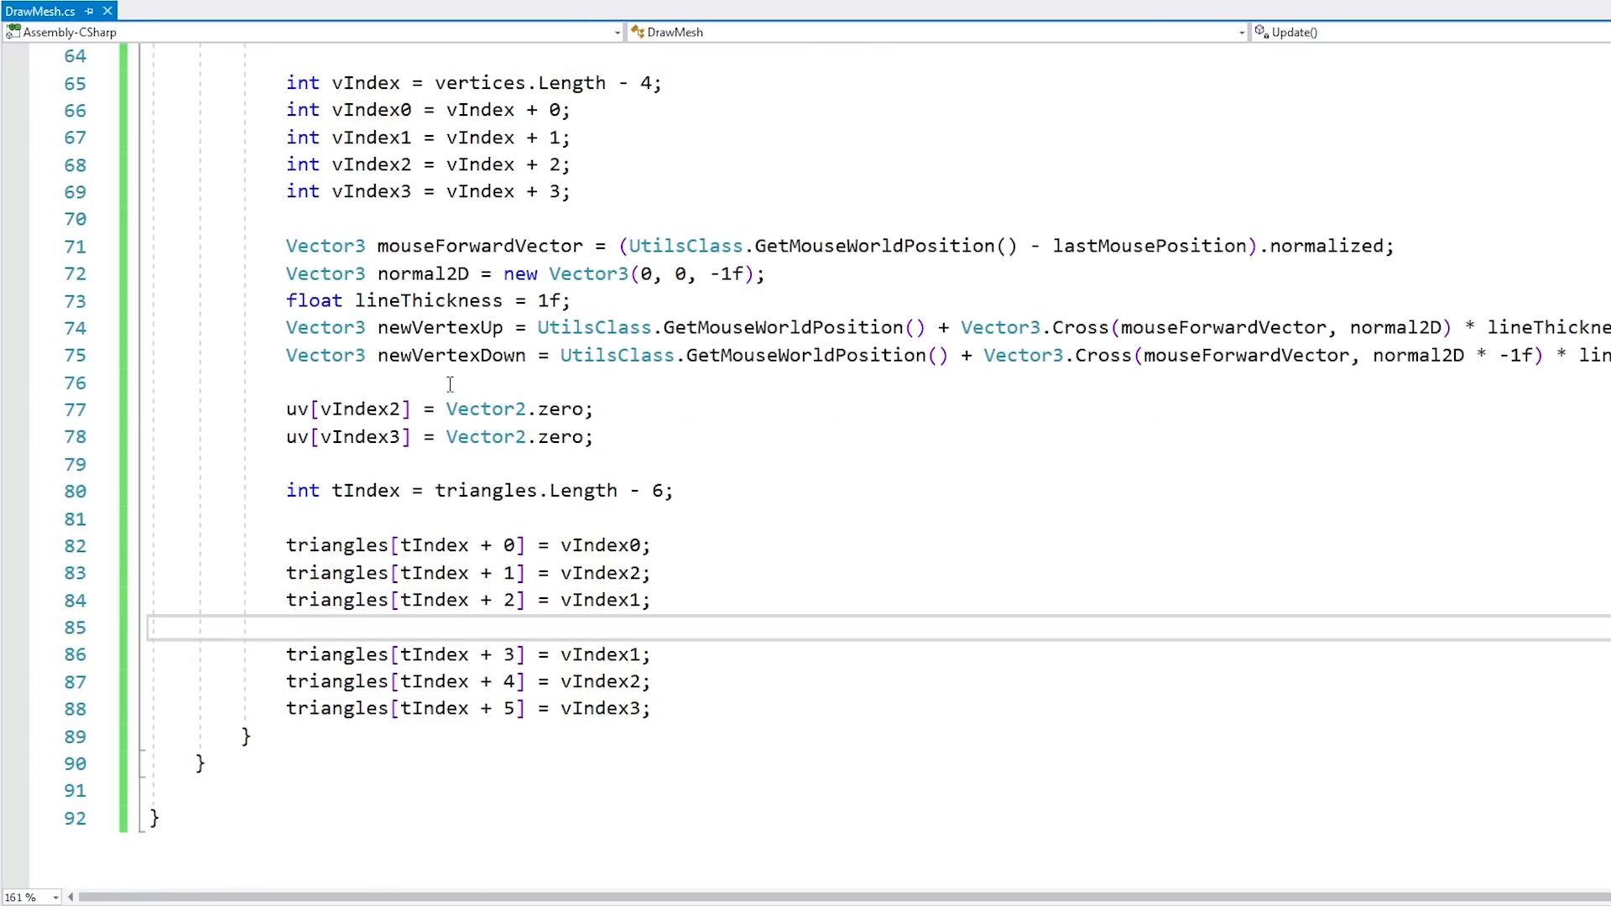
type("vertioc")
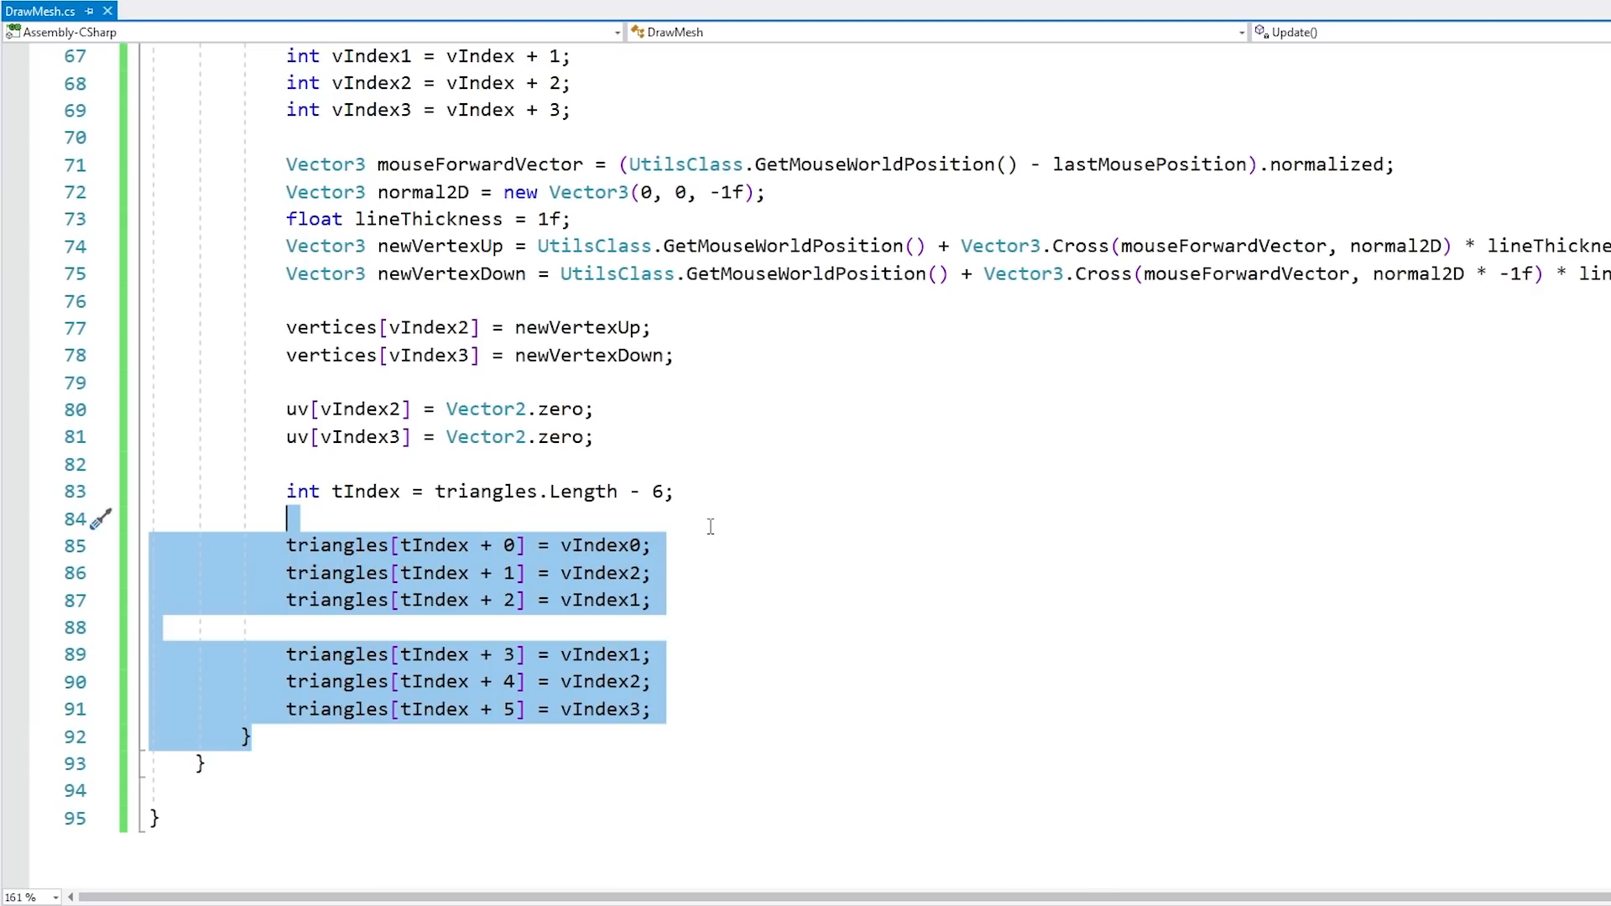
mouse_move(645, 659)
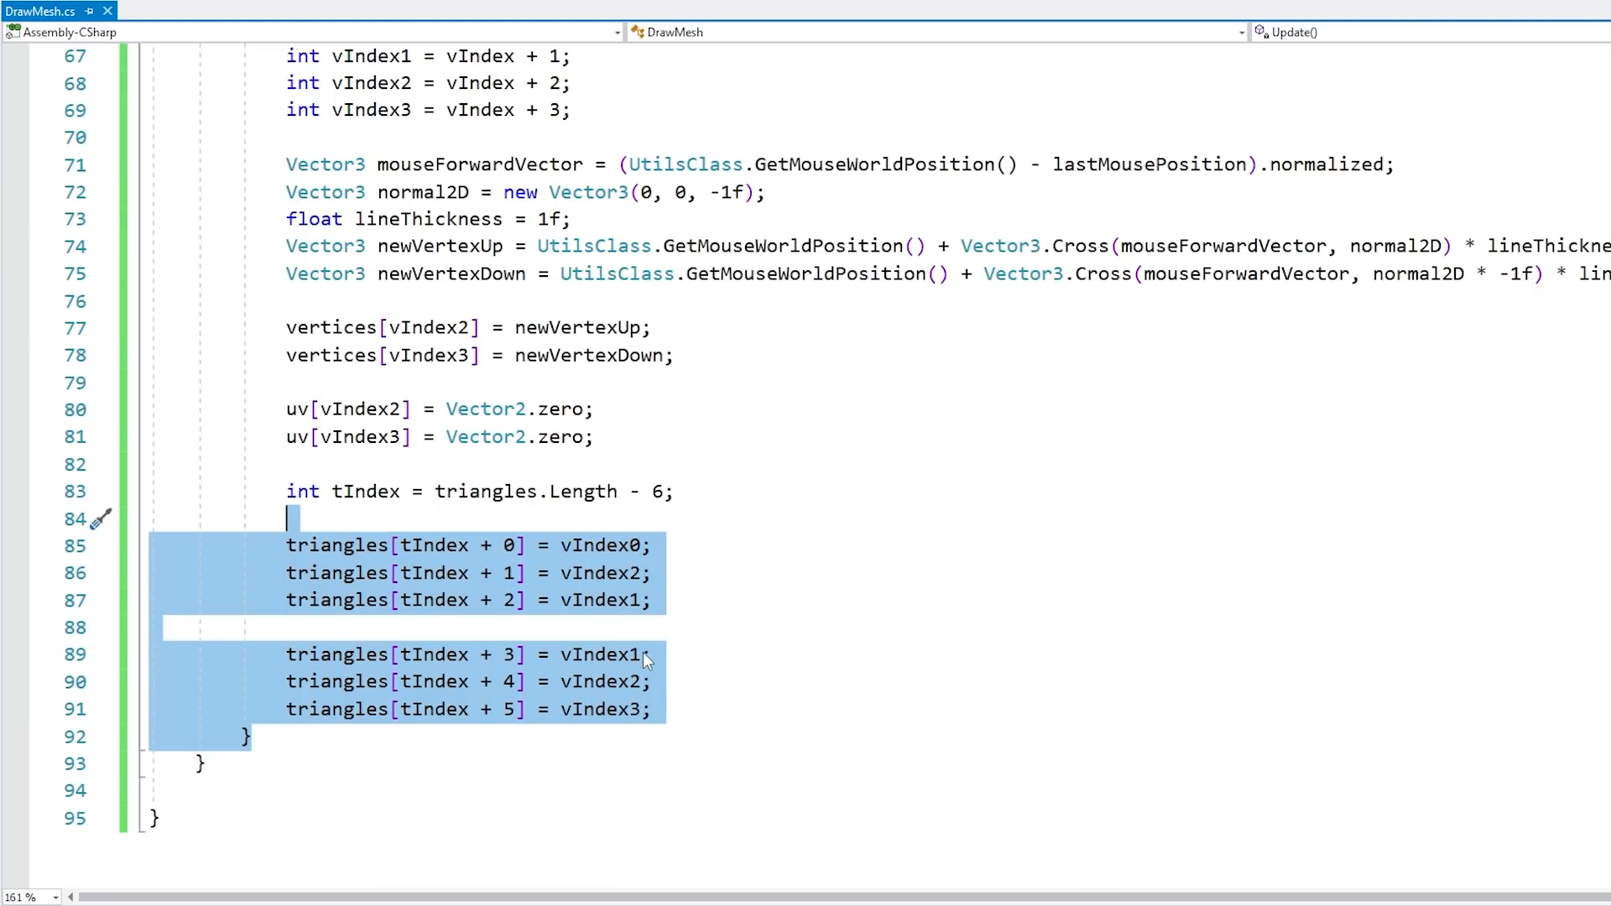
mouse_move(631, 601)
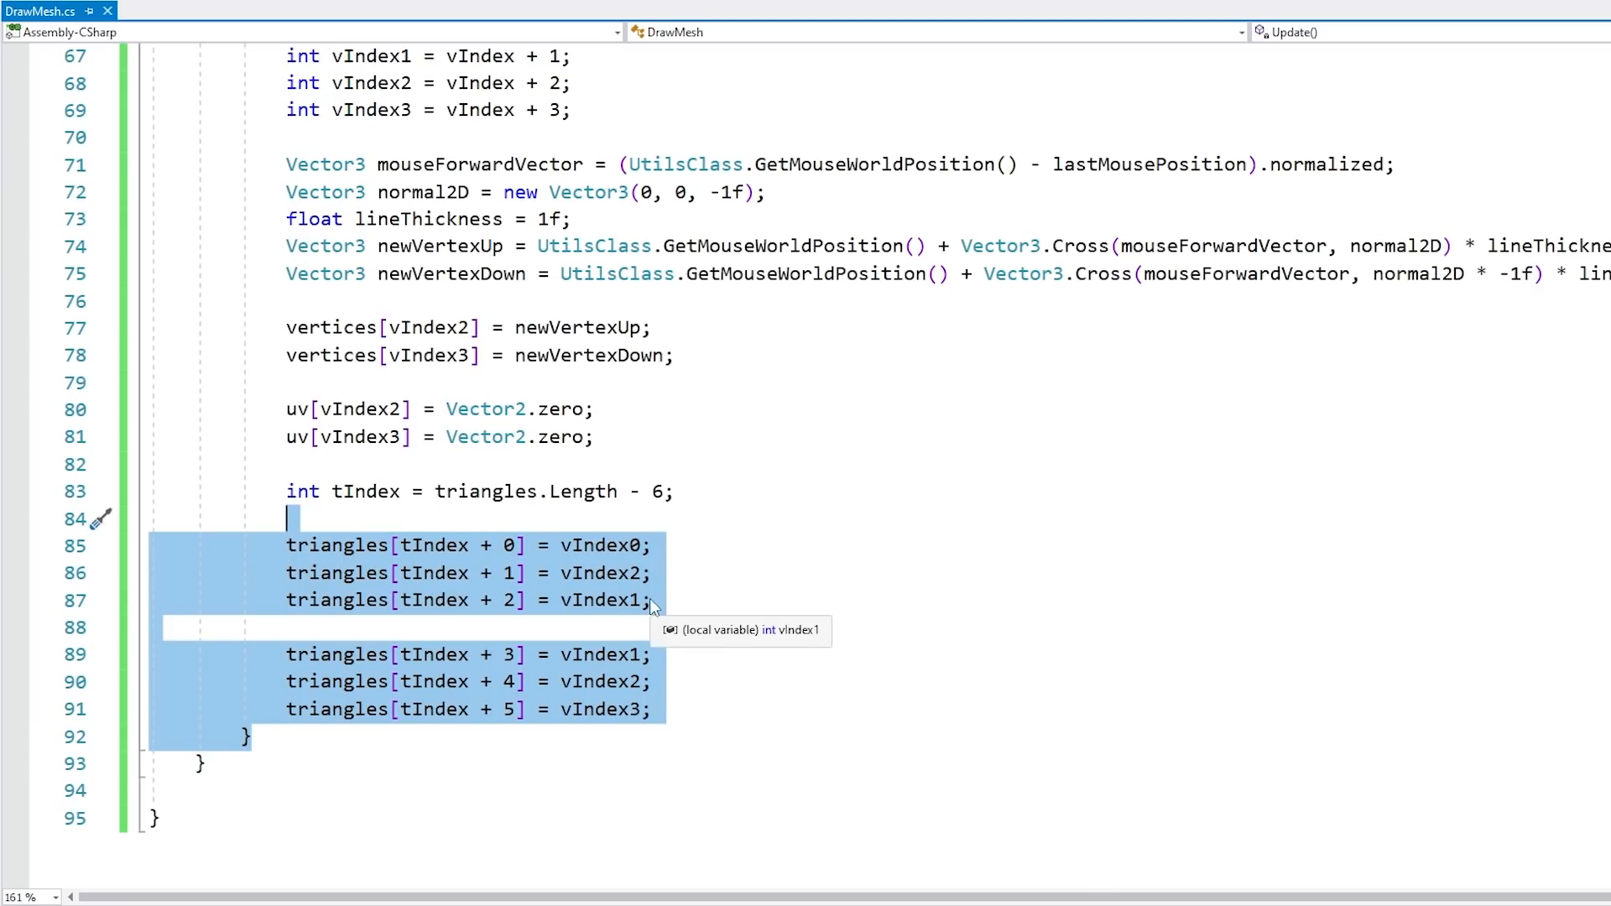
- Begin writing the updated vertices back to mesh.vertices
left_click(729, 709)
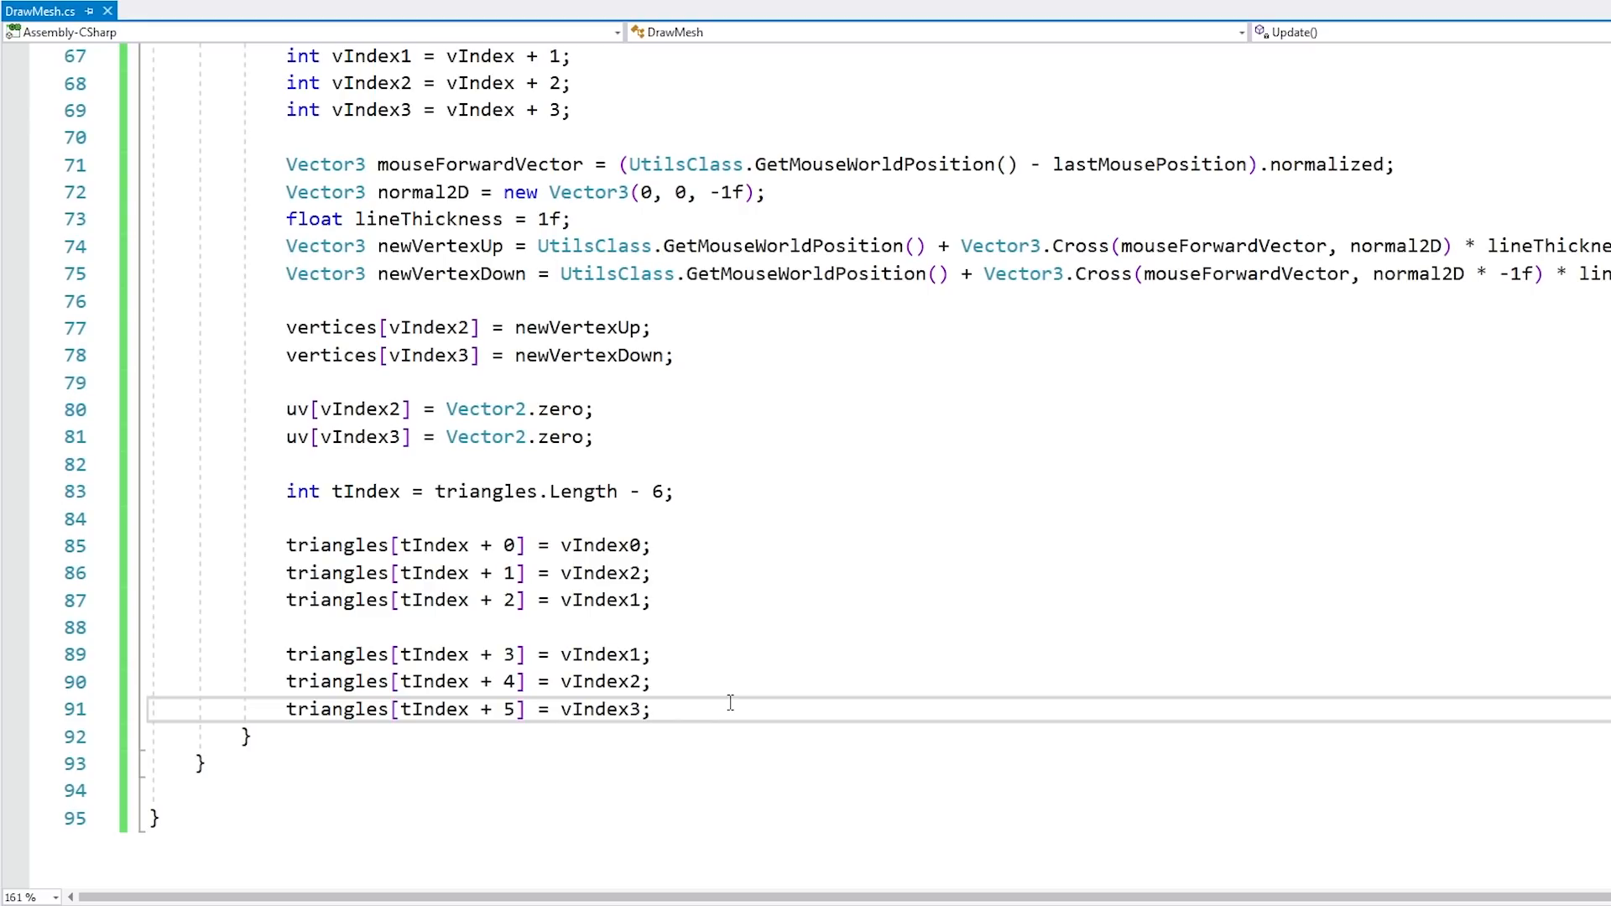
type("m")
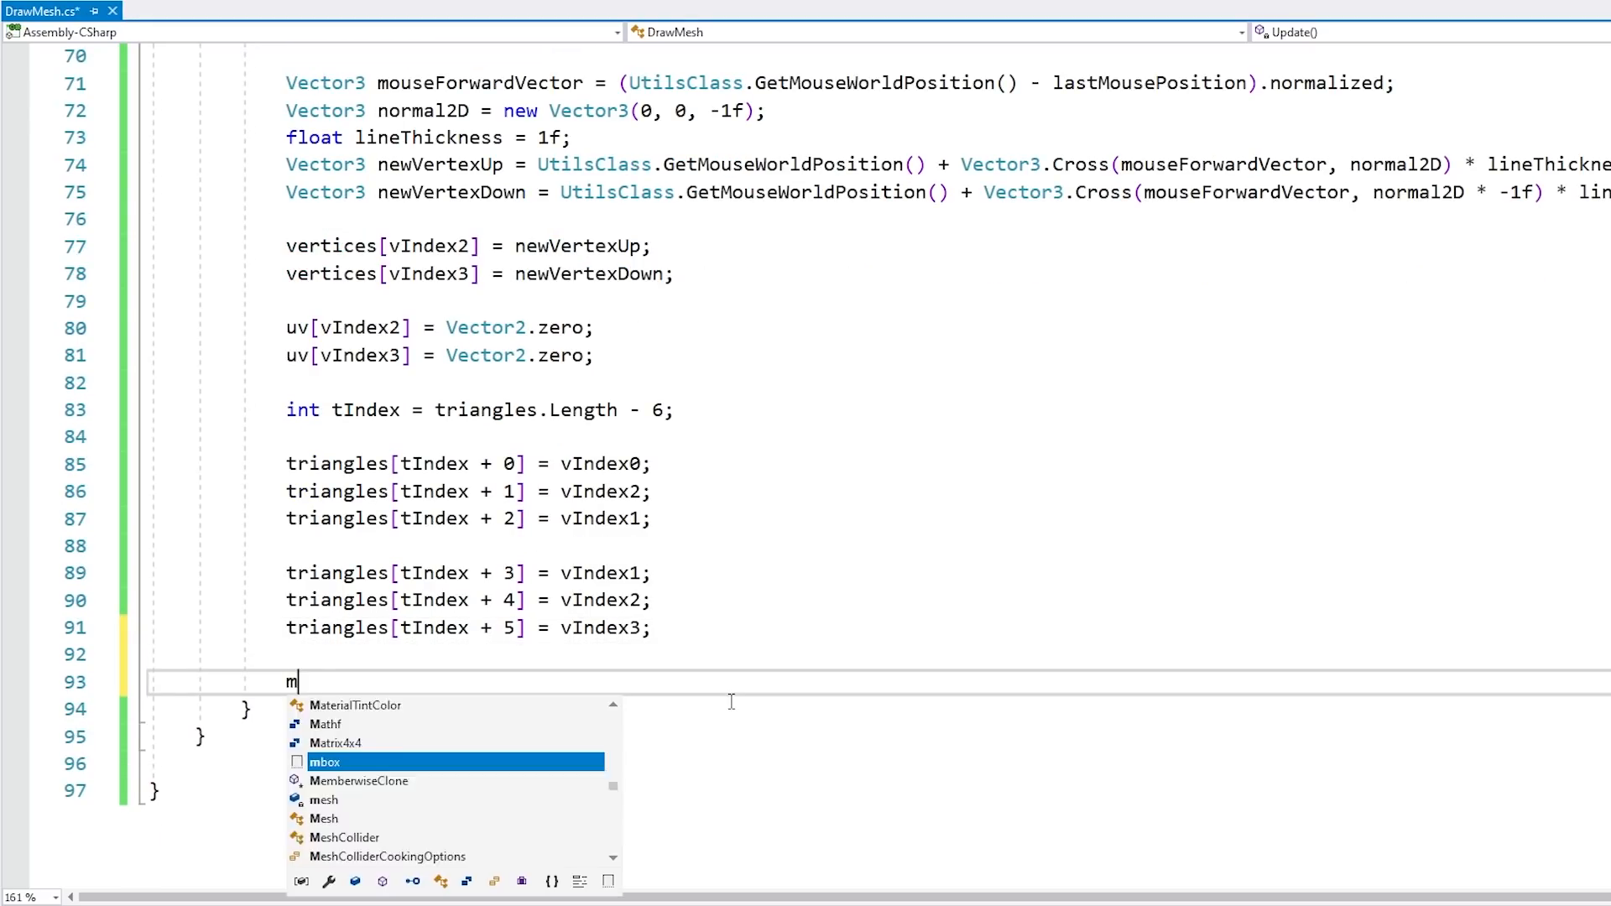
type("esh.vertices = vert")
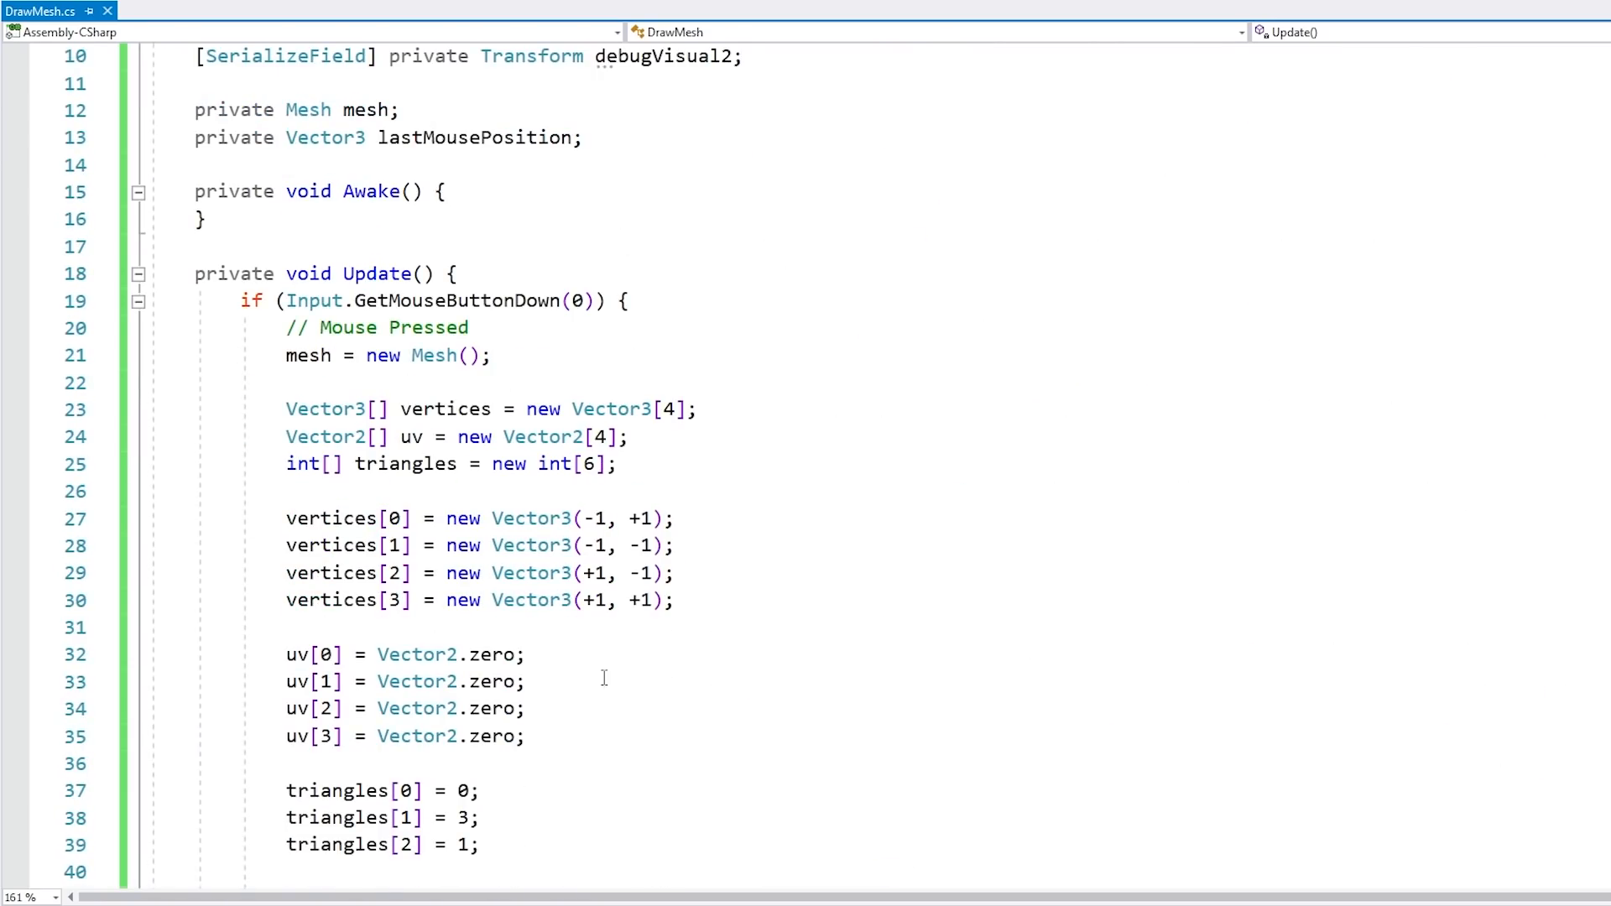
- Set the first quad's starting vertices to UtilsClass.GetMouseWorldPosition()
scroll("down", 3)
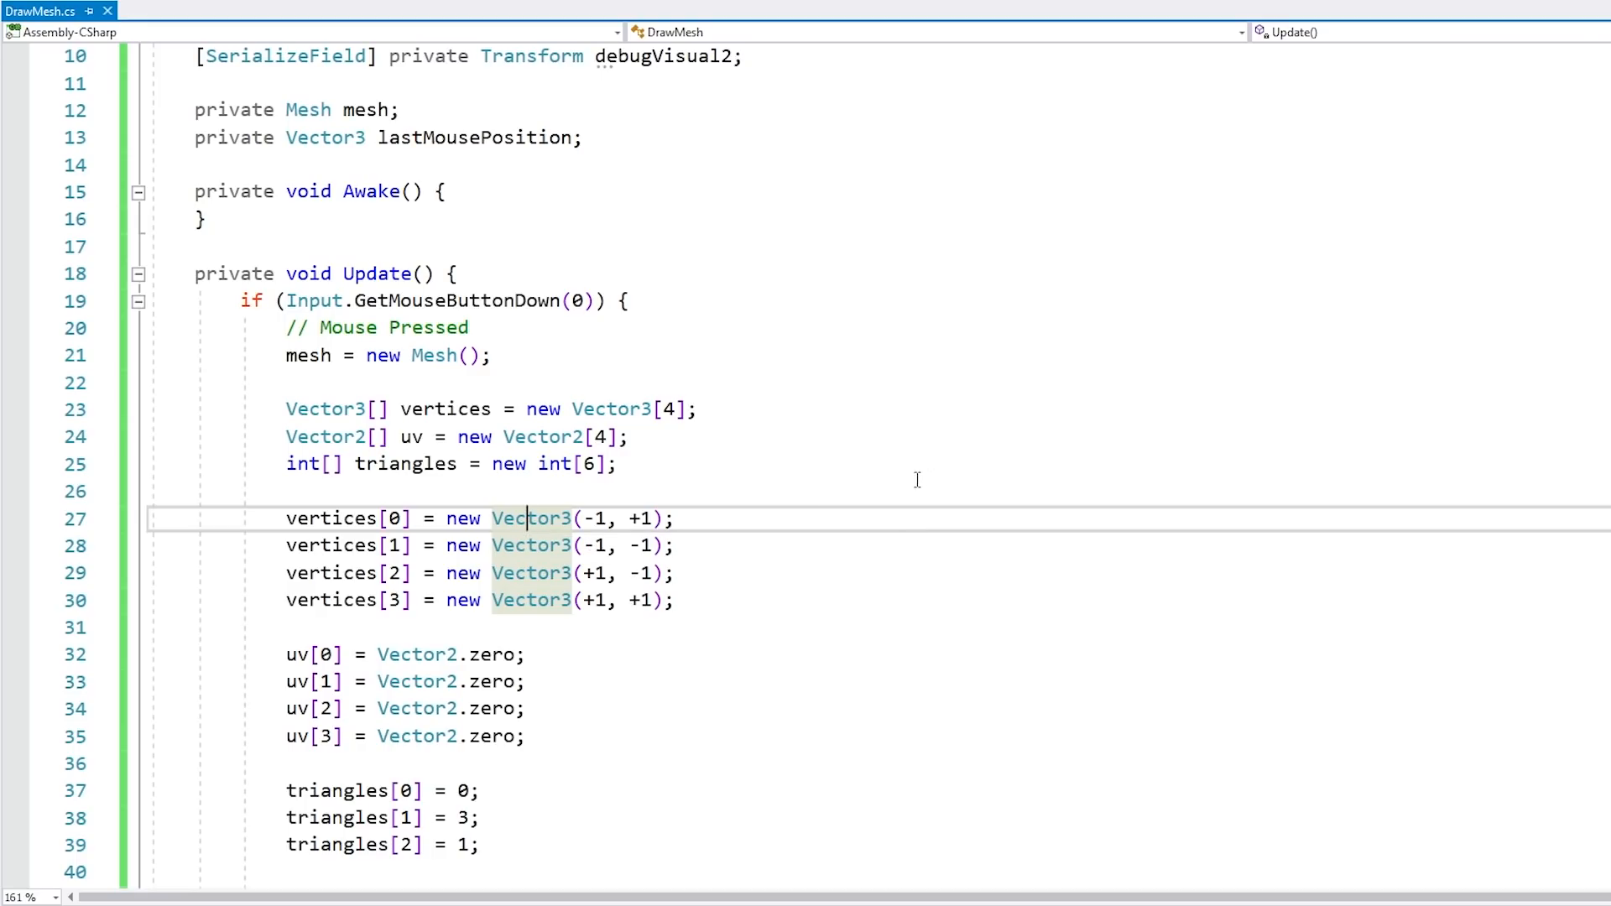
mouse_move(1048, 431)
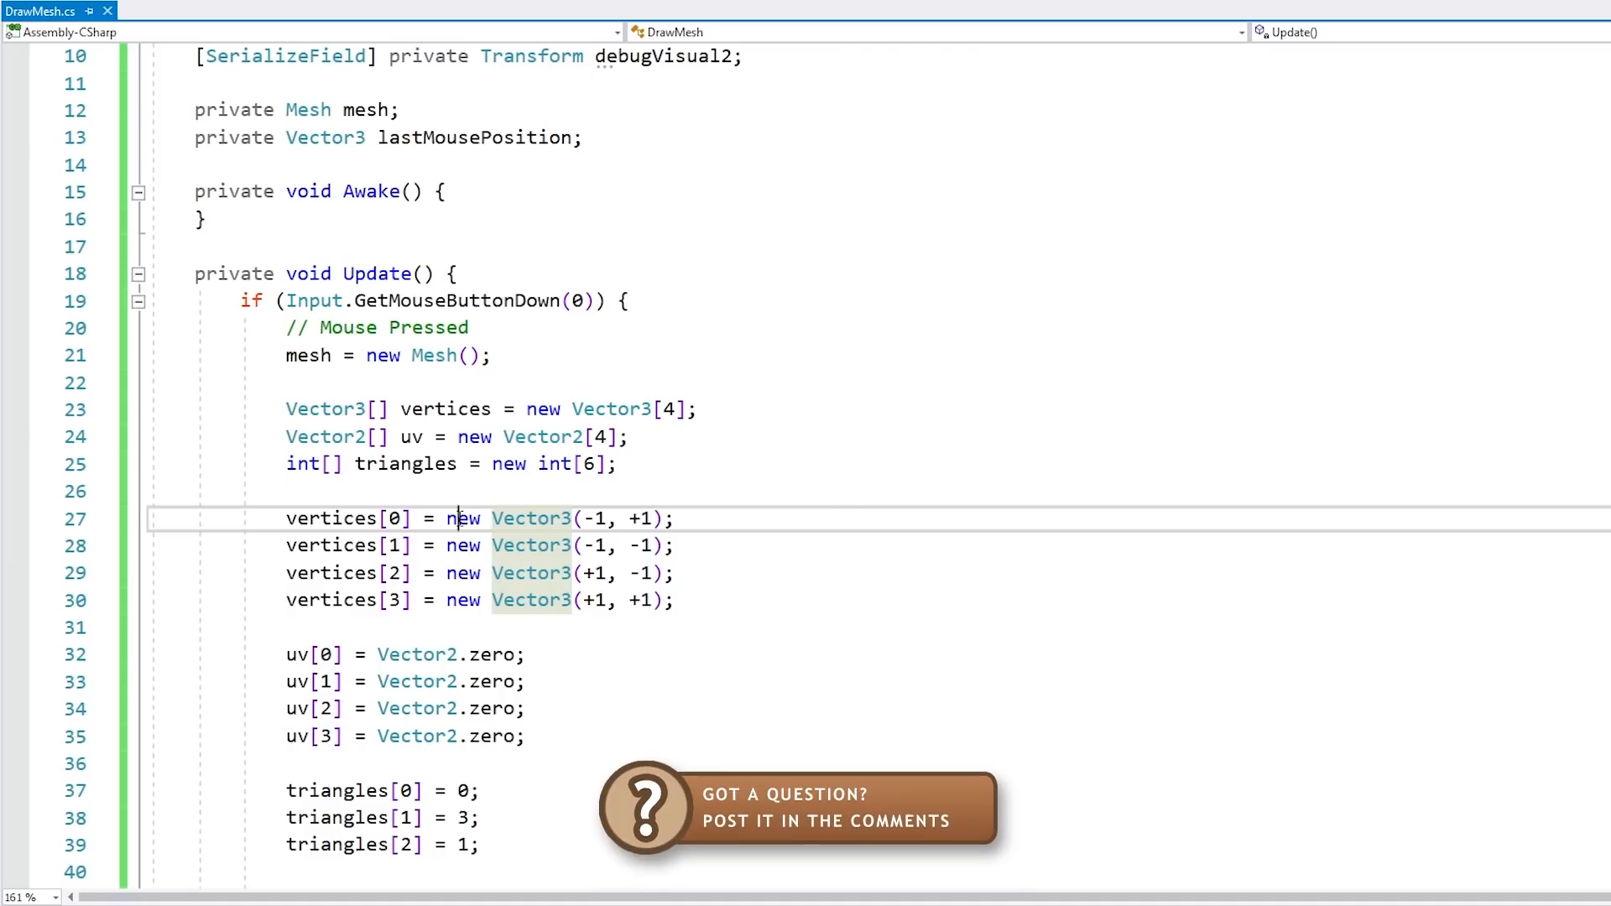
type("UtilsClass.GetMouseWorldPosition();")
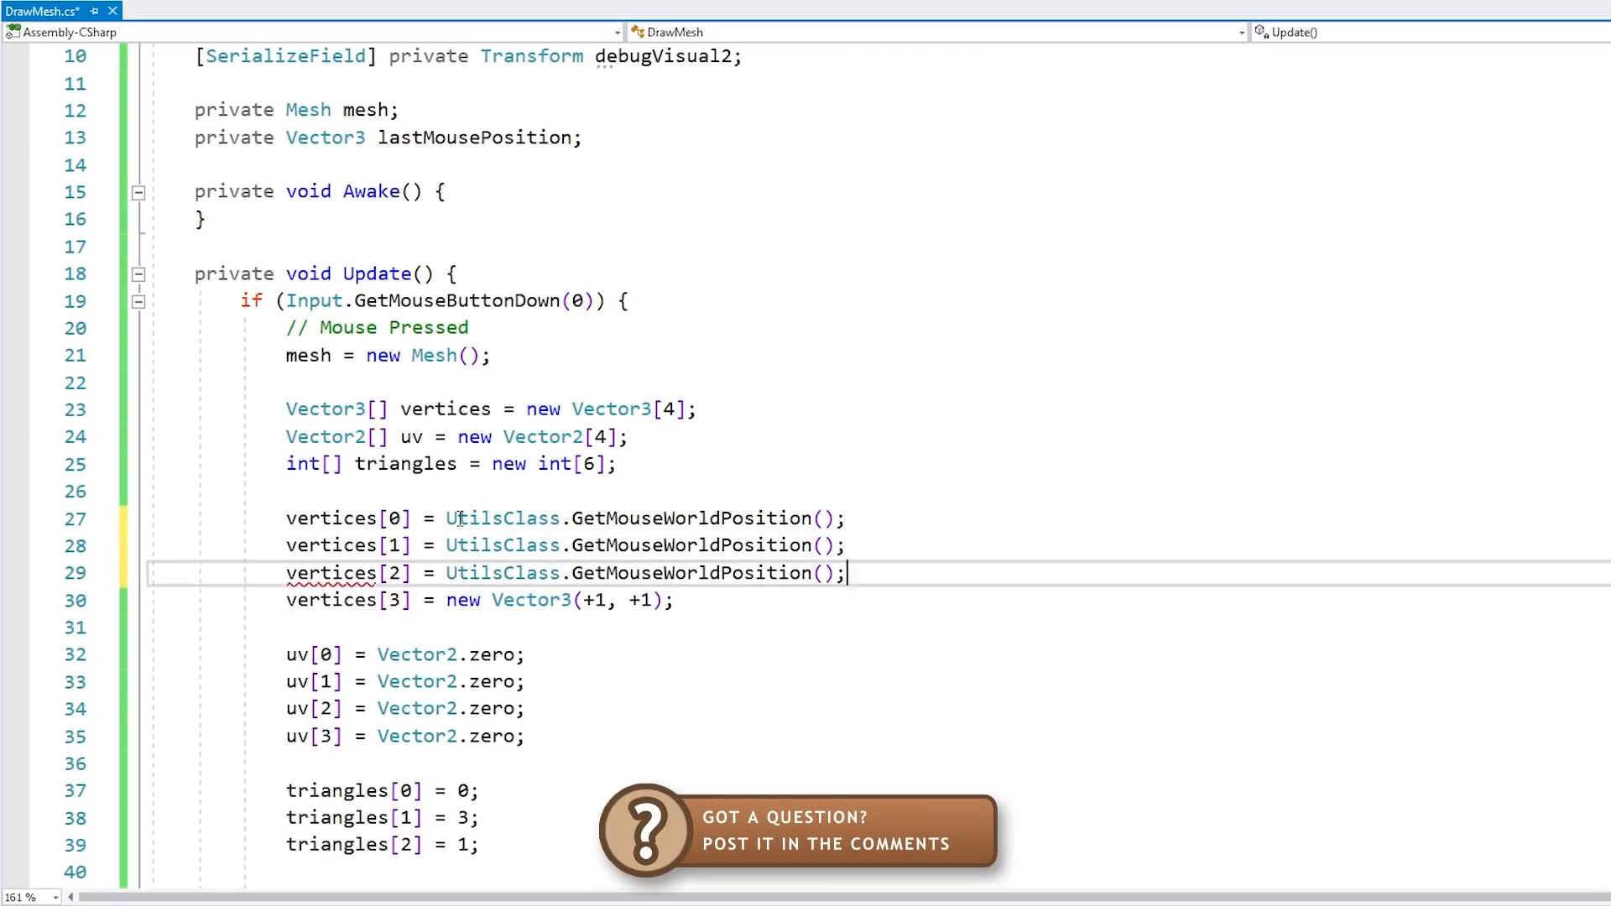
- Start updating lastMousePosition from the mouse position after the mesh assignments
scroll("down", 3)
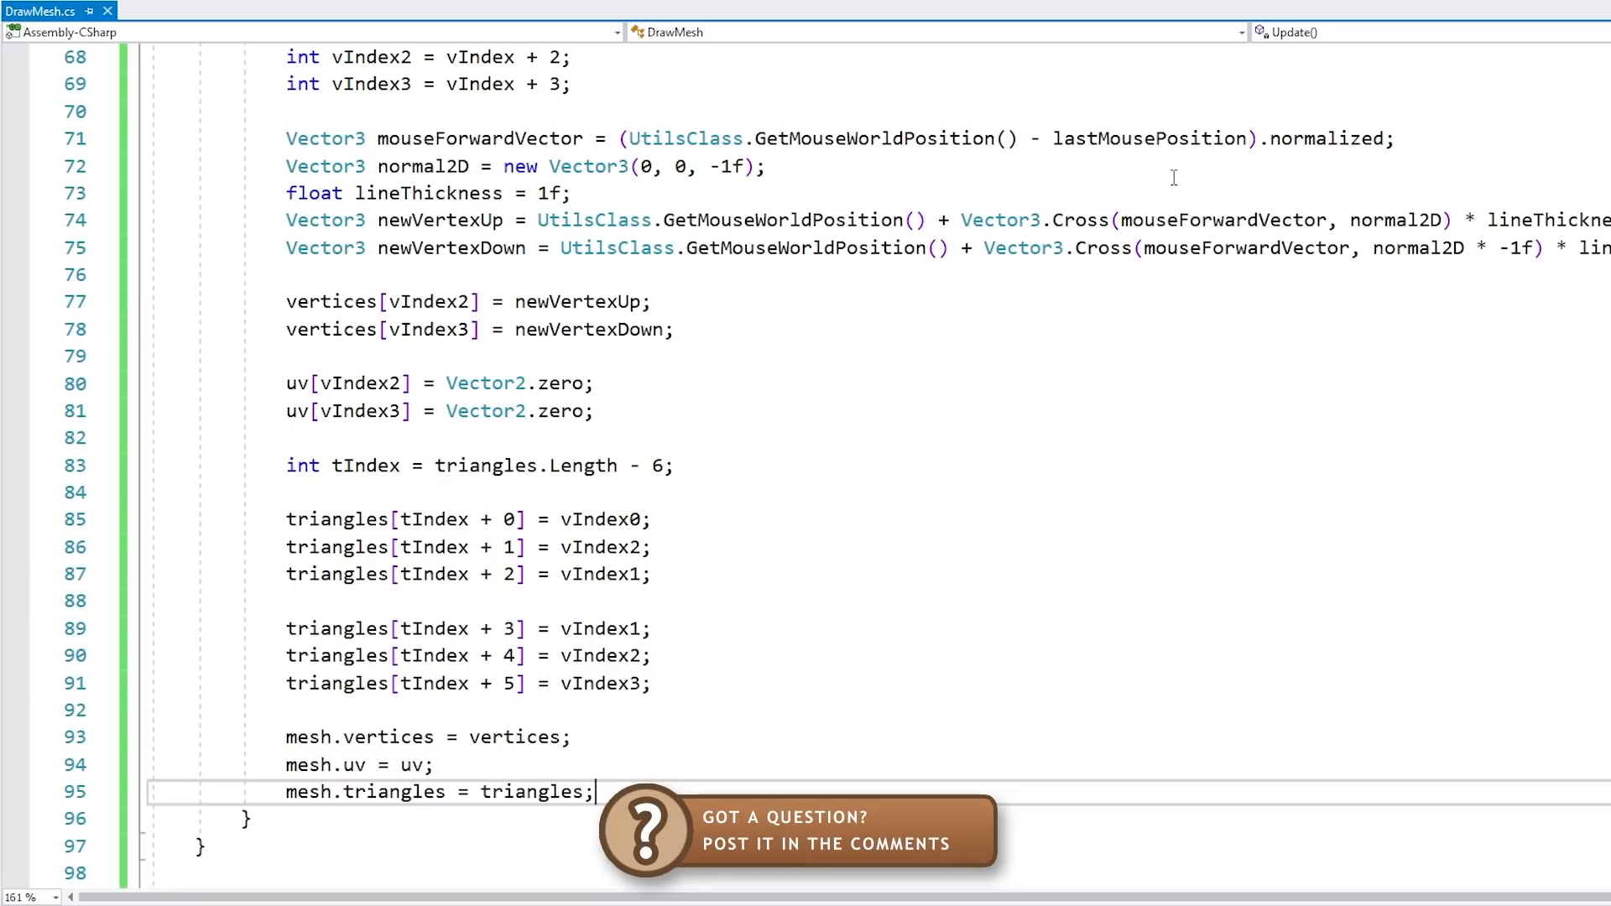
key("enter")
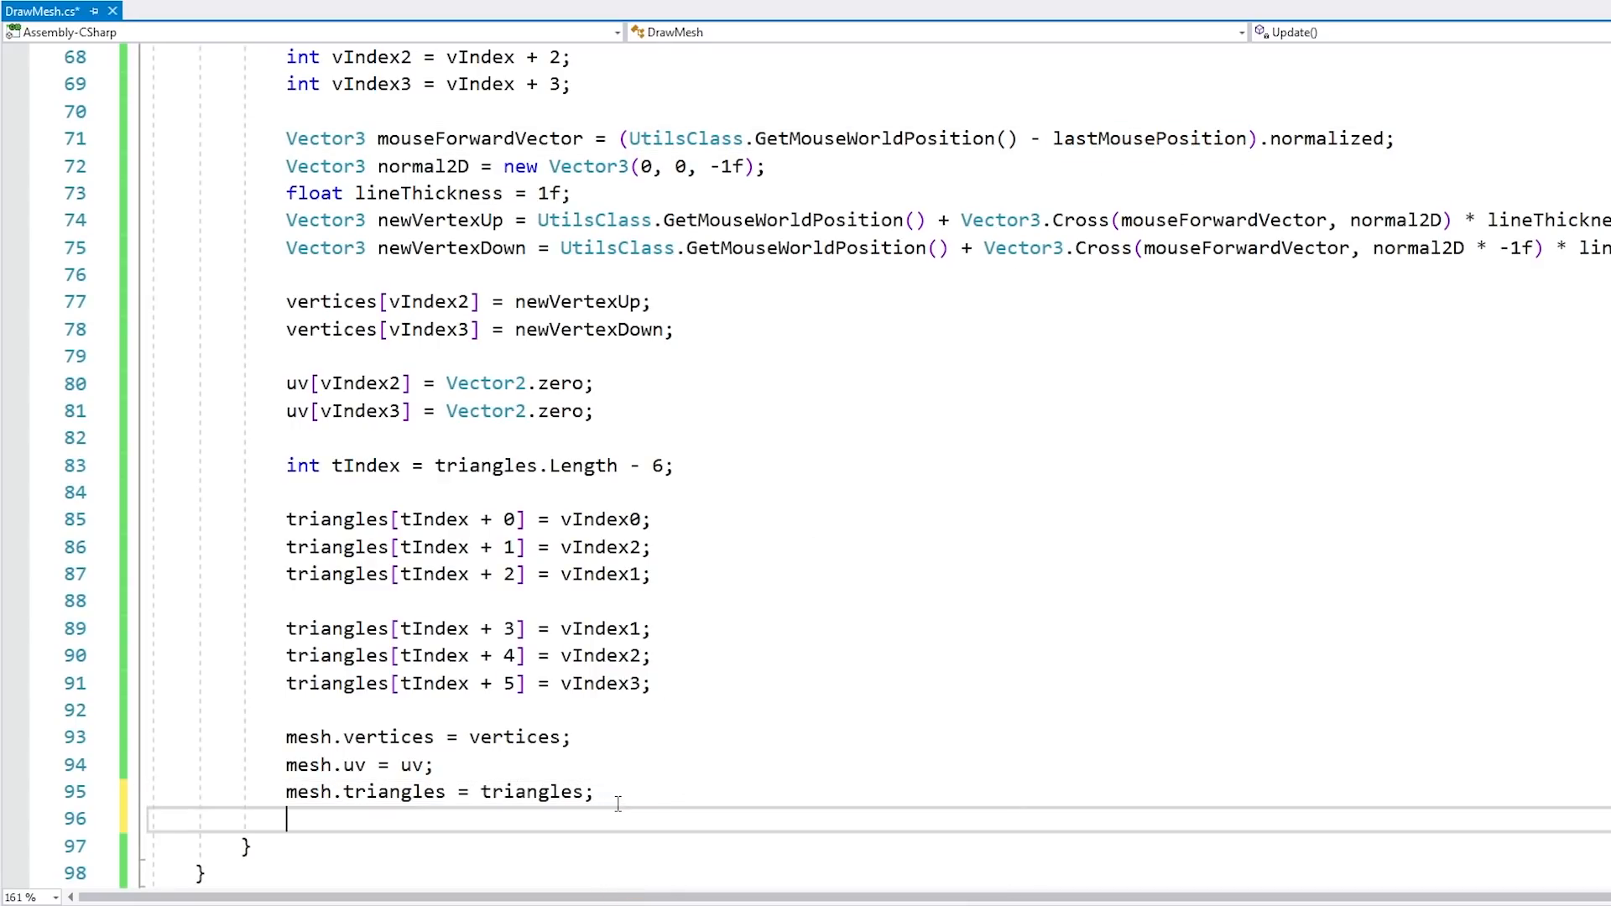
type("lastMousePosition =")
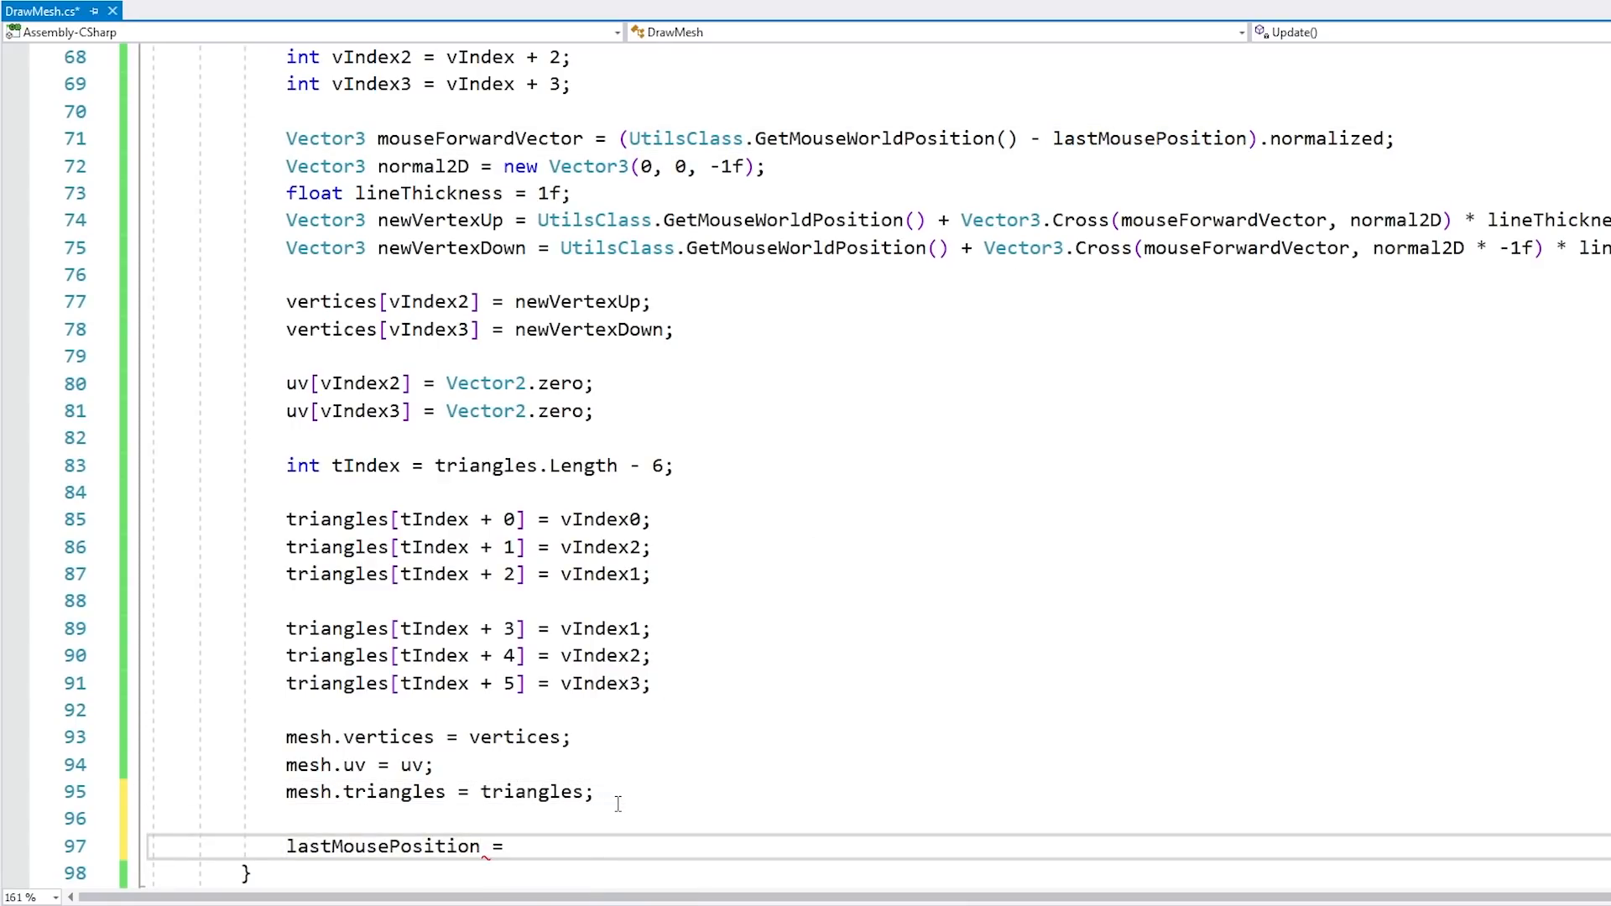
type("UtilsClass.mo")
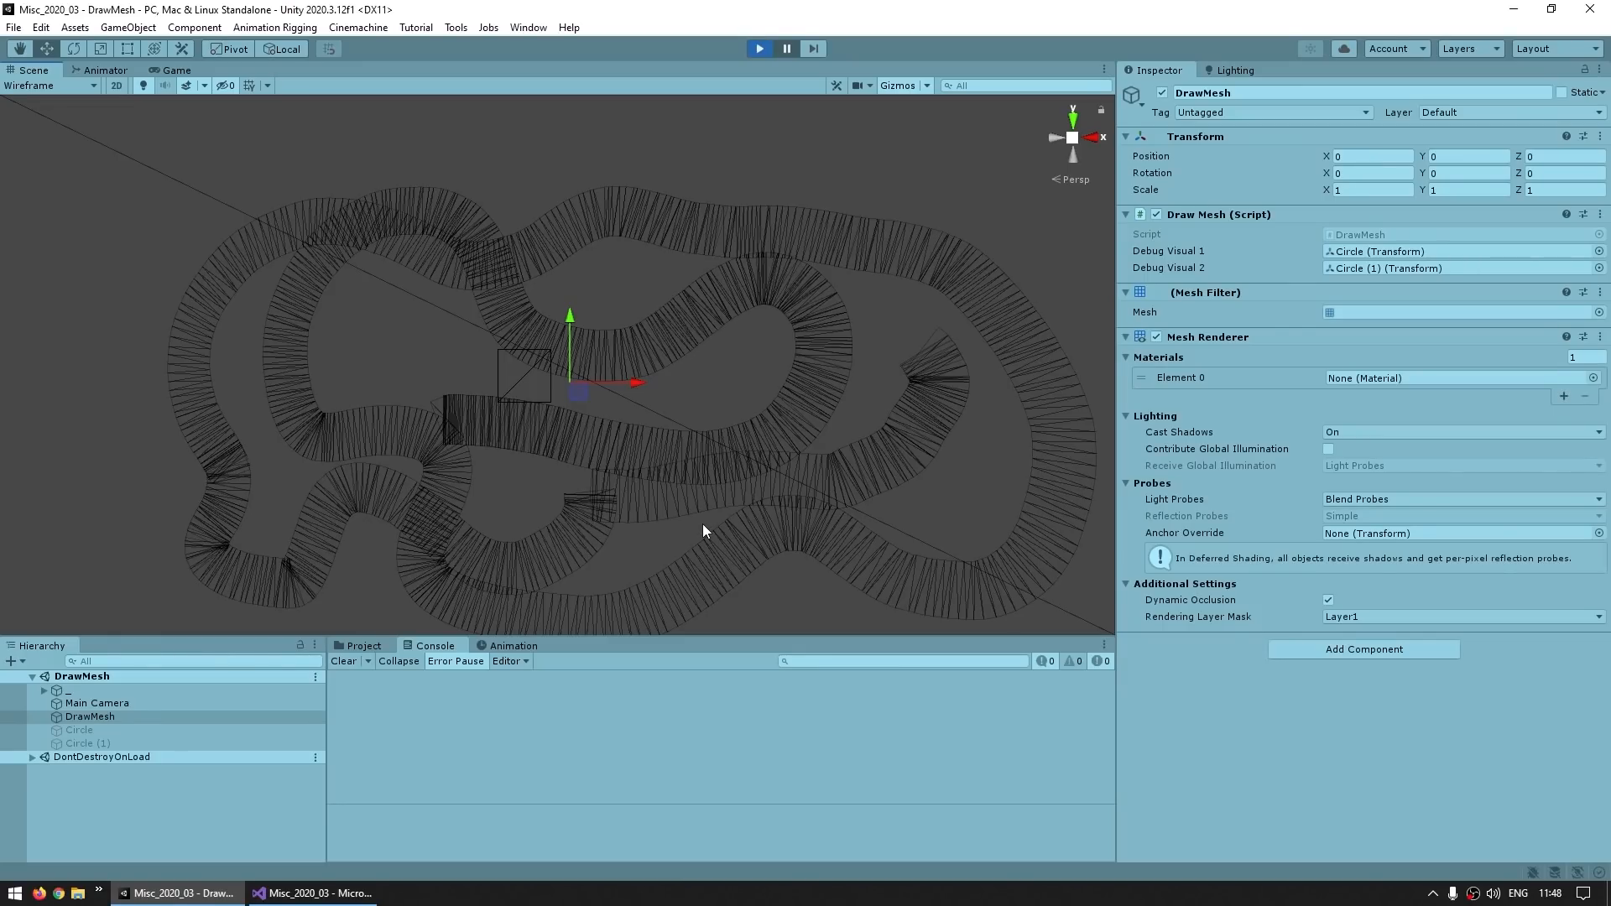
mouse_move(675, 461)
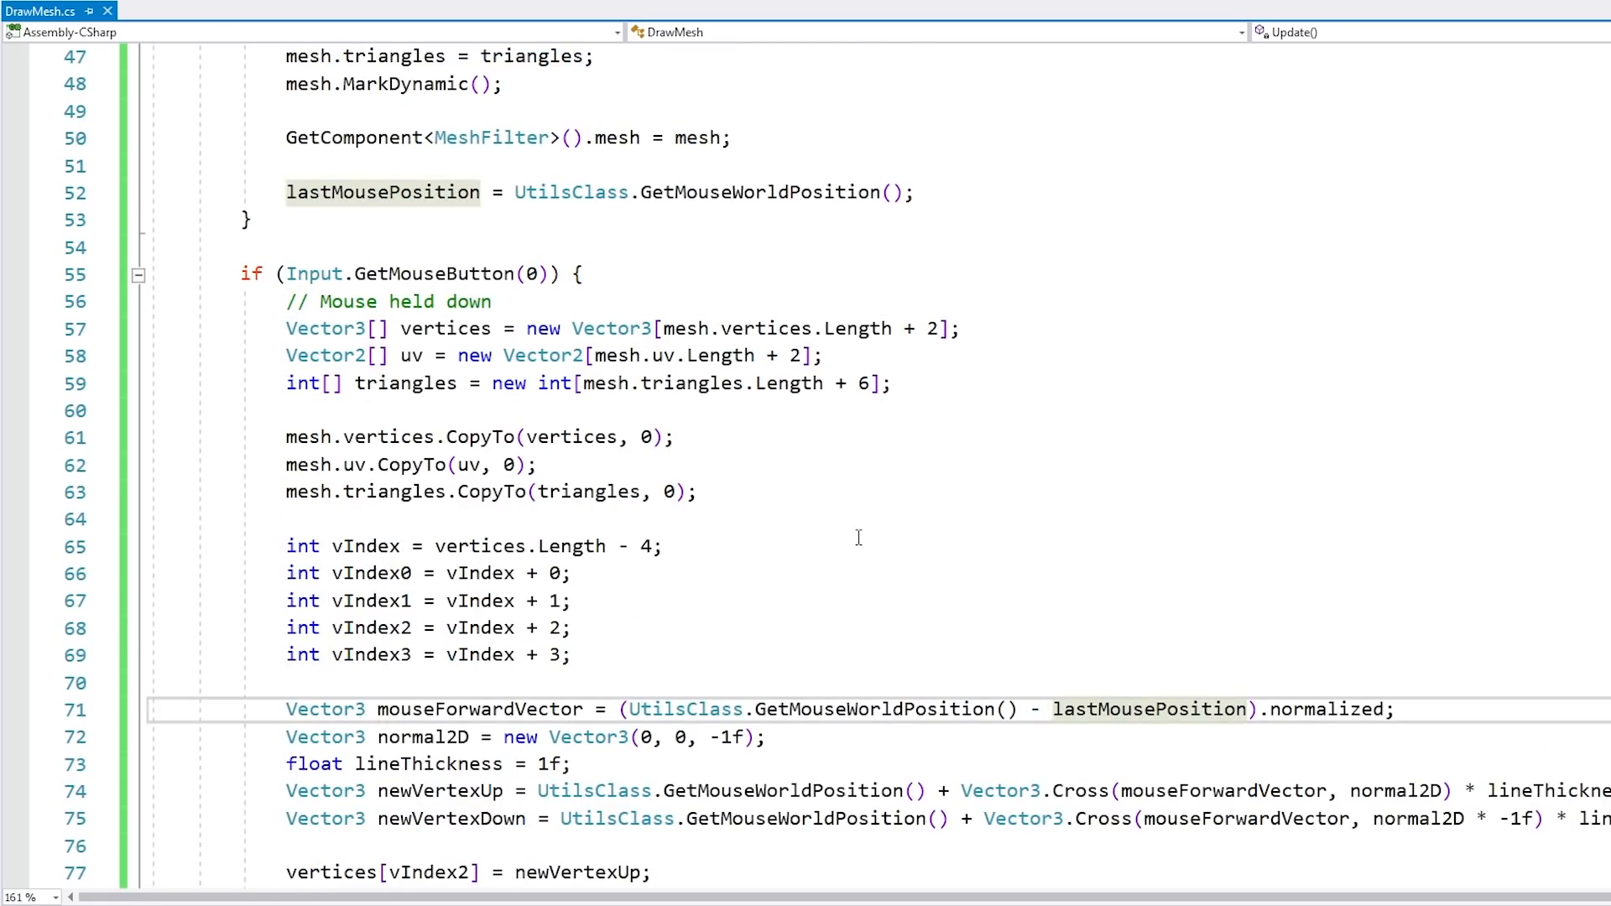
- Wrap the extension code in if (Vector3.Distance(mouse world position, lastMousePosition) > minDistance)
type("if (Vector3.Distance(UtilsClass.GetMouseWorldPosition()")
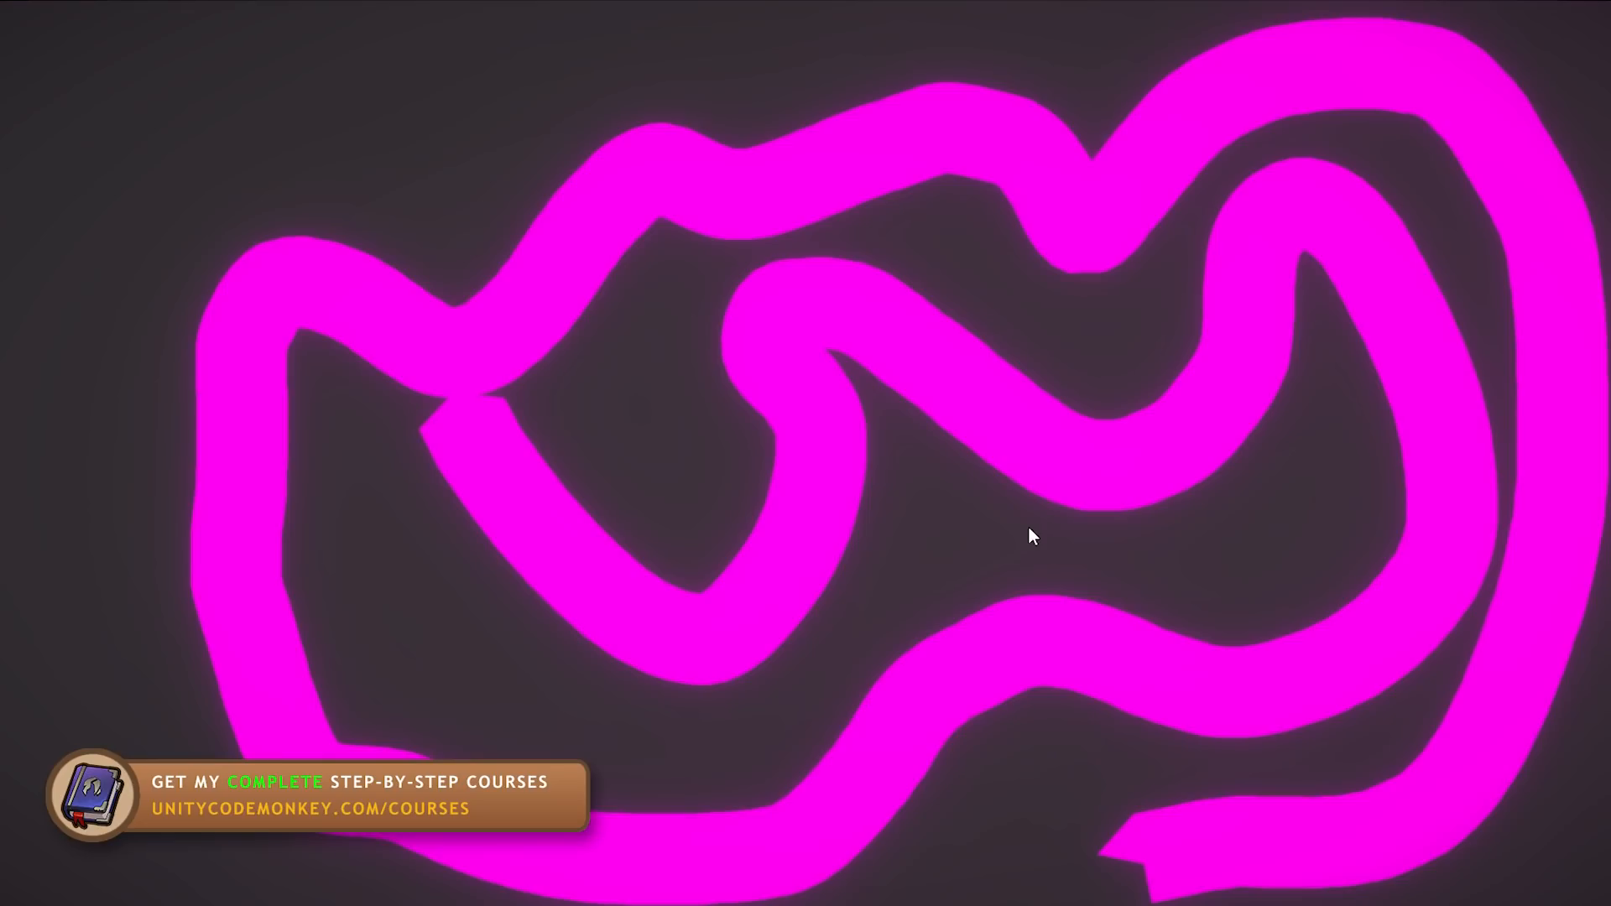
mouse_move(912, 542)
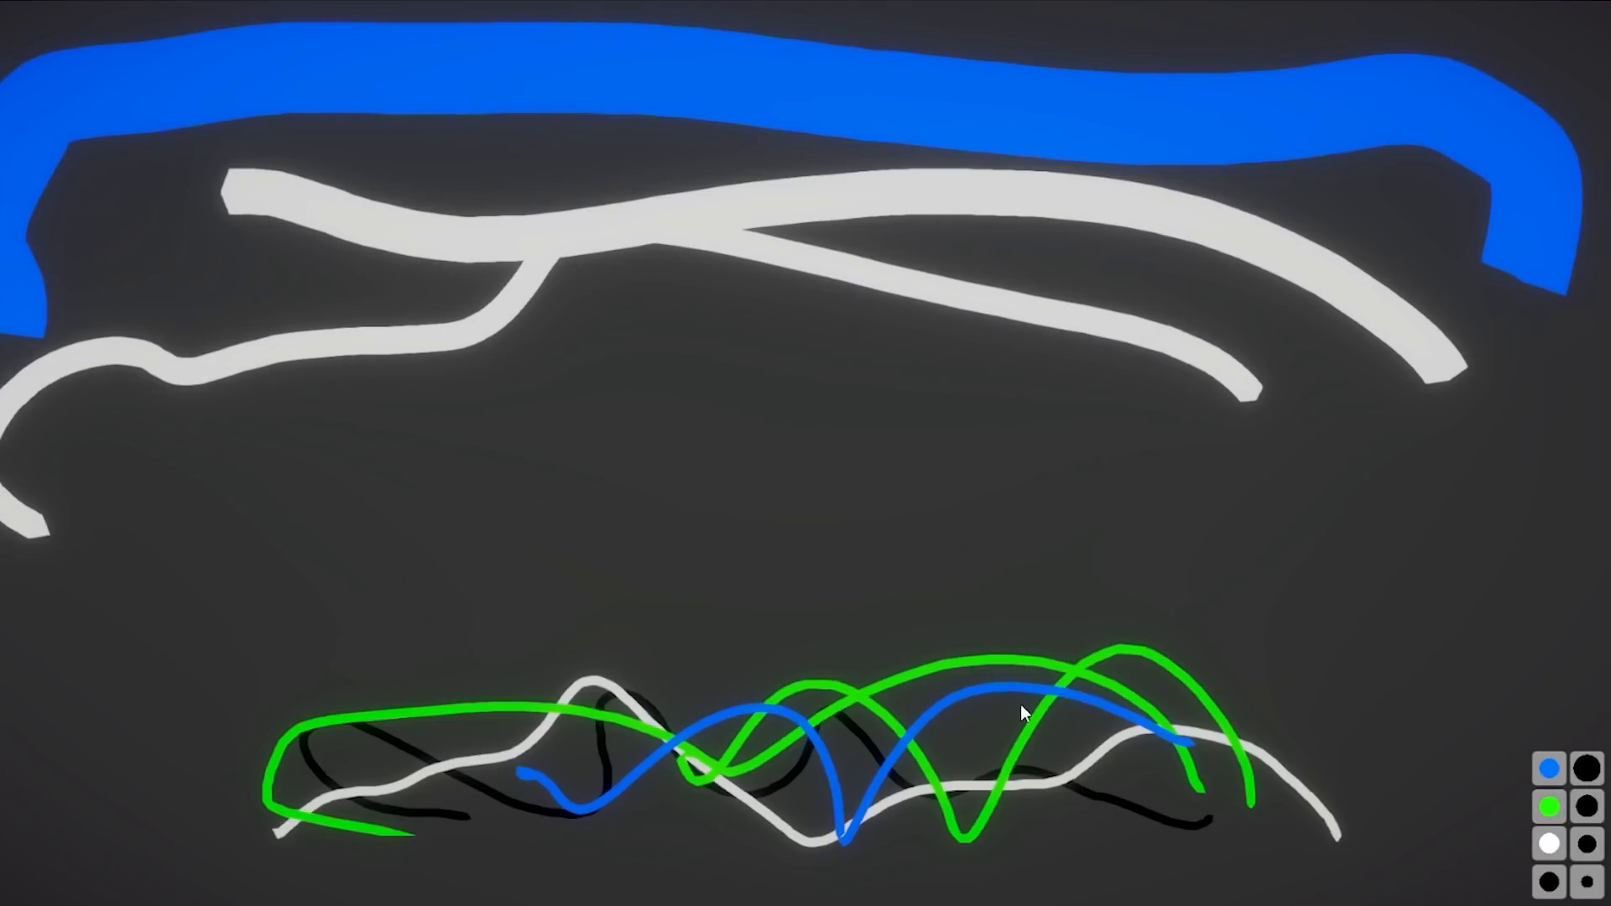
- Draw a colored stroke, inspect two drawn line meshes, then draw a blue zigzag
left_click_drag(360, 401, 431, 596)
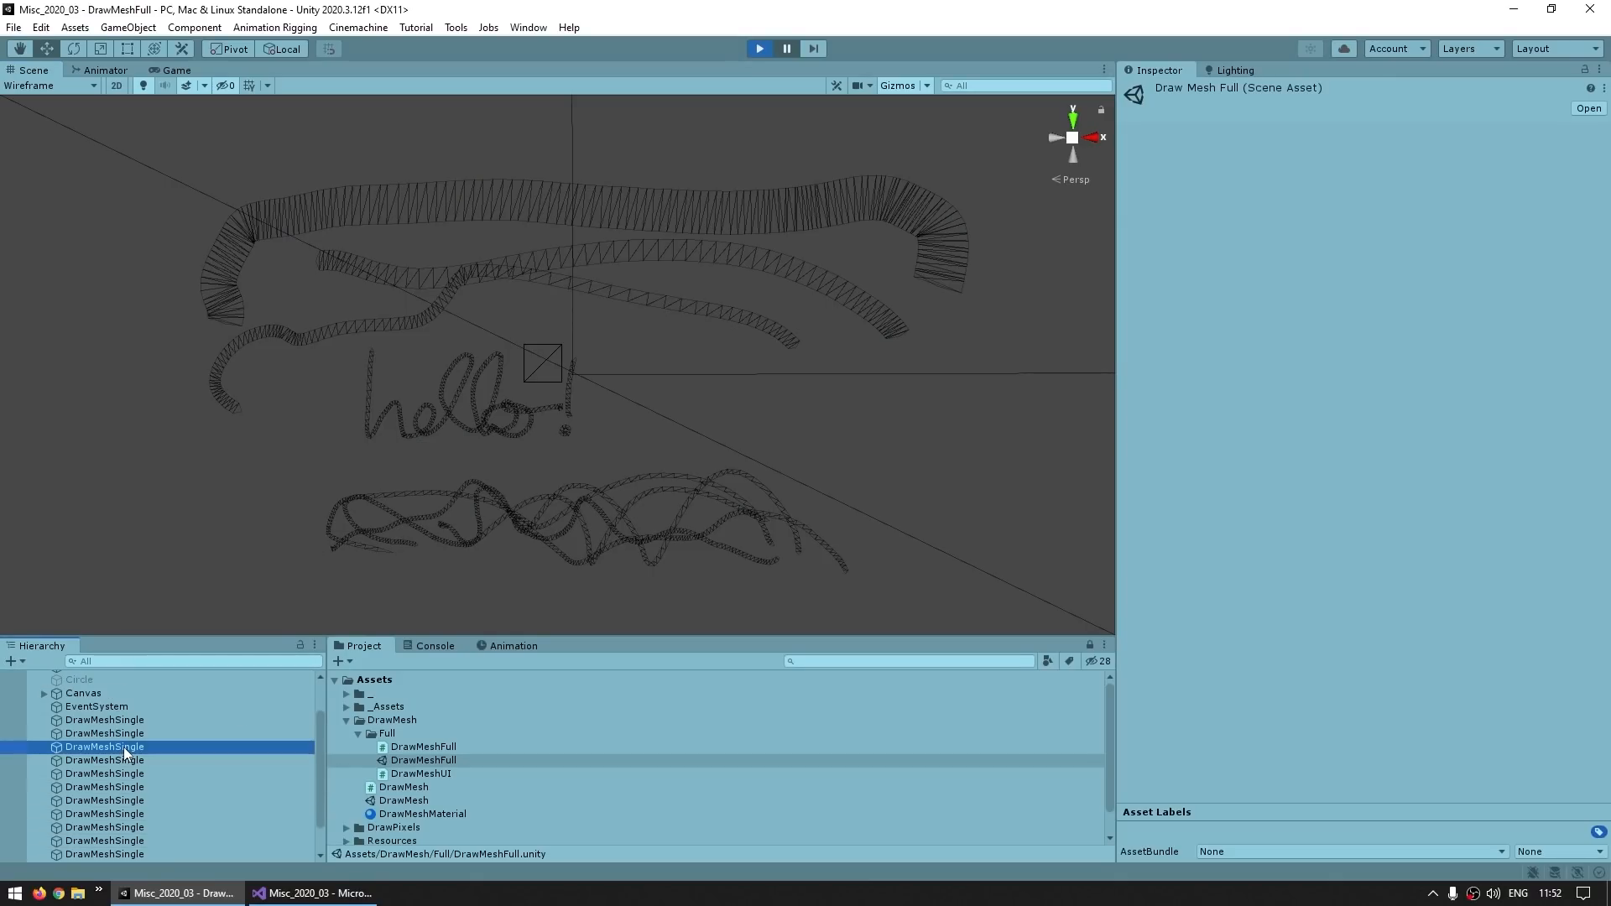
left_click(104, 788)
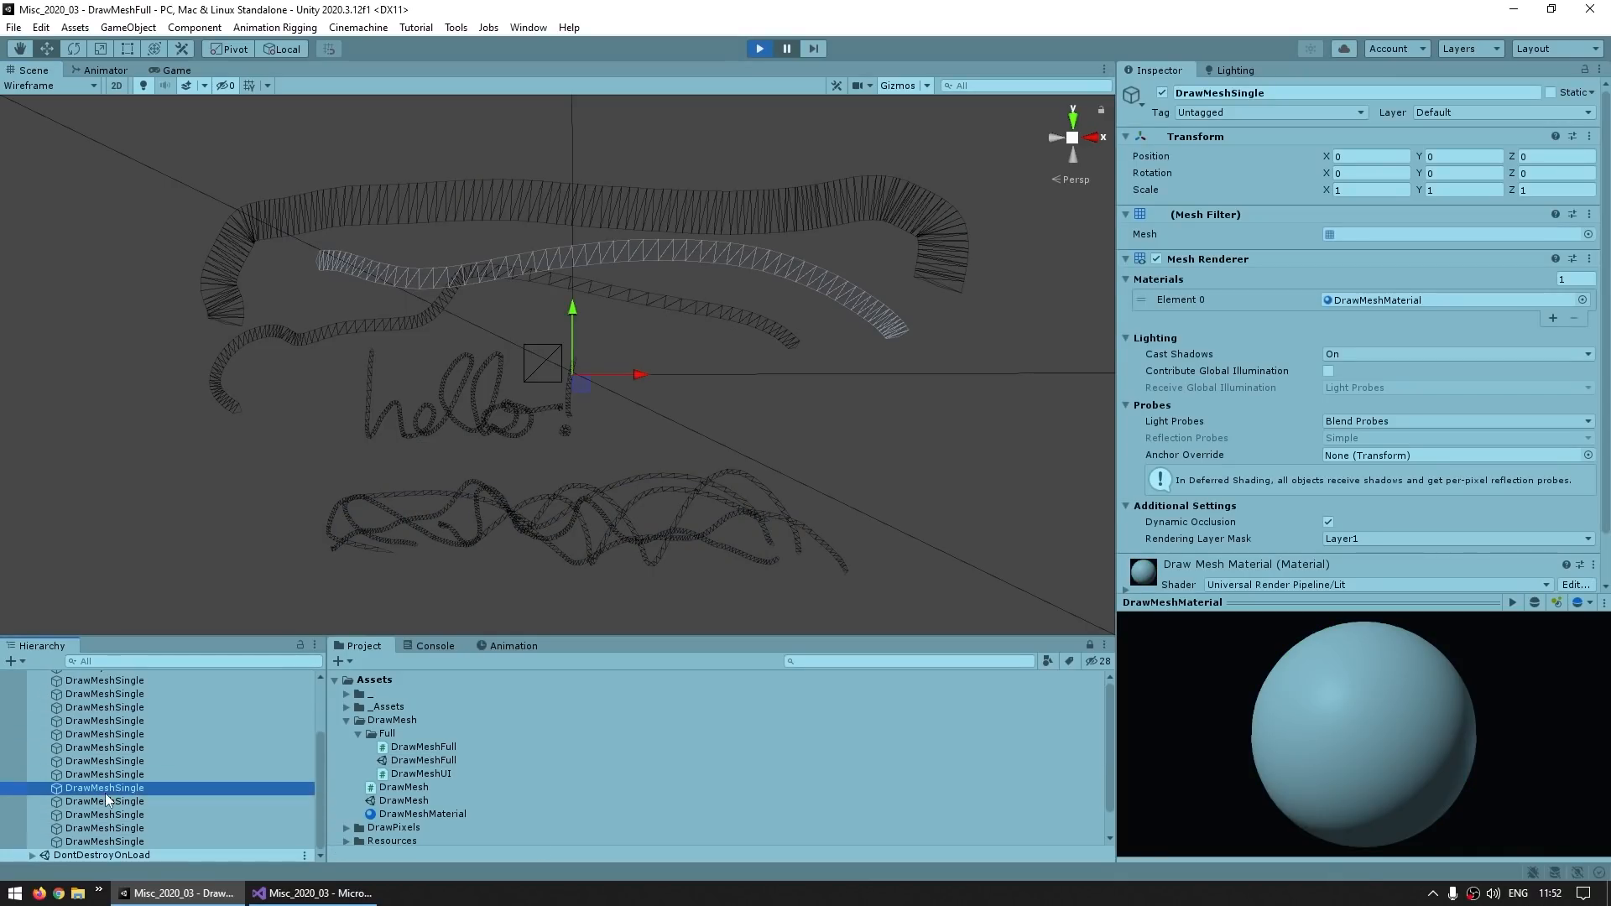
left_click(102, 748)
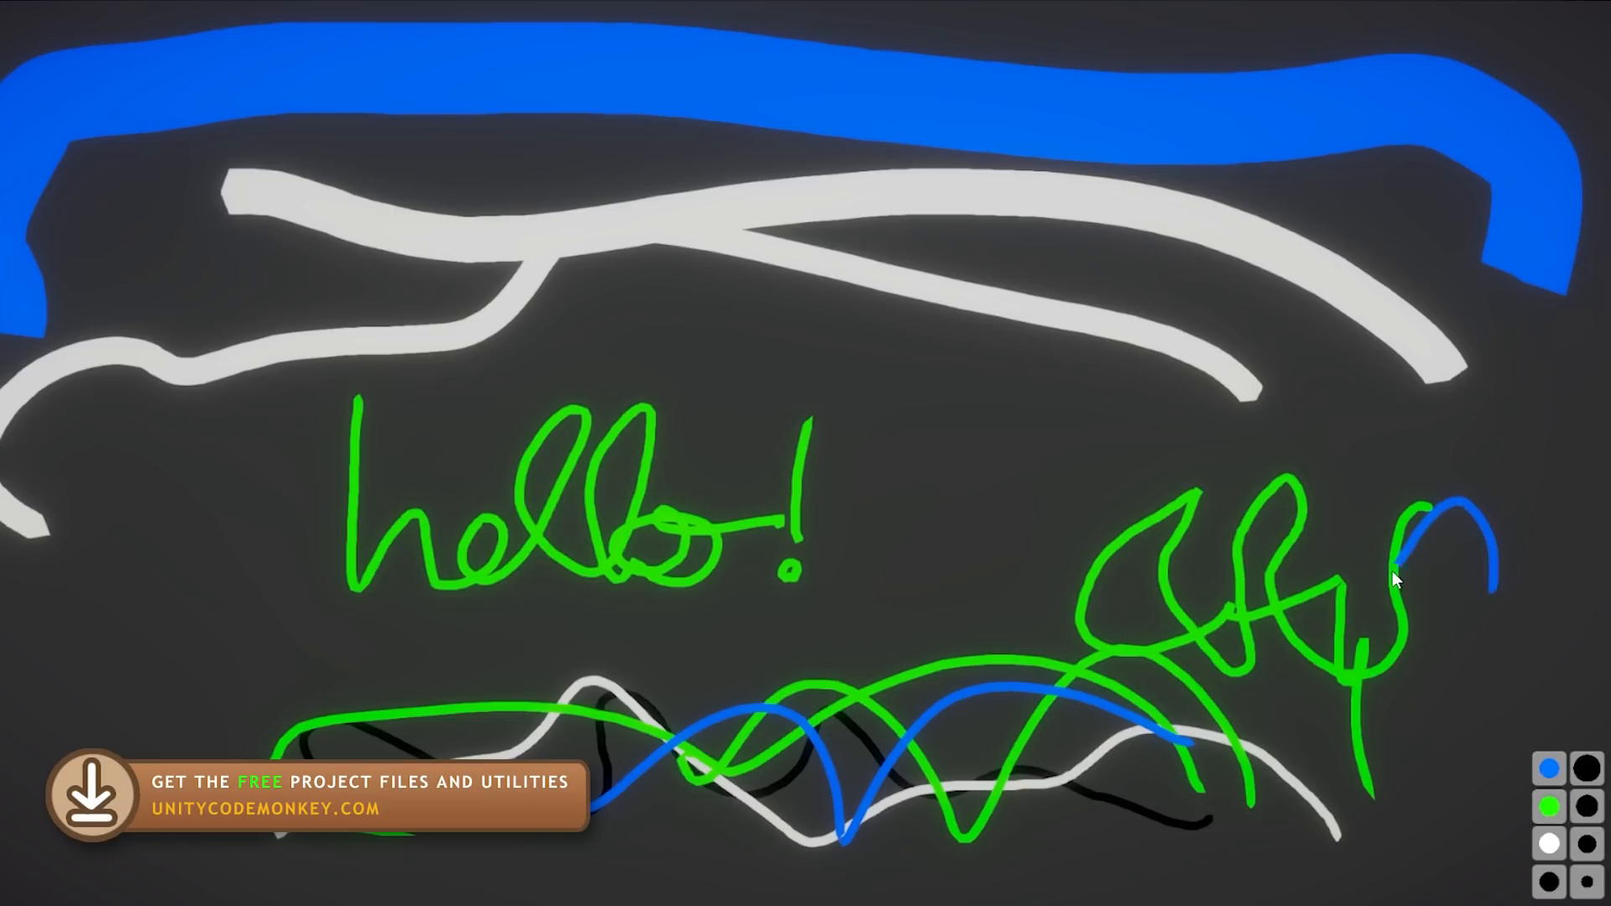
left_click_drag(1397, 581, 1085, 395)
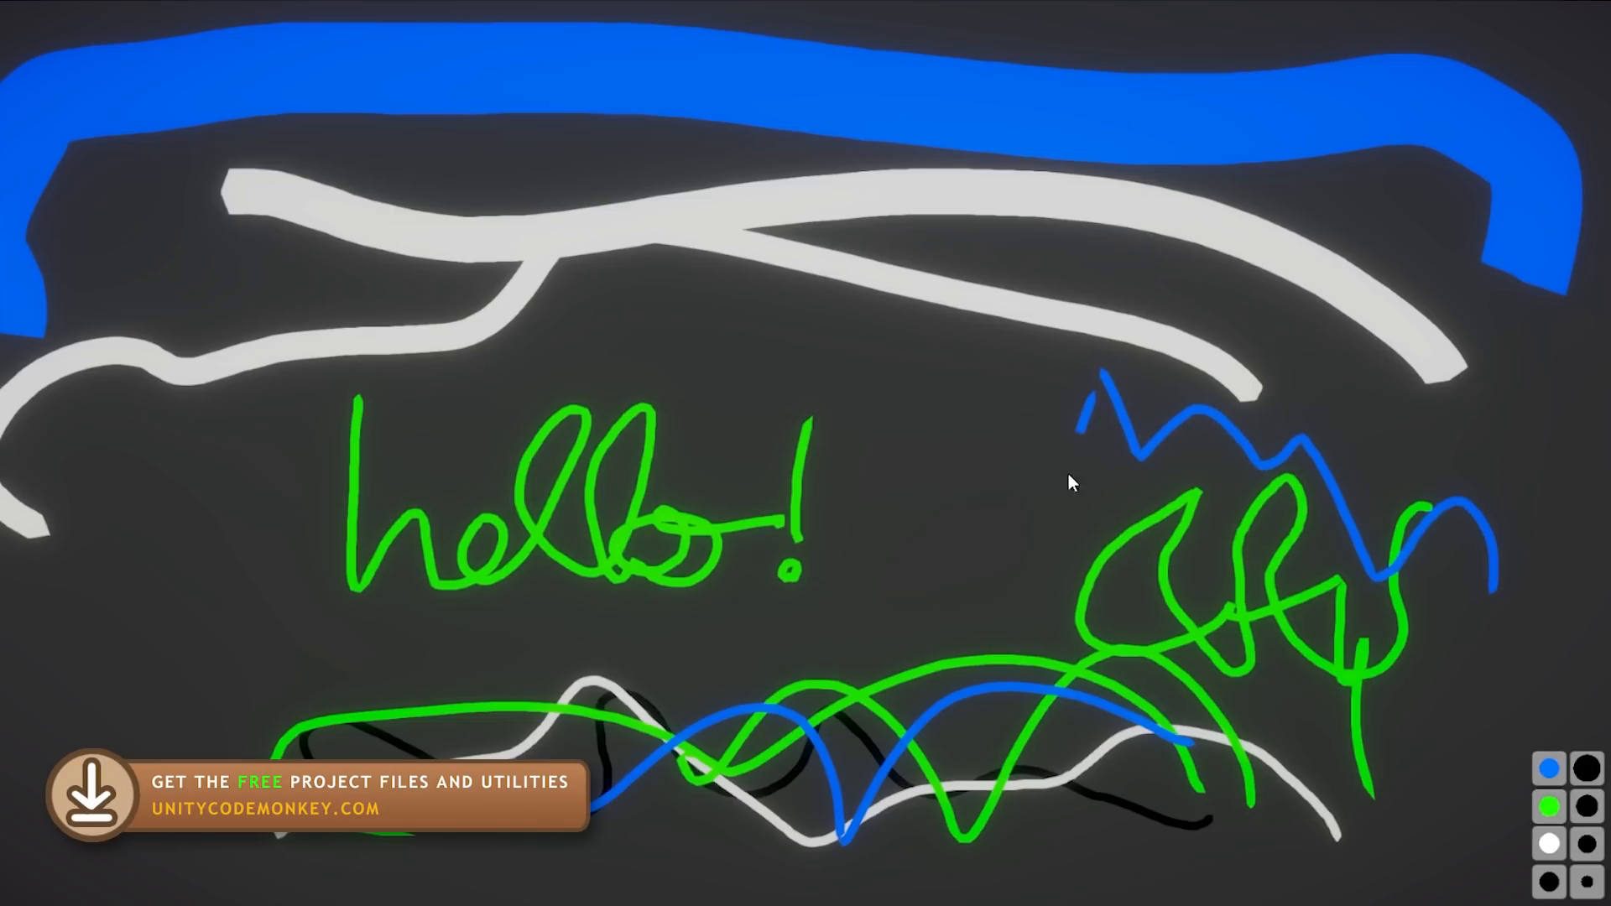